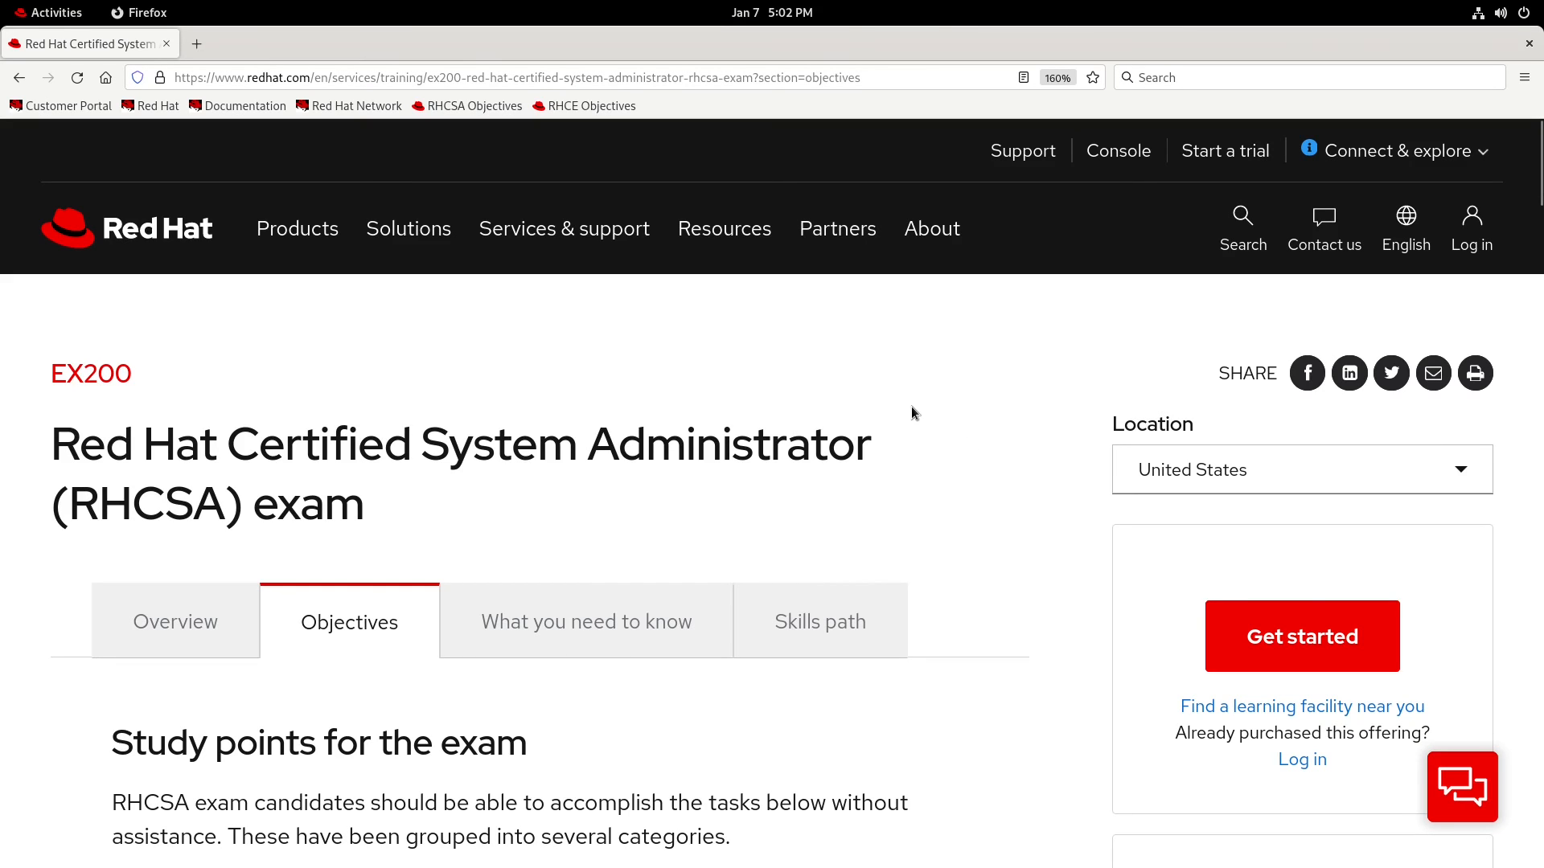
# Scroll the RHCSA exam objectives page down to the Manage containers study points.
pyautogui.scroll(-3)
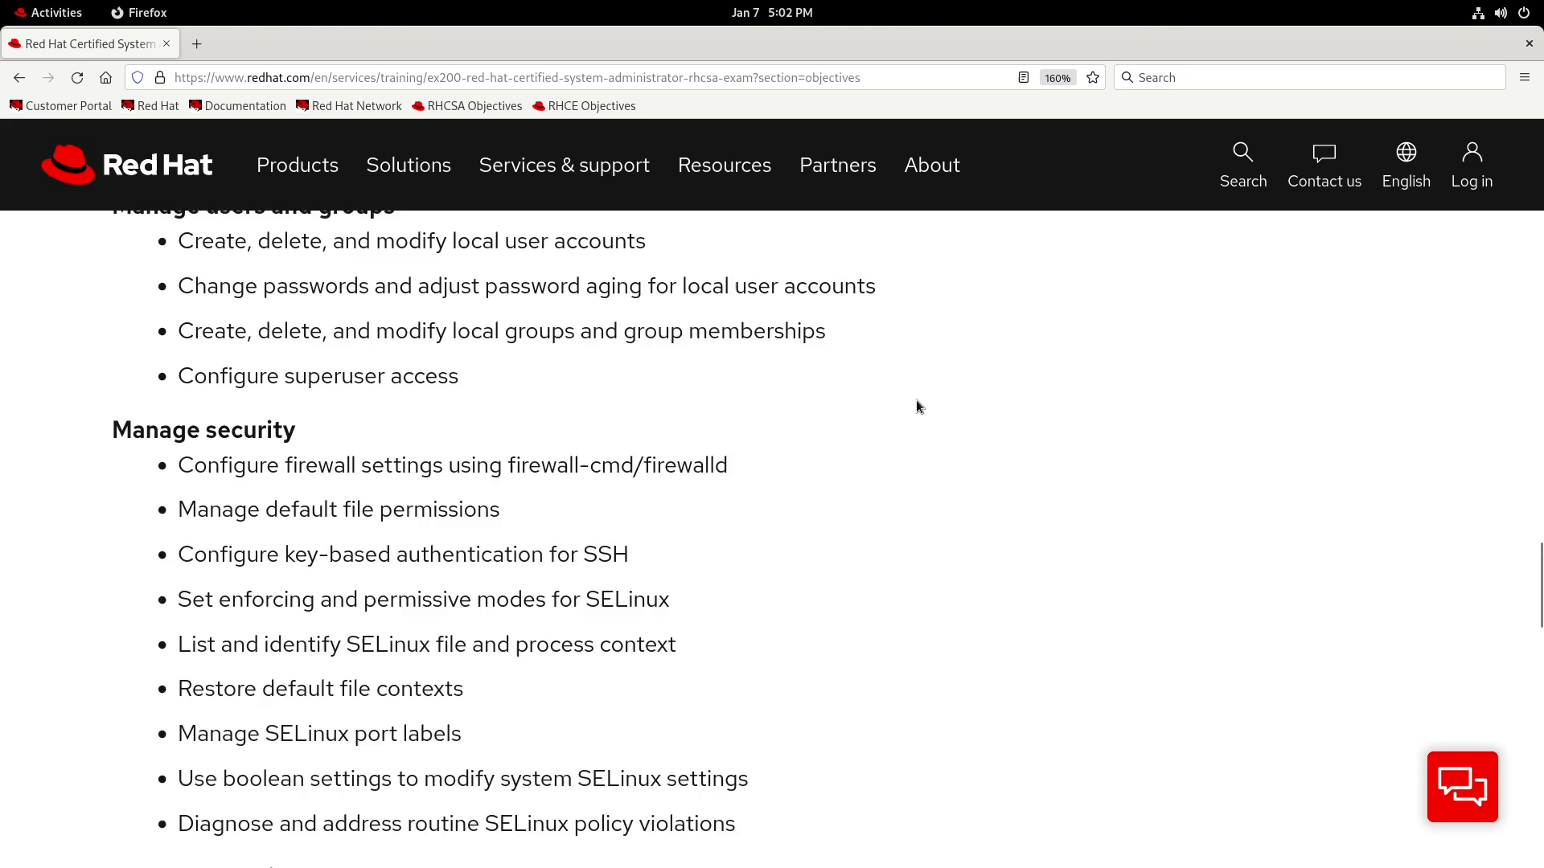
pyautogui.scroll(-3)
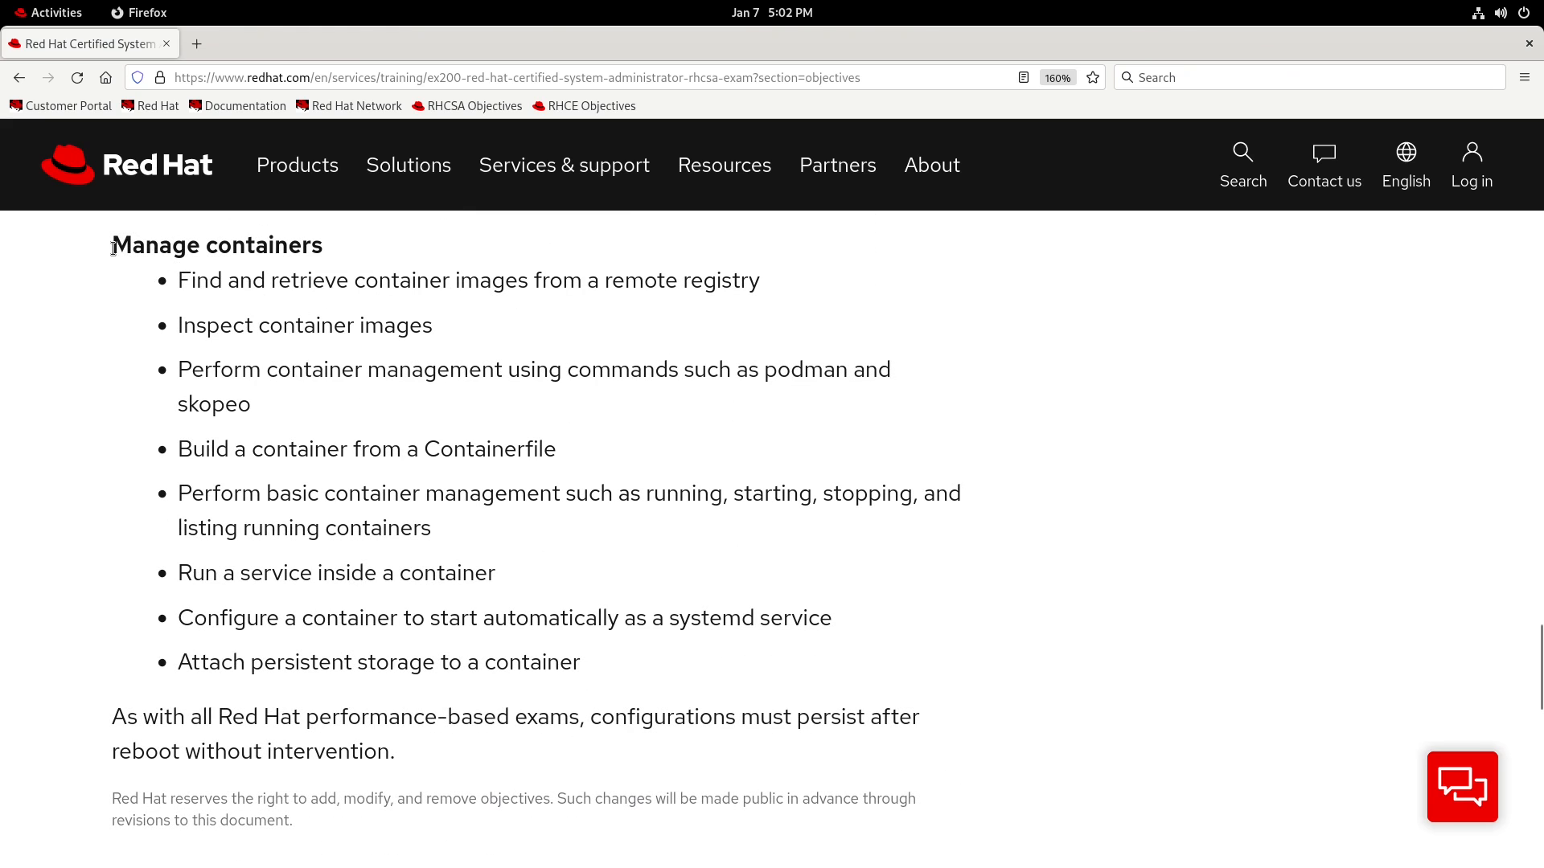
pyautogui.moveTo(439, 238)
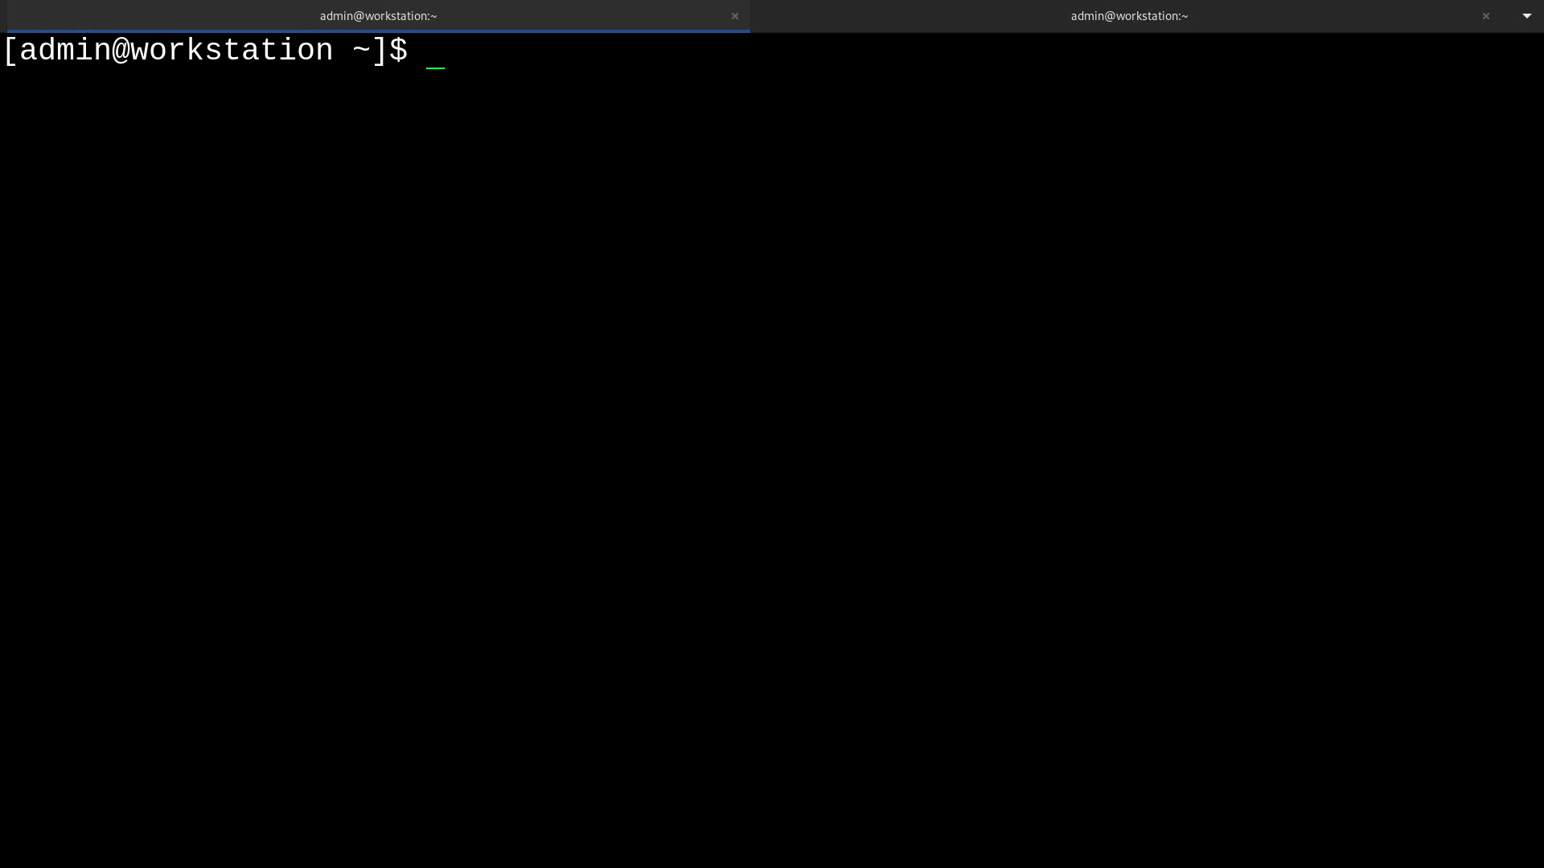
# SSH to appserver4 and install @"Container Management" plus skopeo, accepting the 25-package transaction.
pyautogui.write('ssh appse')
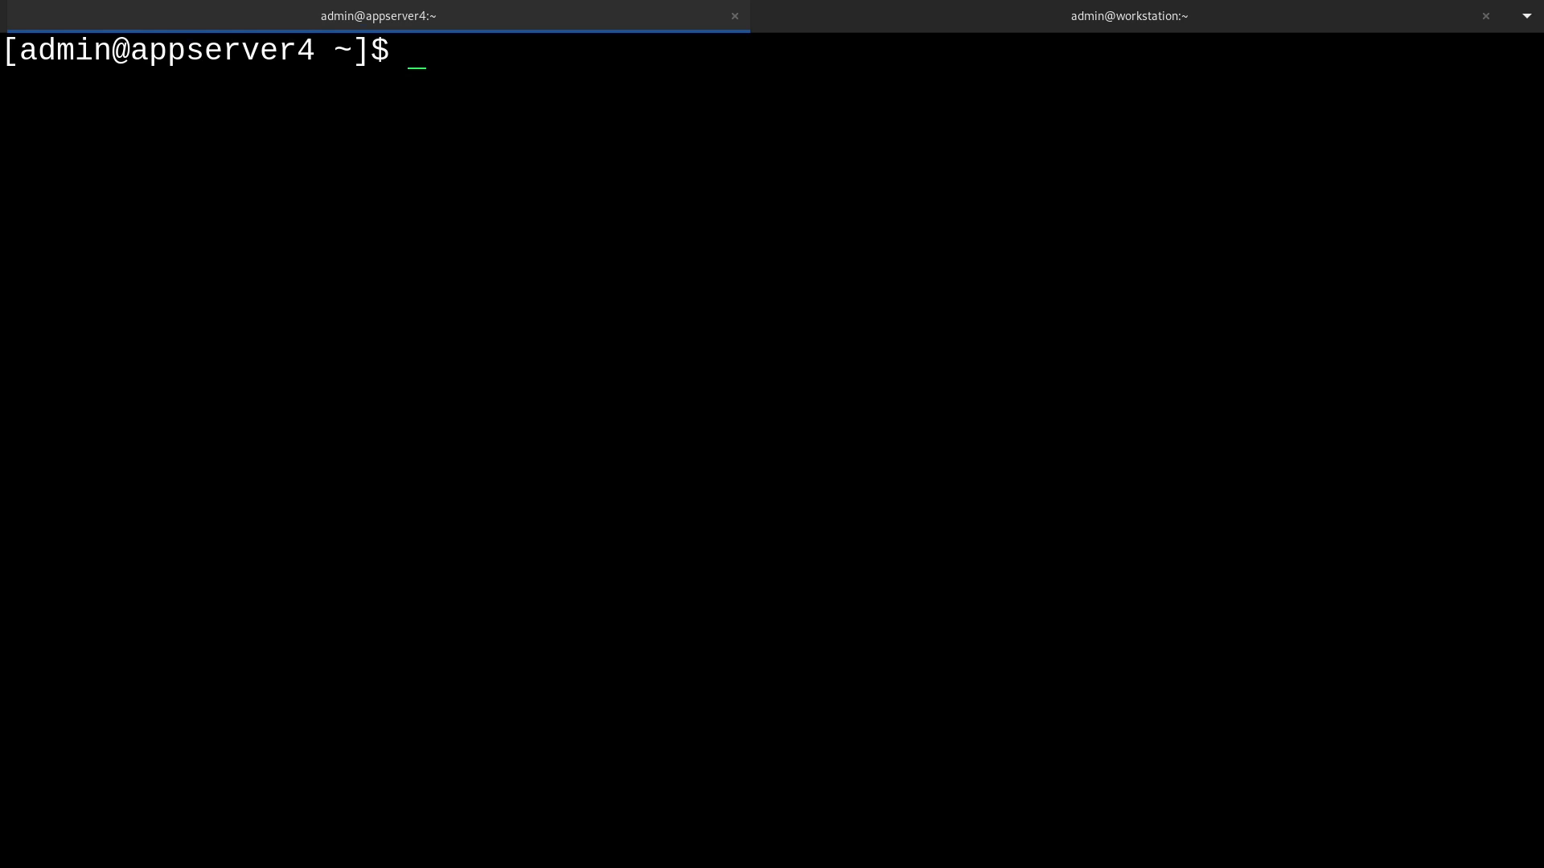
pyautogui.write('sudo')
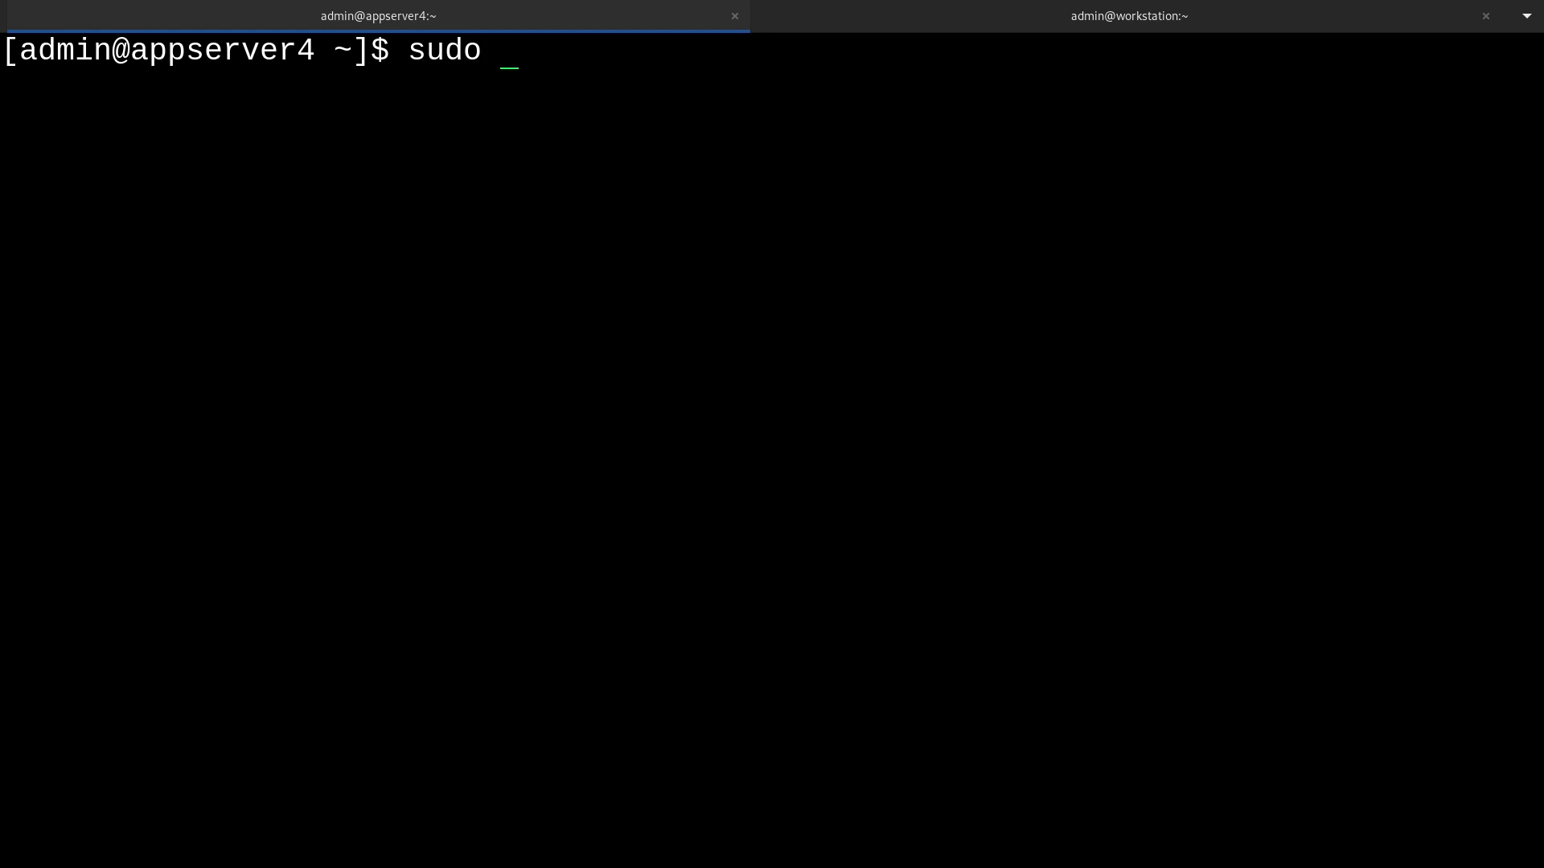
pyautogui.write('yum install')
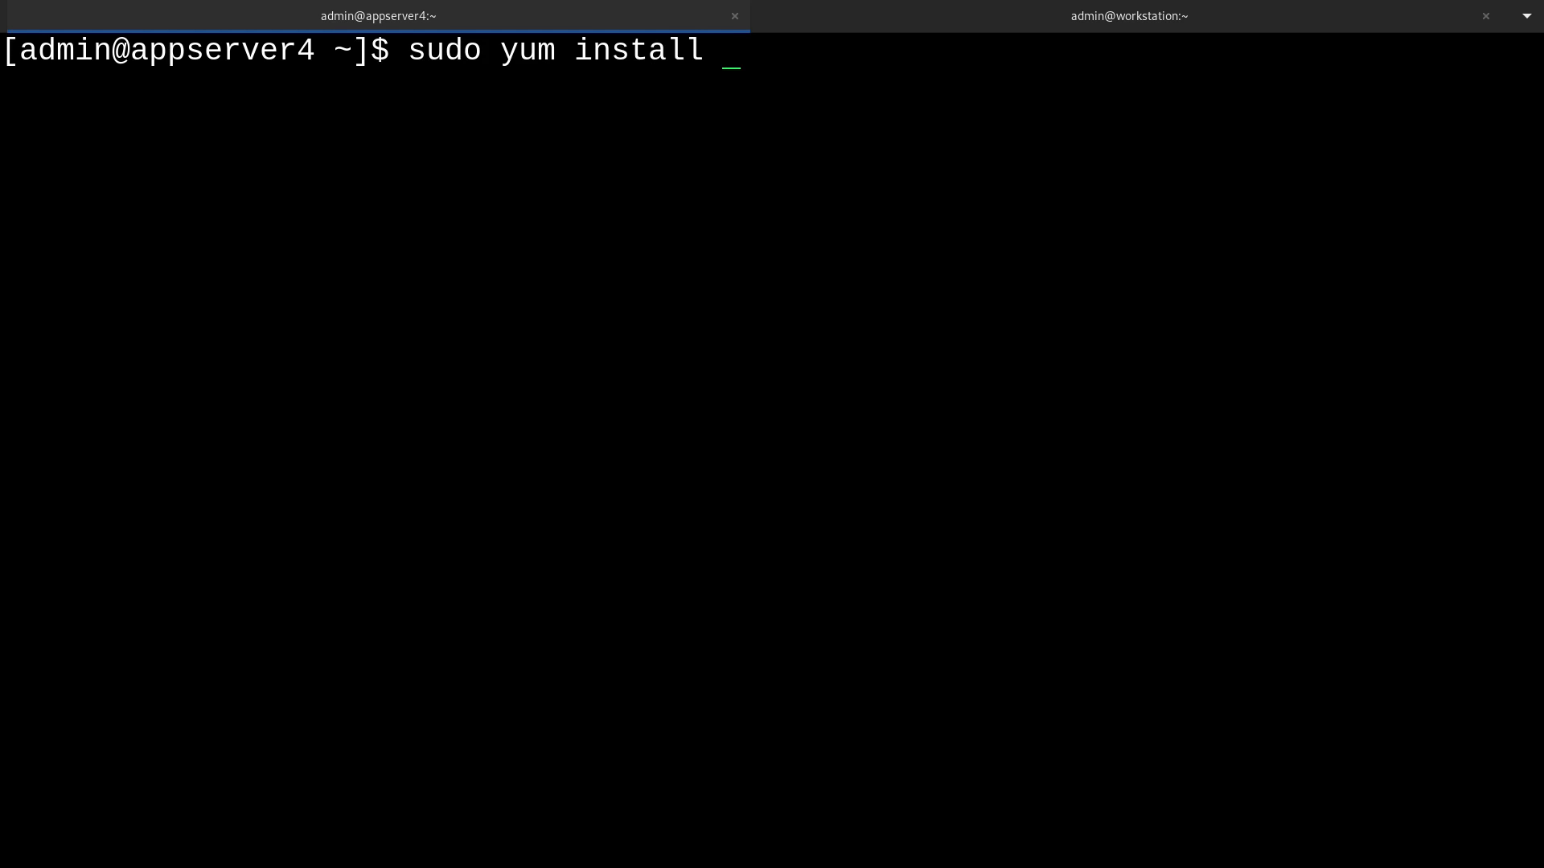
pyautogui.write('@')
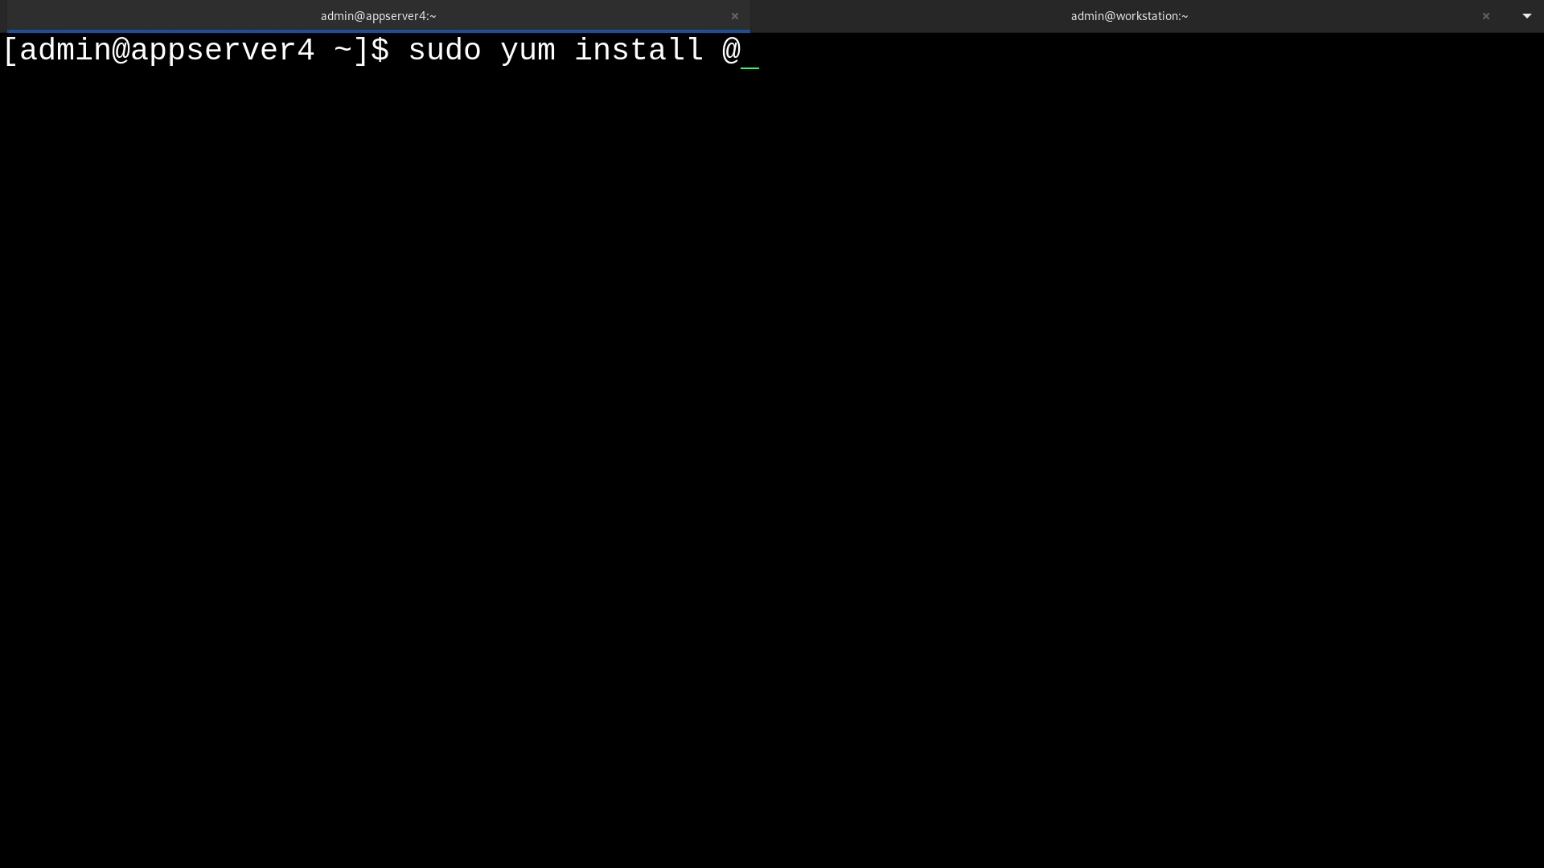
pyautogui.write('""')
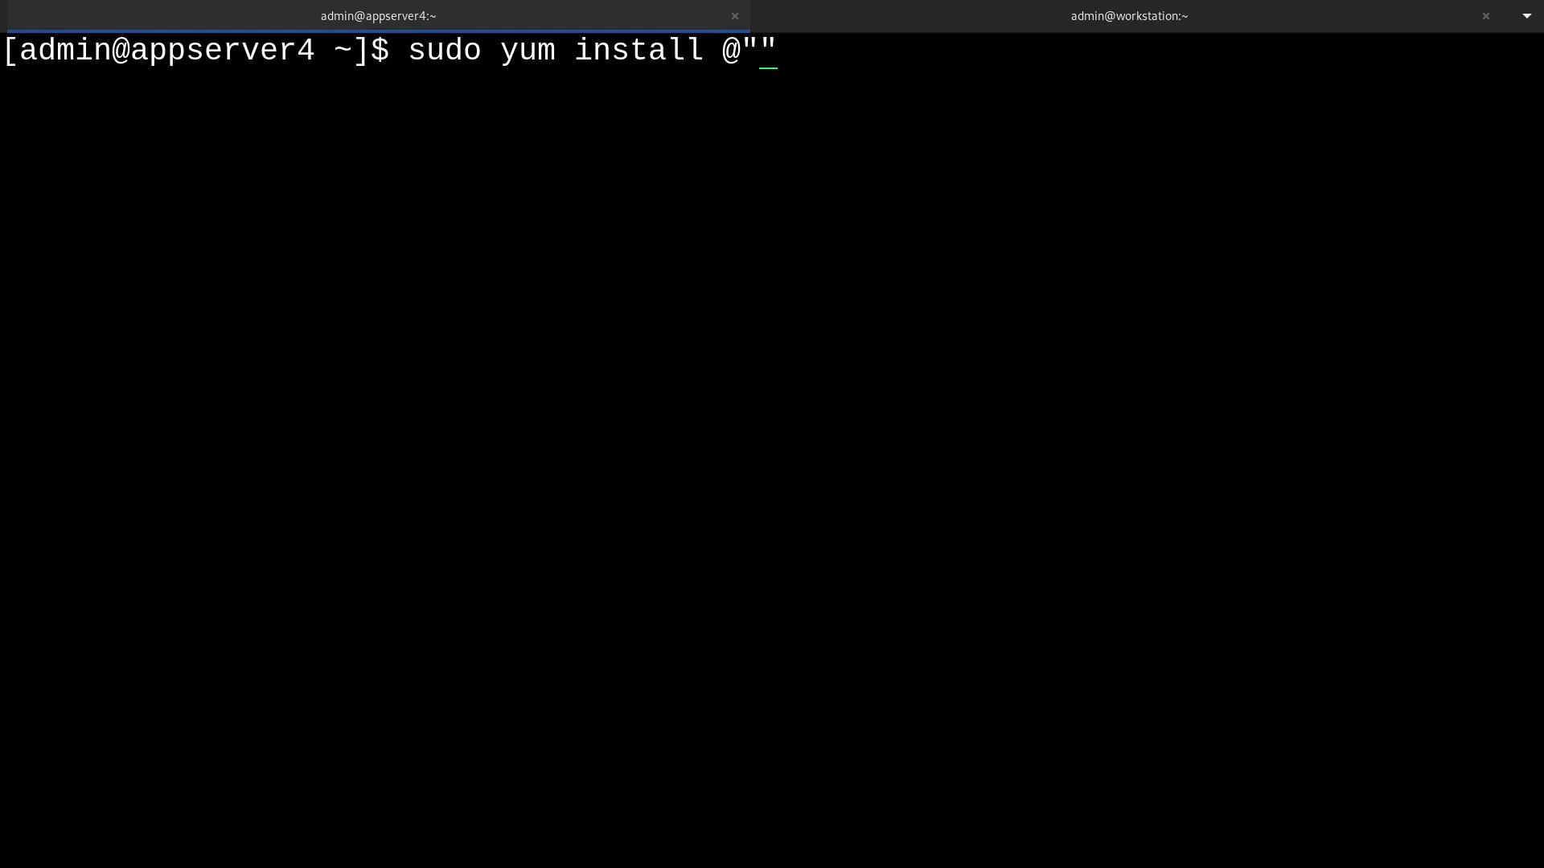
pyautogui.write('Container')
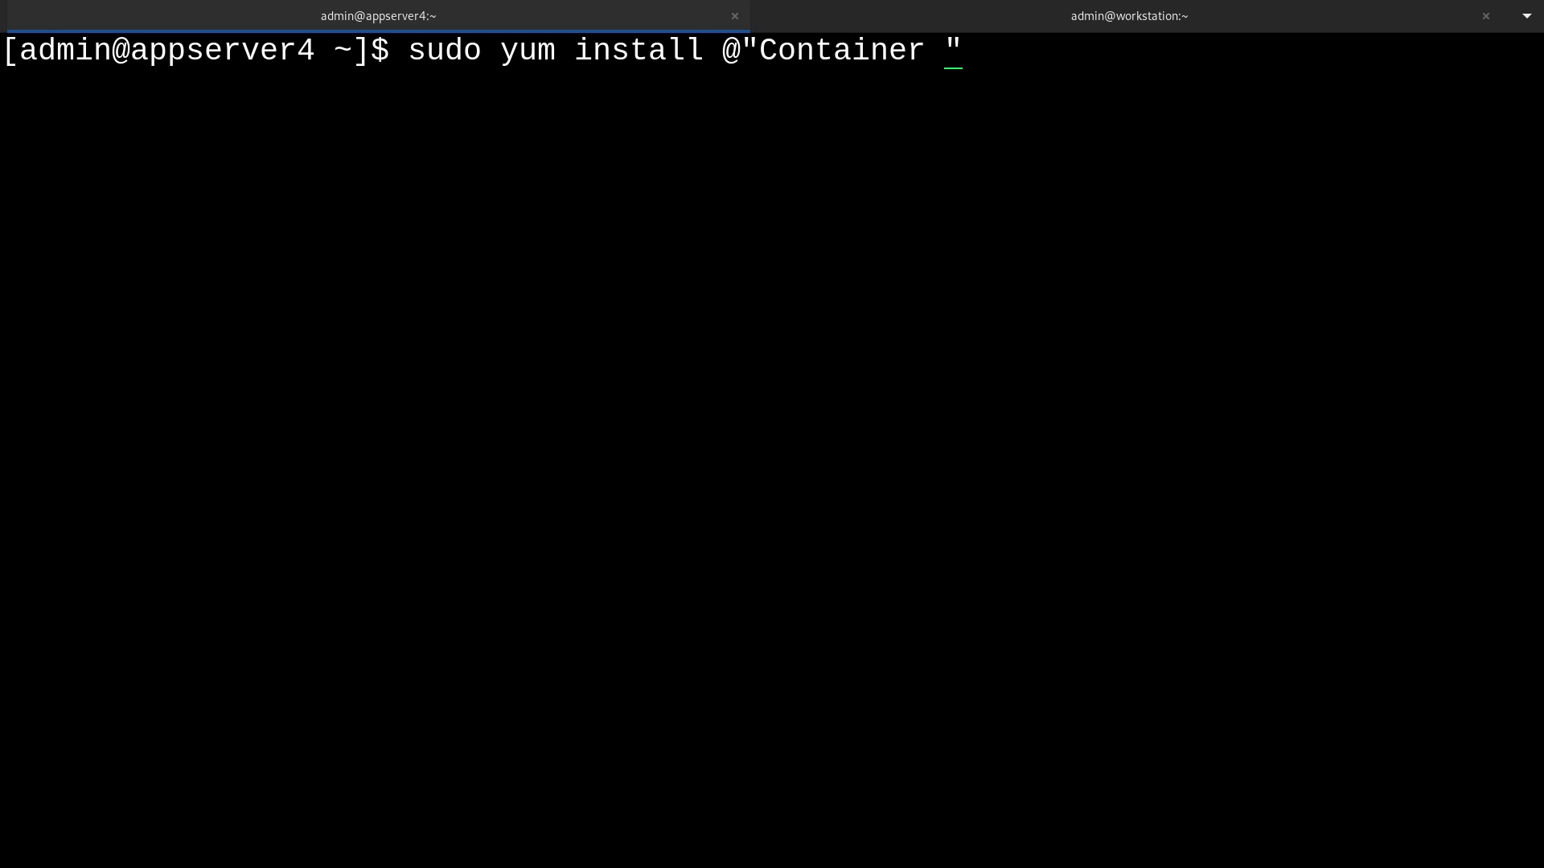
pyautogui.write('Management')
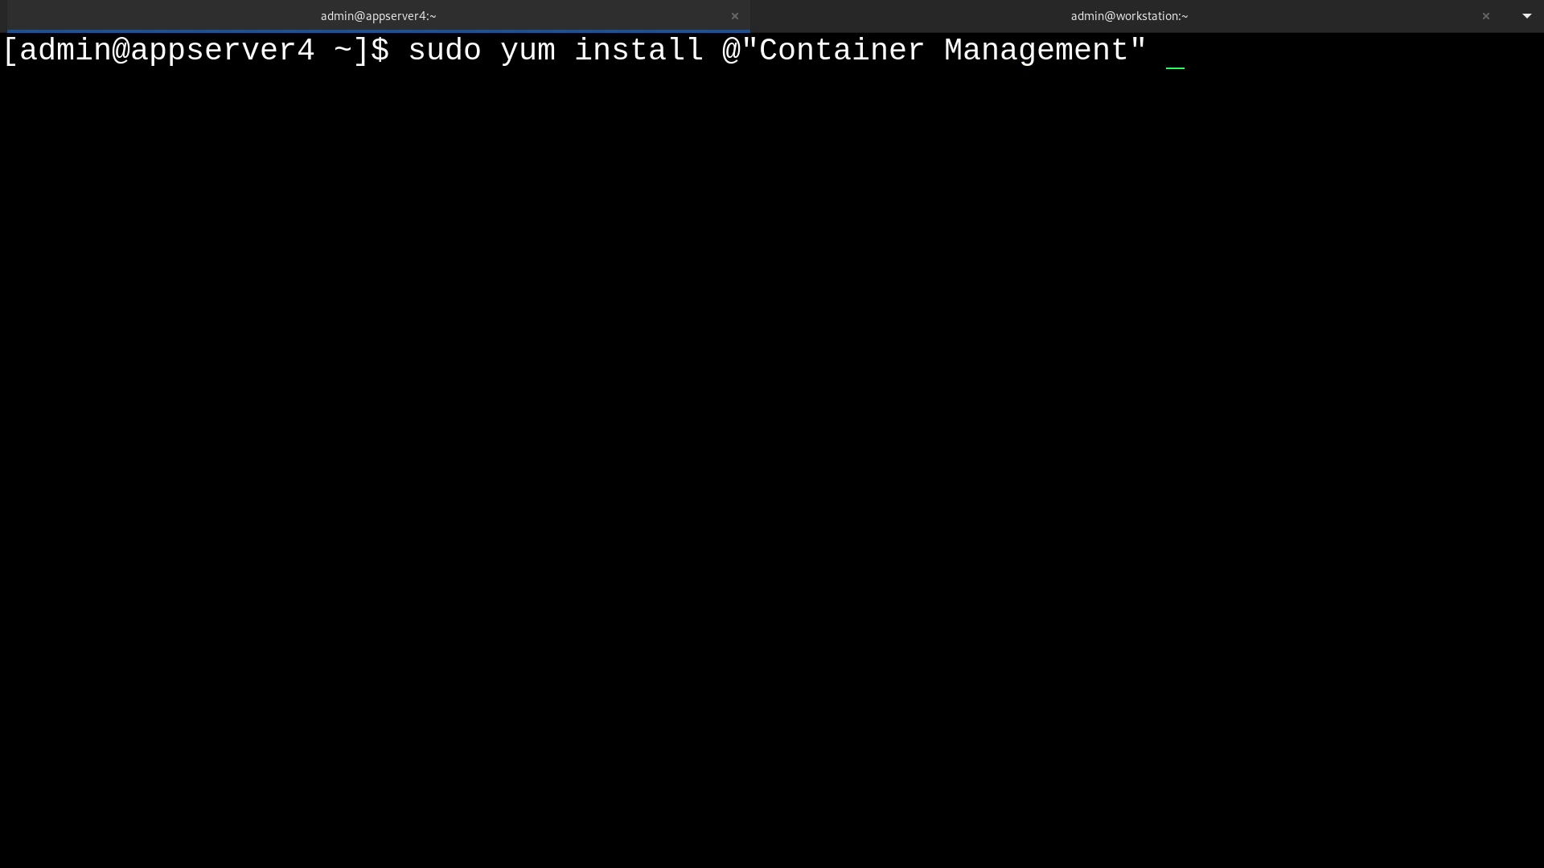
pyautogui.write('sk')
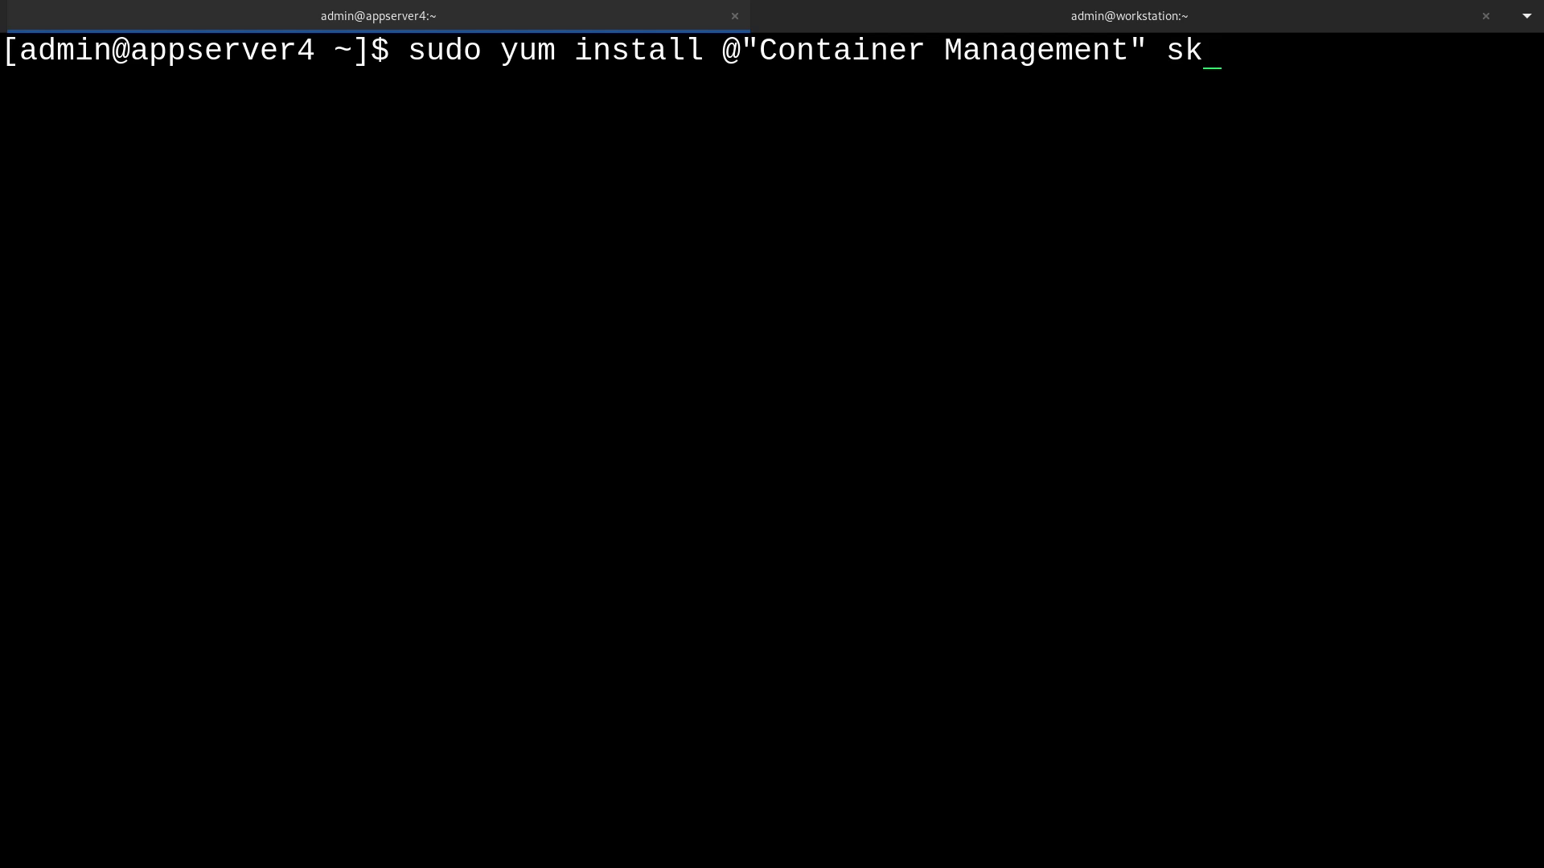
pyautogui.press('Return')
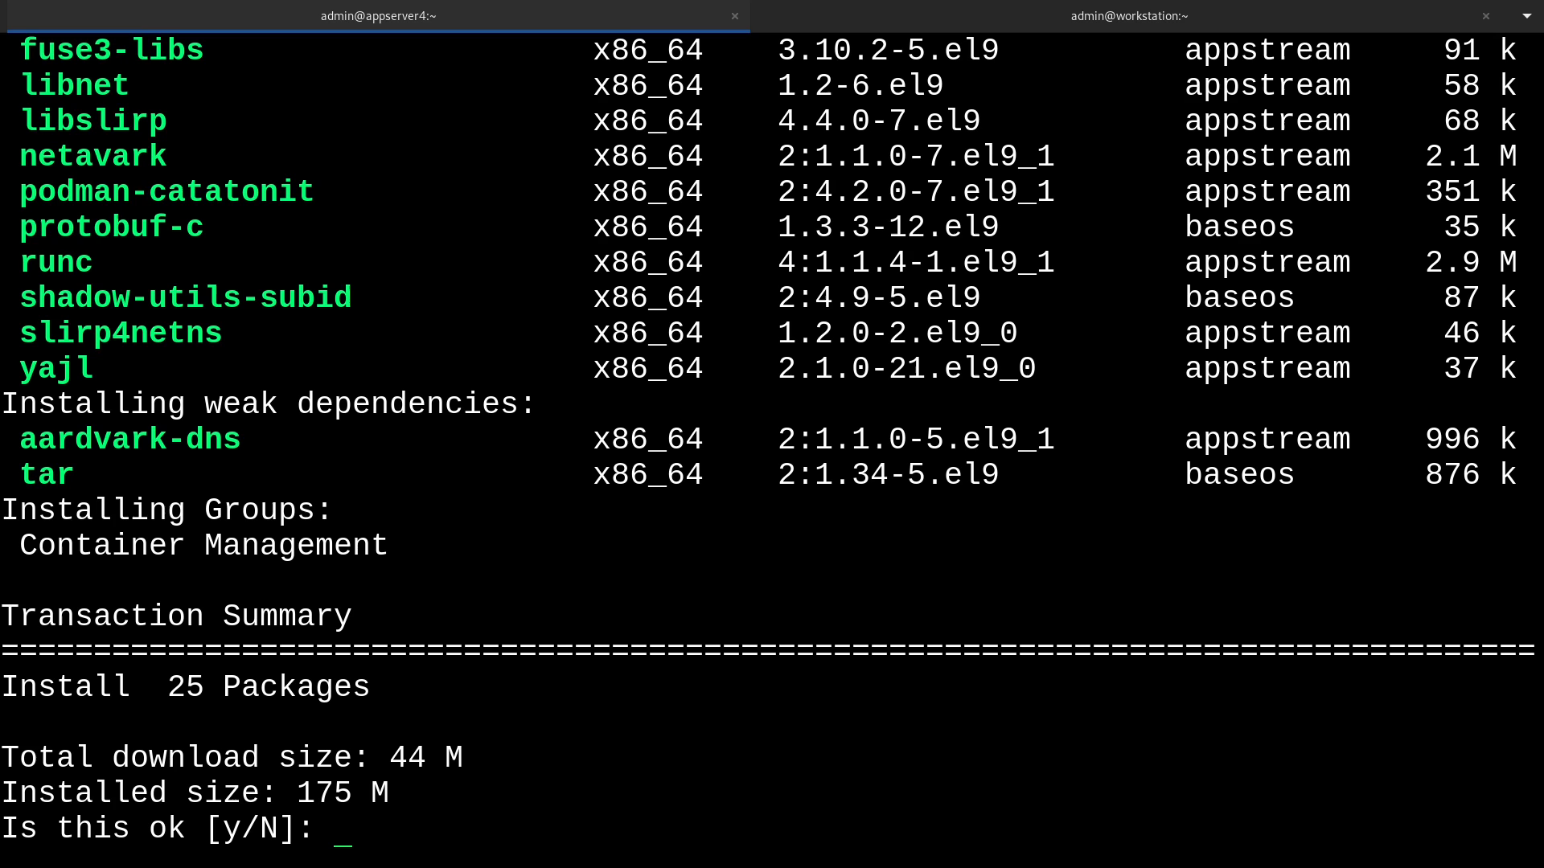
pyautogui.write('y')
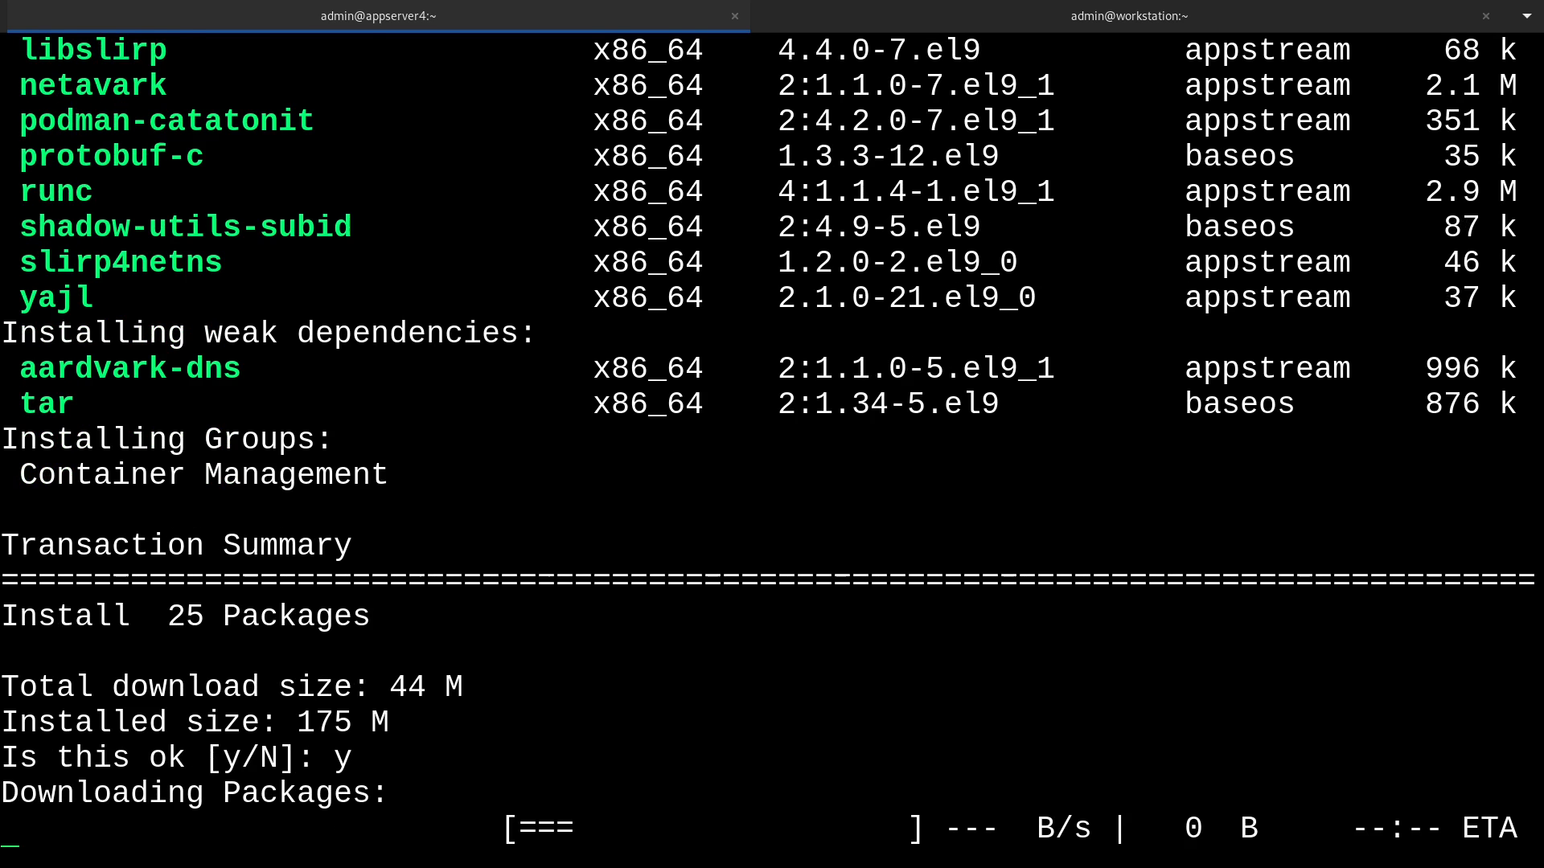
pyautogui.scroll(-3)
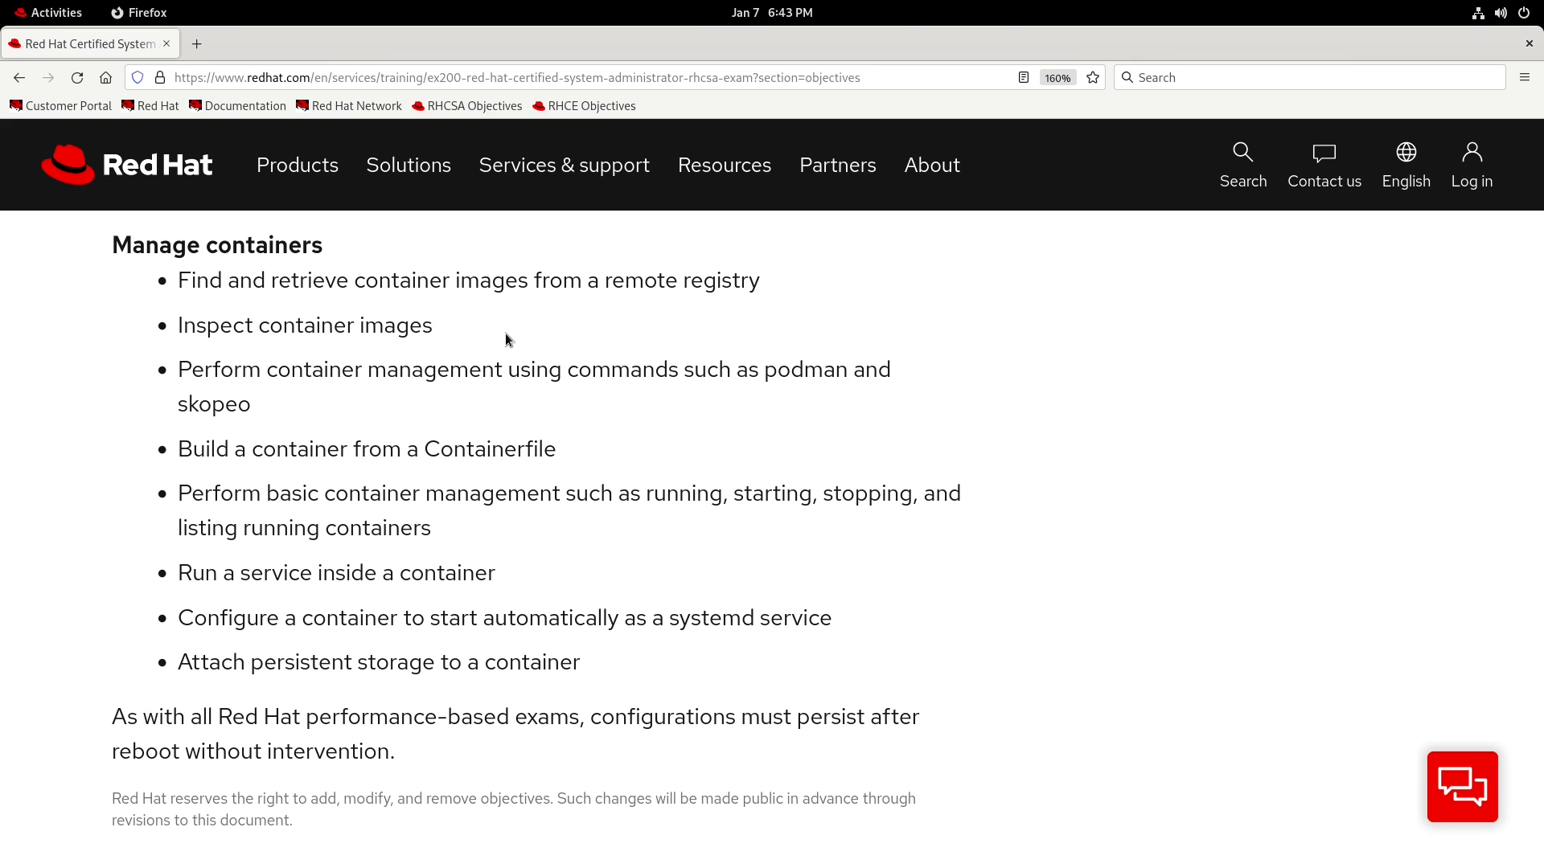
pyautogui.moveTo(199, 283)
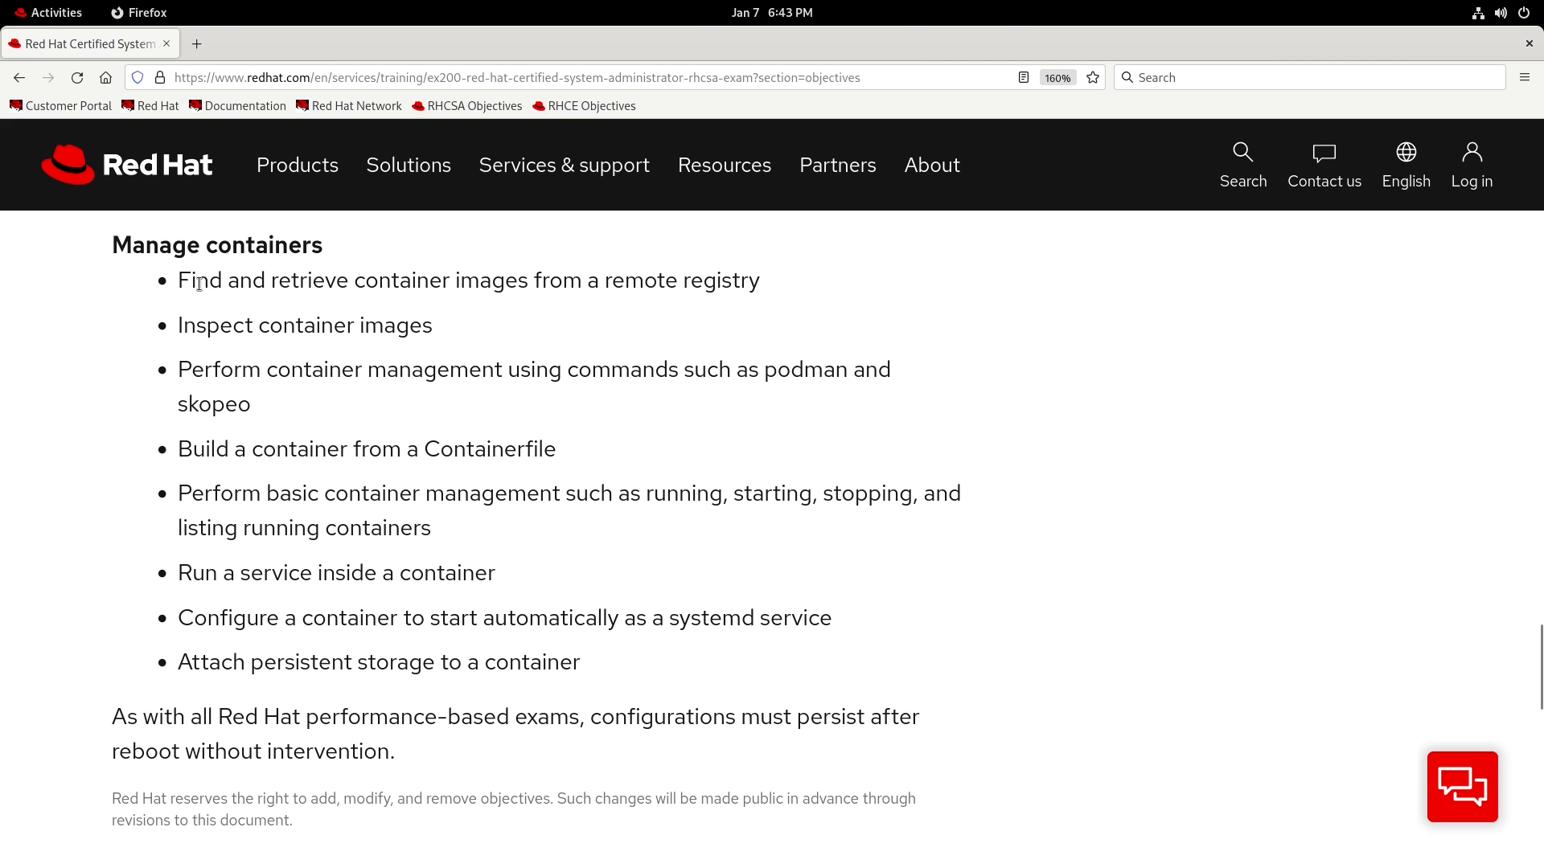
pyautogui.moveTo(179, 280); pyautogui.dragTo(390, 281)
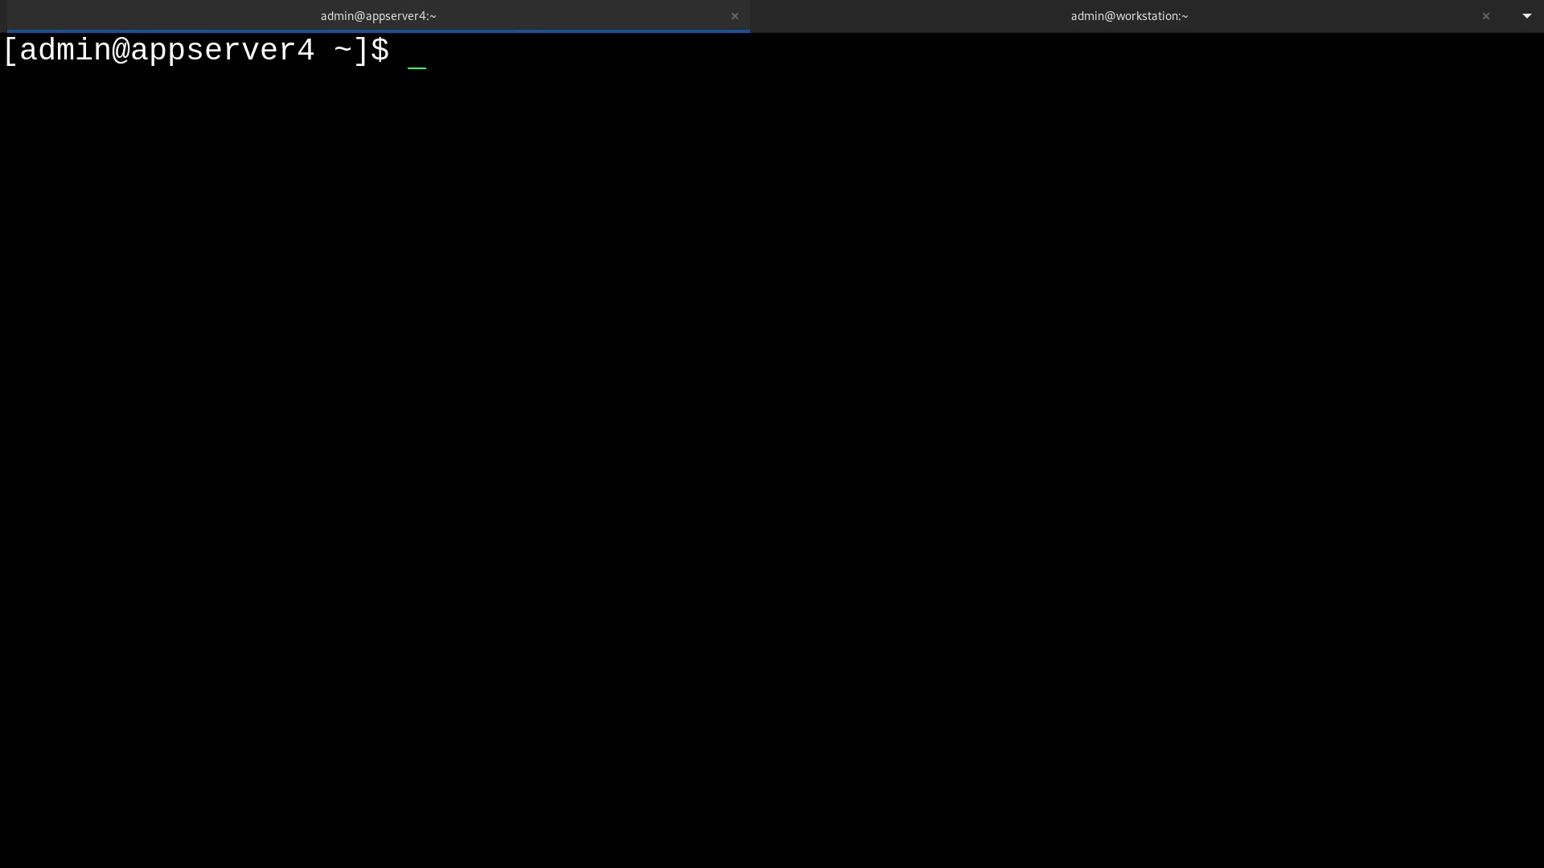
# Run podman search ubi9 to list matching registry images.
pyautogui.write('podman search')
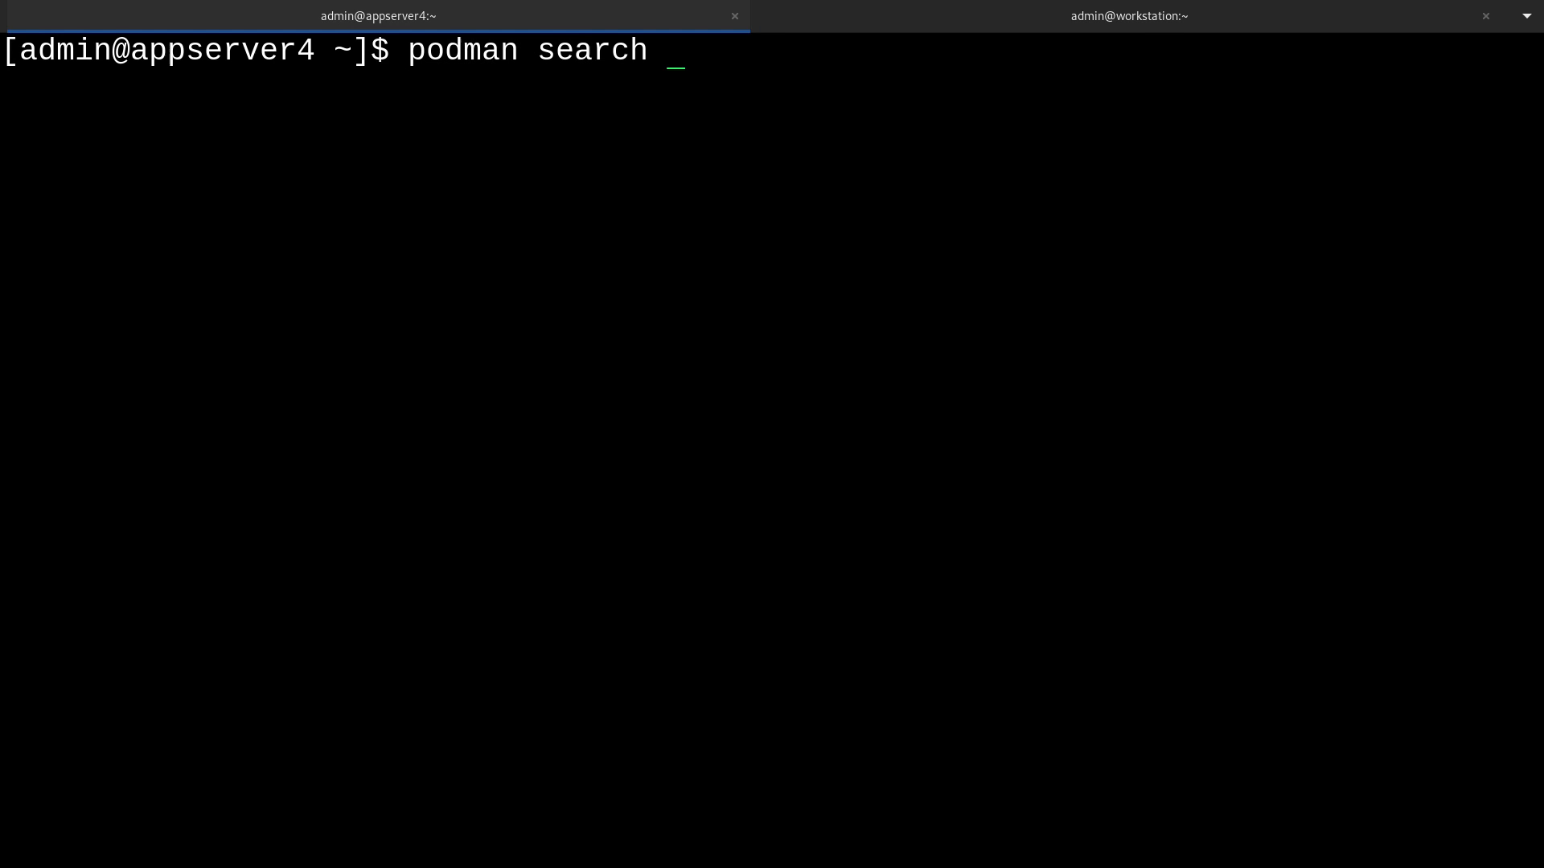
pyautogui.write('ubi9')
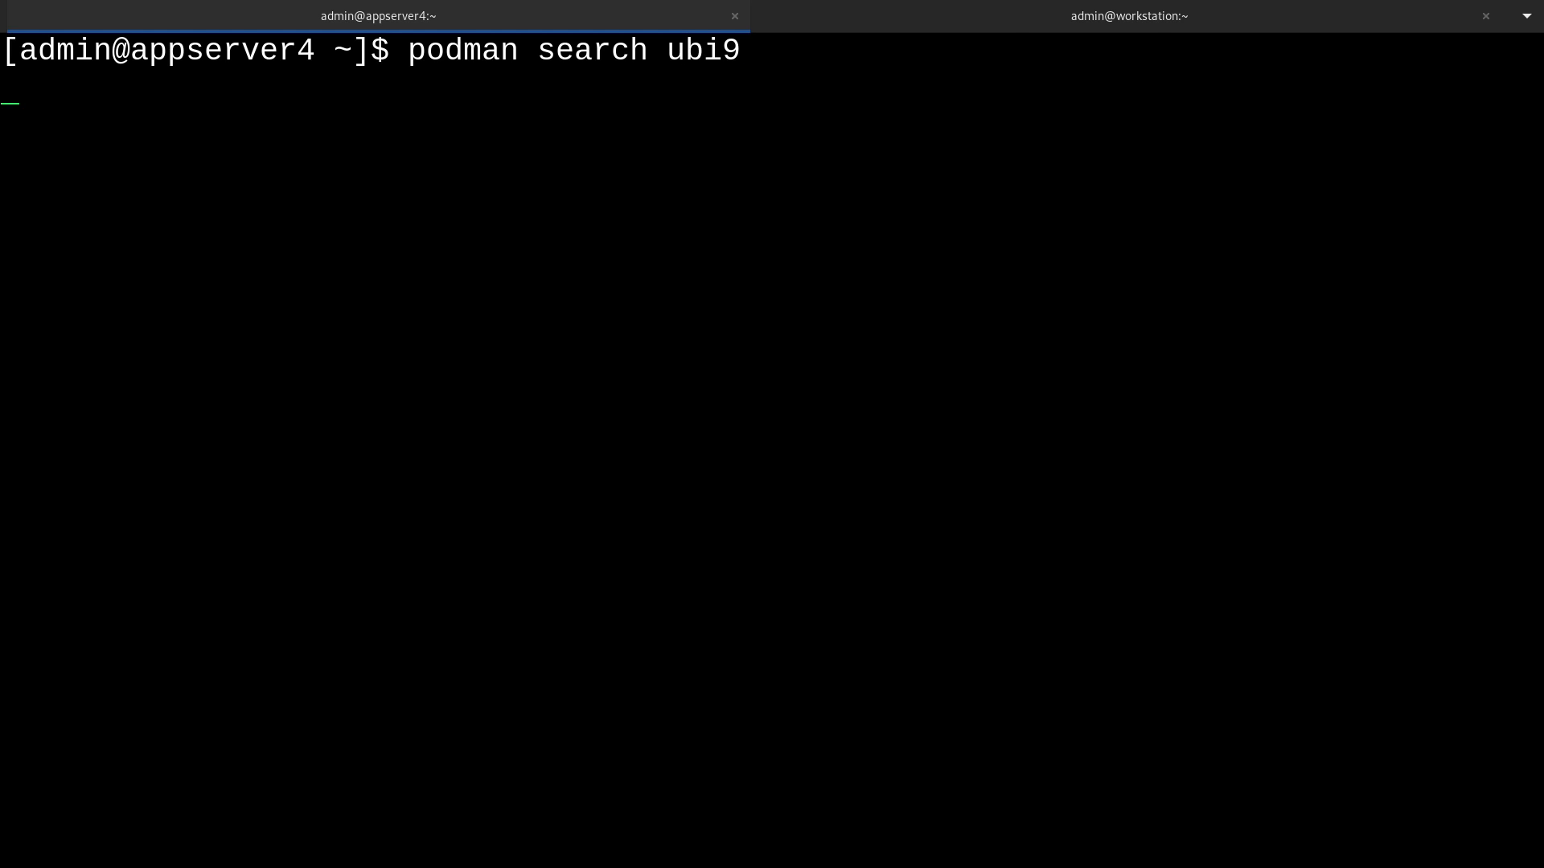
pyautogui.press('Return')
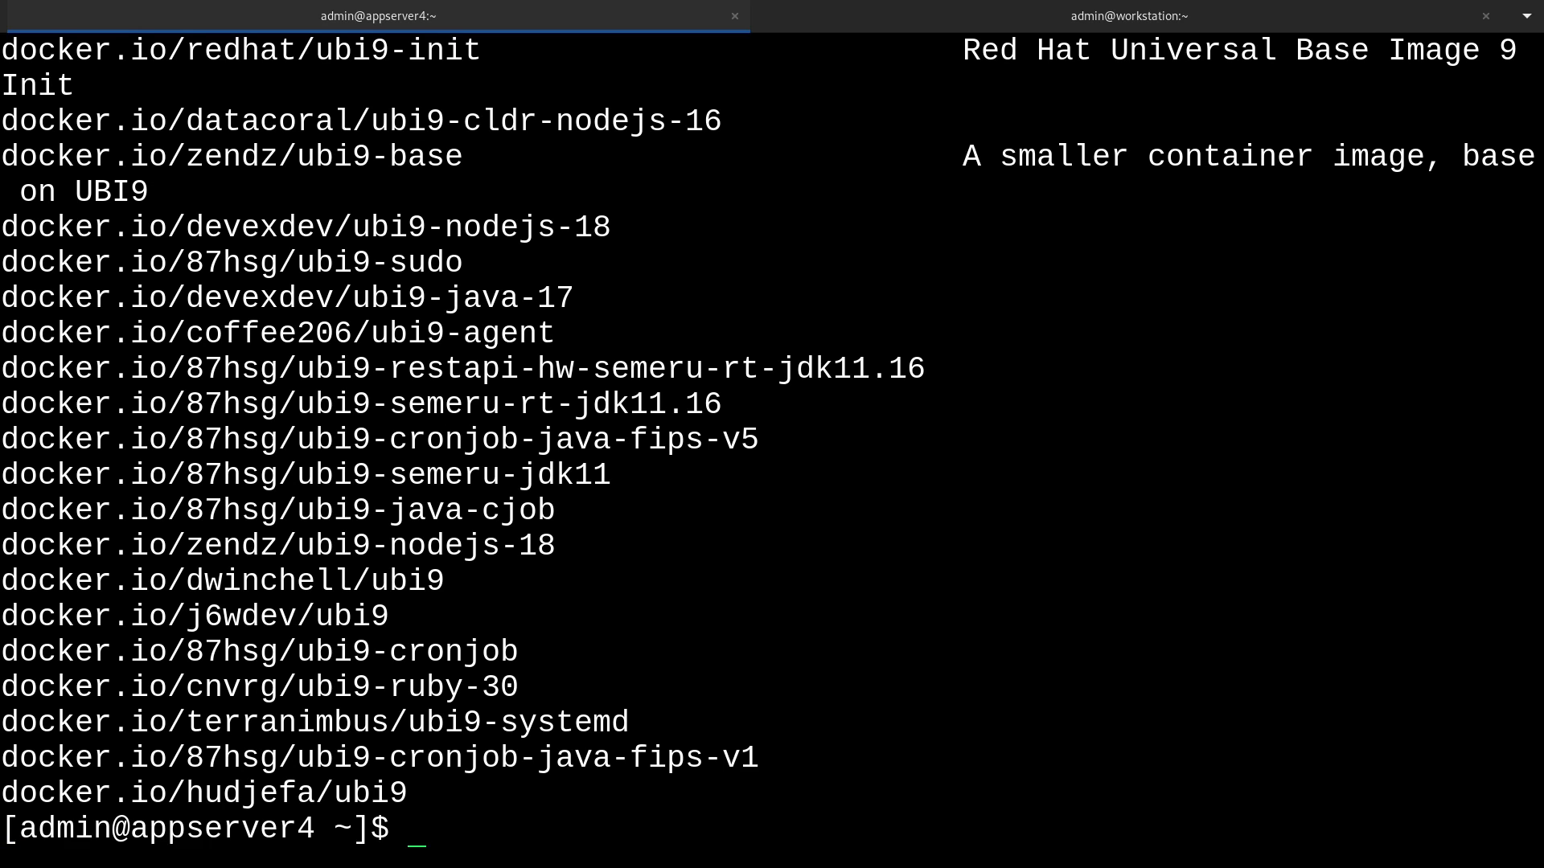
pyautogui.write('sudo')
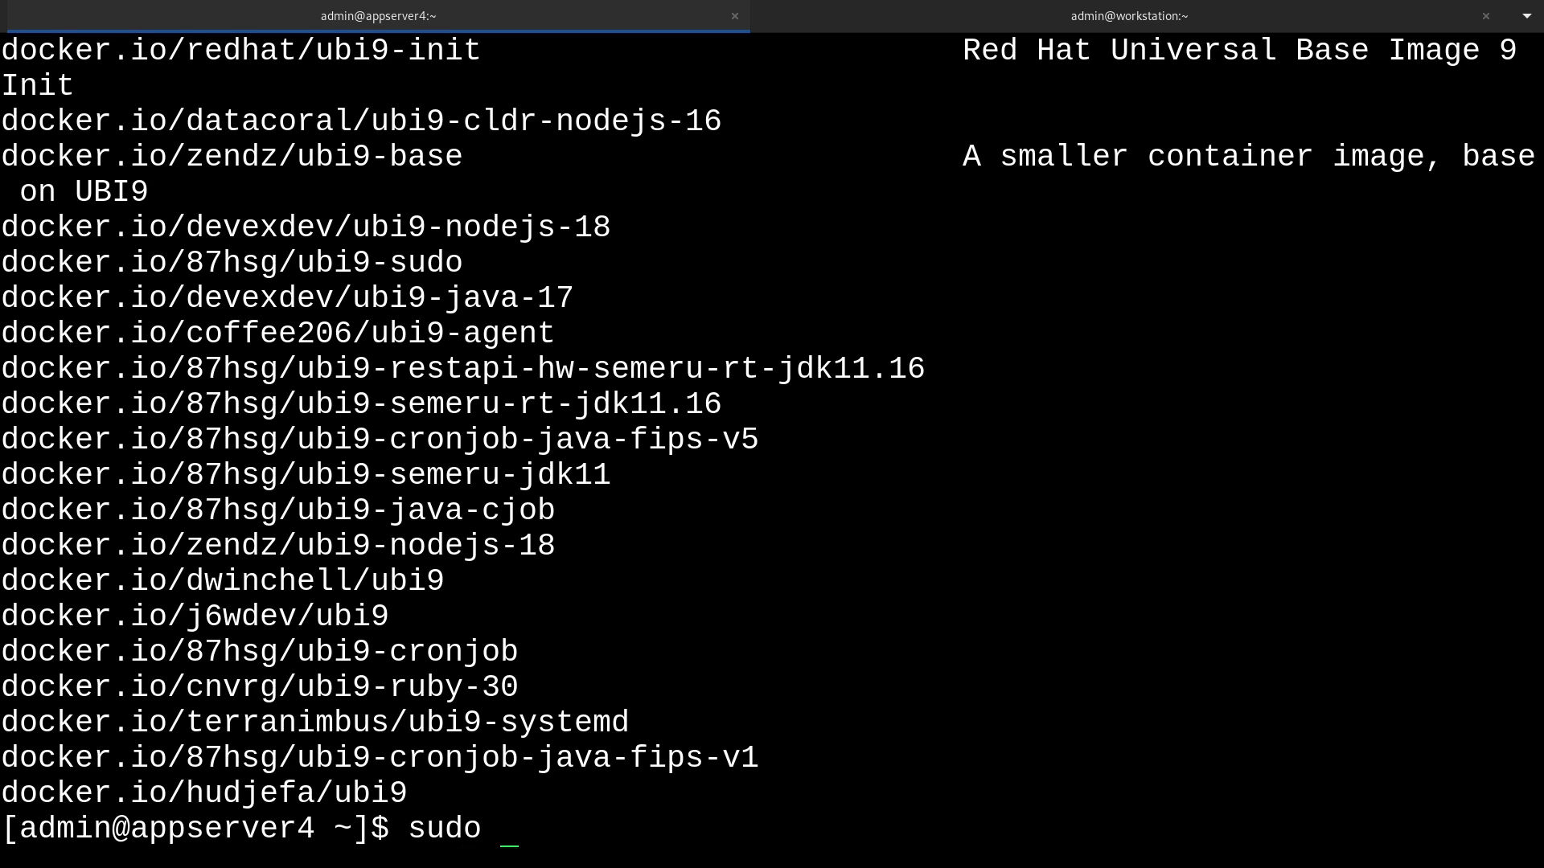
# Open /etc/containers/registries.conf in vim.
pyautogui.write('vim /etc')
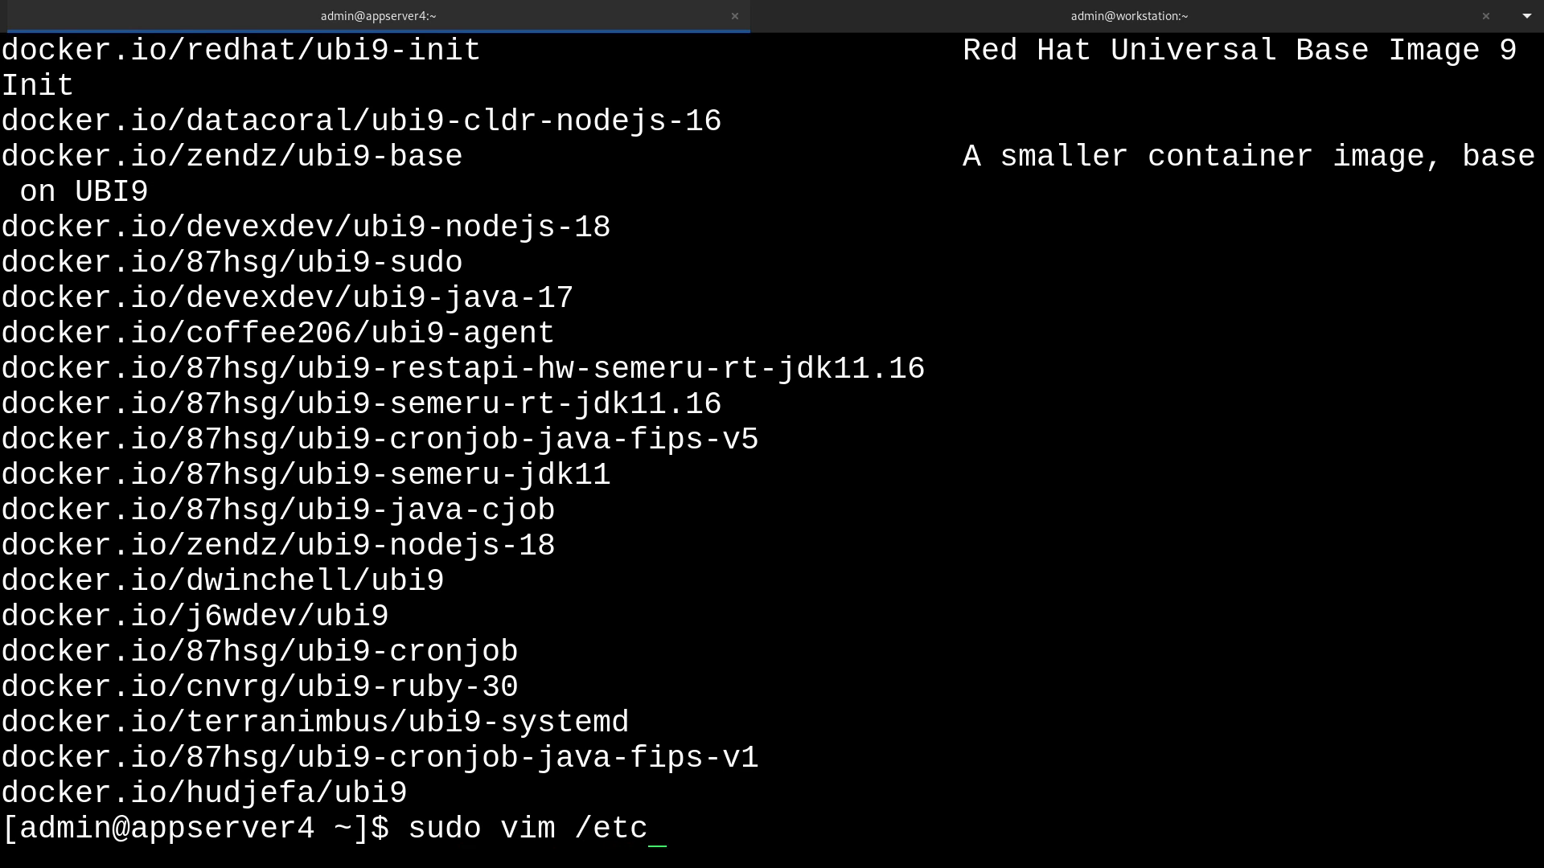
pyautogui.write('/')
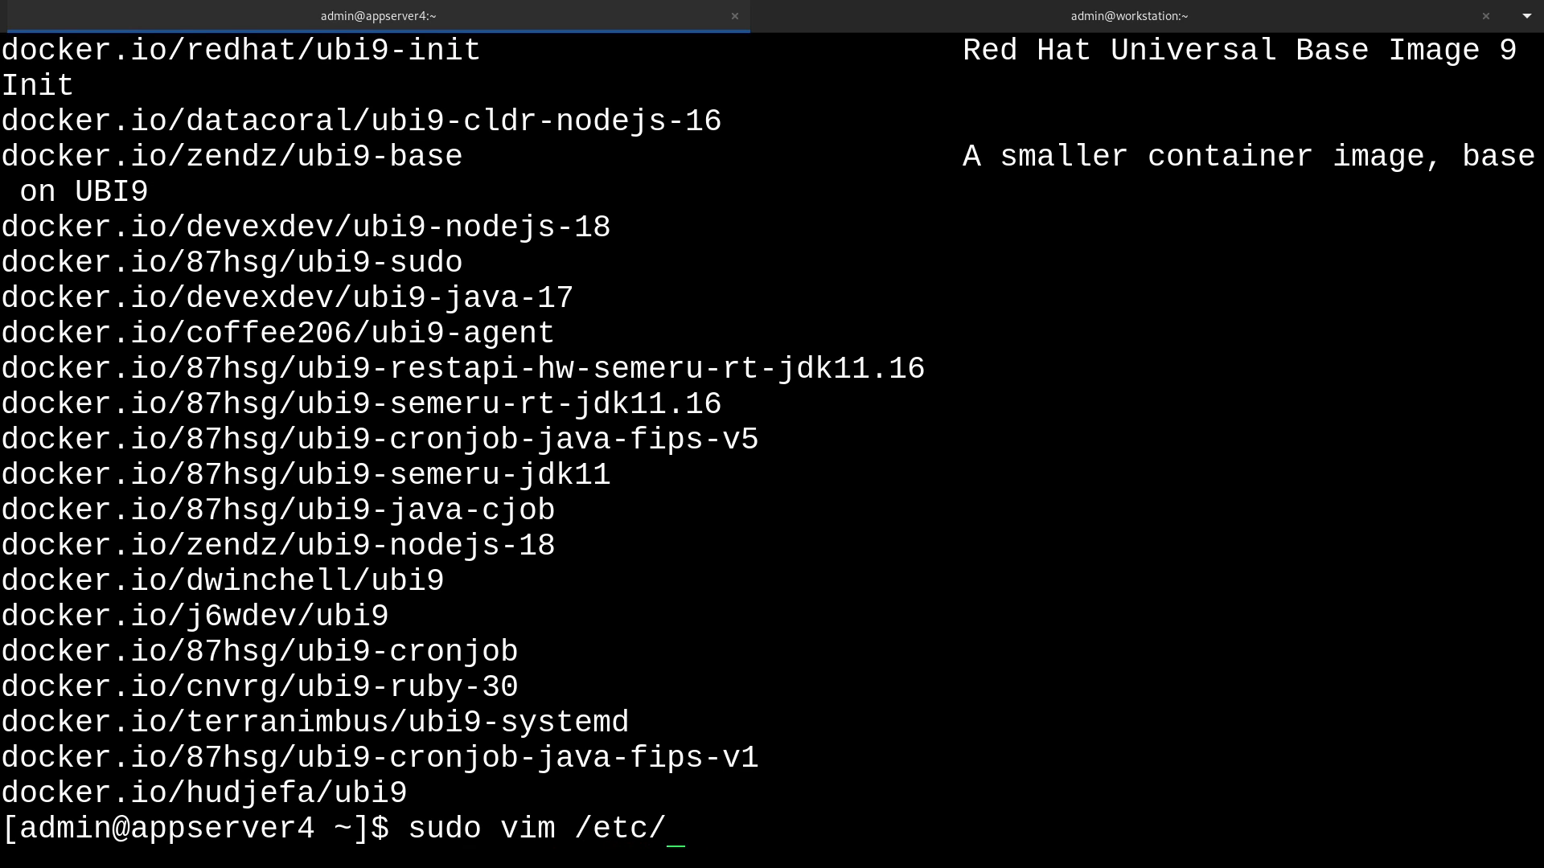
pyautogui.write('containers/regi')
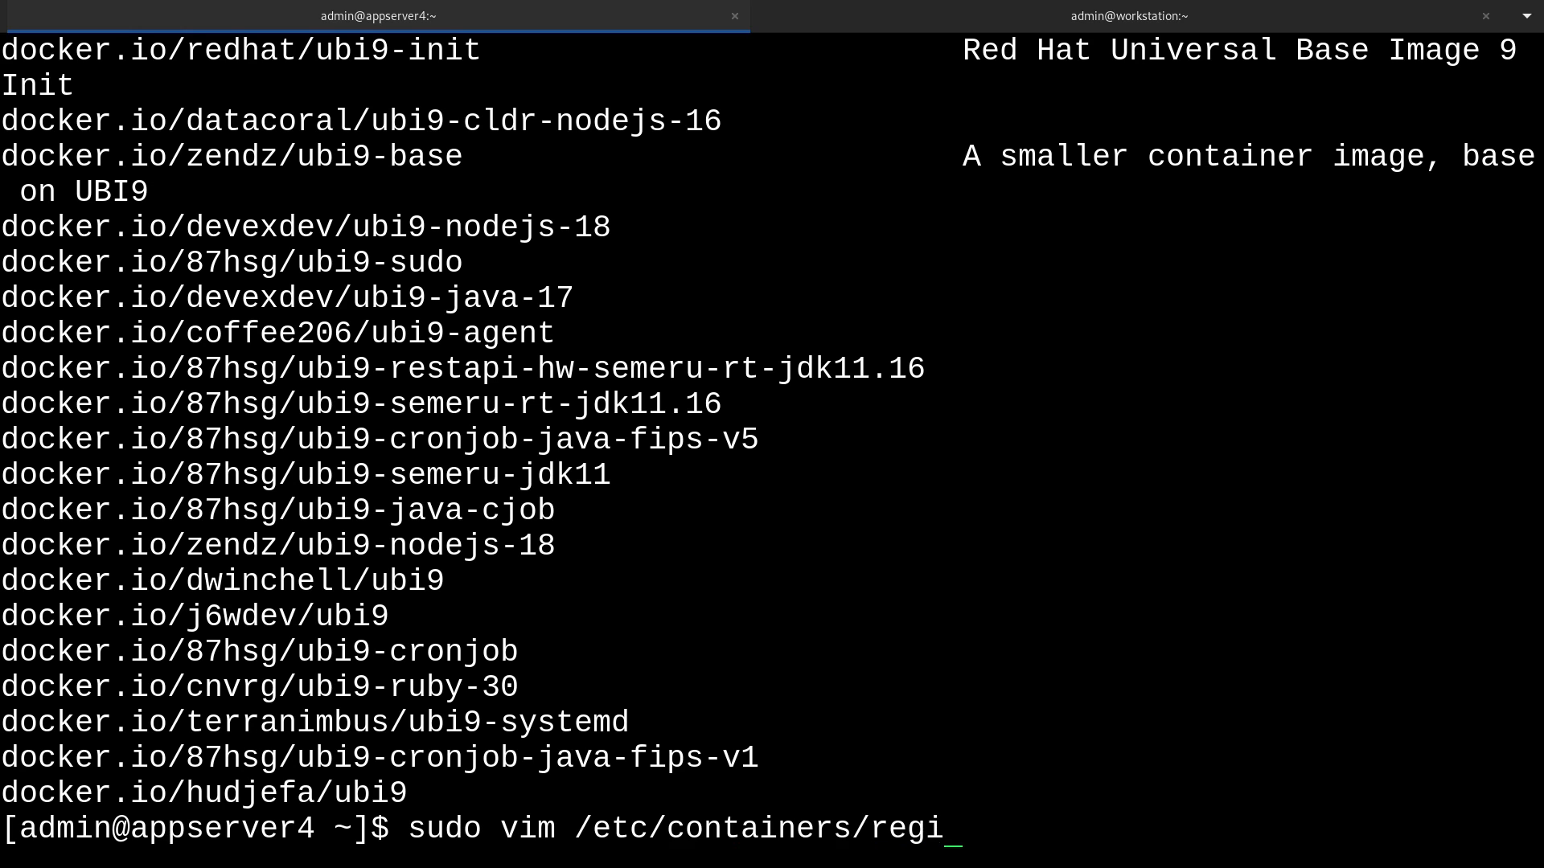
pyautogui.press('Return')
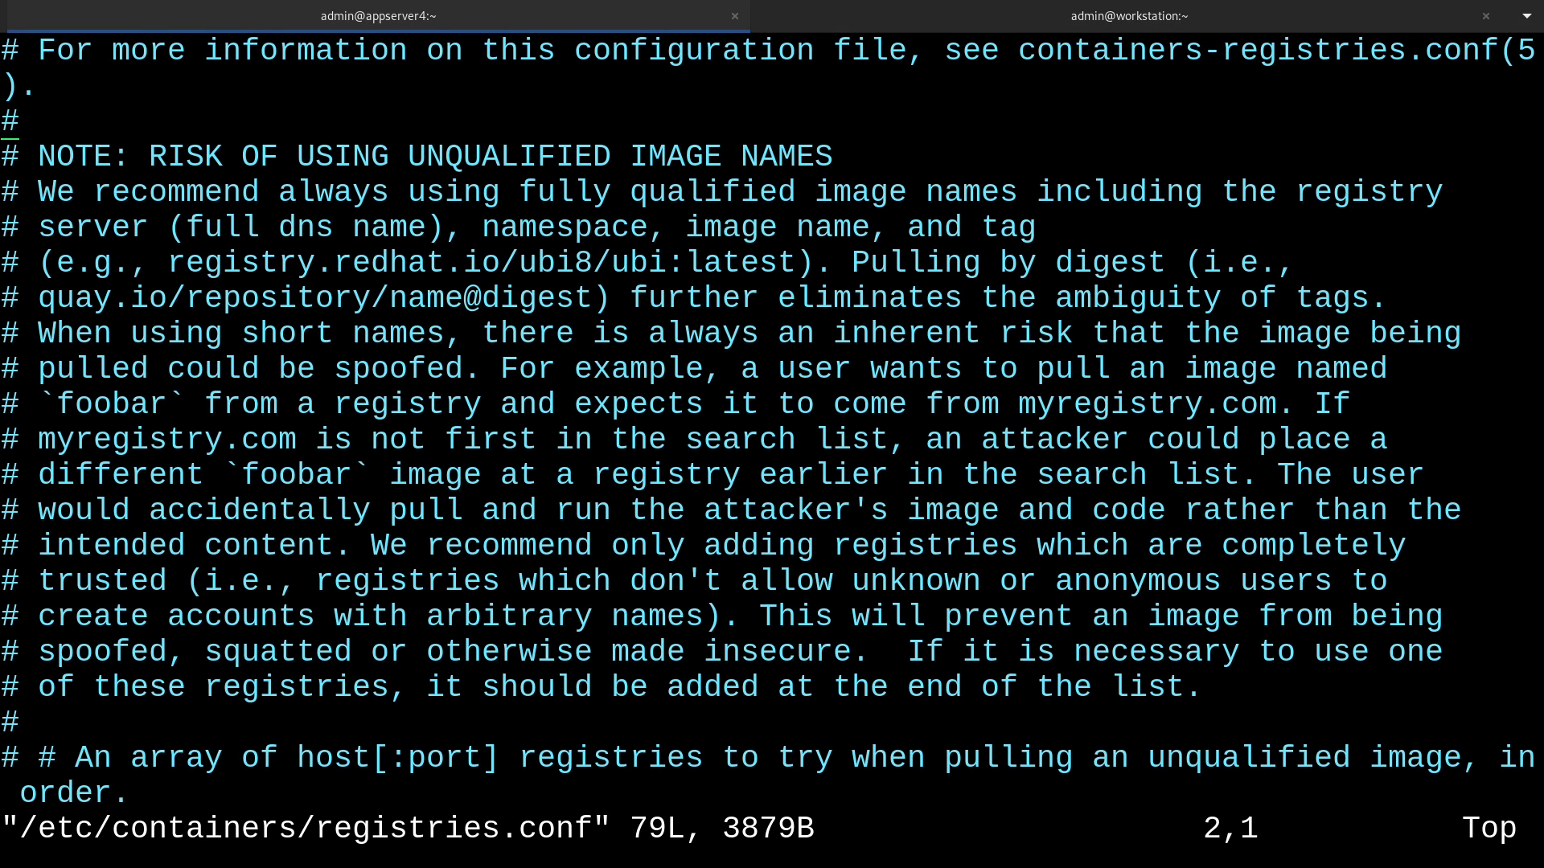
pyautogui.scroll(-3)
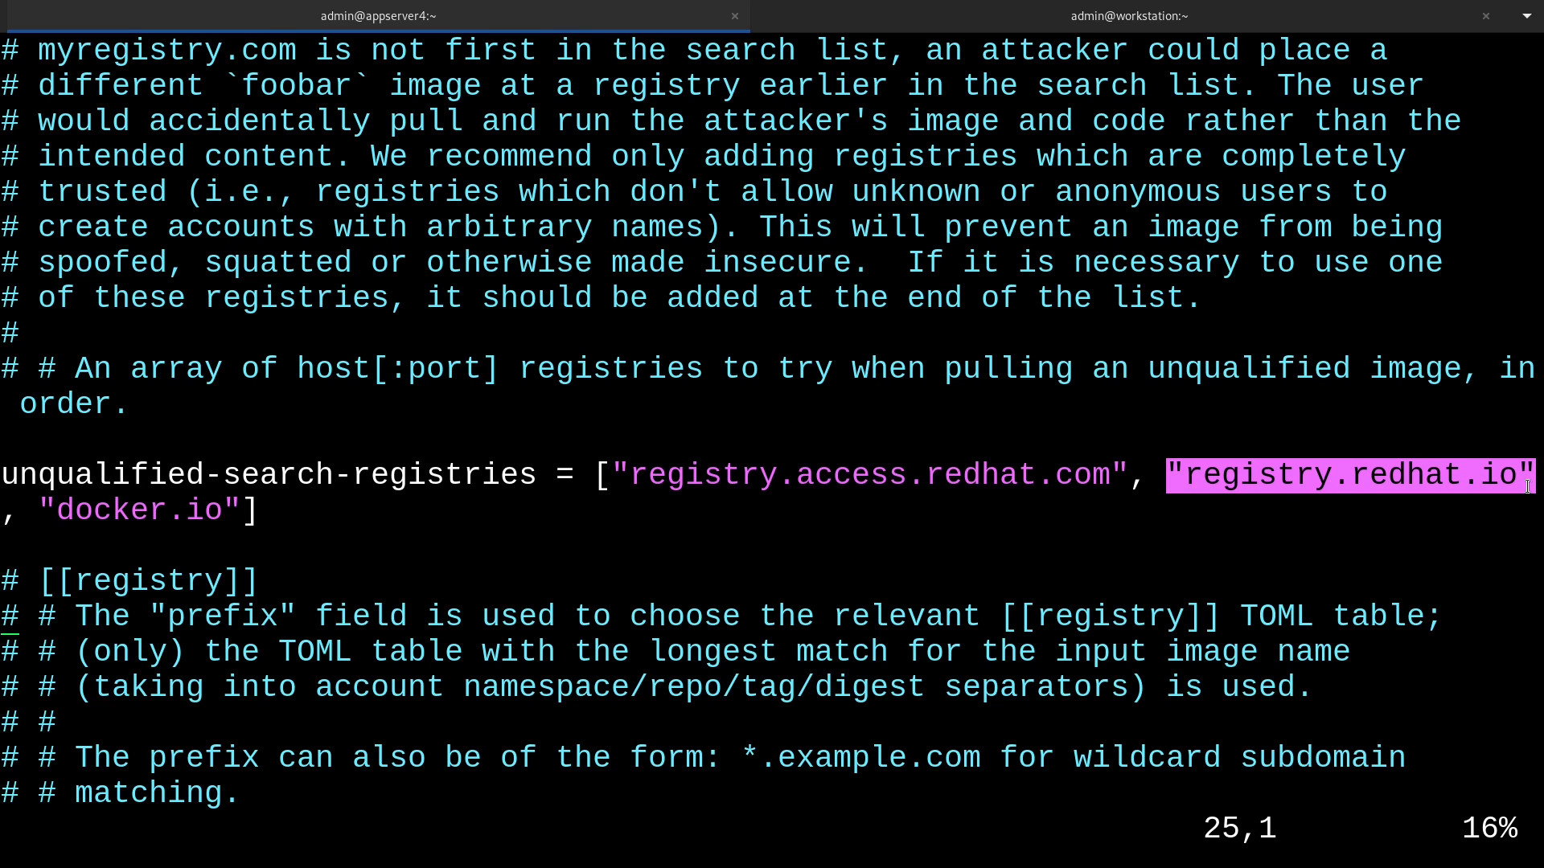
pyautogui.moveTo(1113, 413)
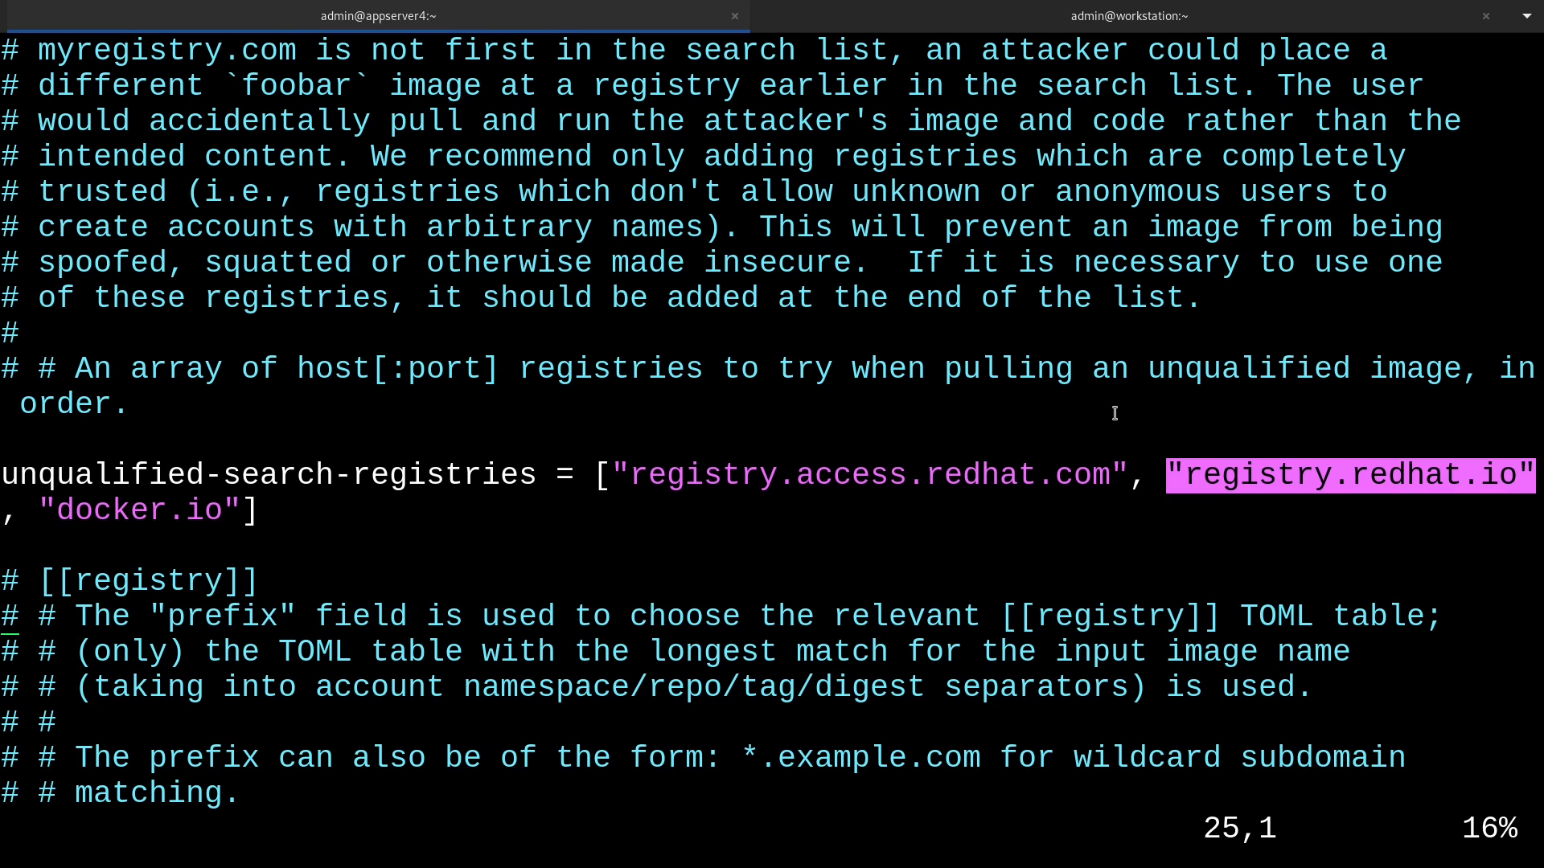
pyautogui.moveTo(1029, 430)
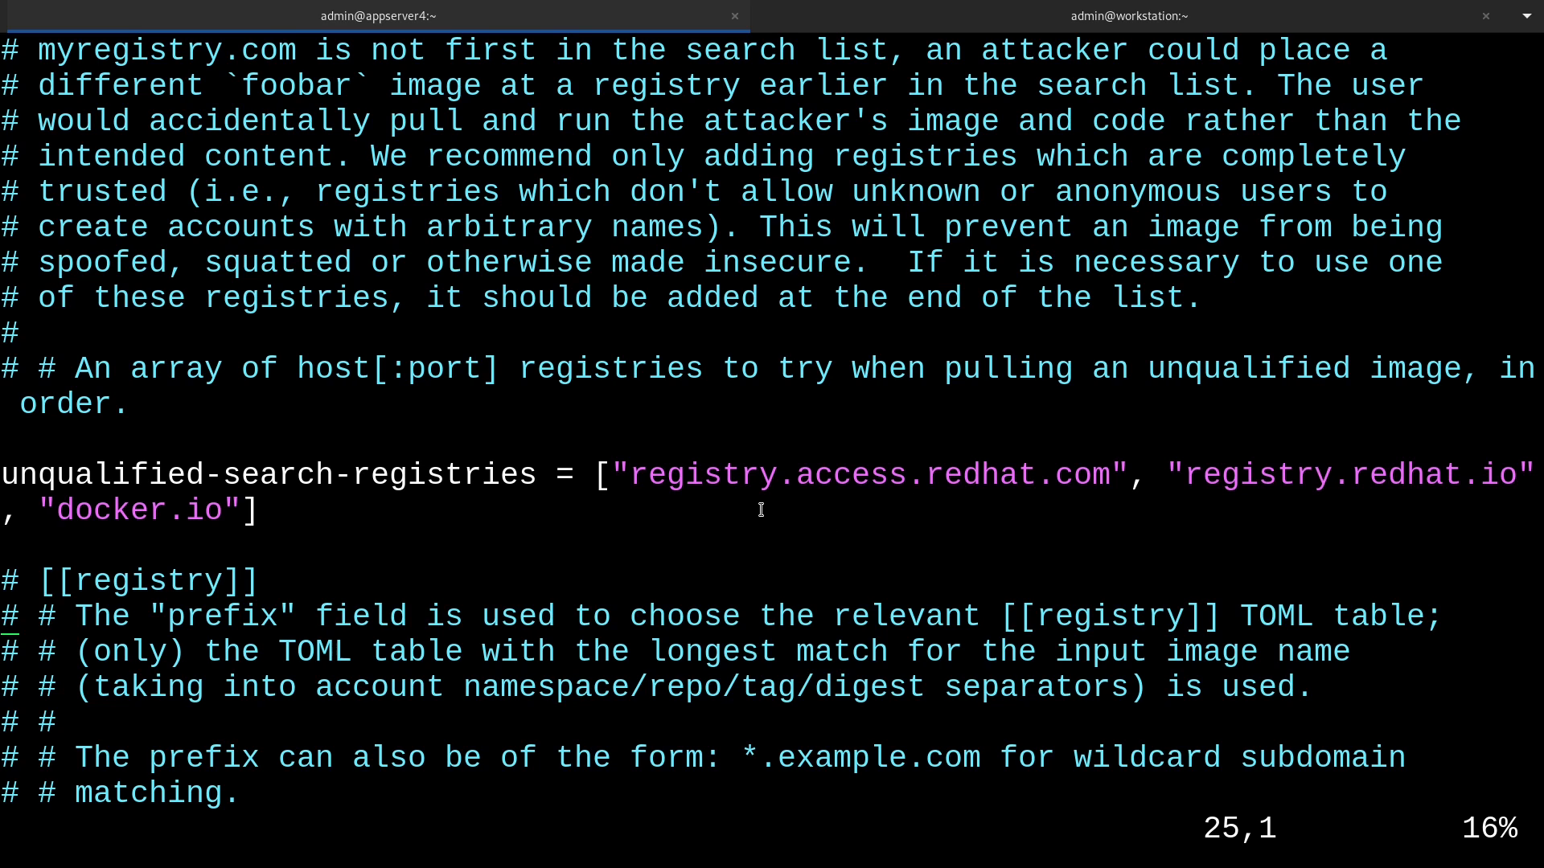
# Append "registry.redhat.io" to unqualified-search-registries, then save and quit vim.
pyautogui.press('Up')
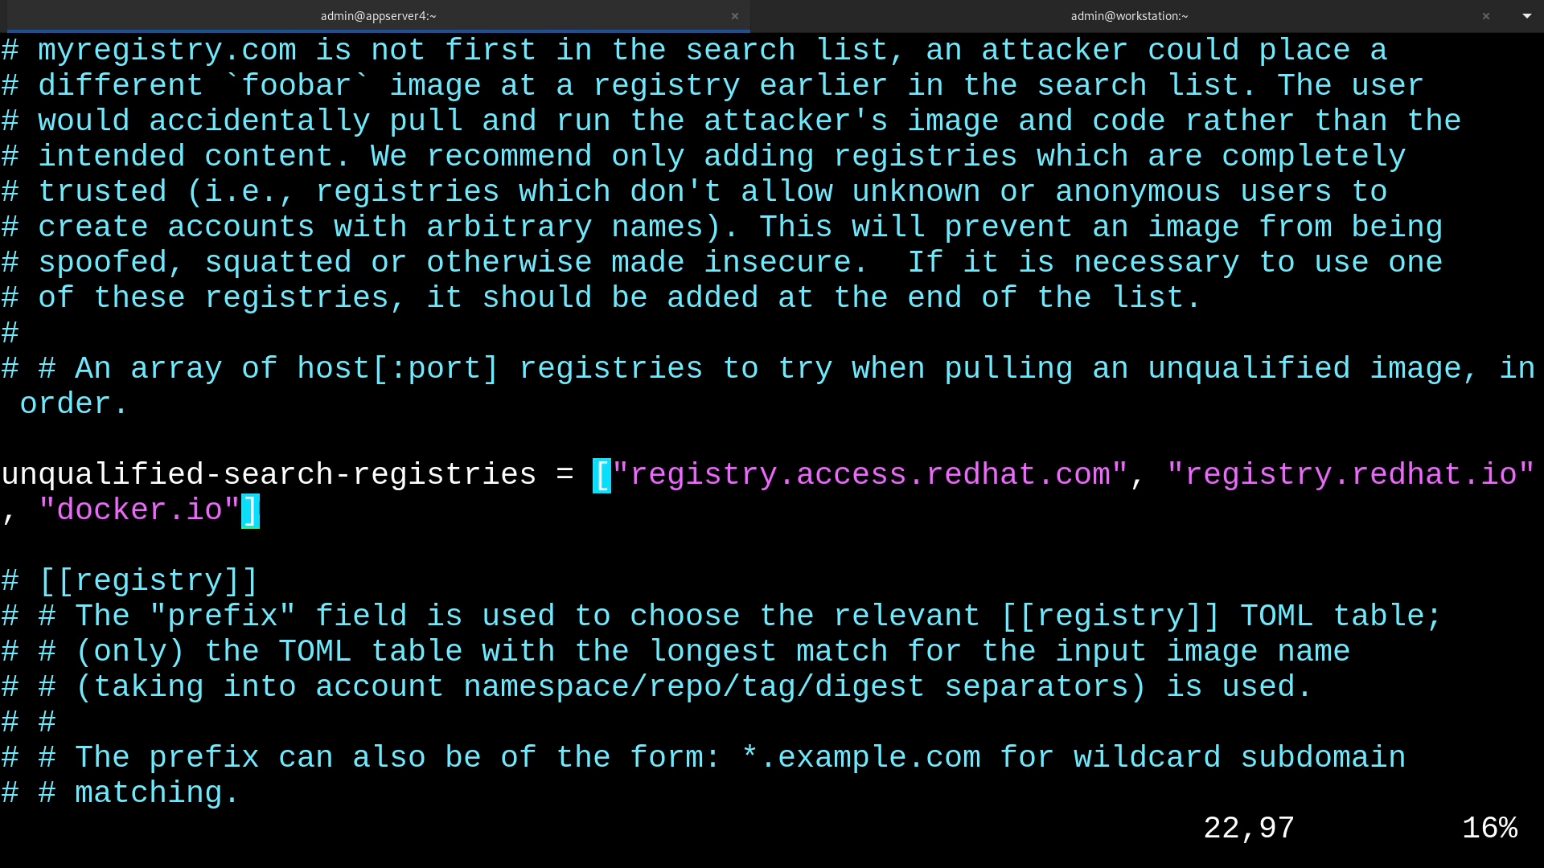
pyautogui.press('i')
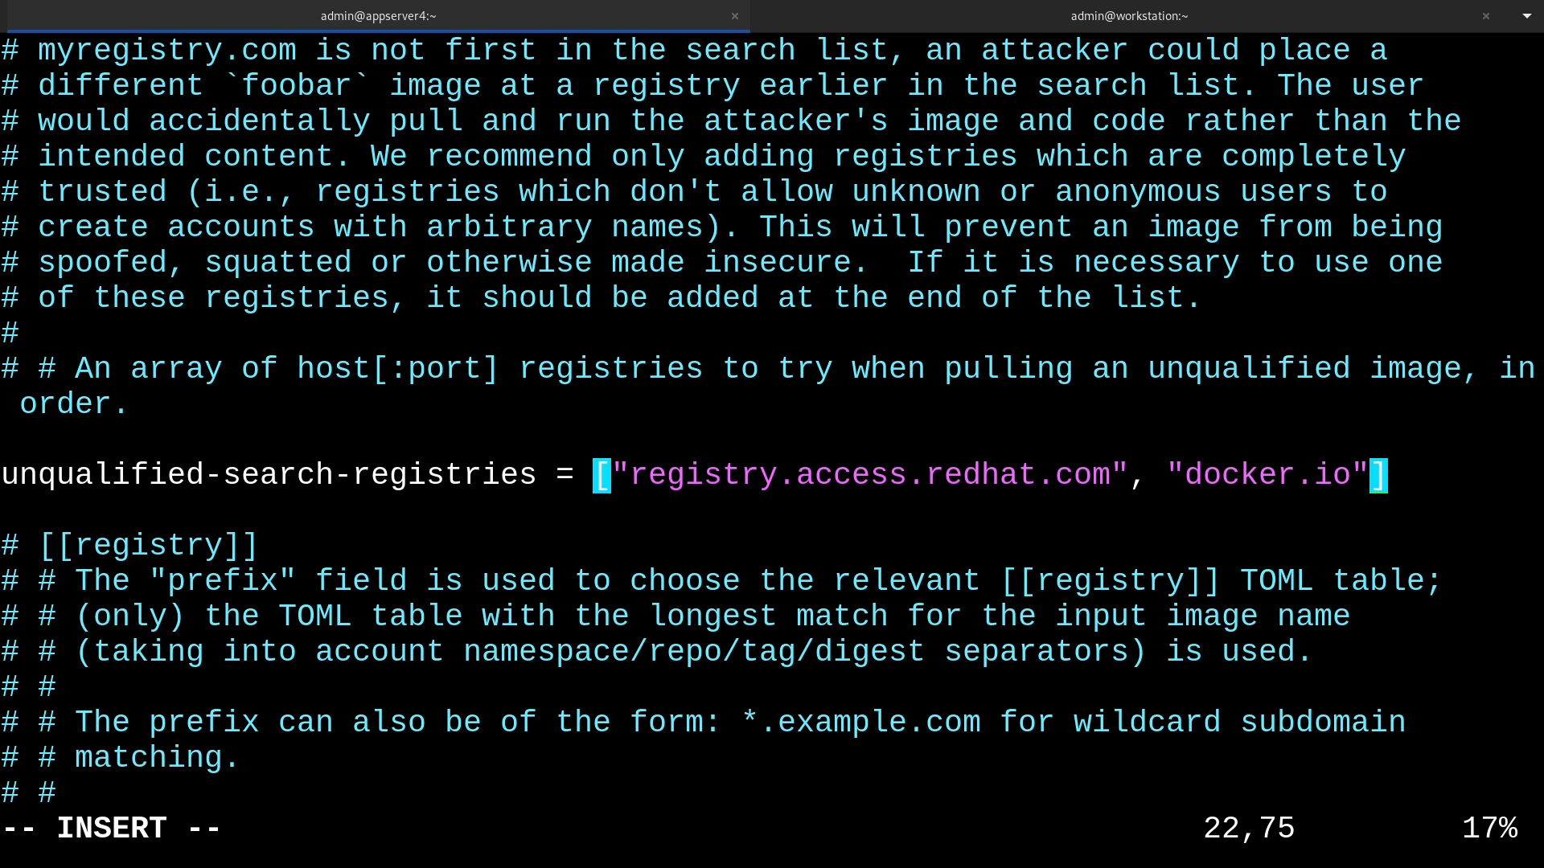
pyautogui.write(', "registry.redhat.io')
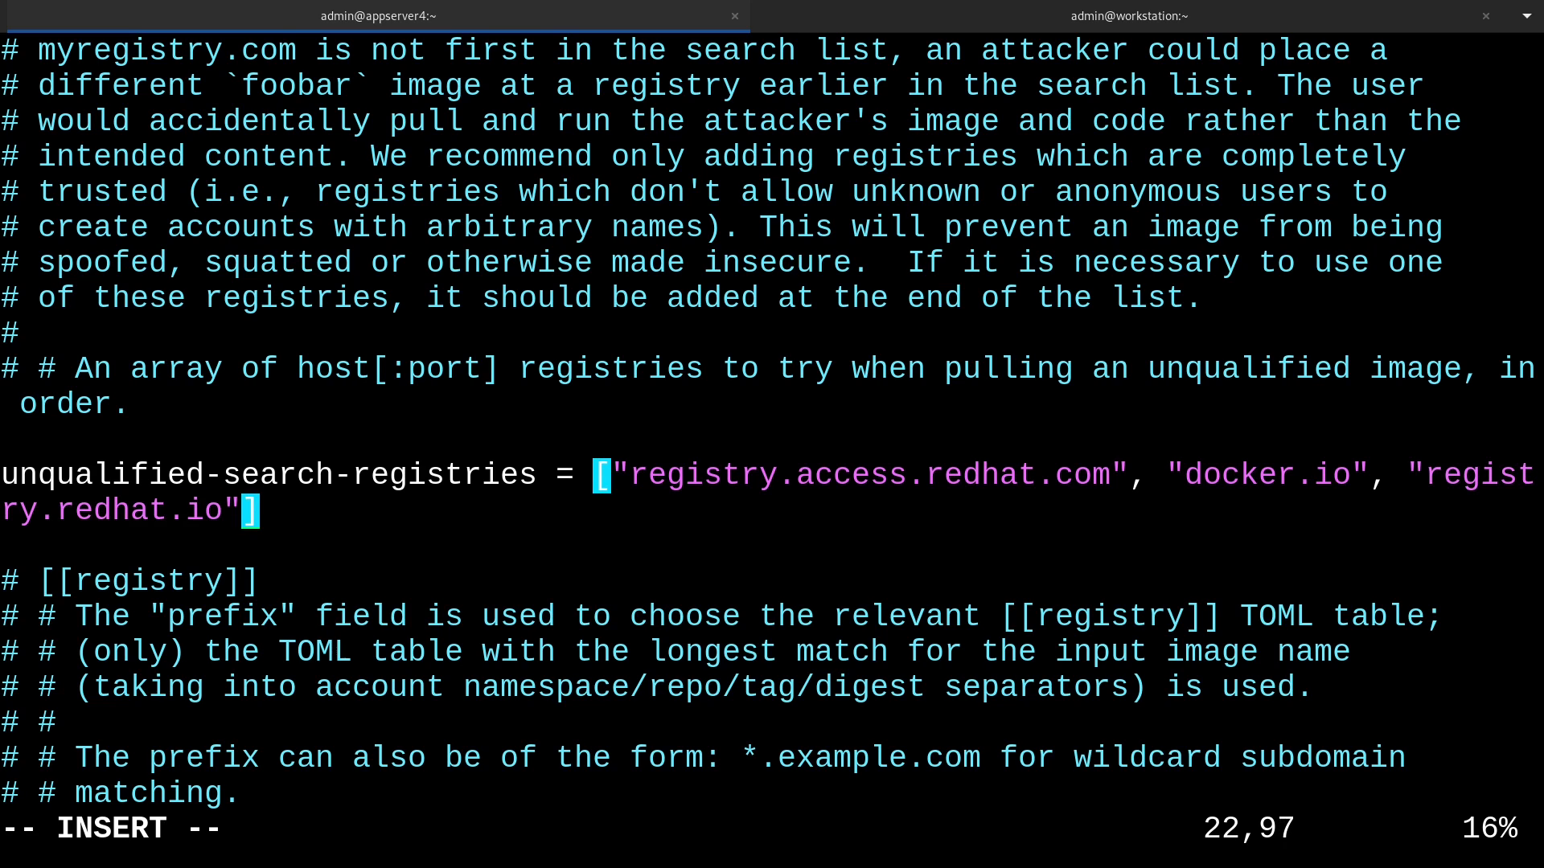
pyautogui.press('Left')
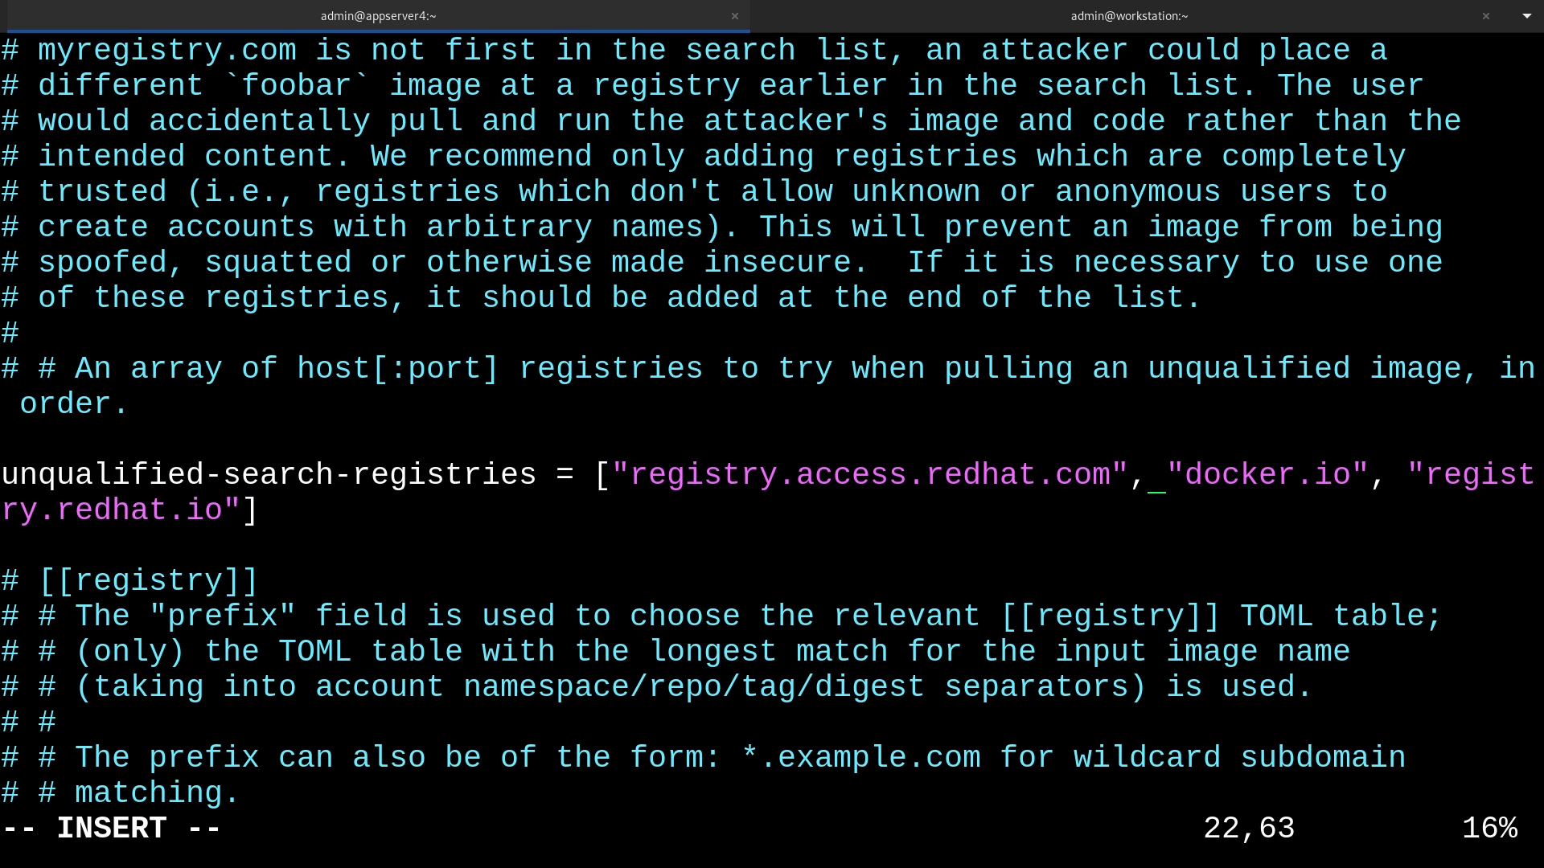
pyautogui.write('qua')
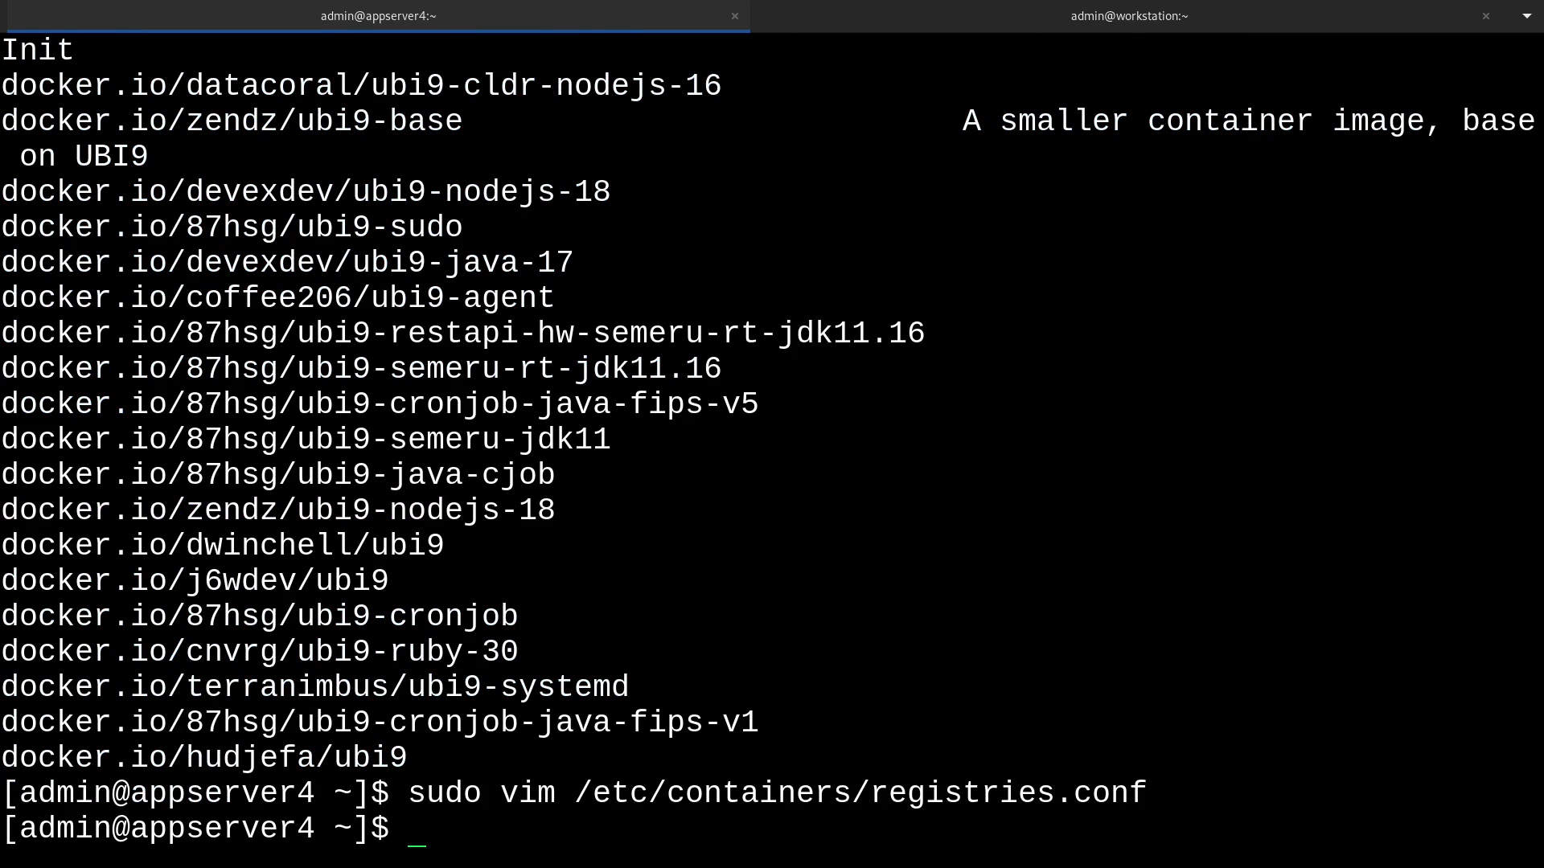
# Rerun podman search ubi9 and copy registry.redhat.io/ubi9/ubi-minimal to the prompt.
pyautogui.write('podman search ubi9')
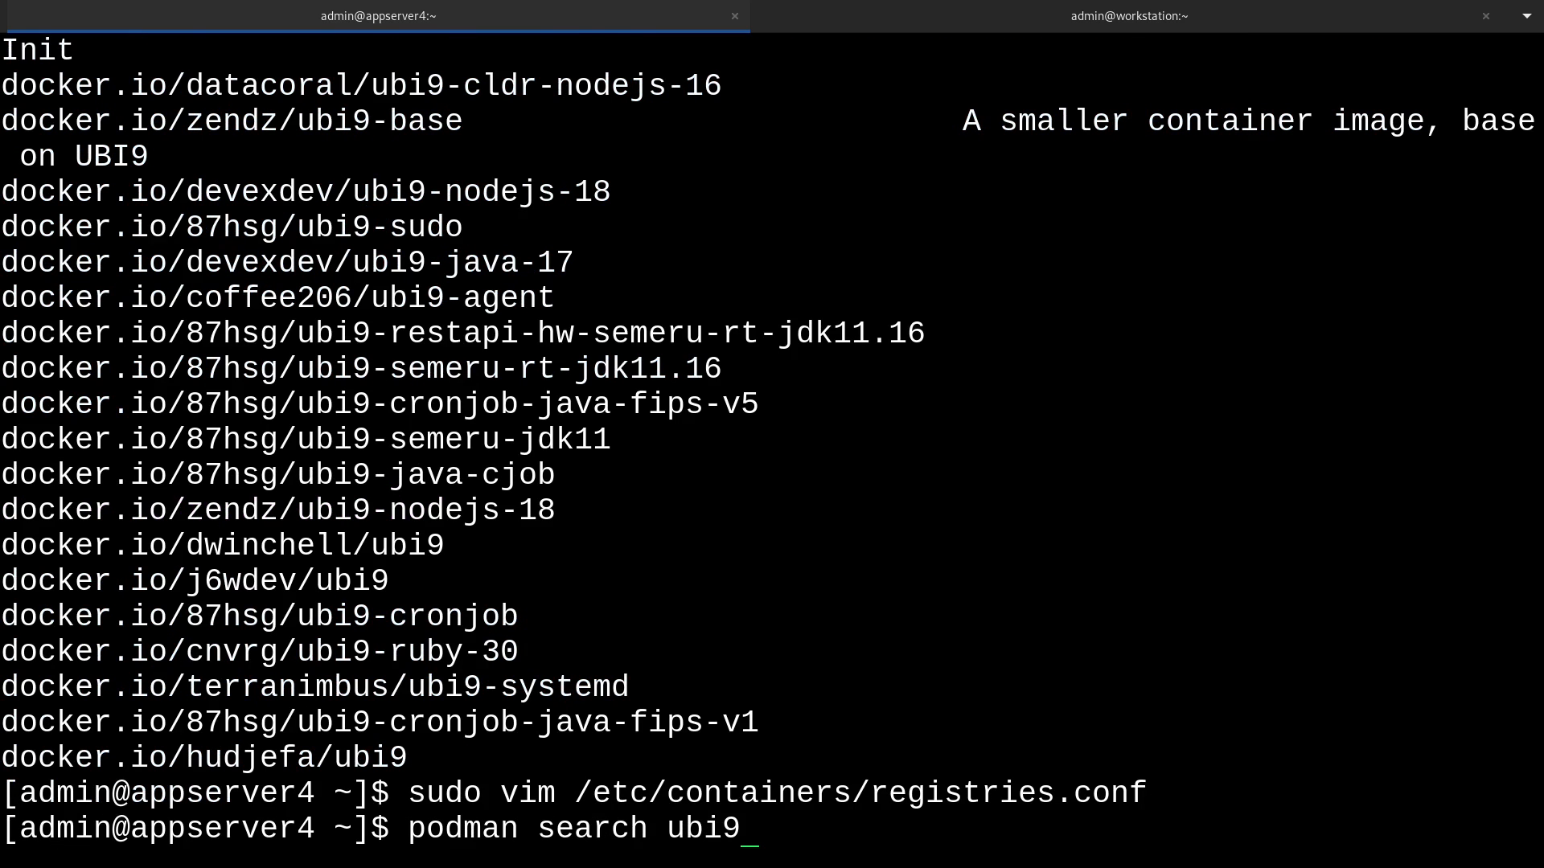
pyautogui.press('Return')
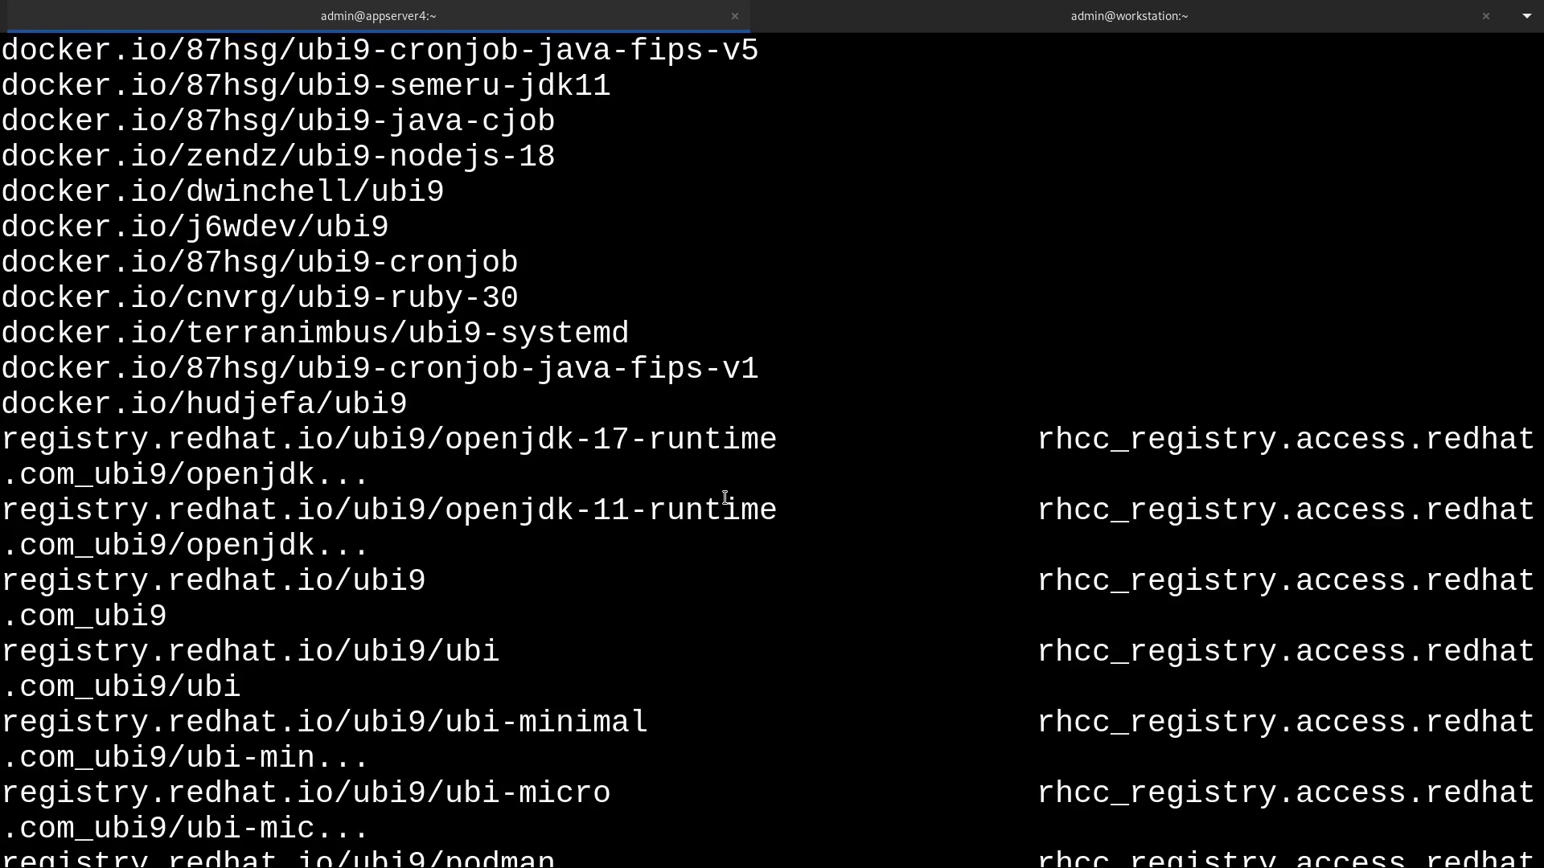
pyautogui.moveTo(438, 438)
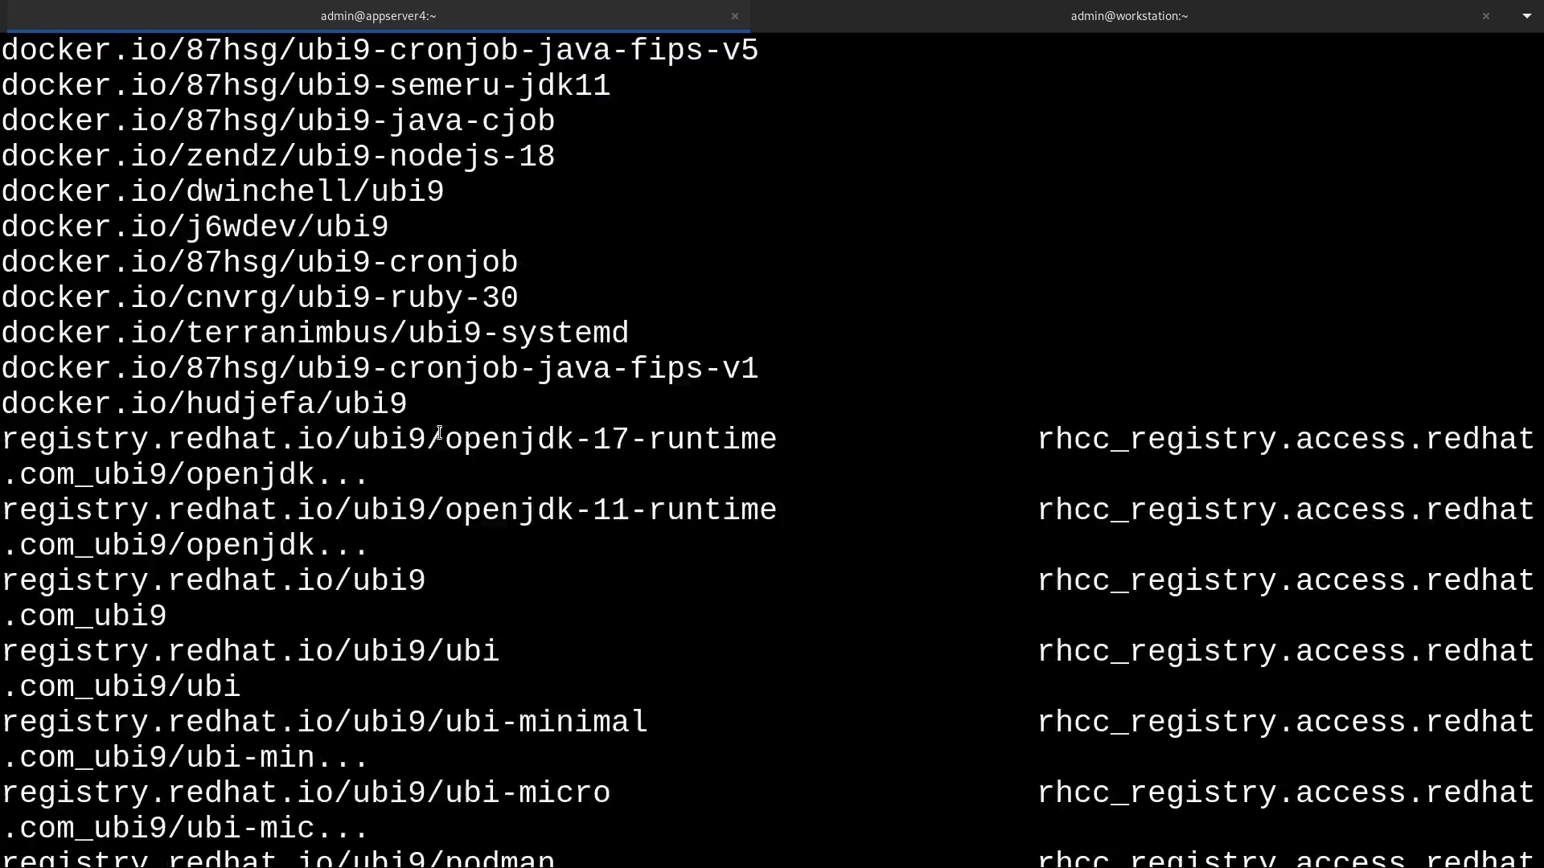
pyautogui.scroll(-3)
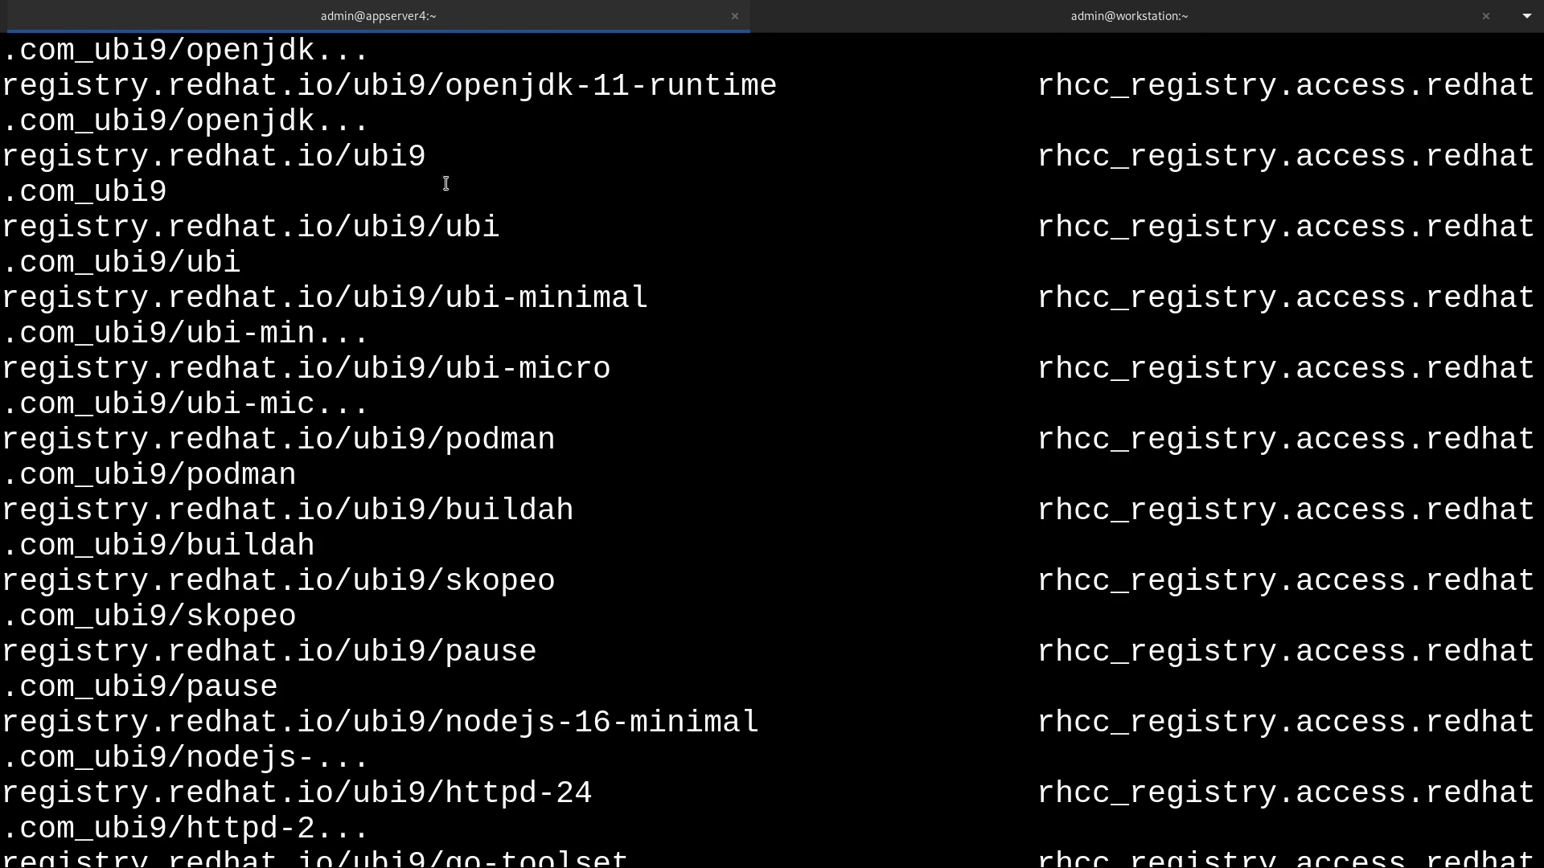
pyautogui.doubleClick(324, 298)
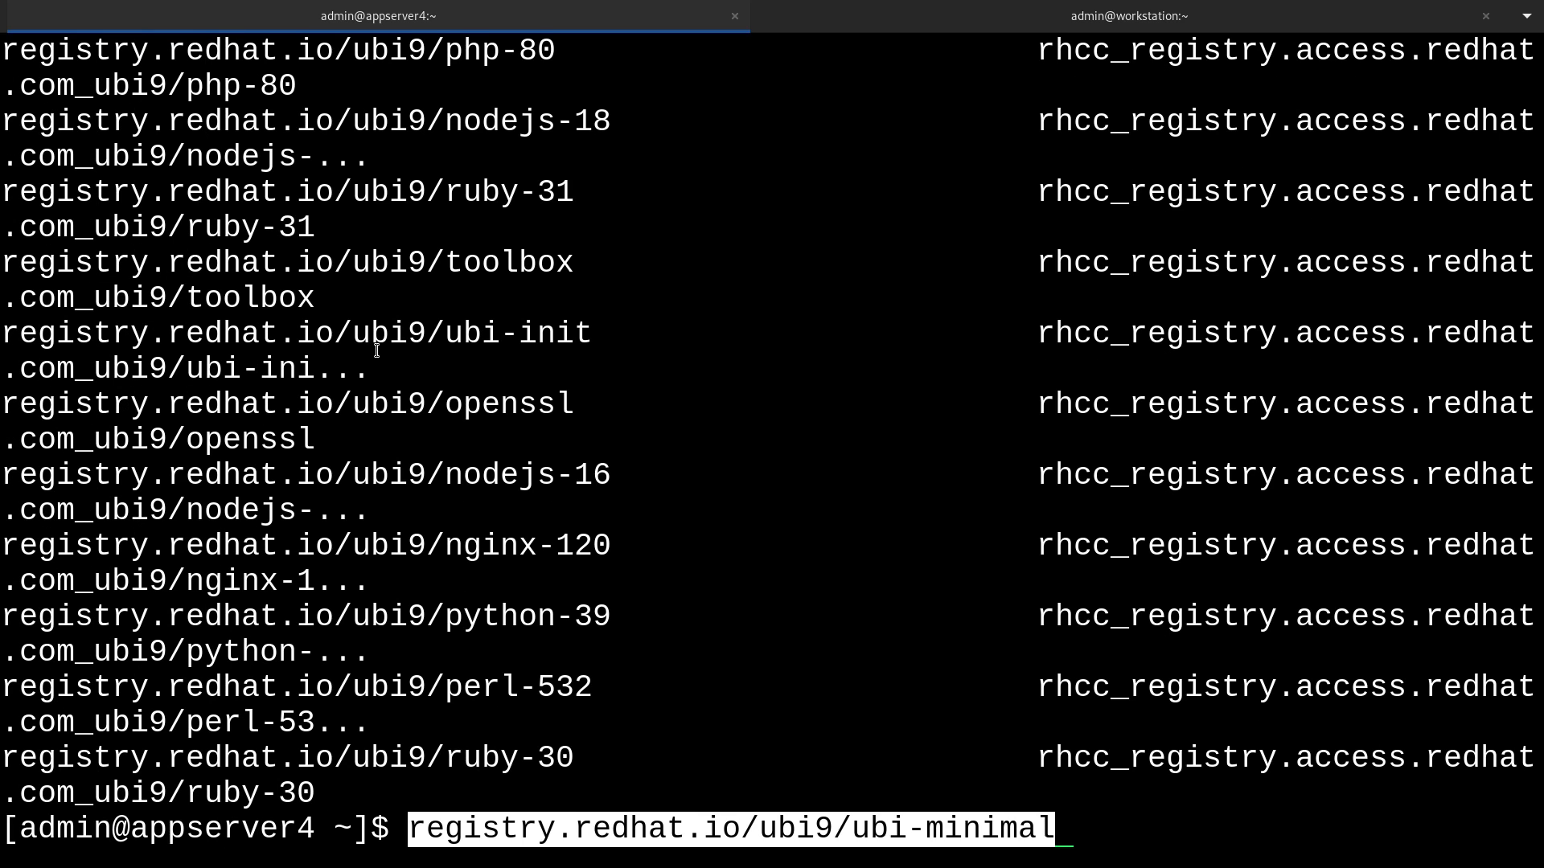
pyautogui.write('podman pull')
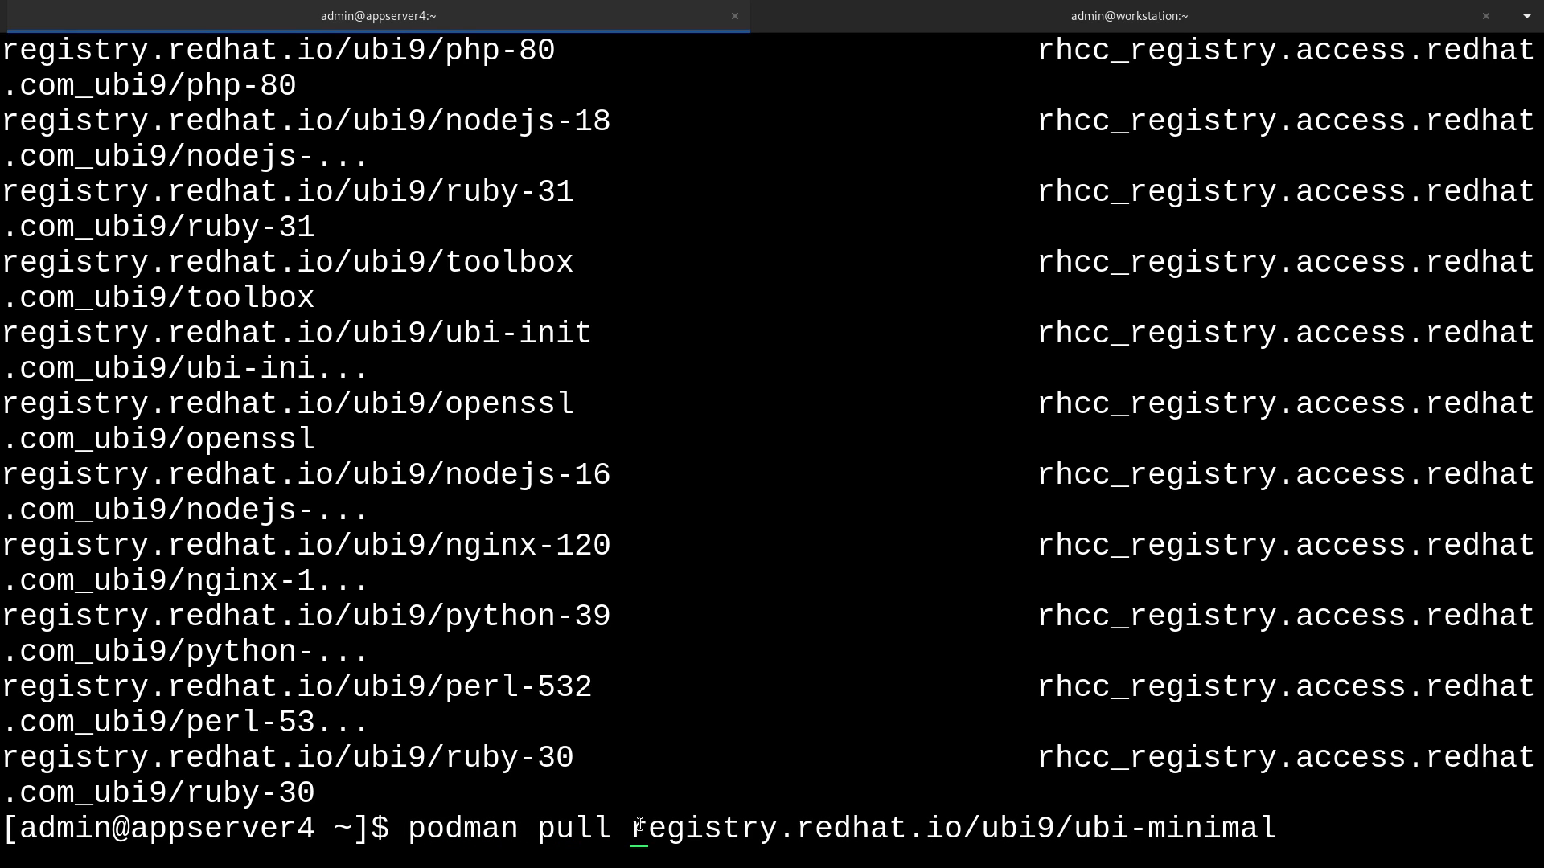
# Pull registry.redhat.io/ubi9/ubi-minimal, which fails with an unauthorized registry login error.
pyautogui.press('Return')
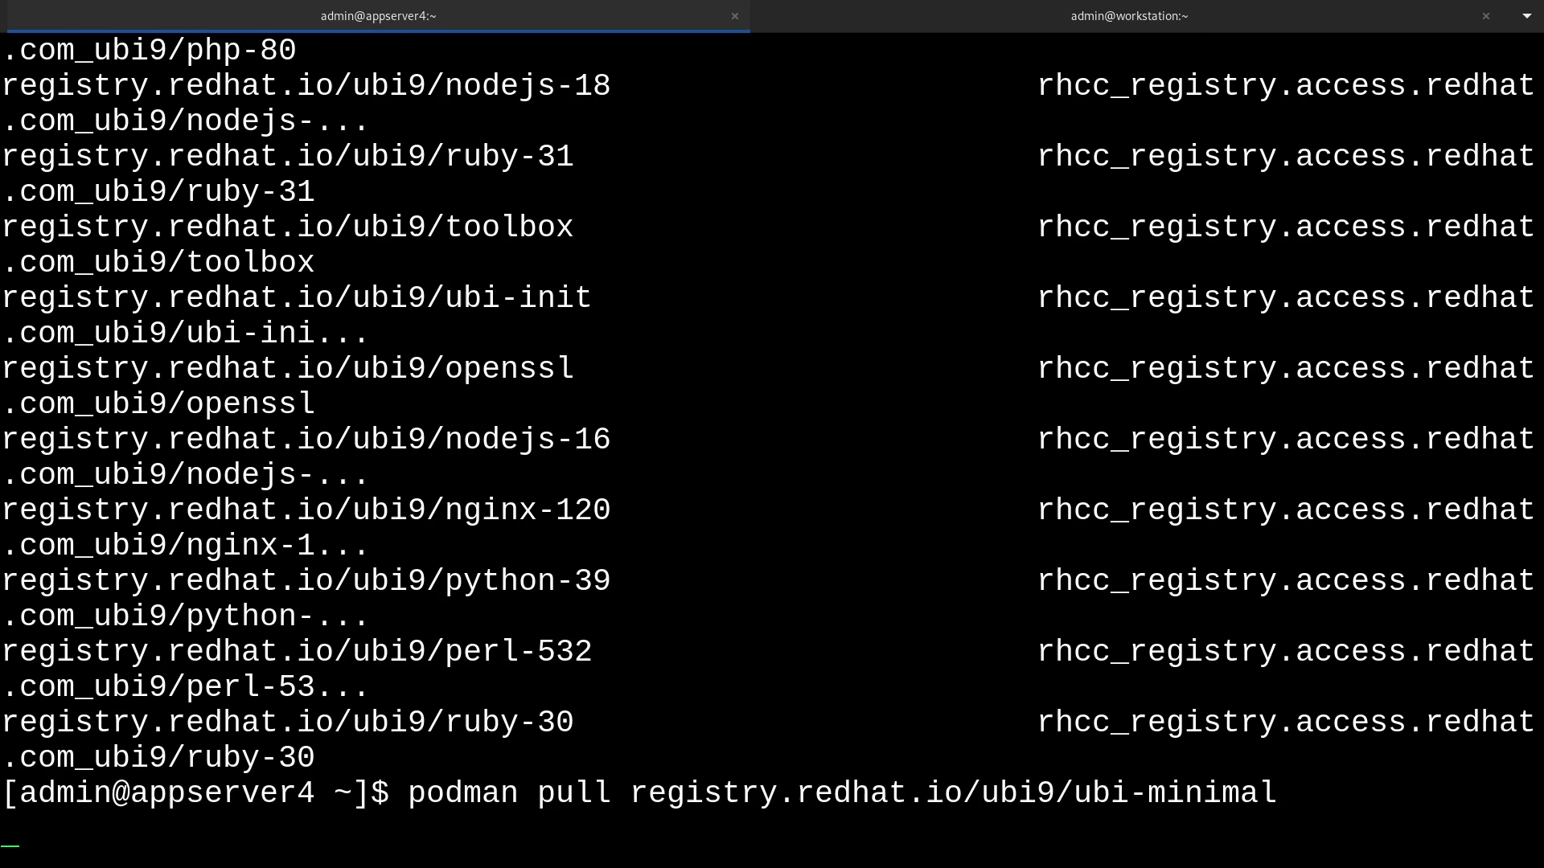
pyautogui.press('Return')
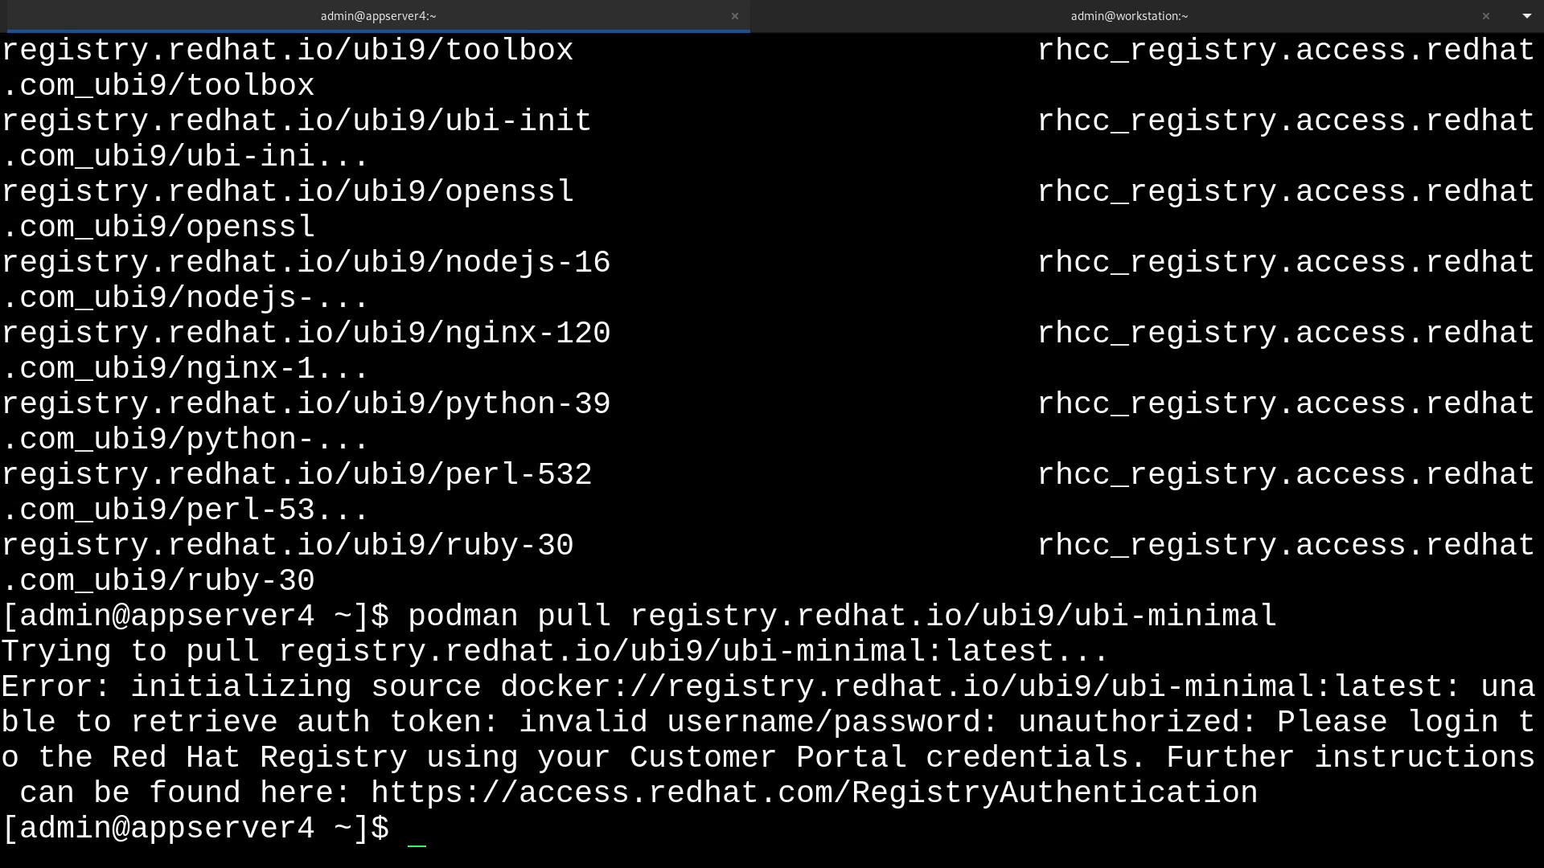
# Run podman login registry.redhat.io, entering username beanologi and the password.
pyautogui.write('podman log')
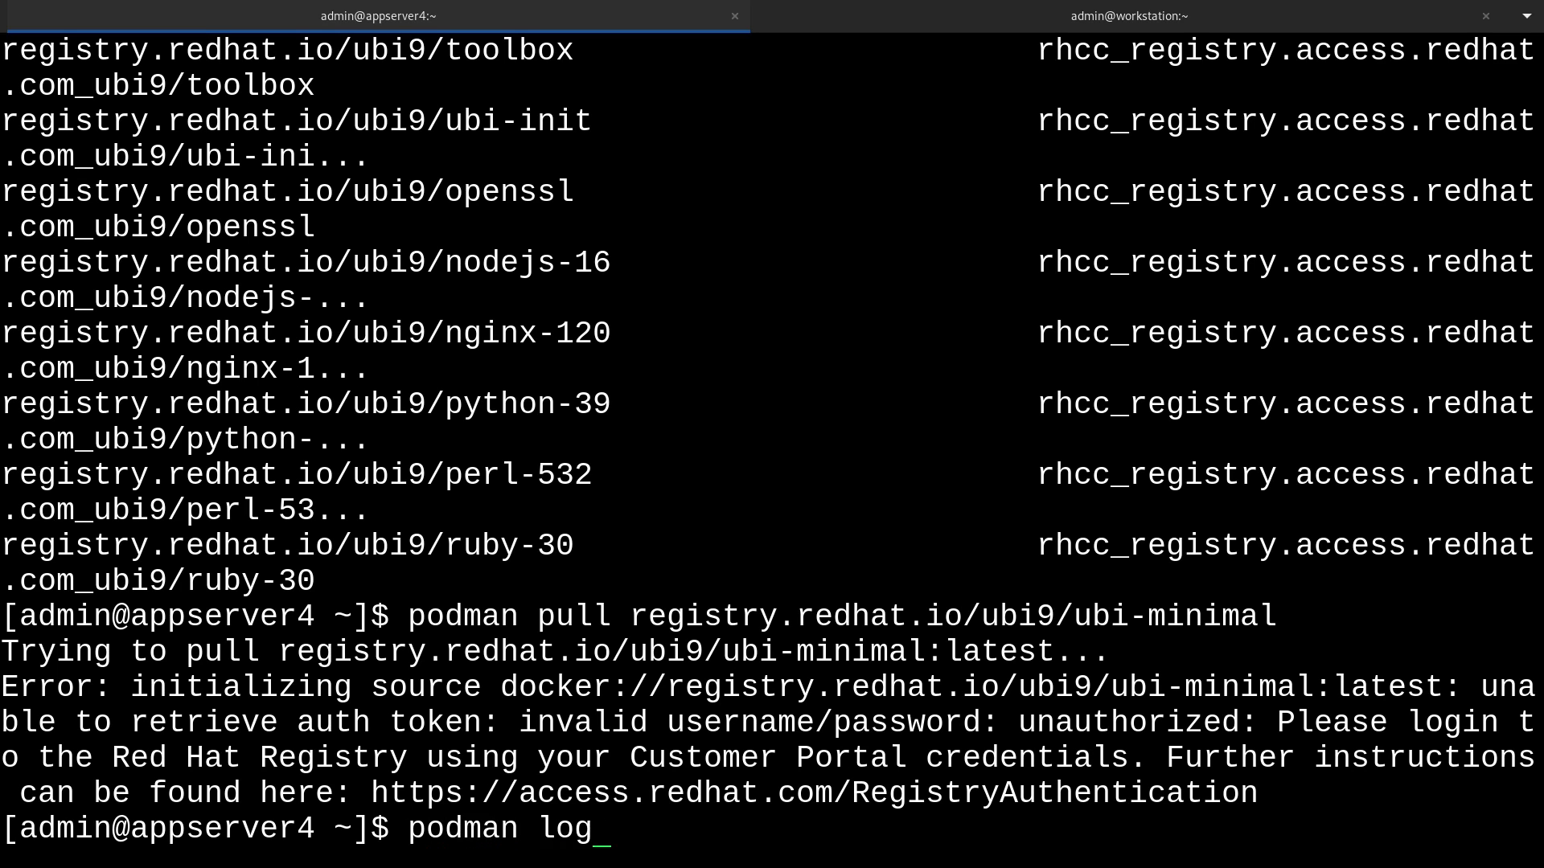
pyautogui.write('in regist')
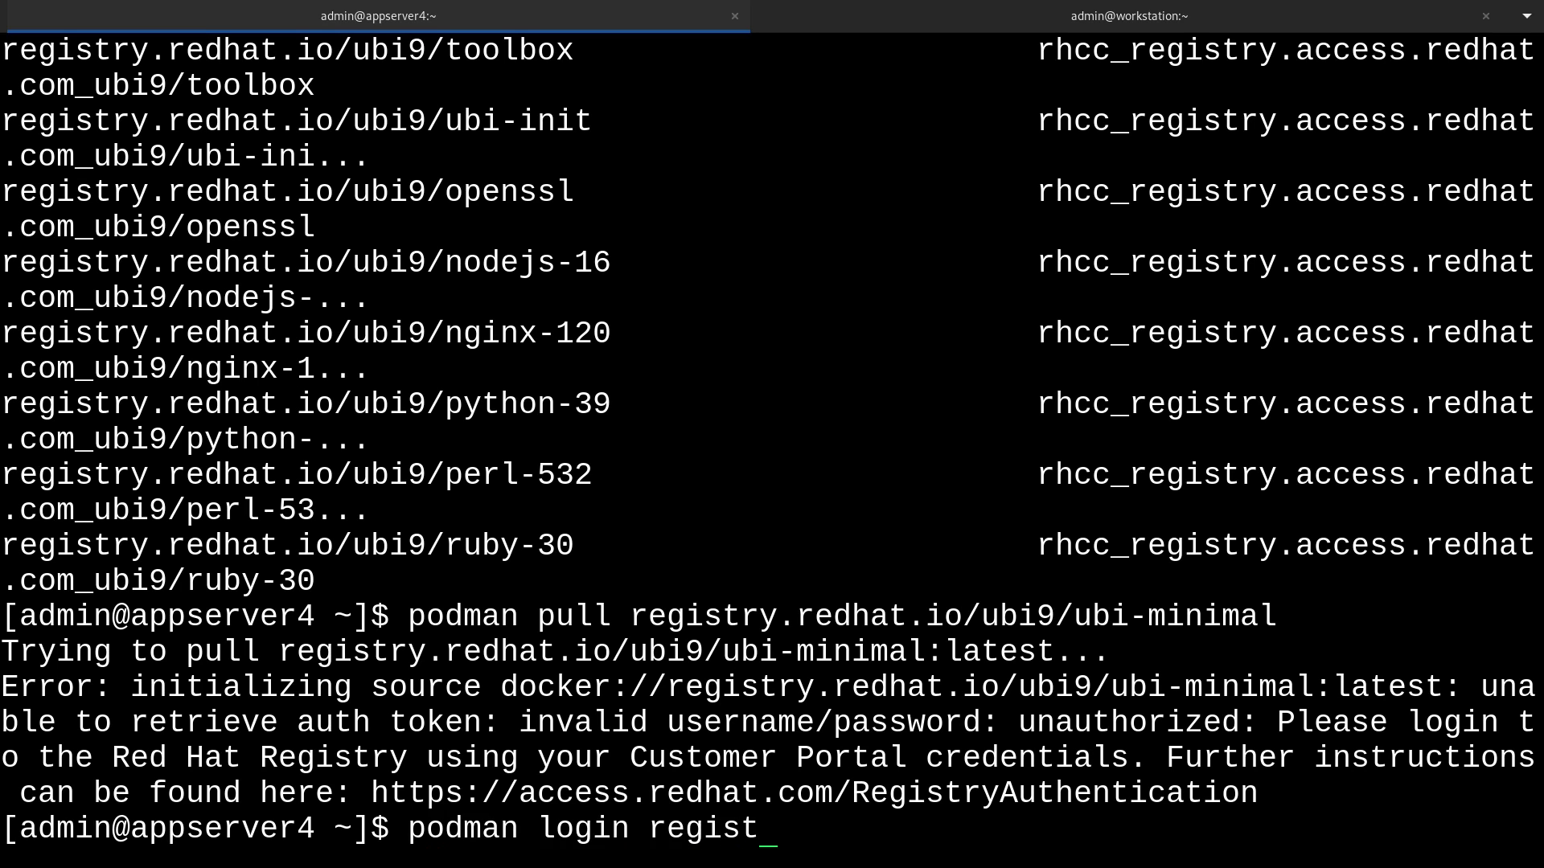
pyautogui.write('ry.redhat.io')
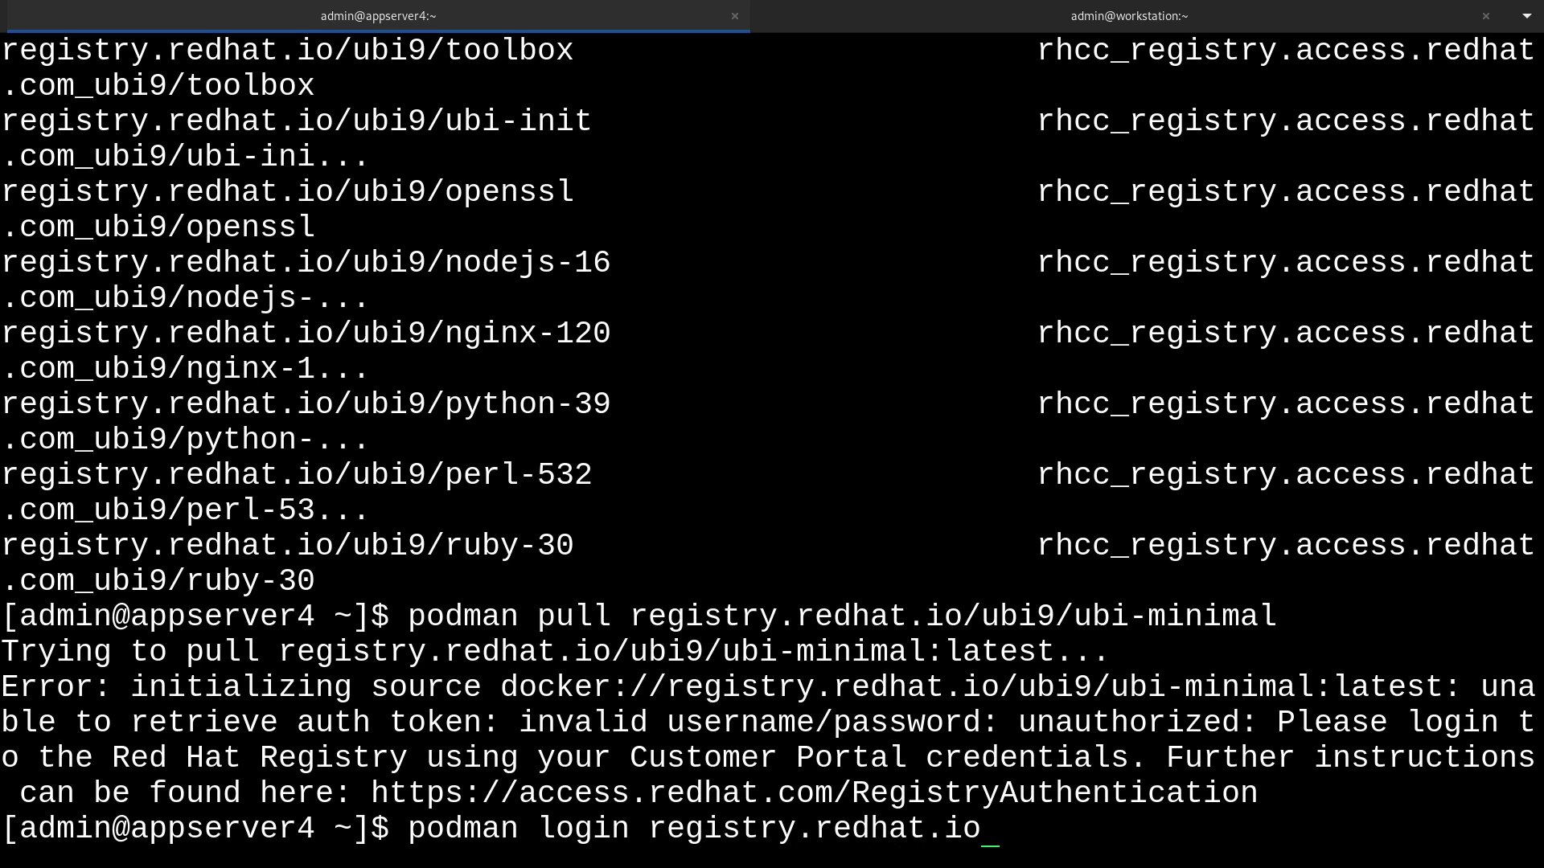
pyautogui.press('Return')
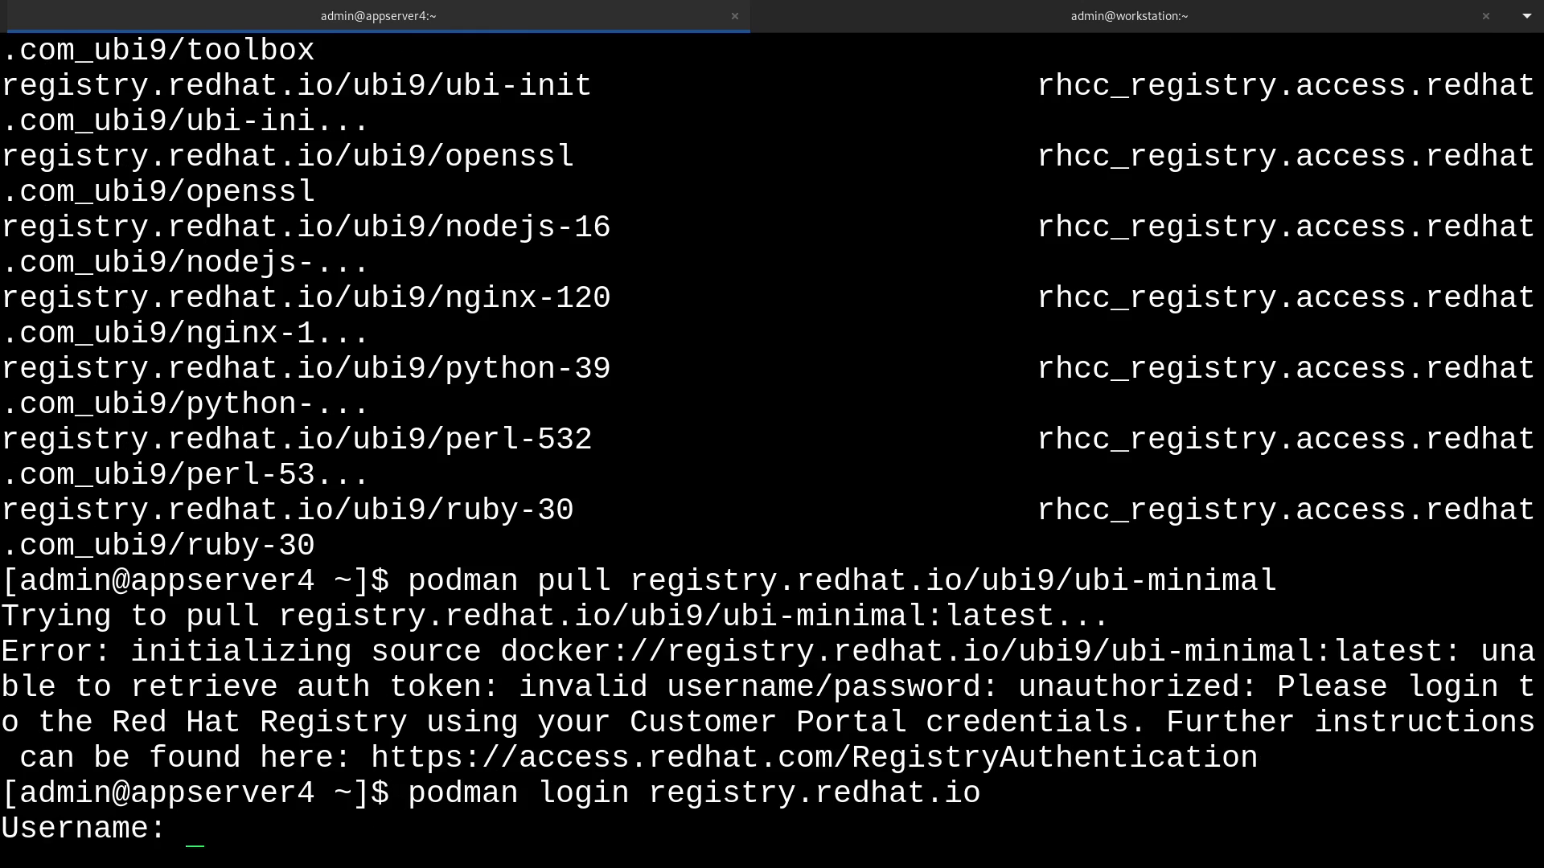
pyautogui.write('beanologi')
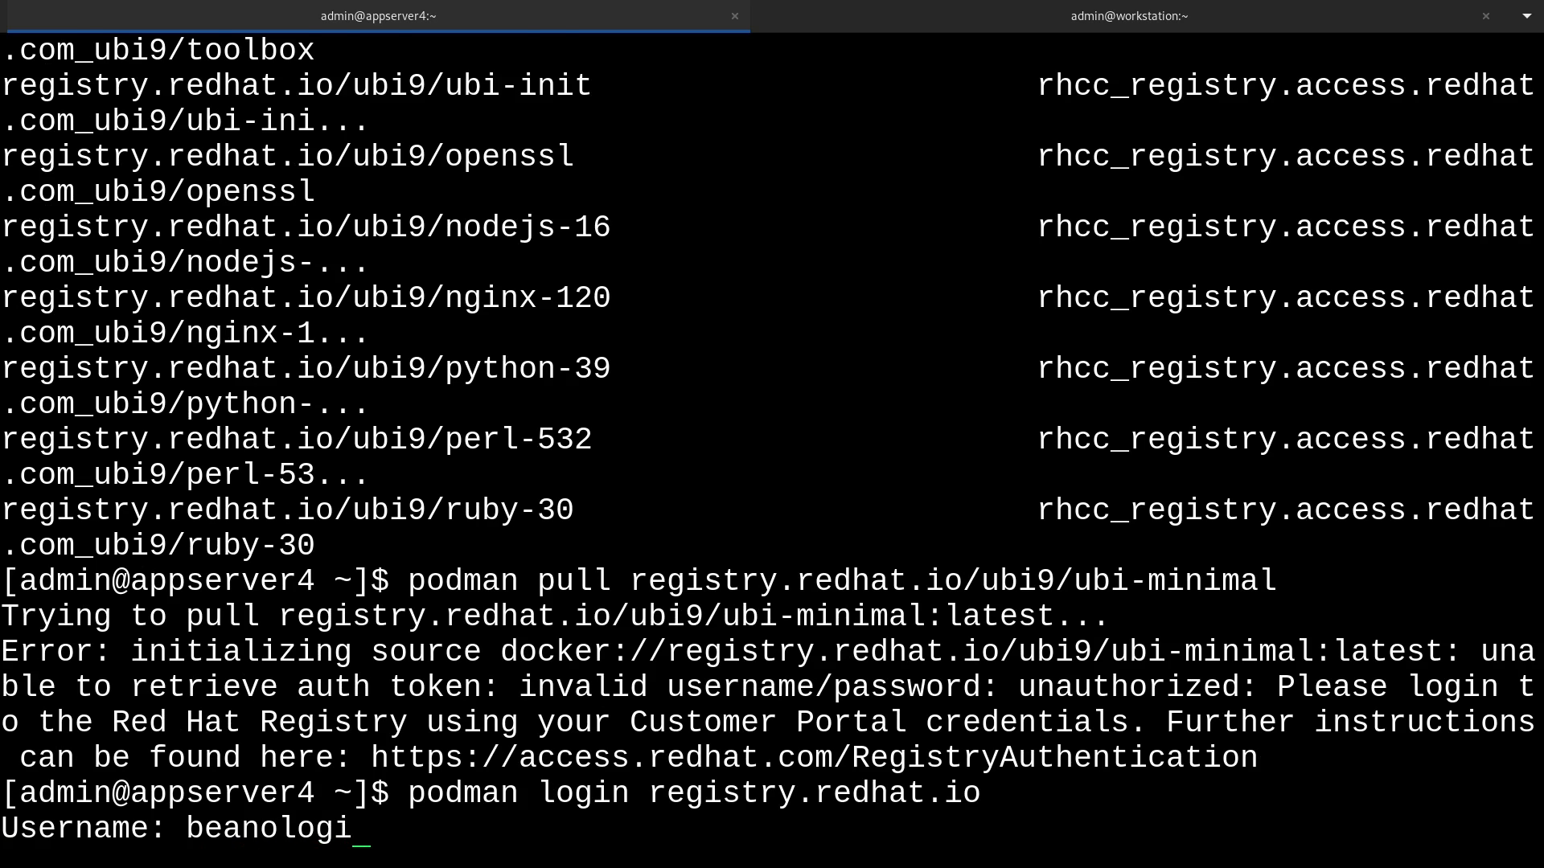
pyautogui.press('Return')
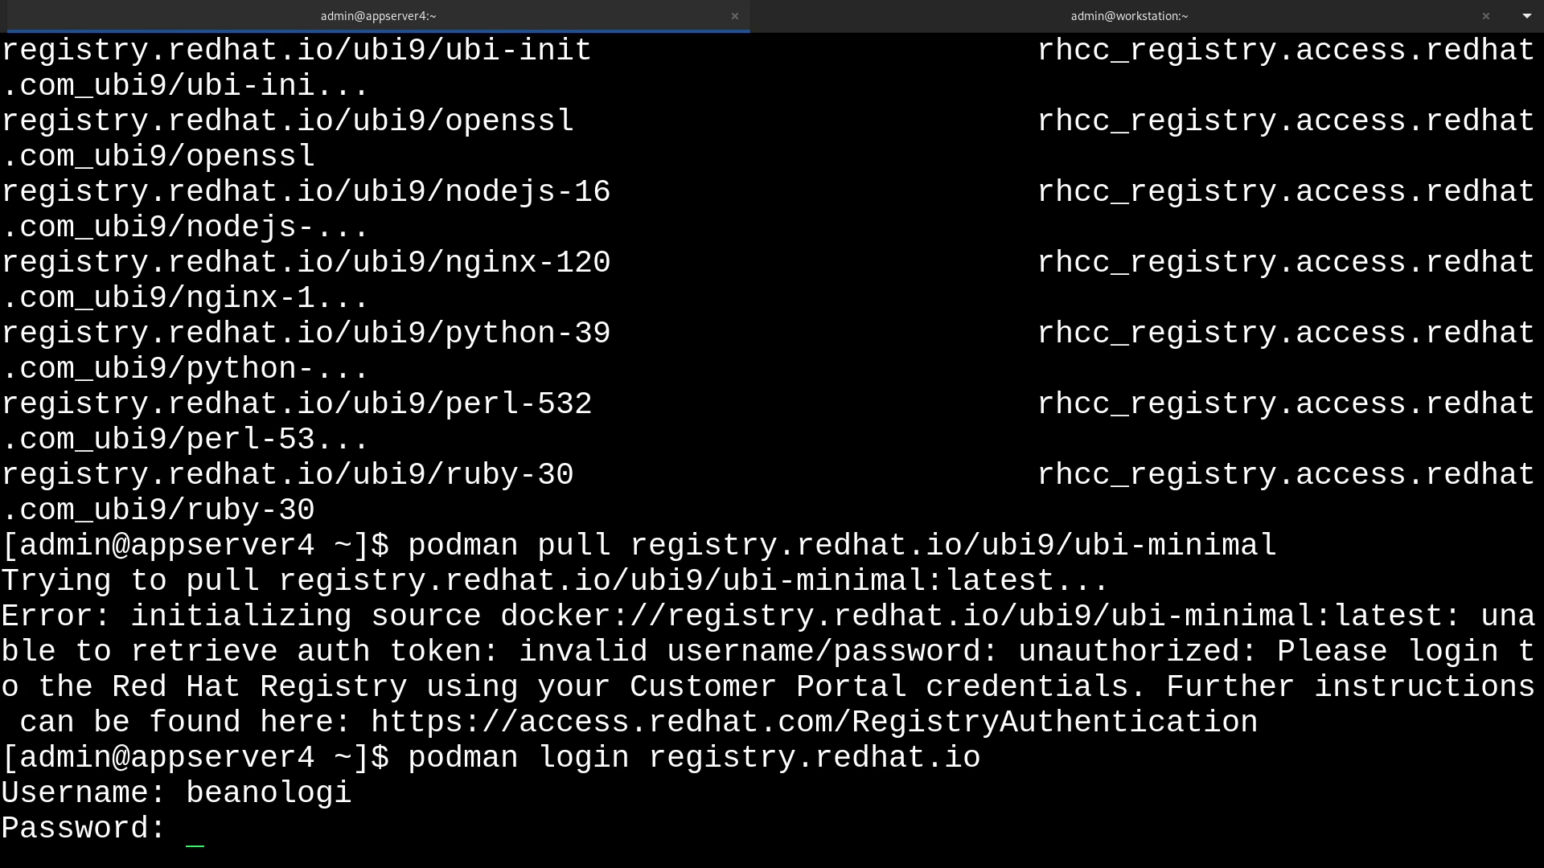
pyautogui.scroll(-3)
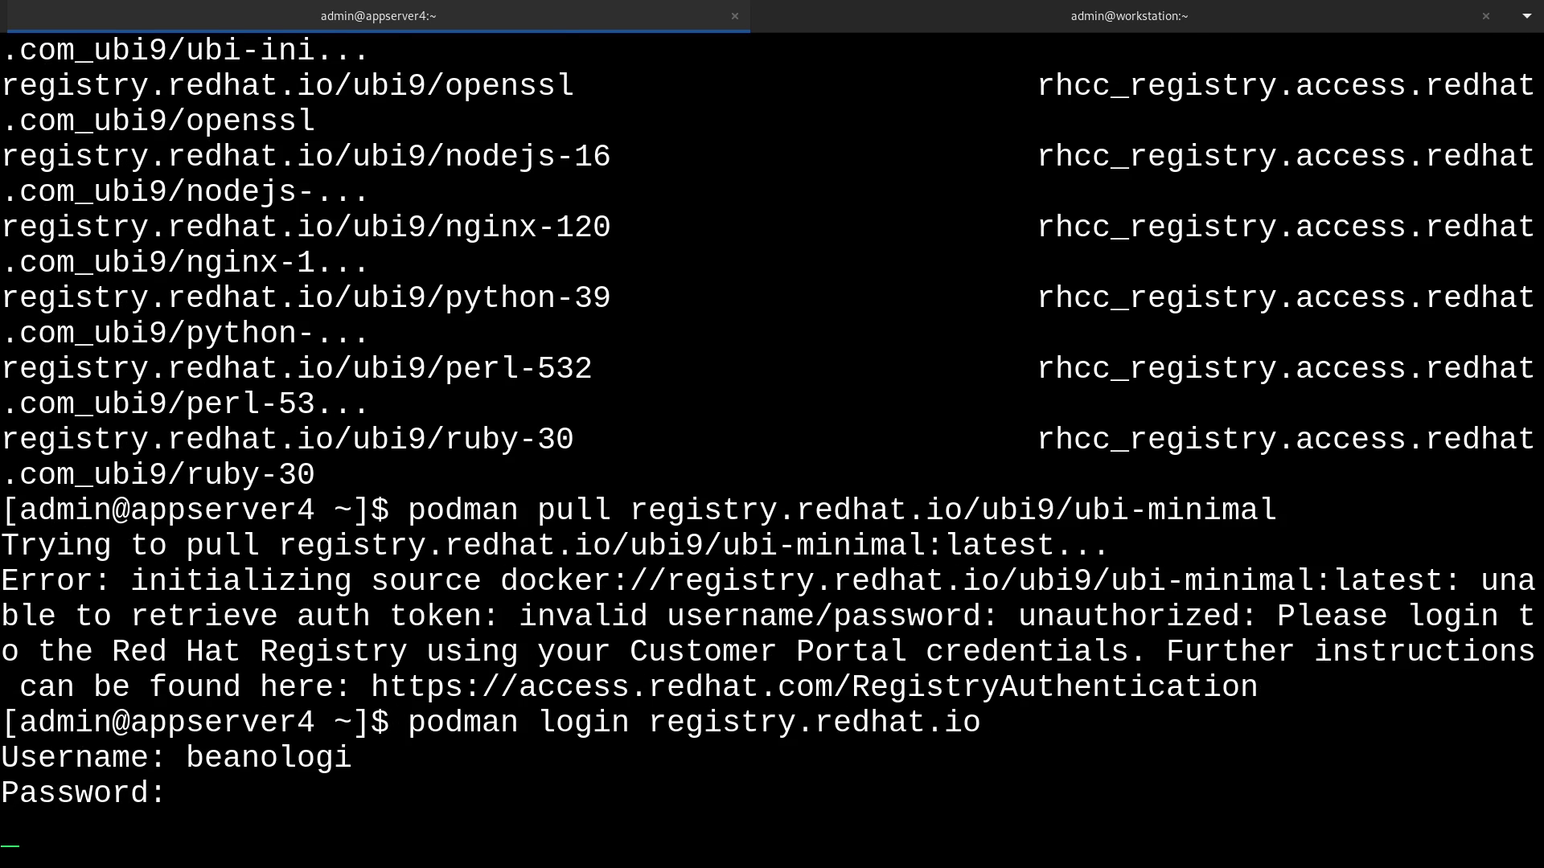
pyautogui.press('Return')
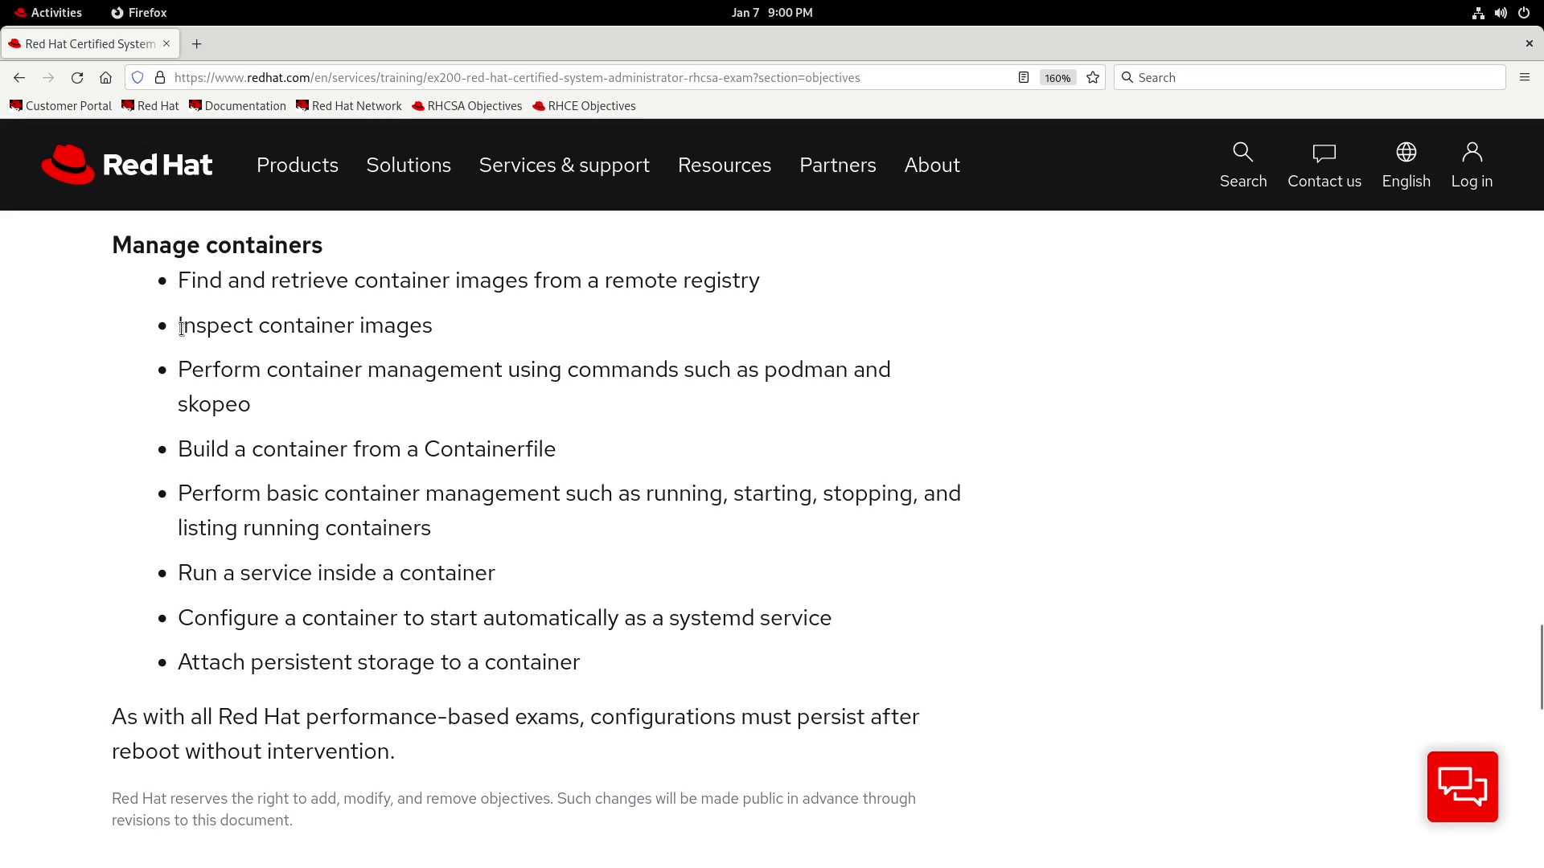
# Highlight the 'Inspect container images' objective on the RHCSA objectives page.
pyautogui.doubleClick(304, 324)
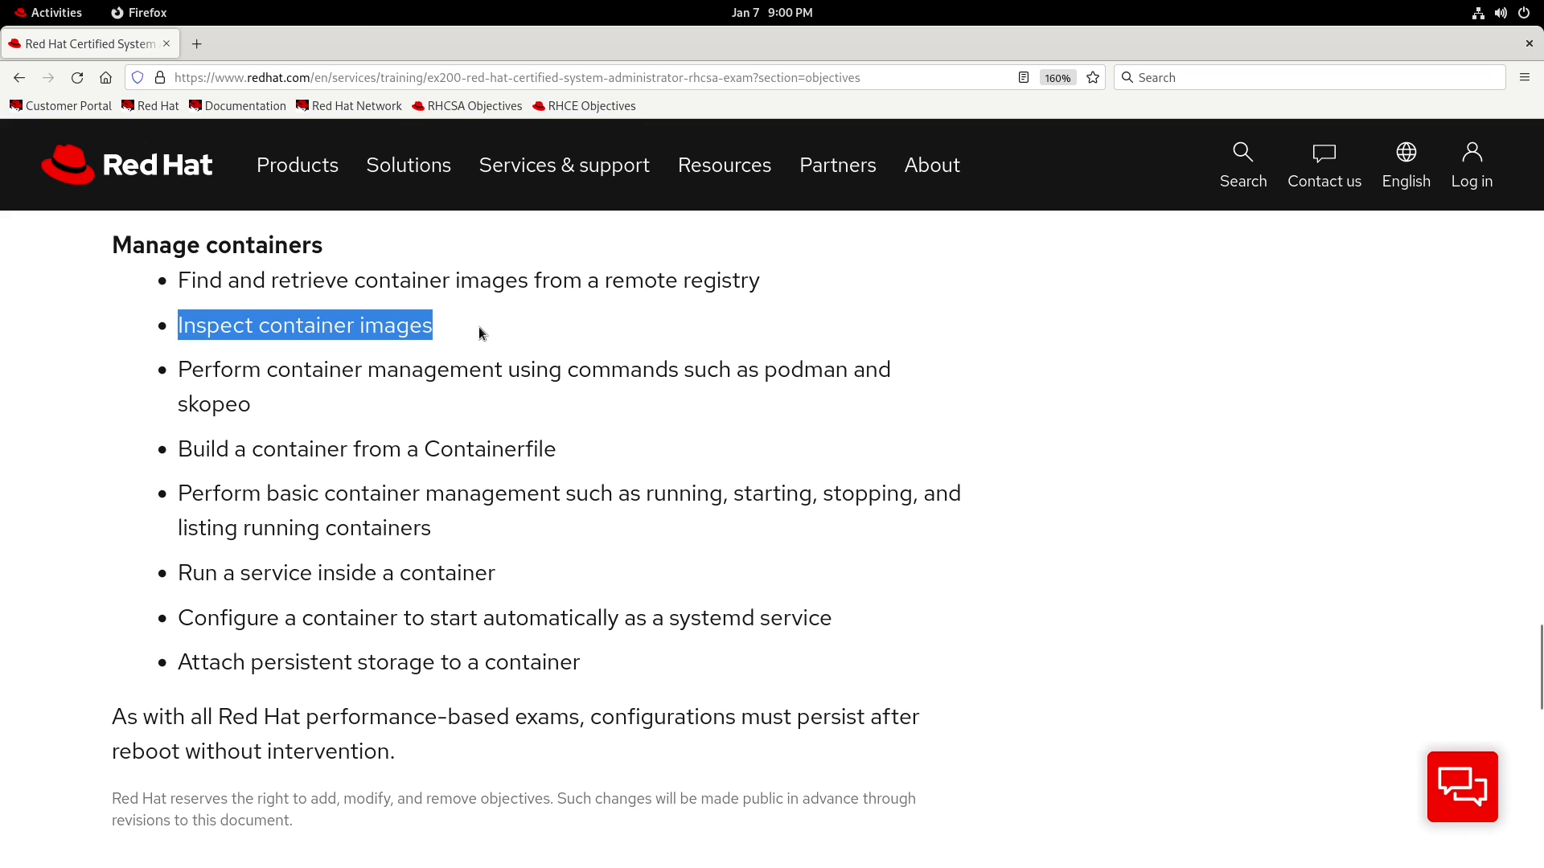
pyautogui.click(716, 345)
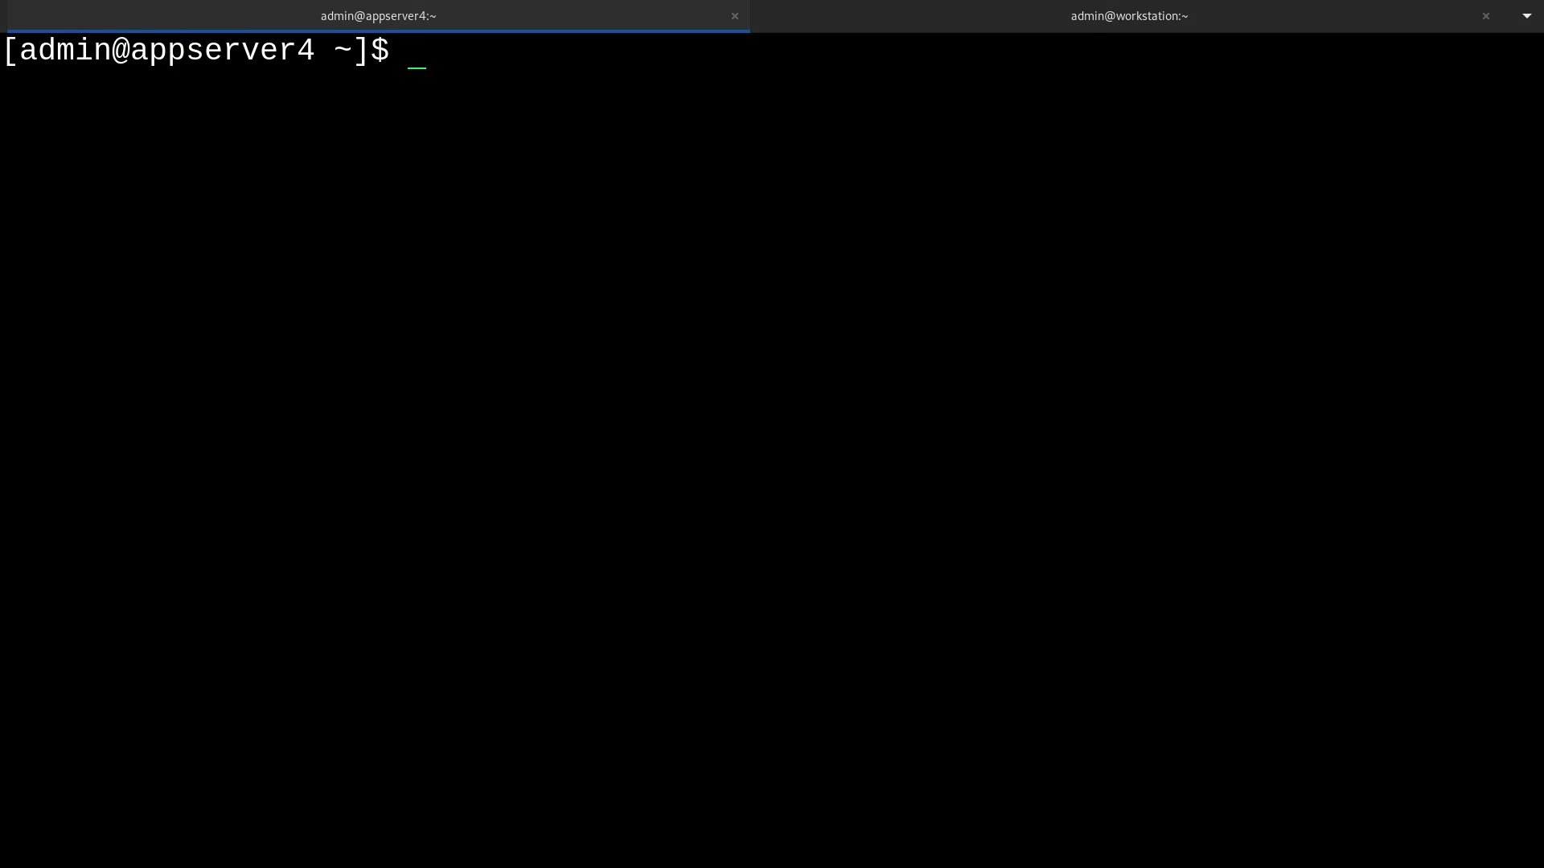
# Run skopeo login registry.redhat.io and submit the credentials until Login Succeeded appears.
pyautogui.write('skopeo')
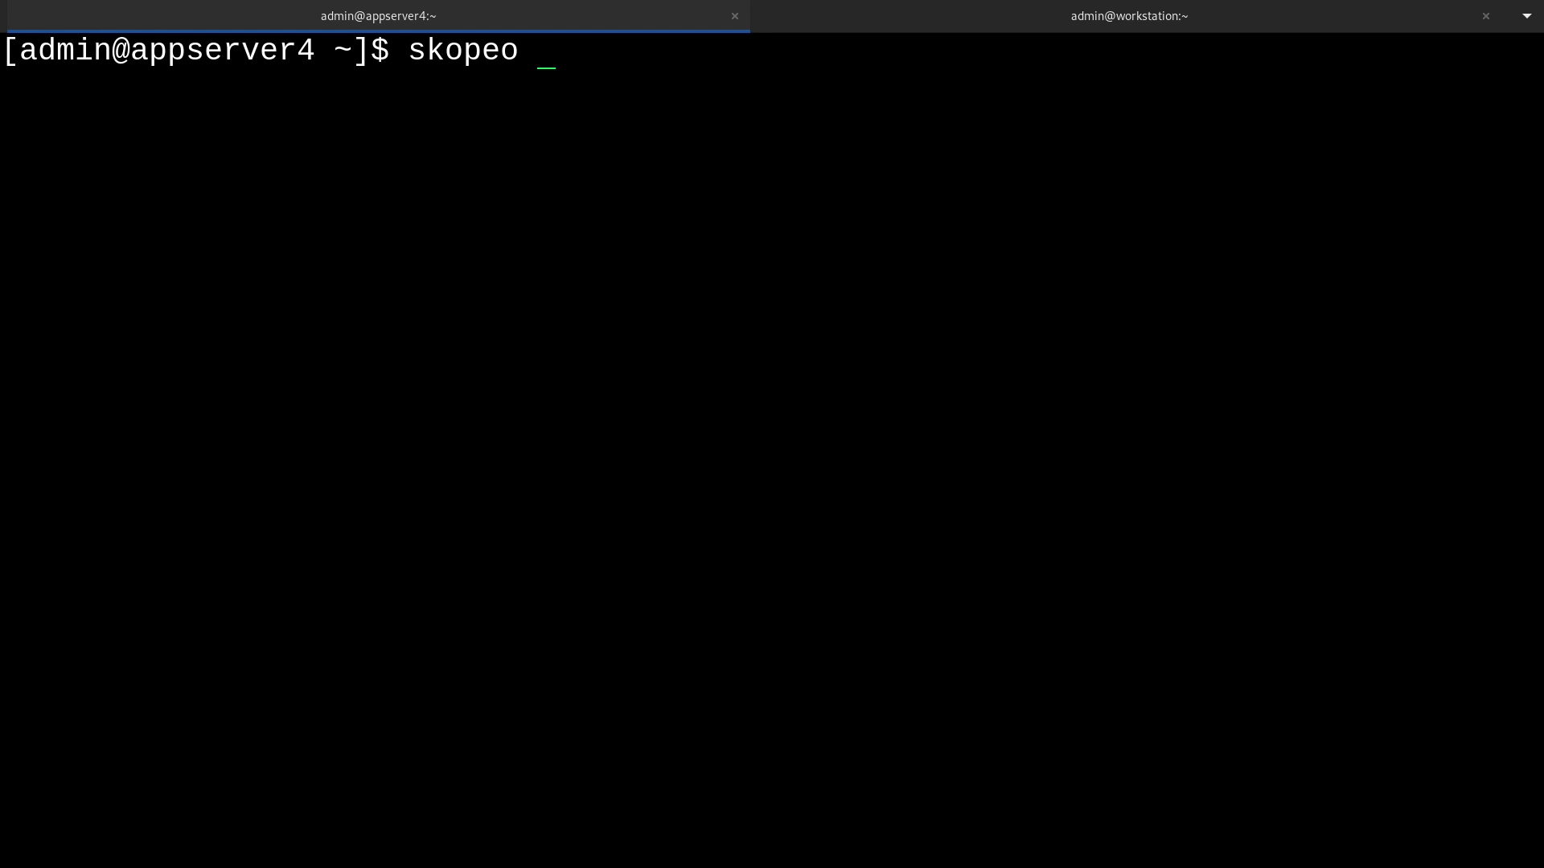
pyautogui.write('login regi')
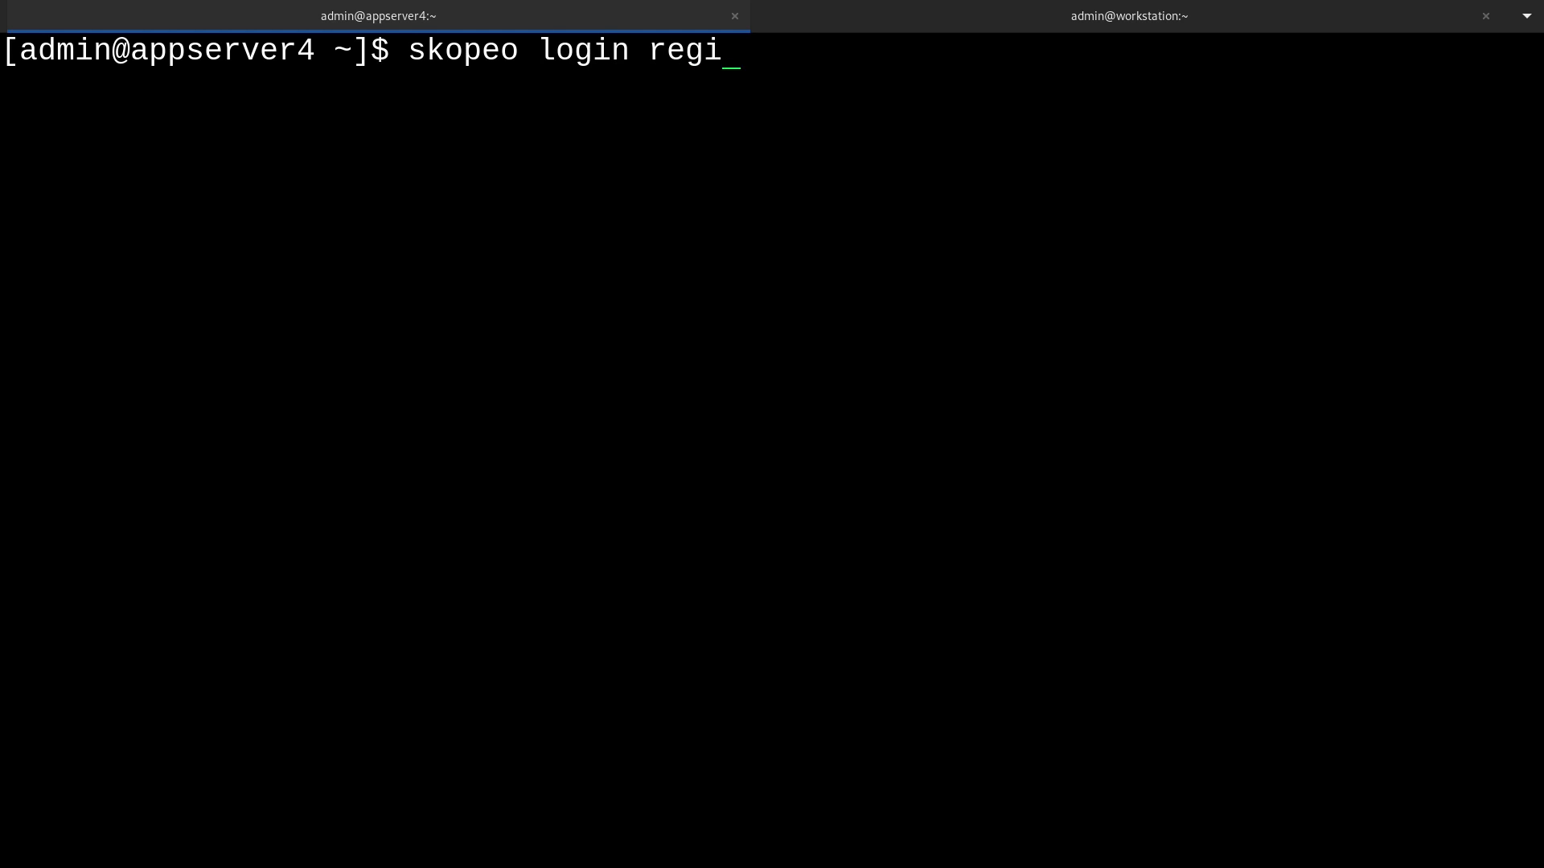
pyautogui.write('stry.')
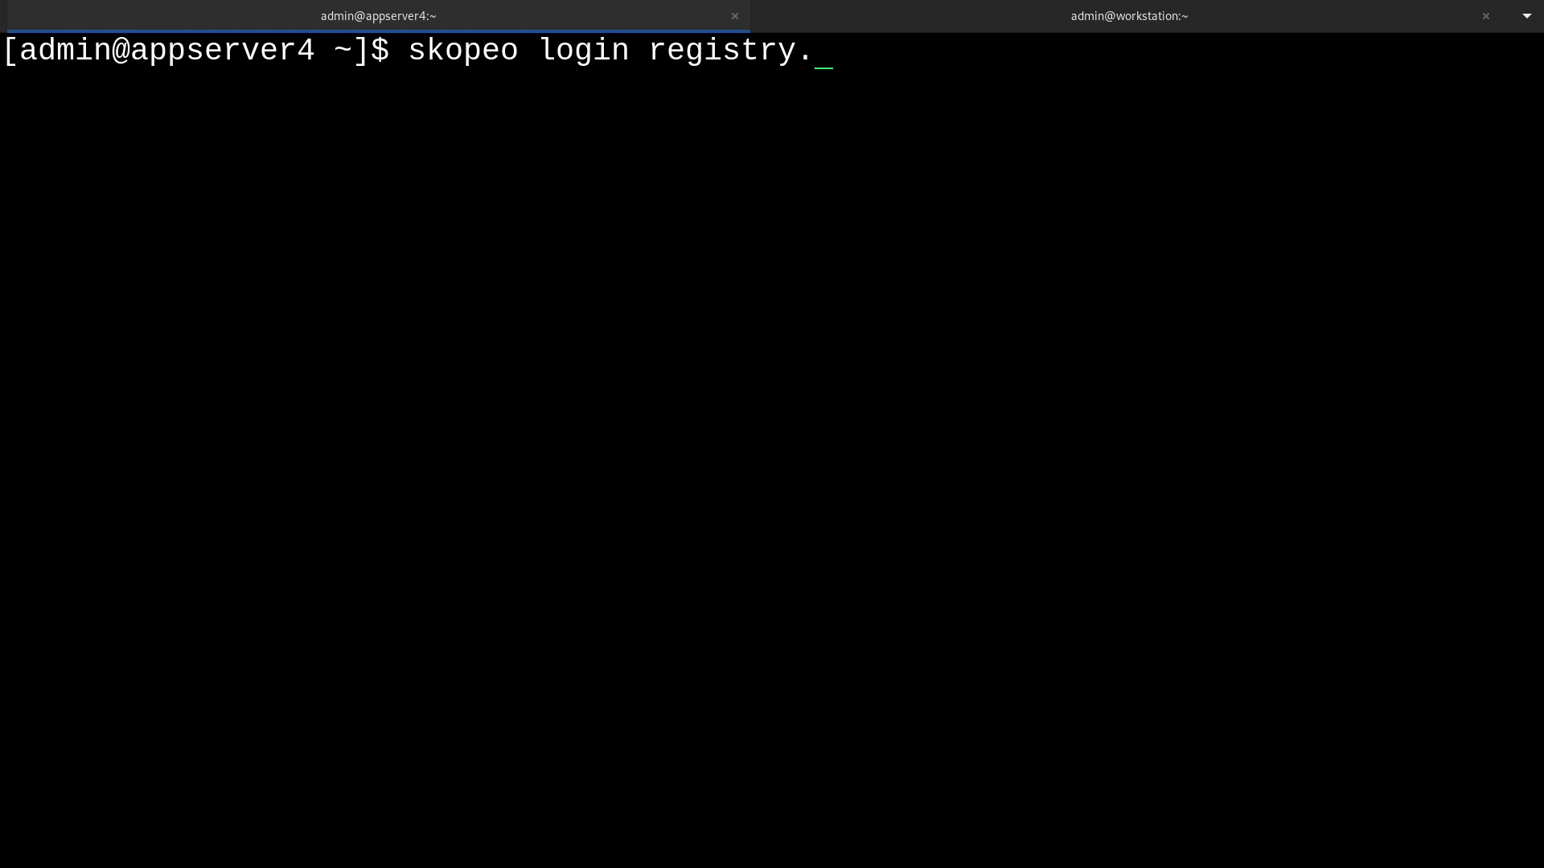
pyautogui.press('Return')
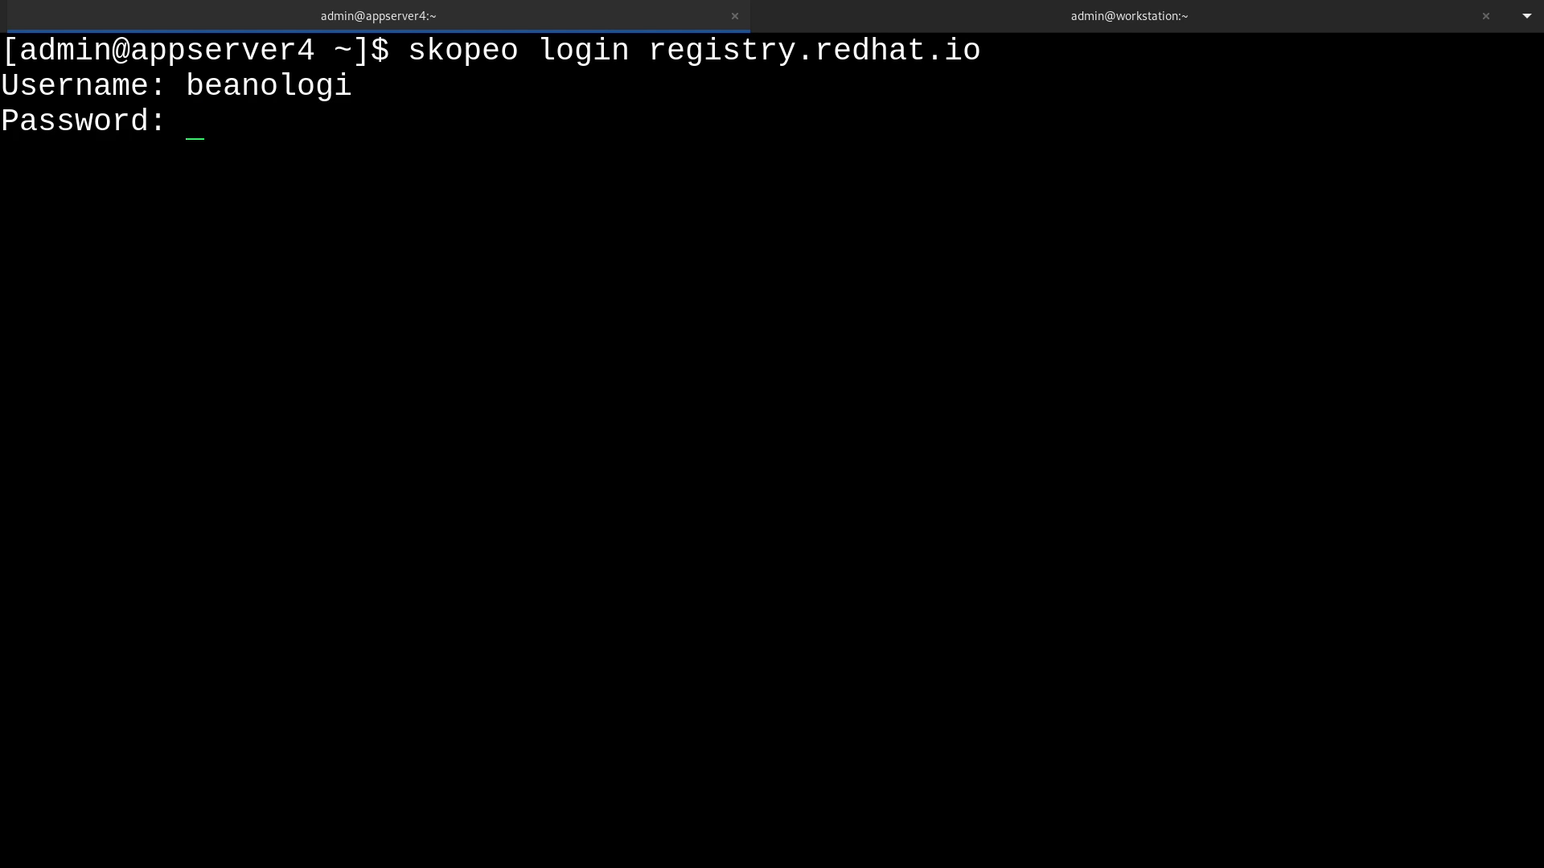
pyautogui.press('Return')
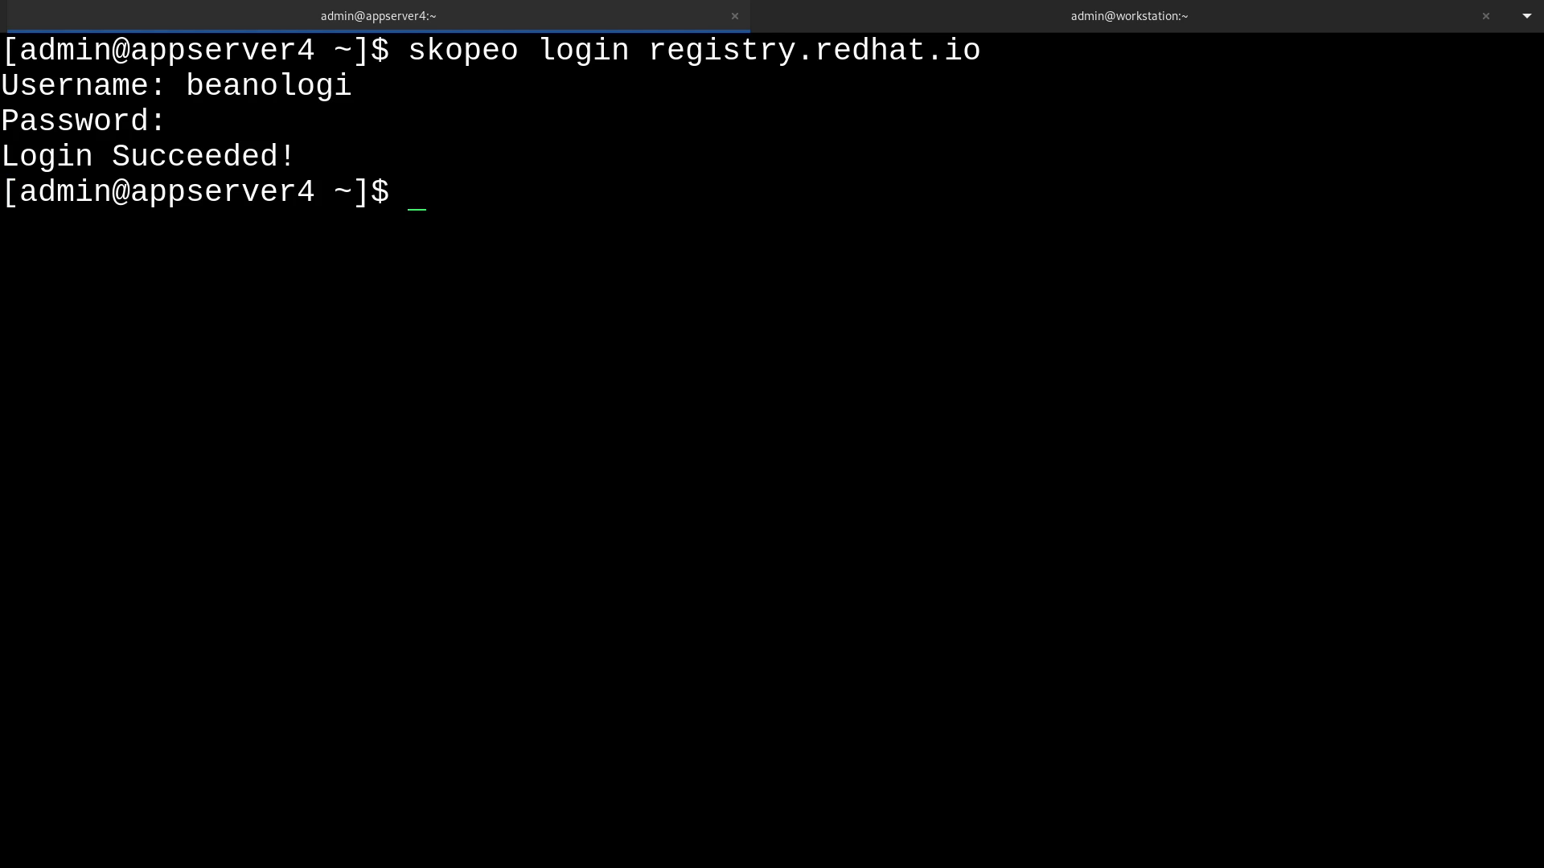
pyautogui.write('sk')
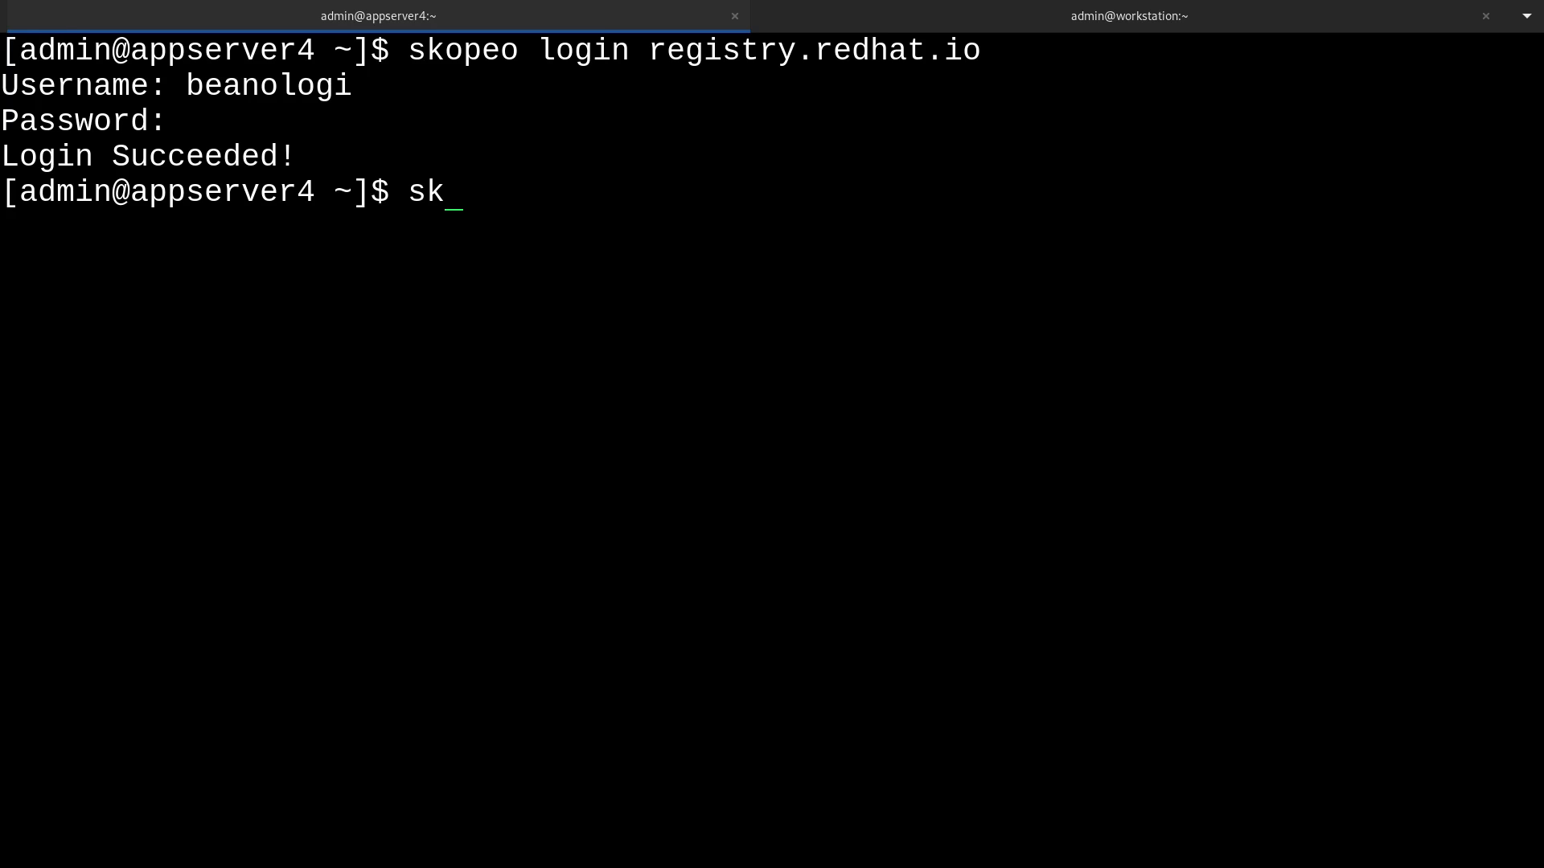
# Run skopeo inspect docker://registry.redhat.io/ubi9/httpd-24, piping the JSON output into less.
pyautogui.write('opeo inspec')
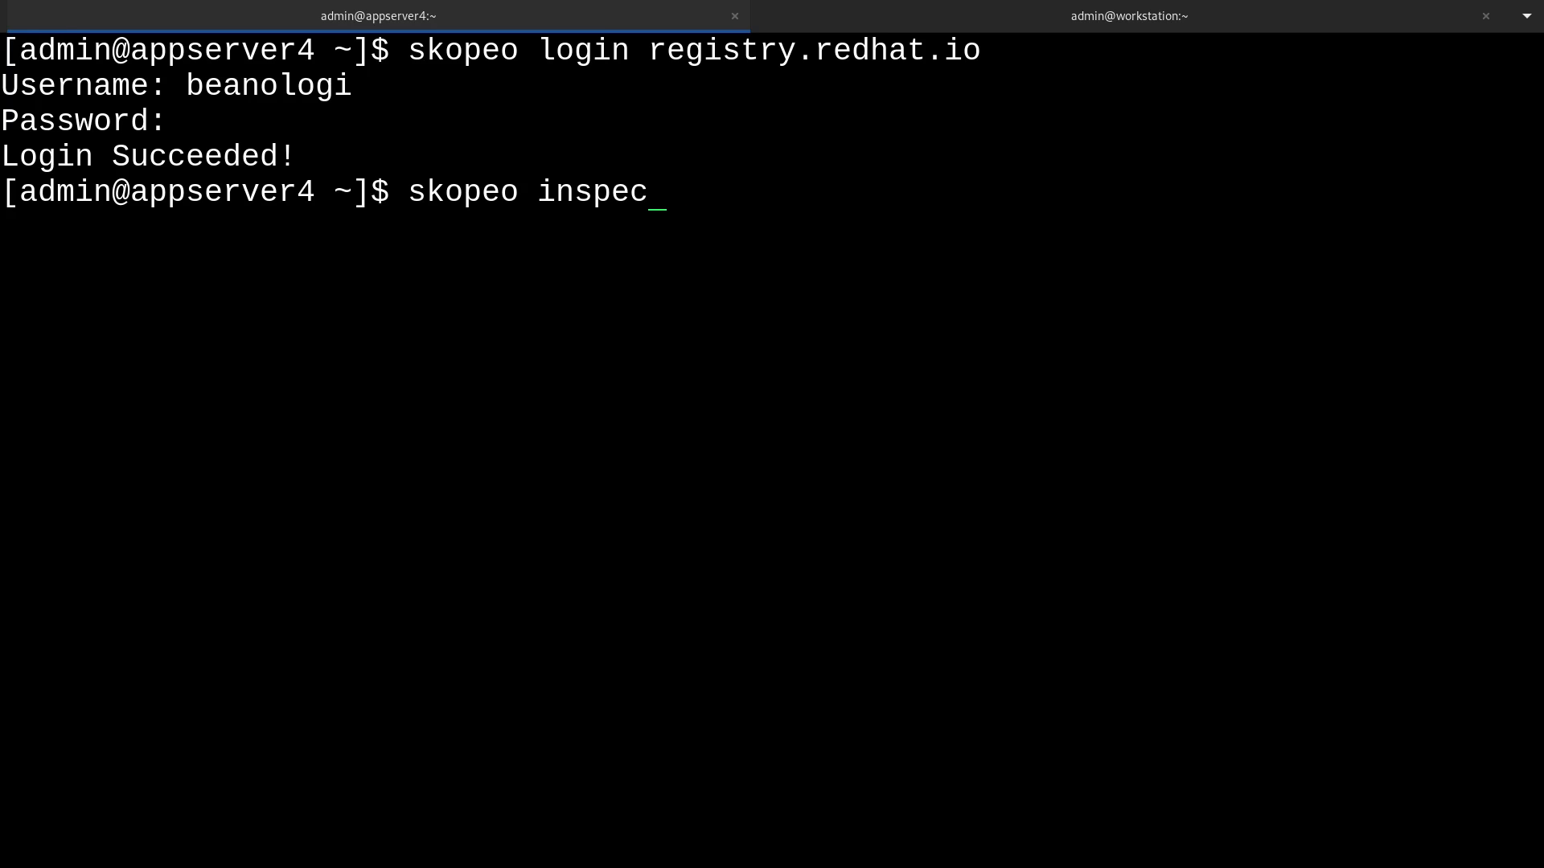
pyautogui.write('t')
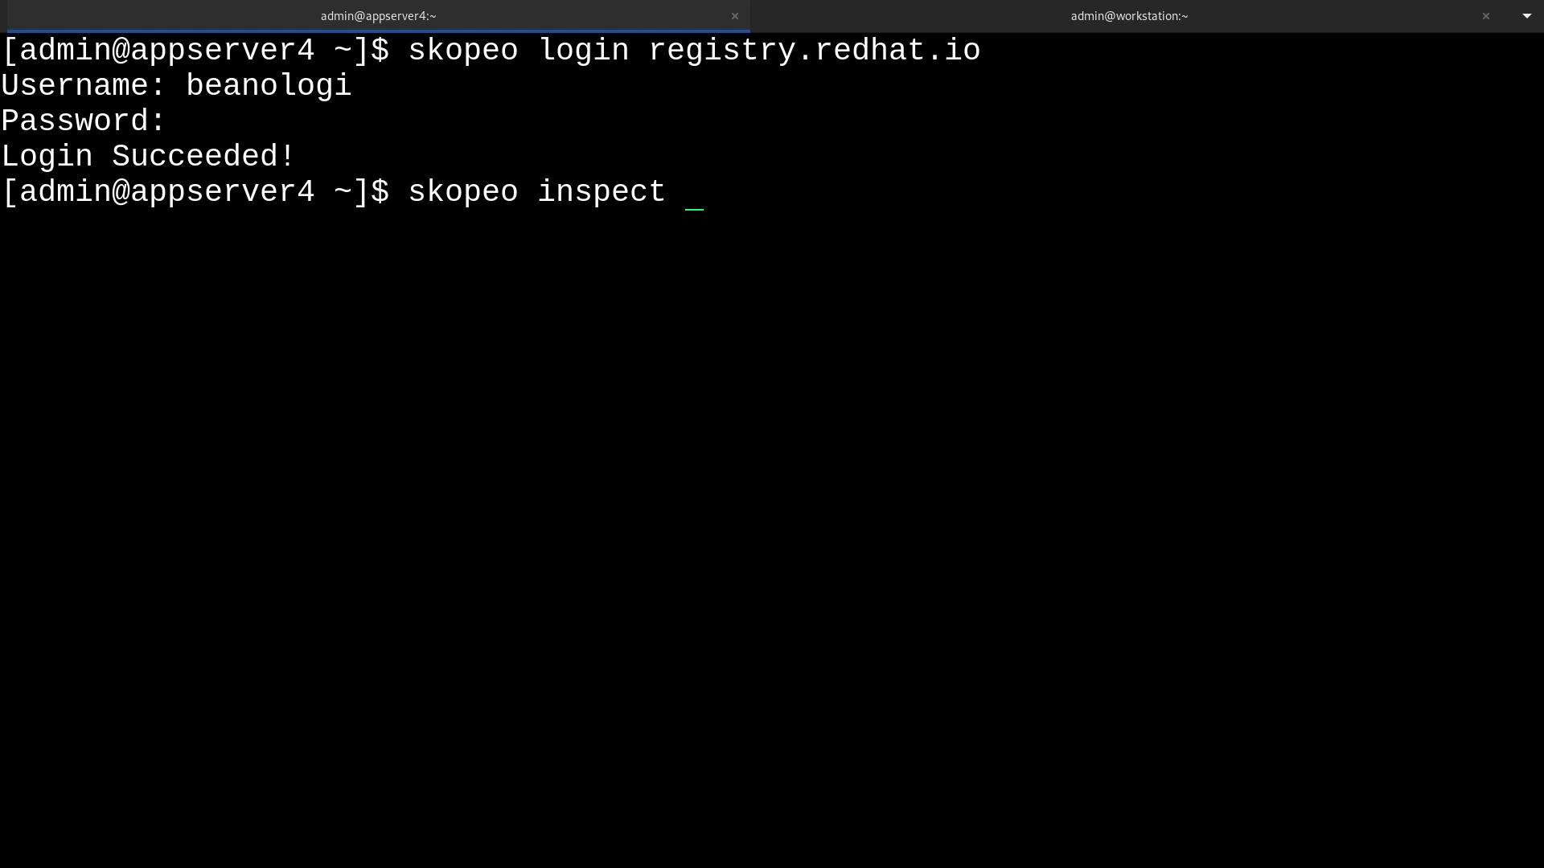
pyautogui.write('registry.')
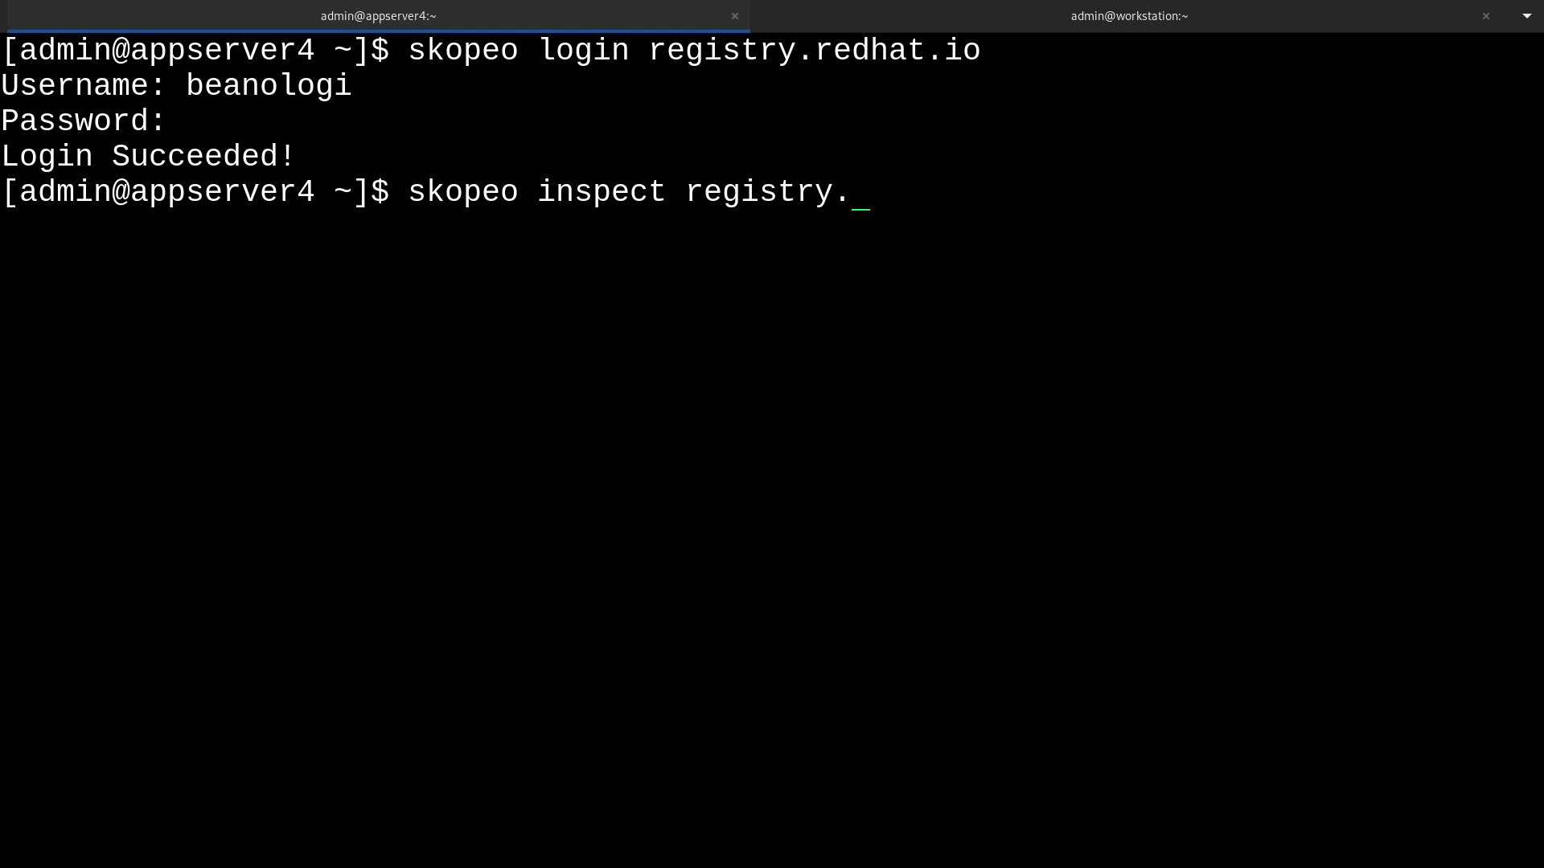
pyautogui.write('redhat.io')
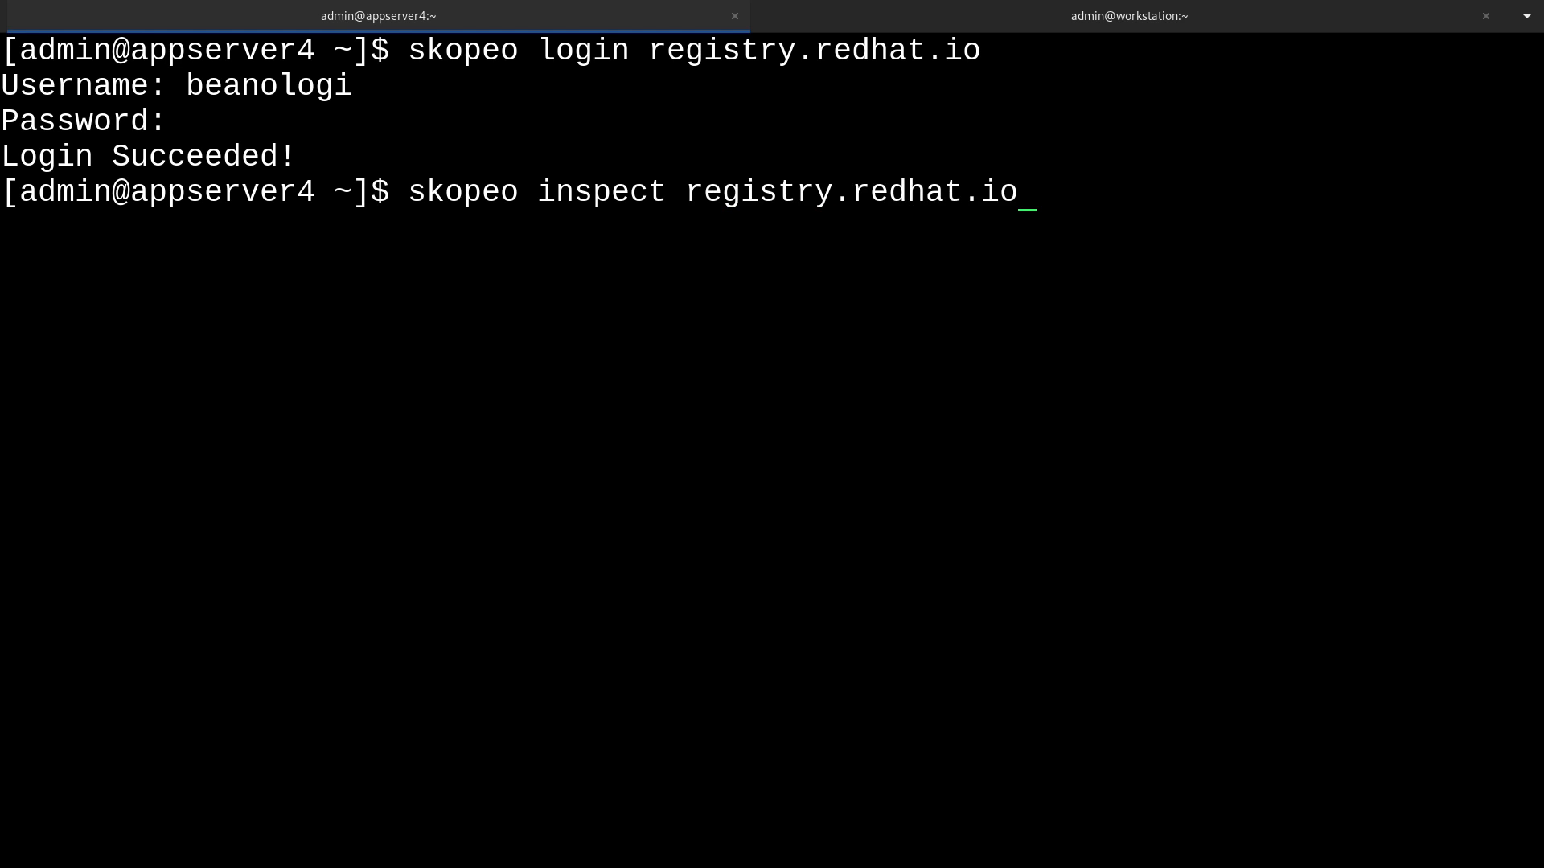
pyautogui.write('/ubi9')
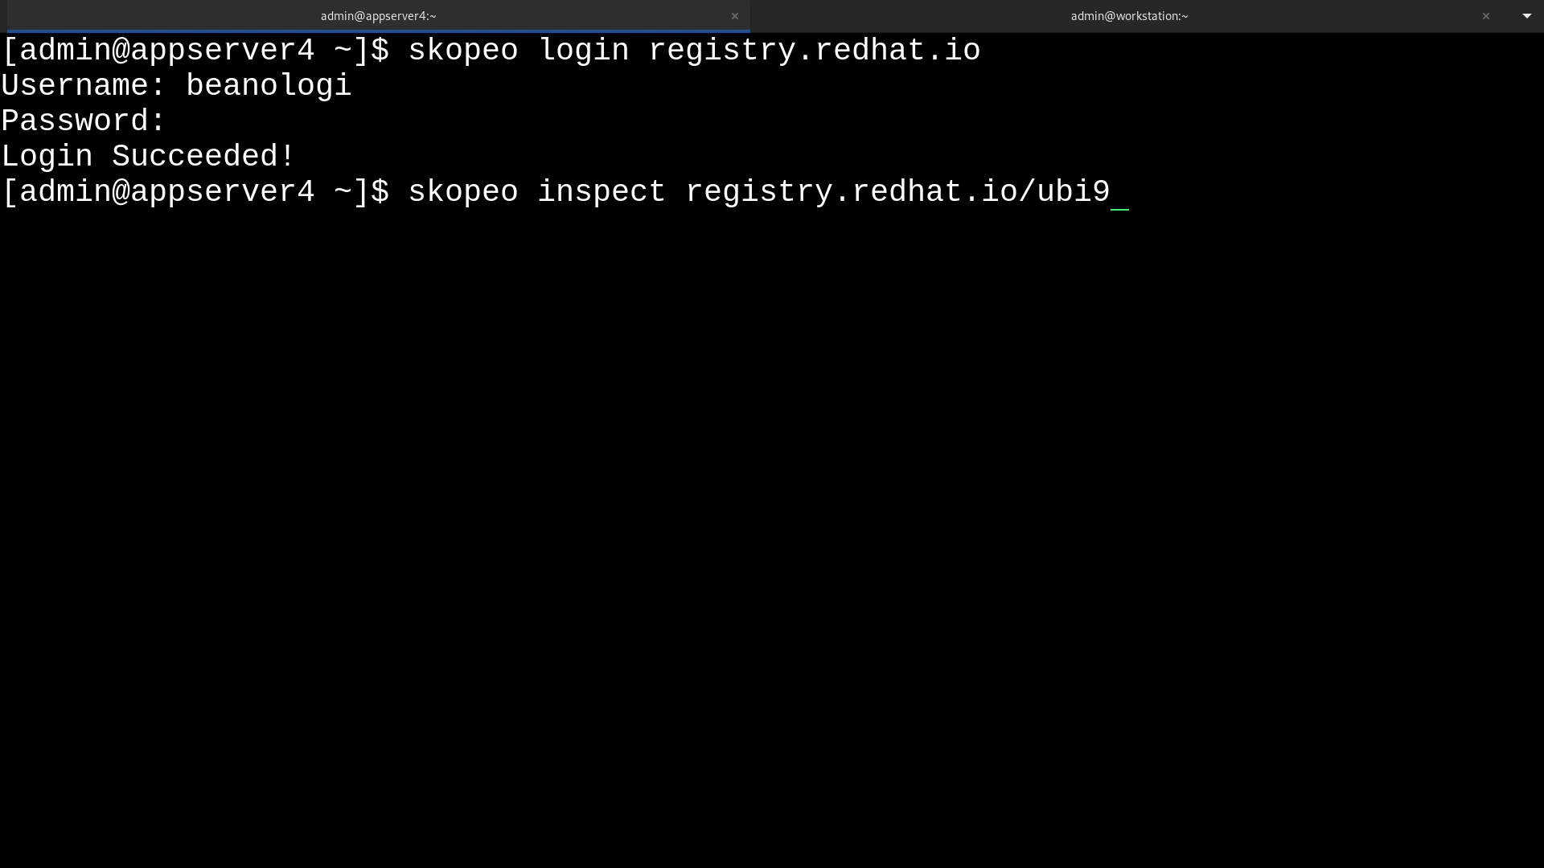
pyautogui.write('/http')
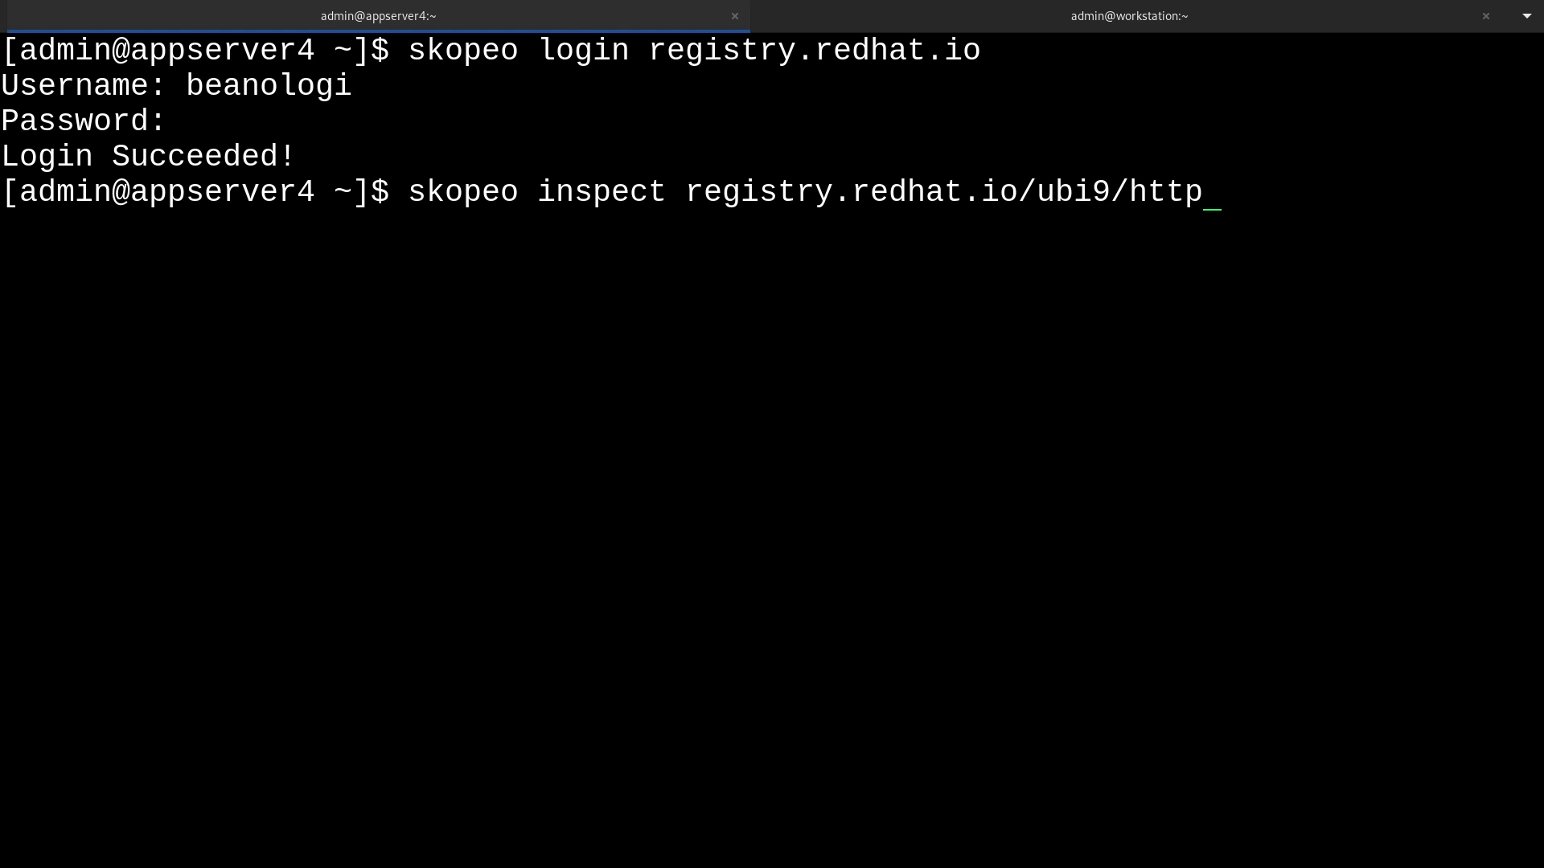
pyautogui.write('d-24')
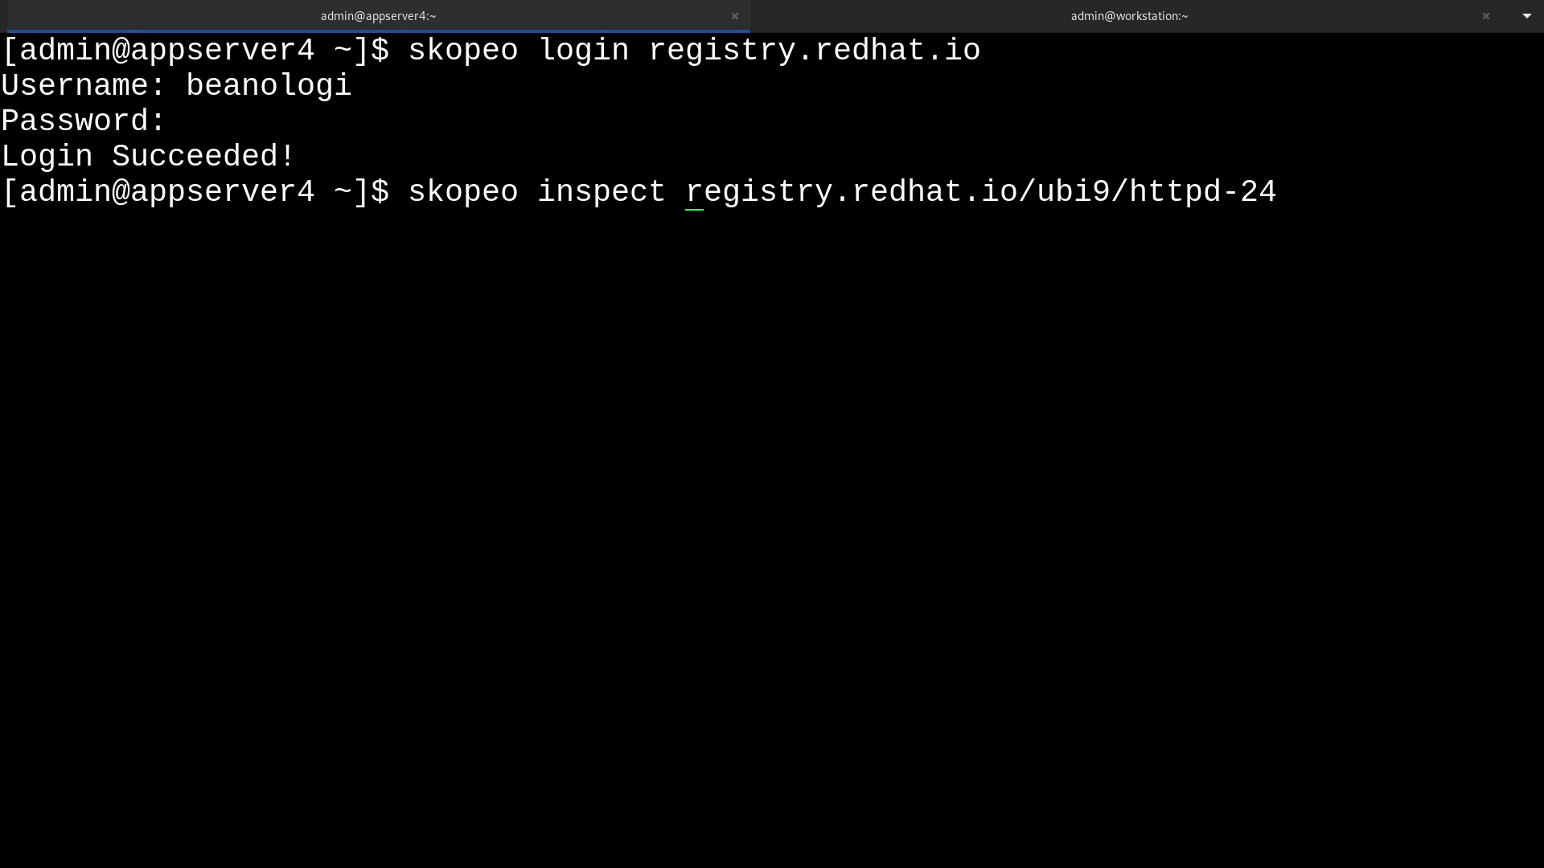
pyautogui.write('docker:/')
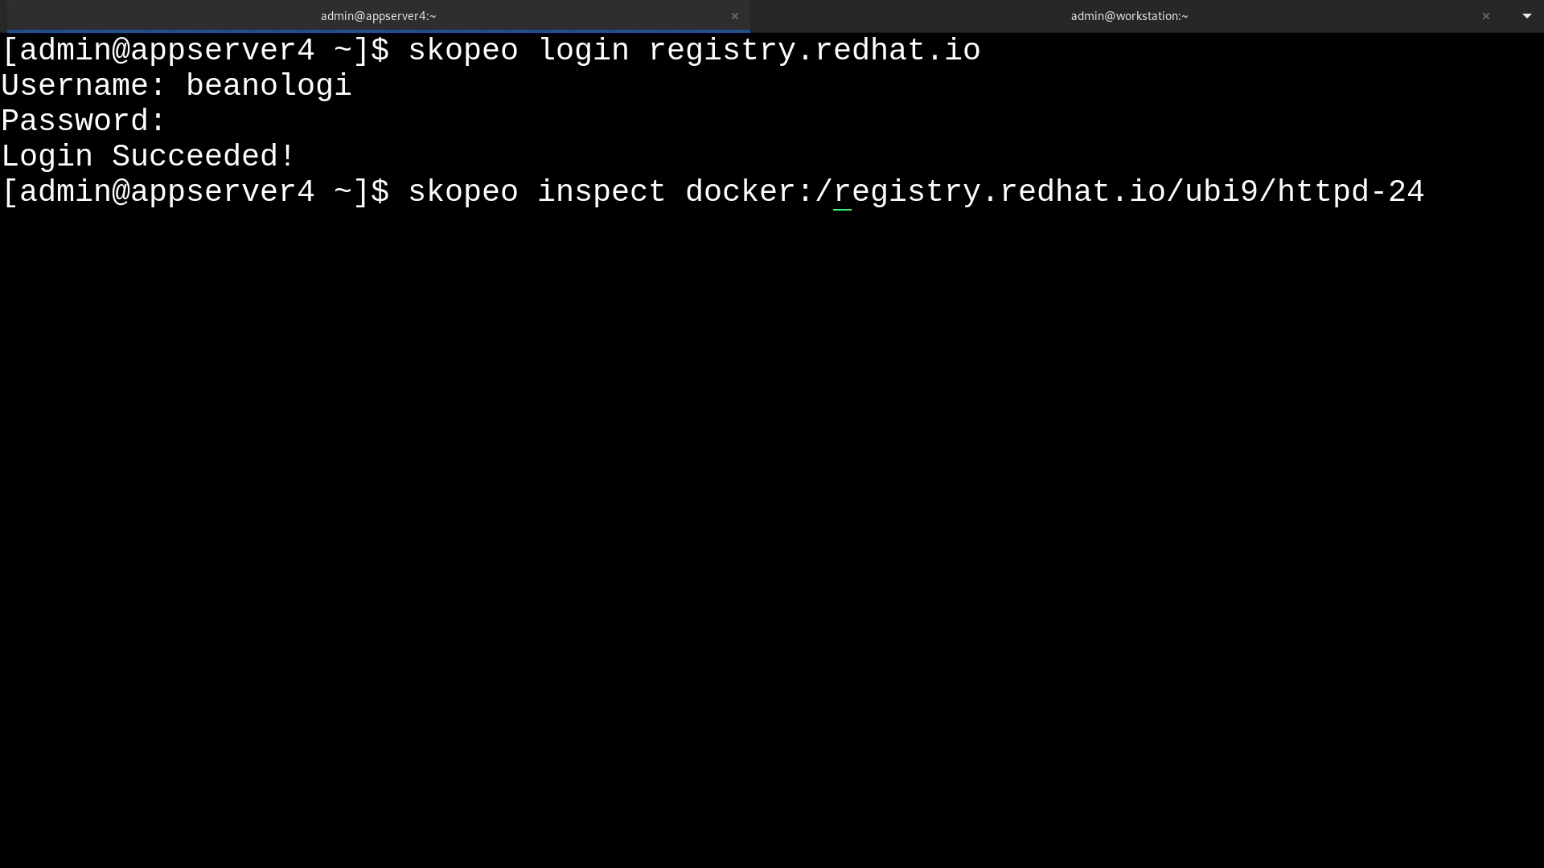
pyautogui.write('/')
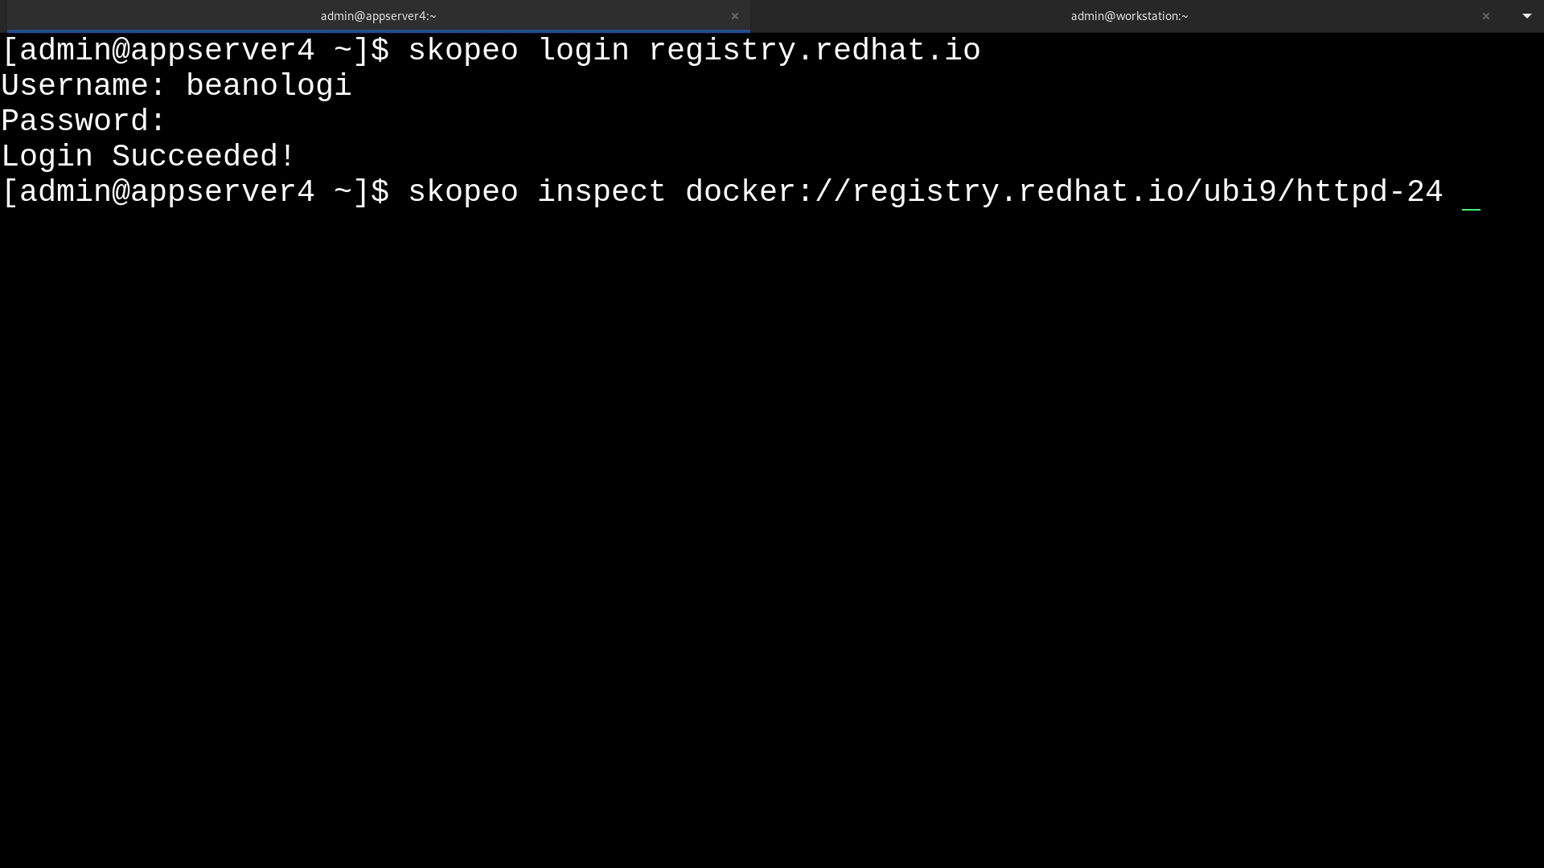
pyautogui.write('| less')
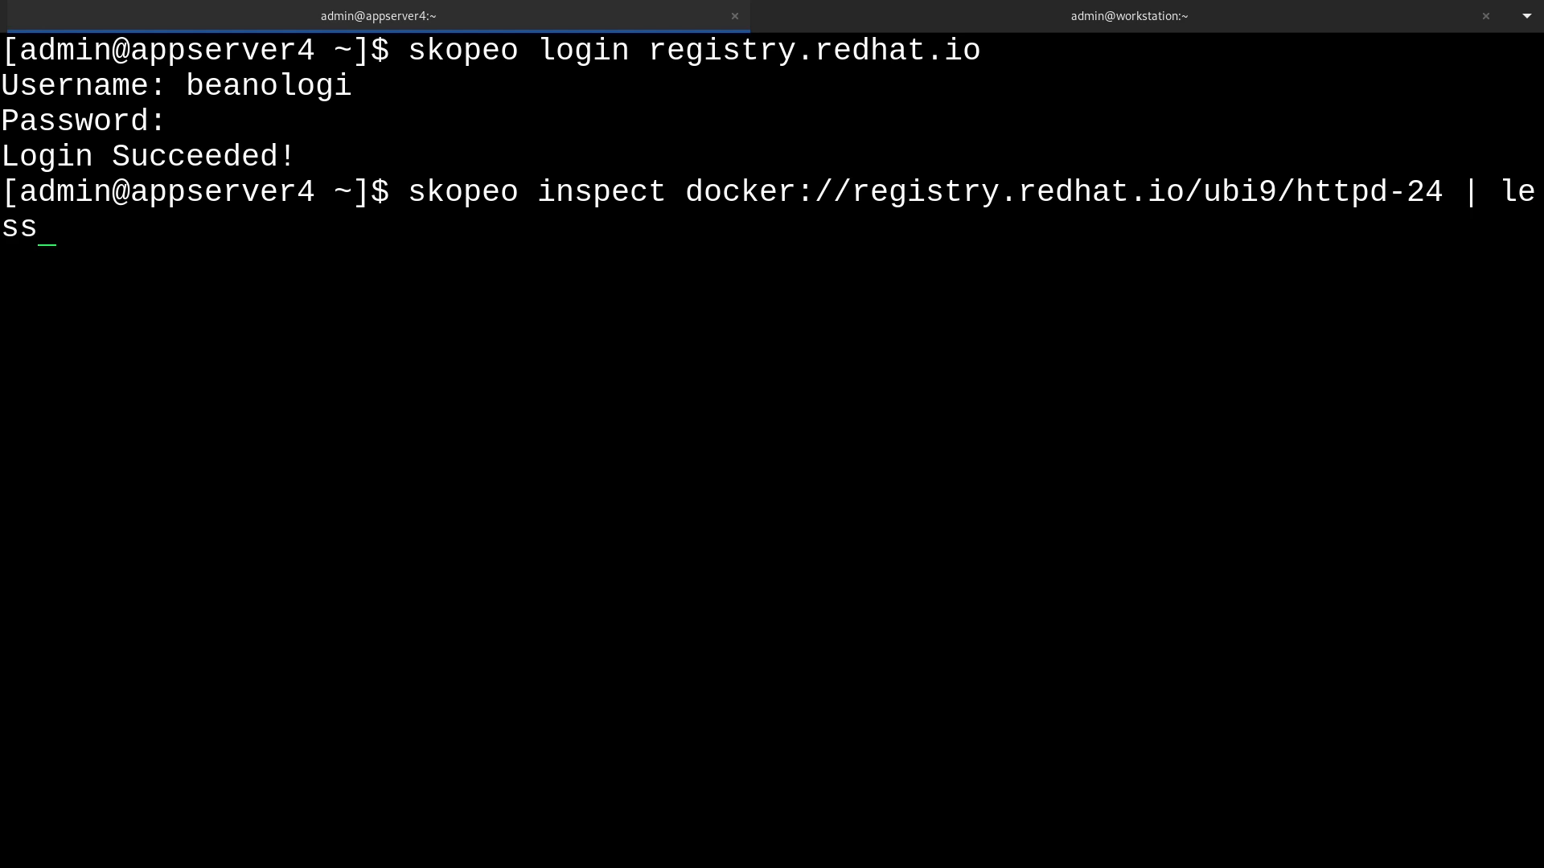
pyautogui.press('Return')
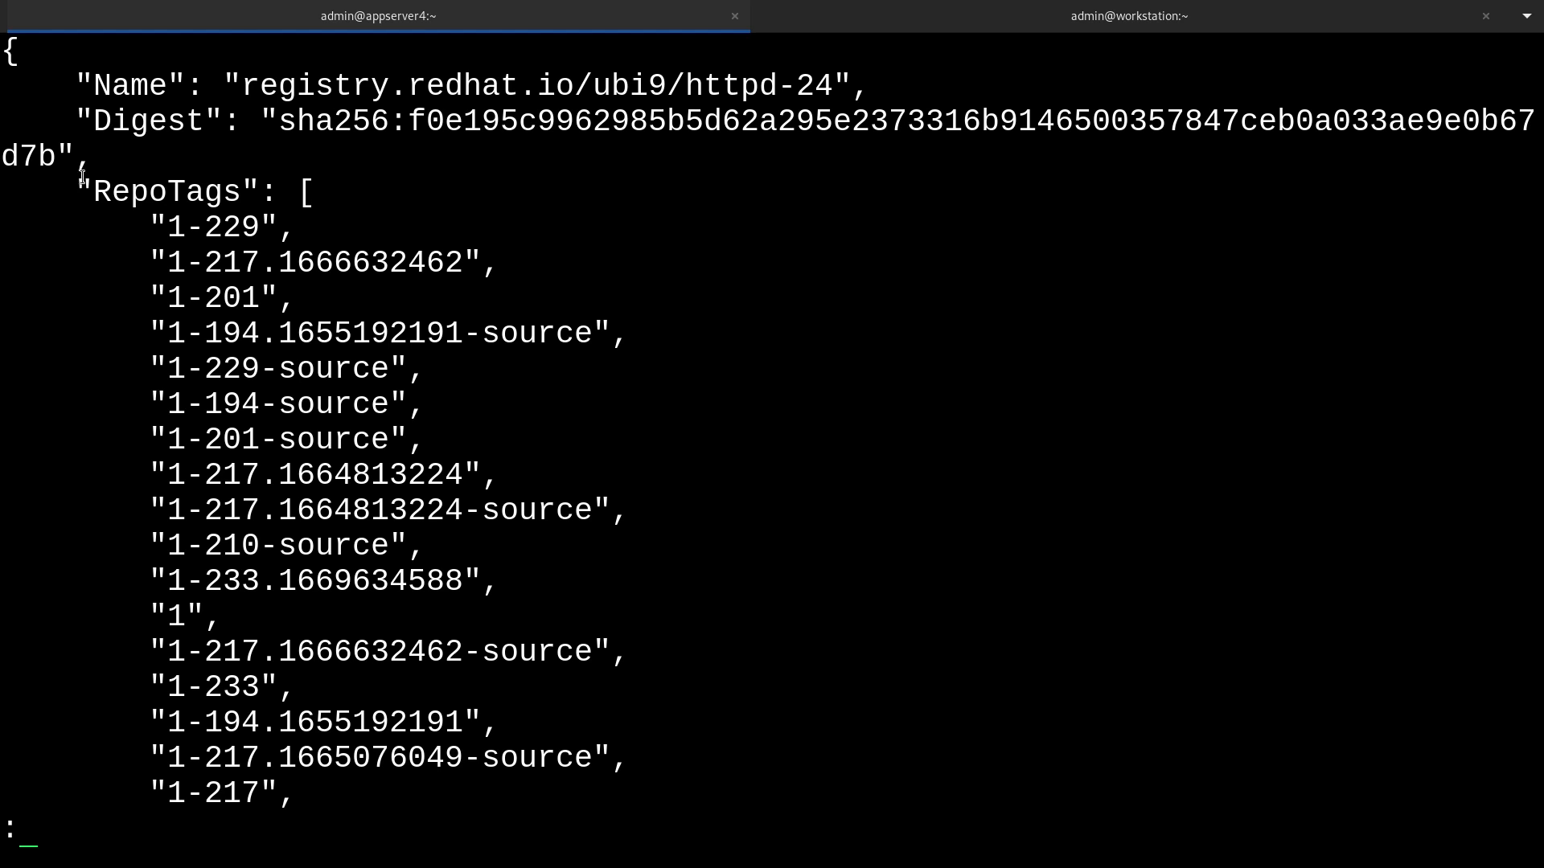
# Highlight the RepoTags key and the 'latest' tag in the httpd-24 inspect output.
pyautogui.doubleClick(172, 191)
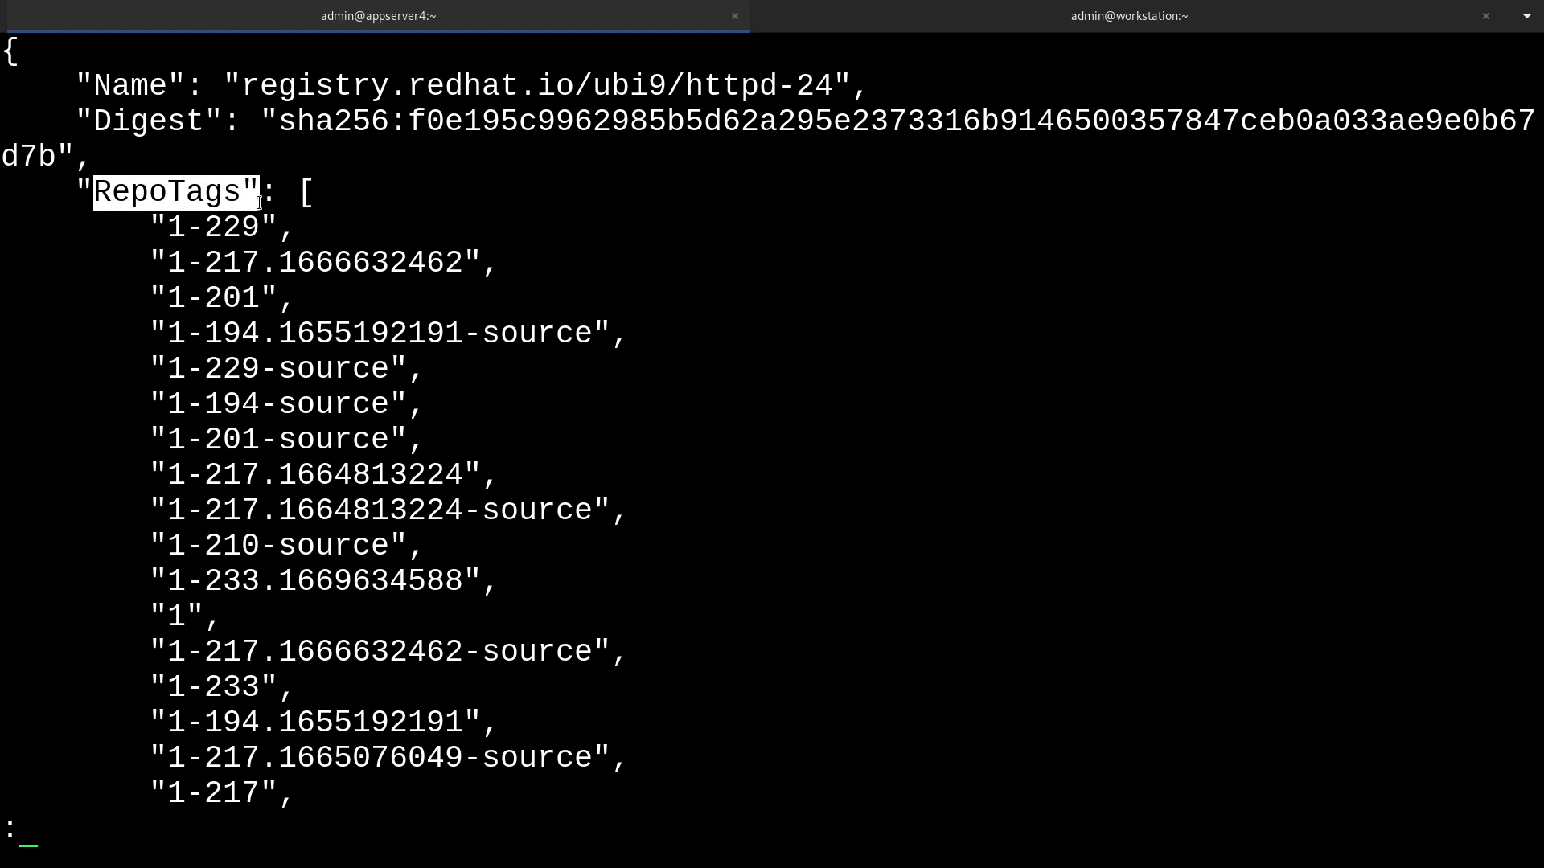
pyautogui.moveTo(337, 382)
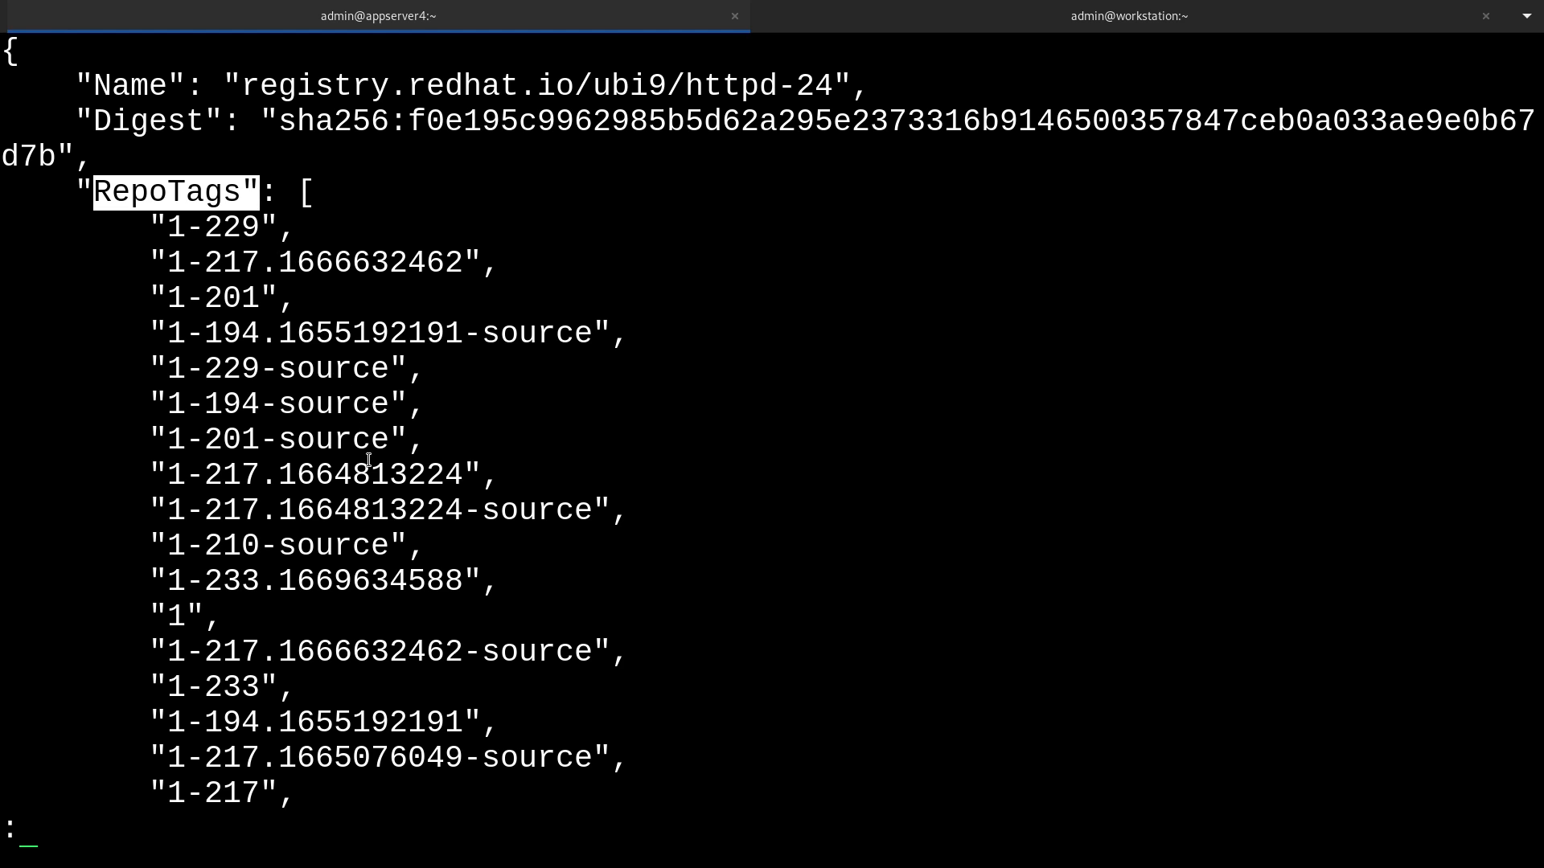
pyautogui.scroll(-3)
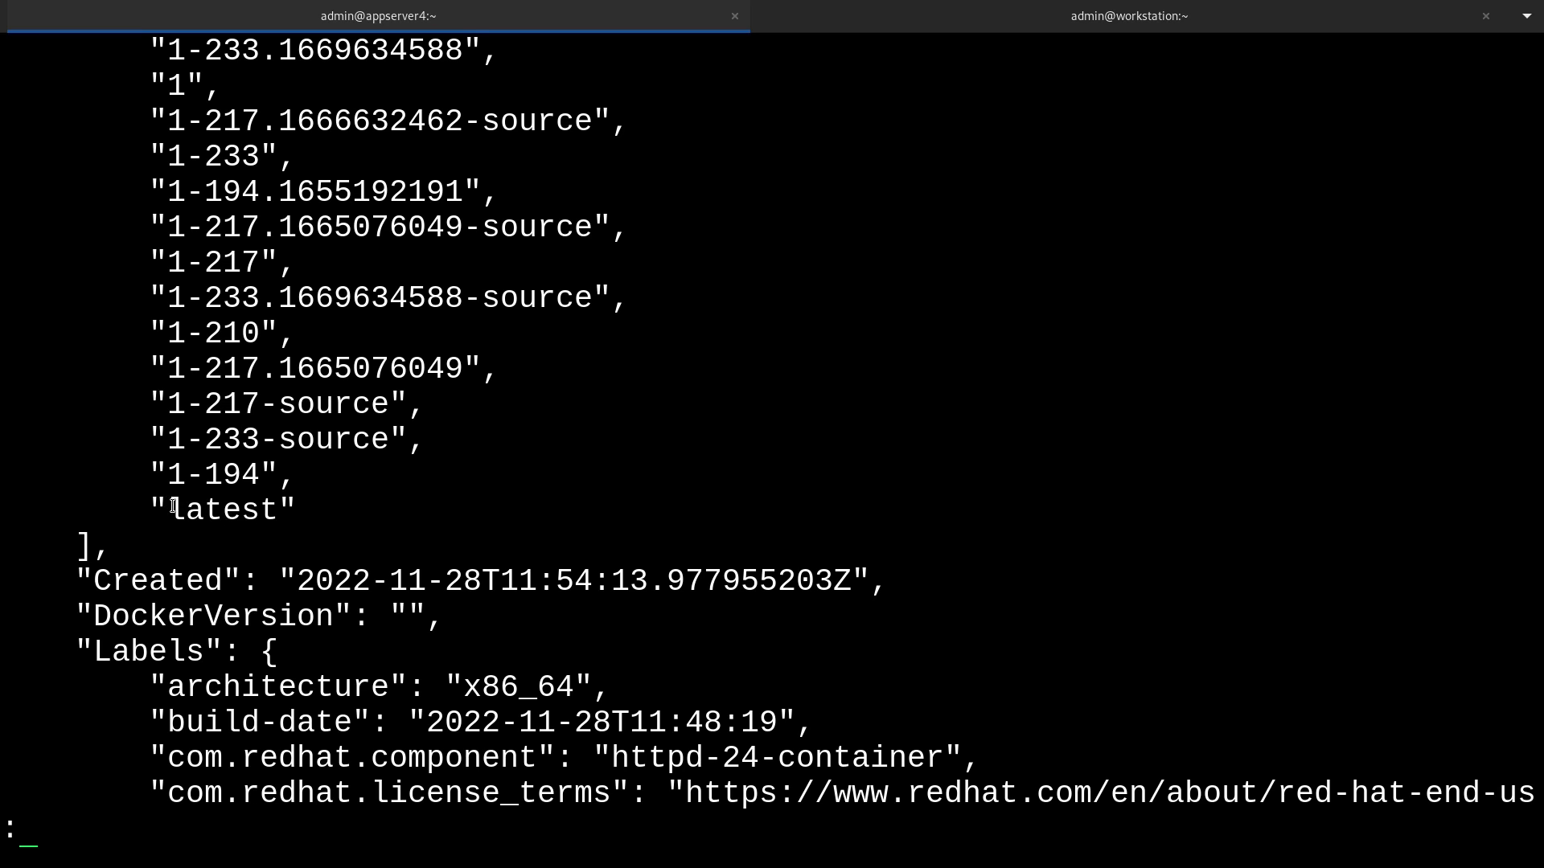
pyautogui.doubleClick(222, 510)
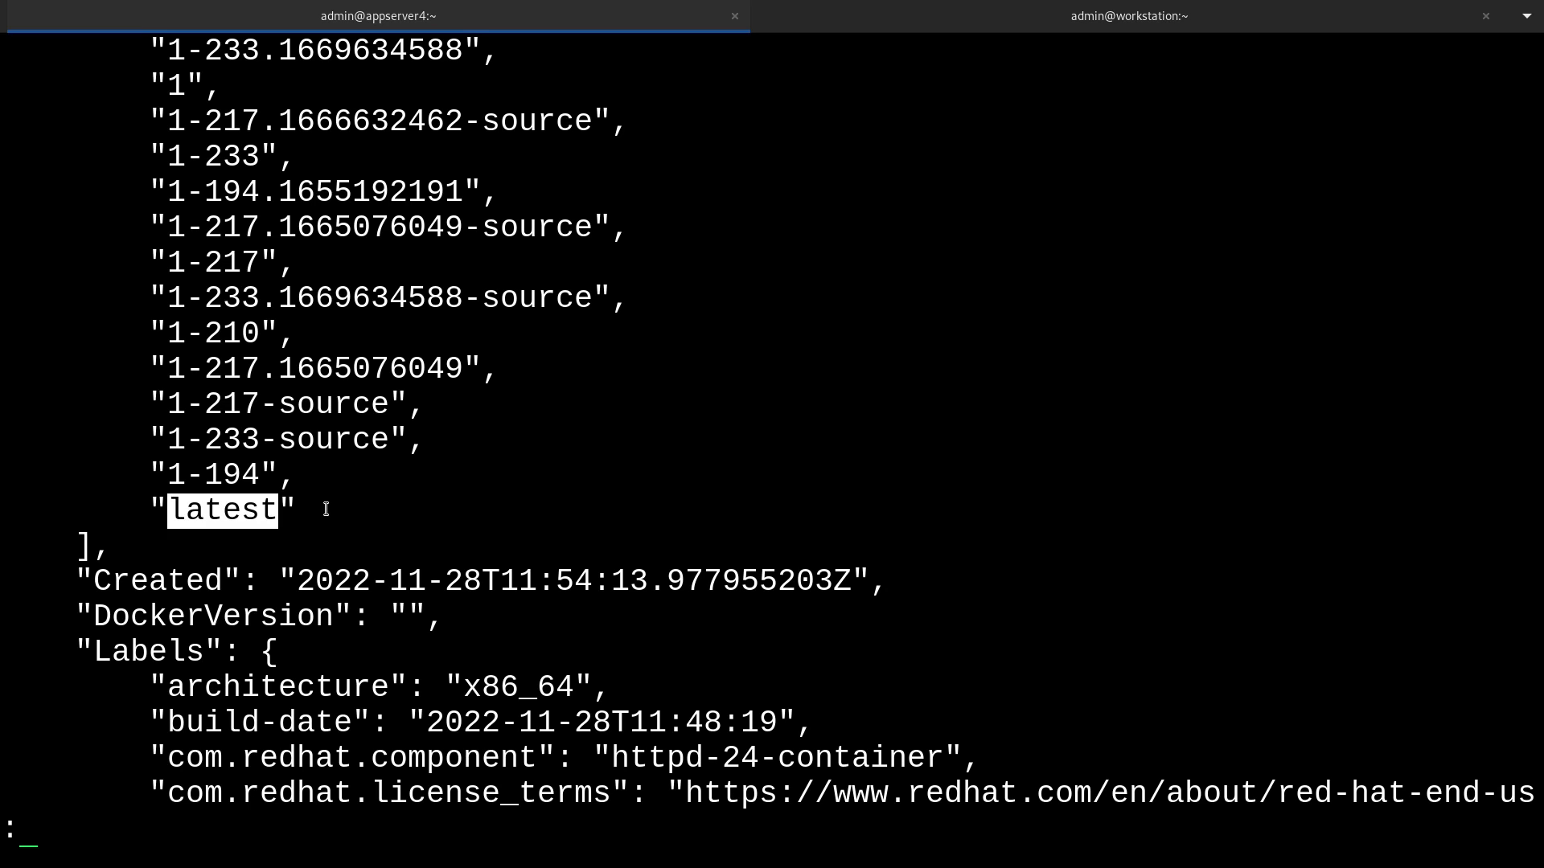
pyautogui.moveTo(346, 503)
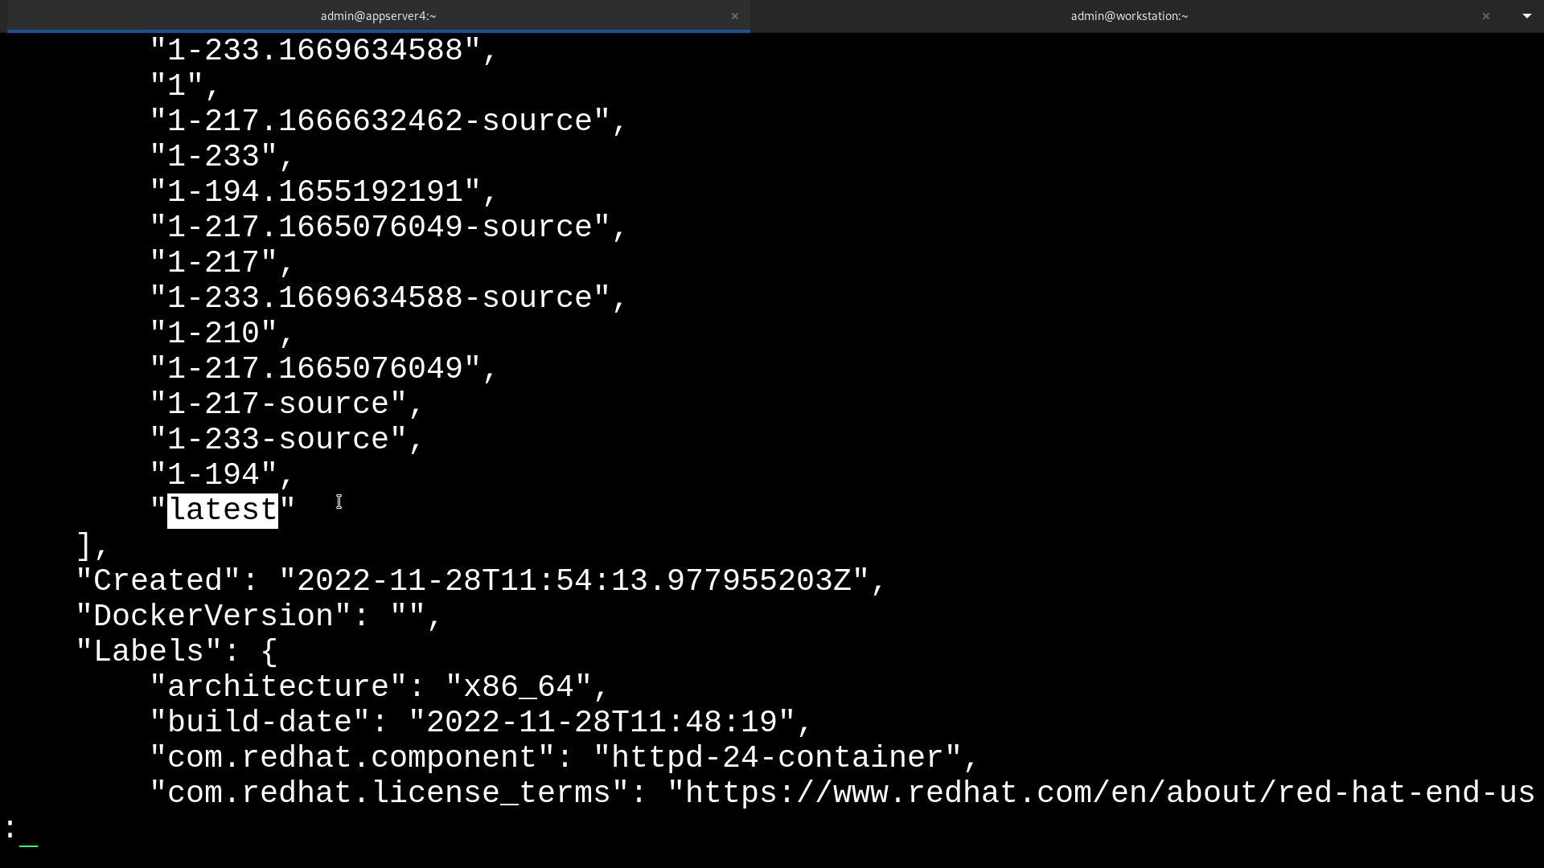
pyautogui.scroll(3)
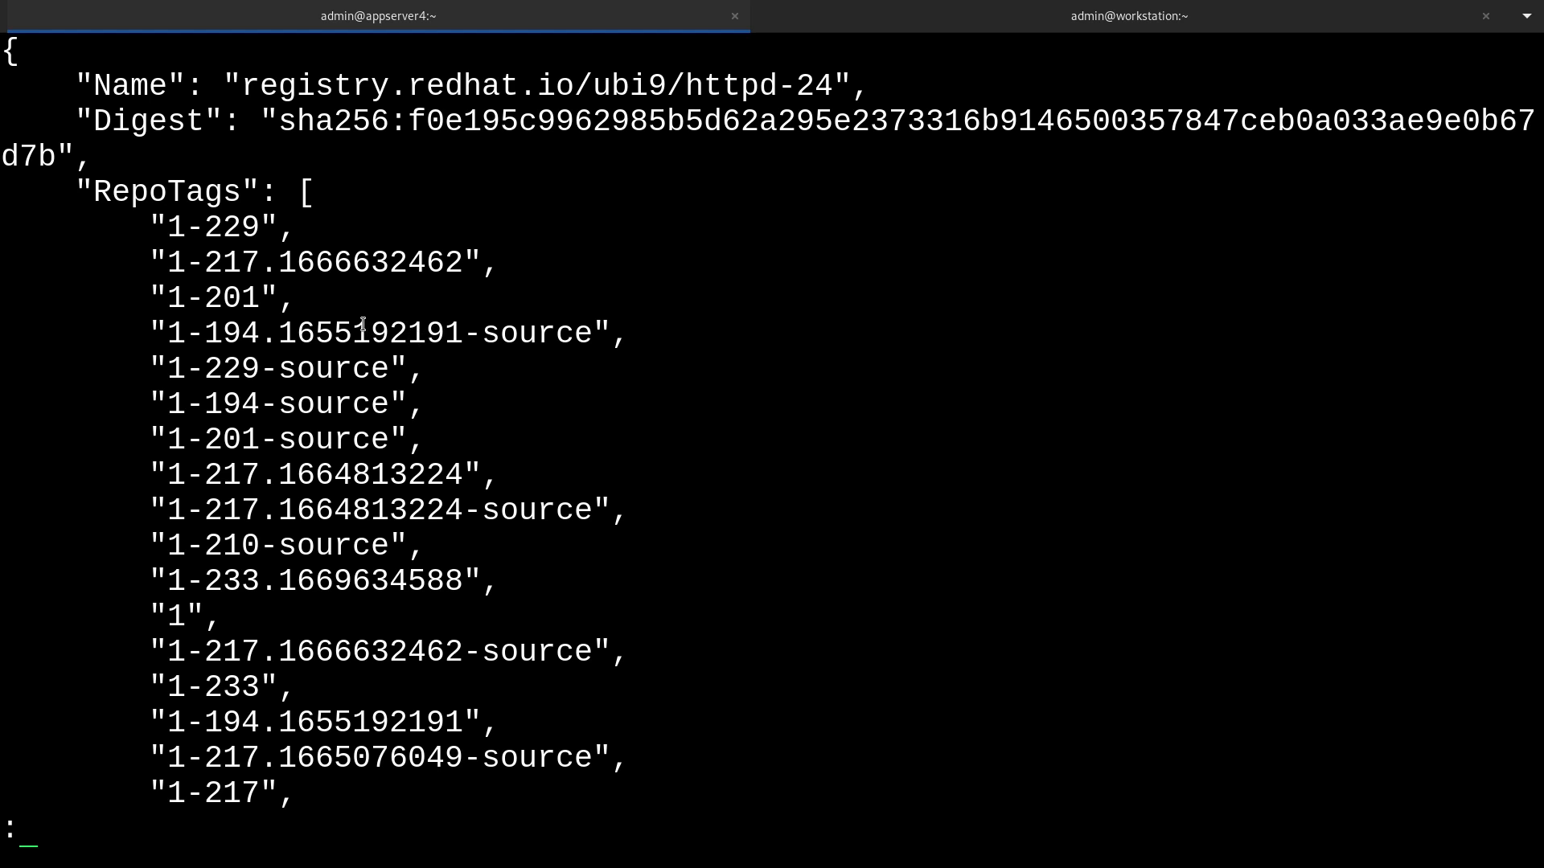
pyautogui.moveTo(327, 312)
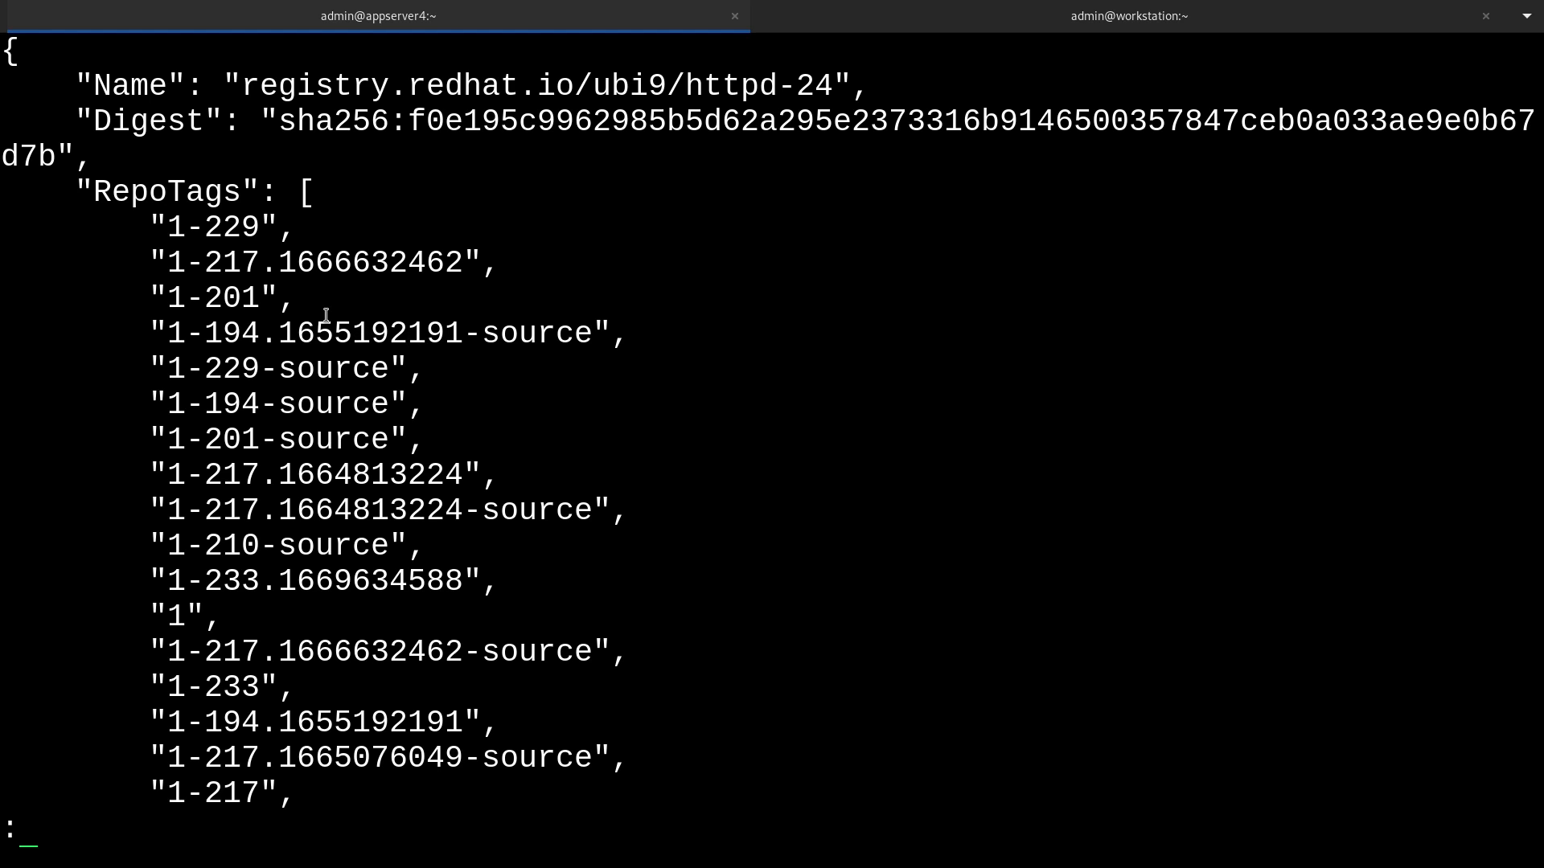
pyautogui.moveTo(346, 313)
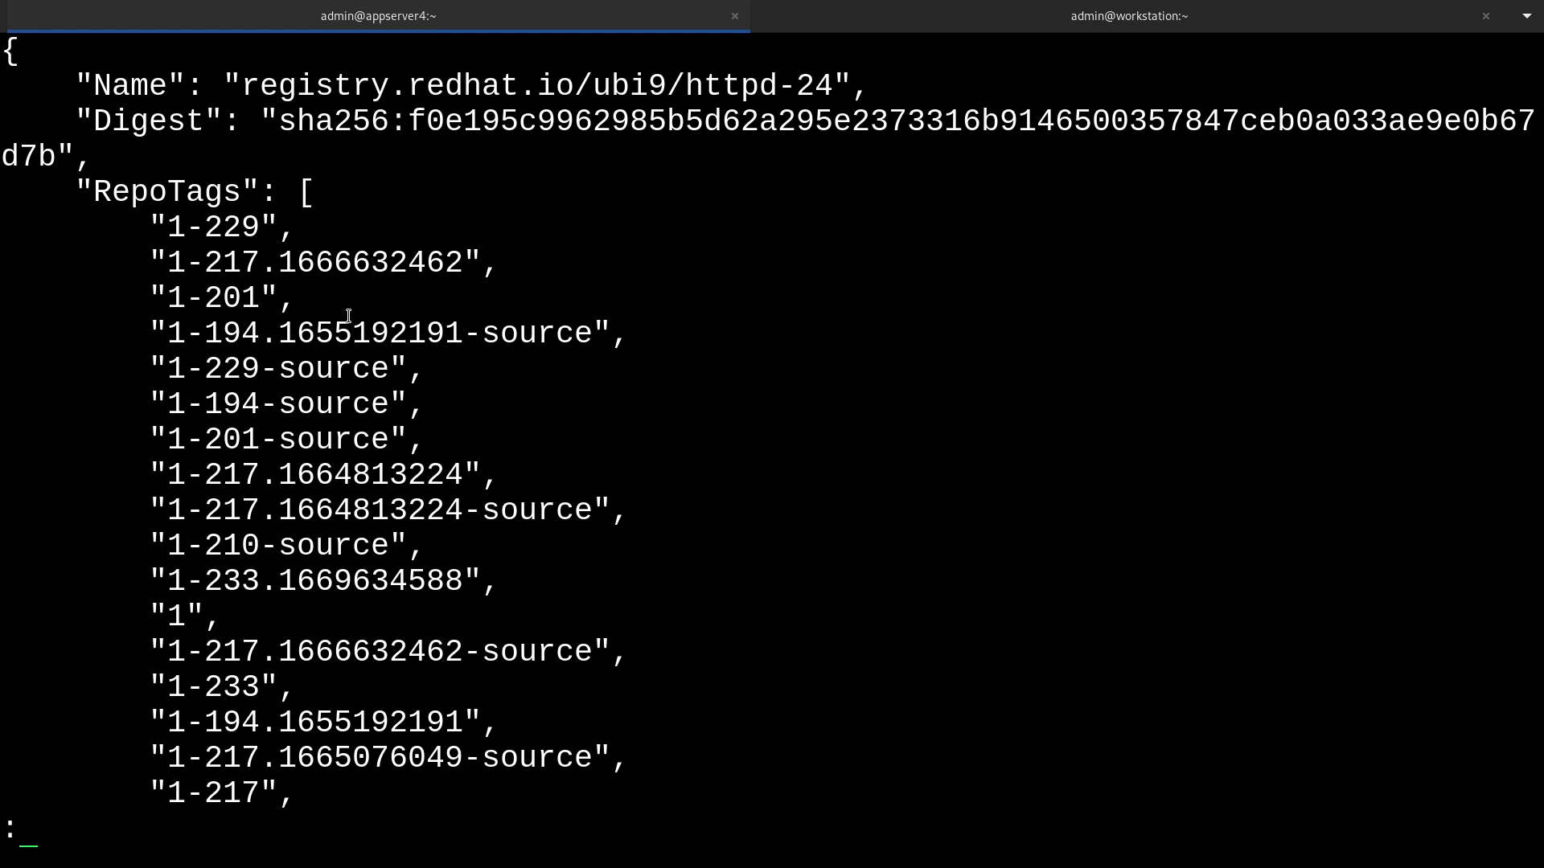
pyautogui.moveTo(499, 613)
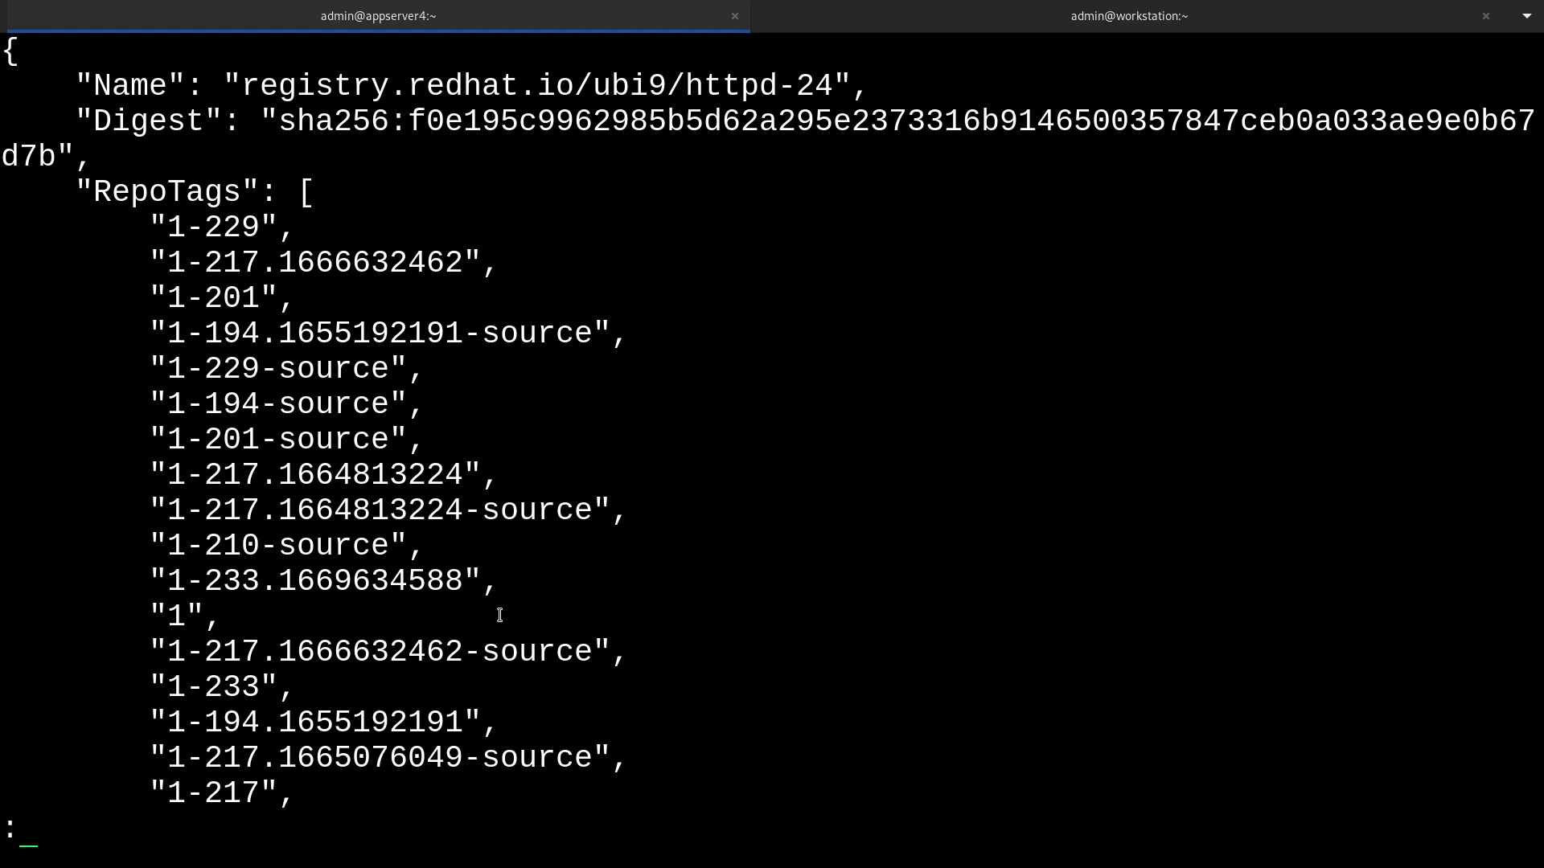
pyautogui.moveTo(482, 601)
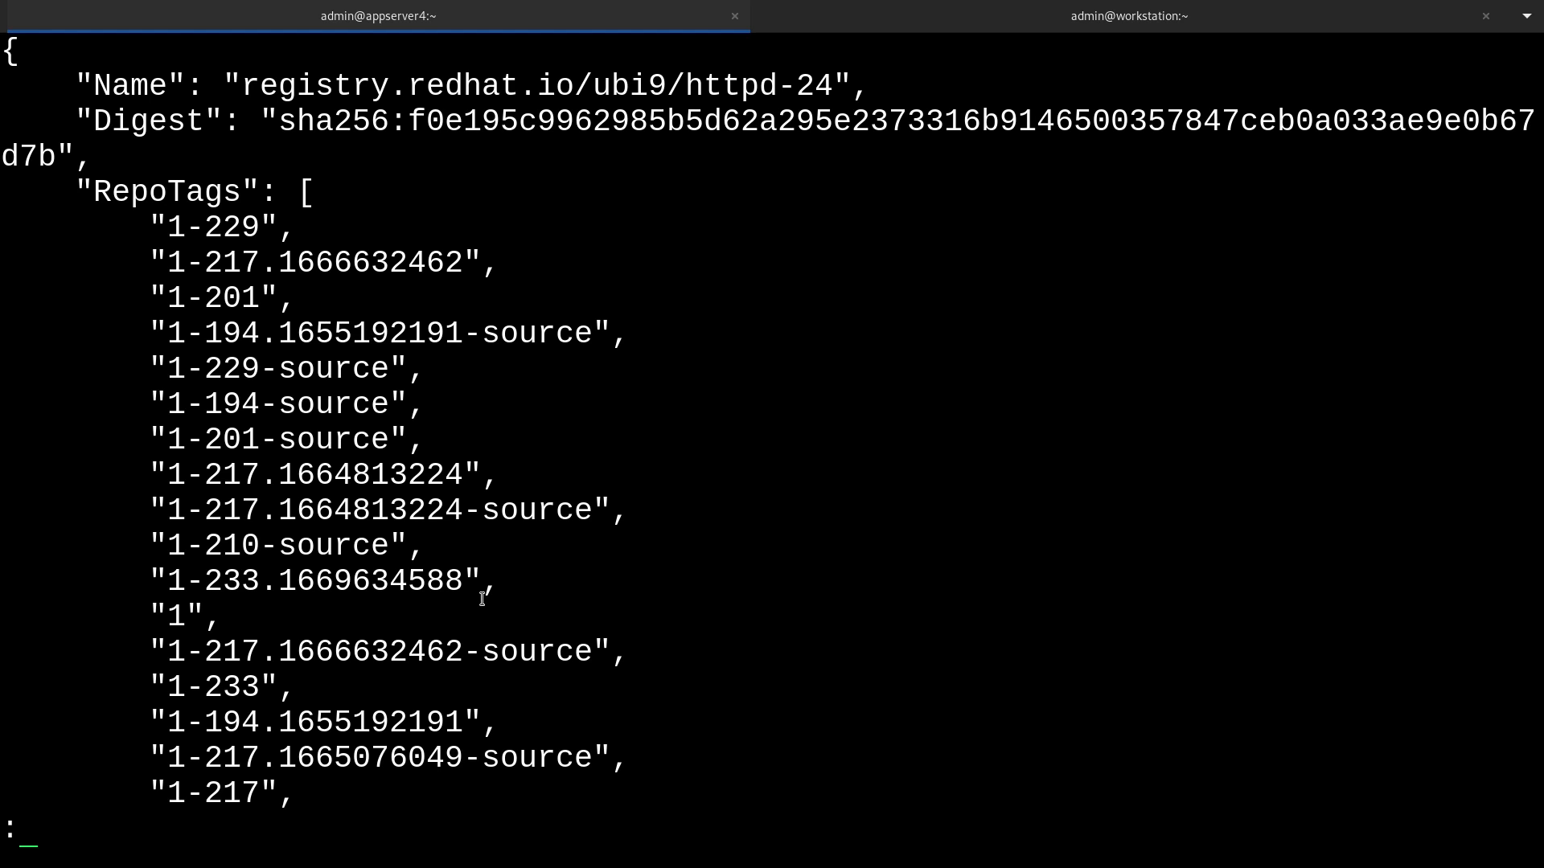
# Search for the exposed ports, highlight the /var/www path, and quit less.
pyautogui.write('/expos')
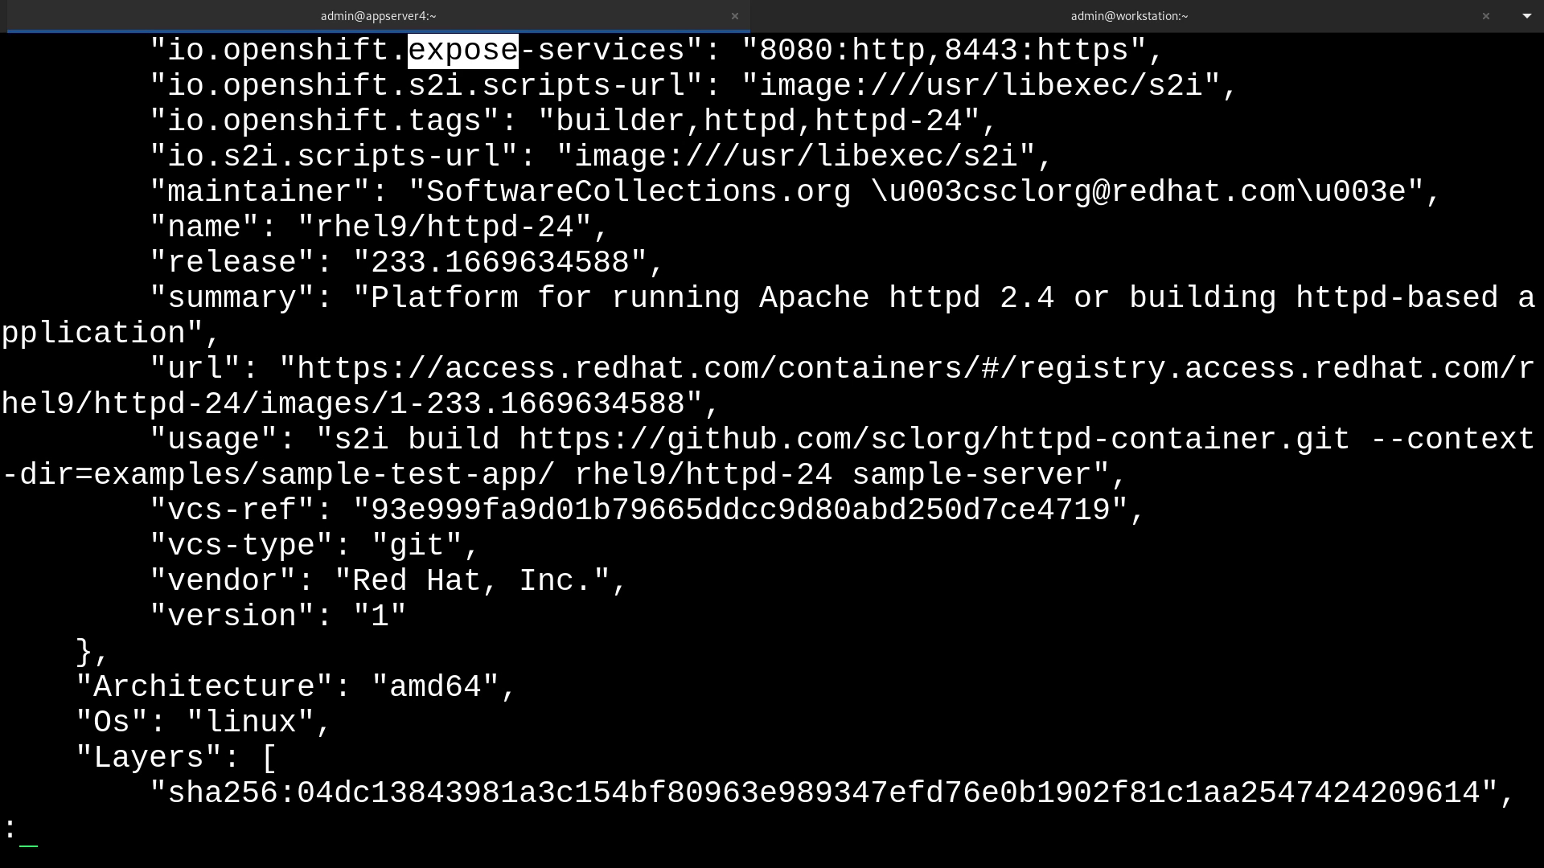
pyautogui.scroll(3)
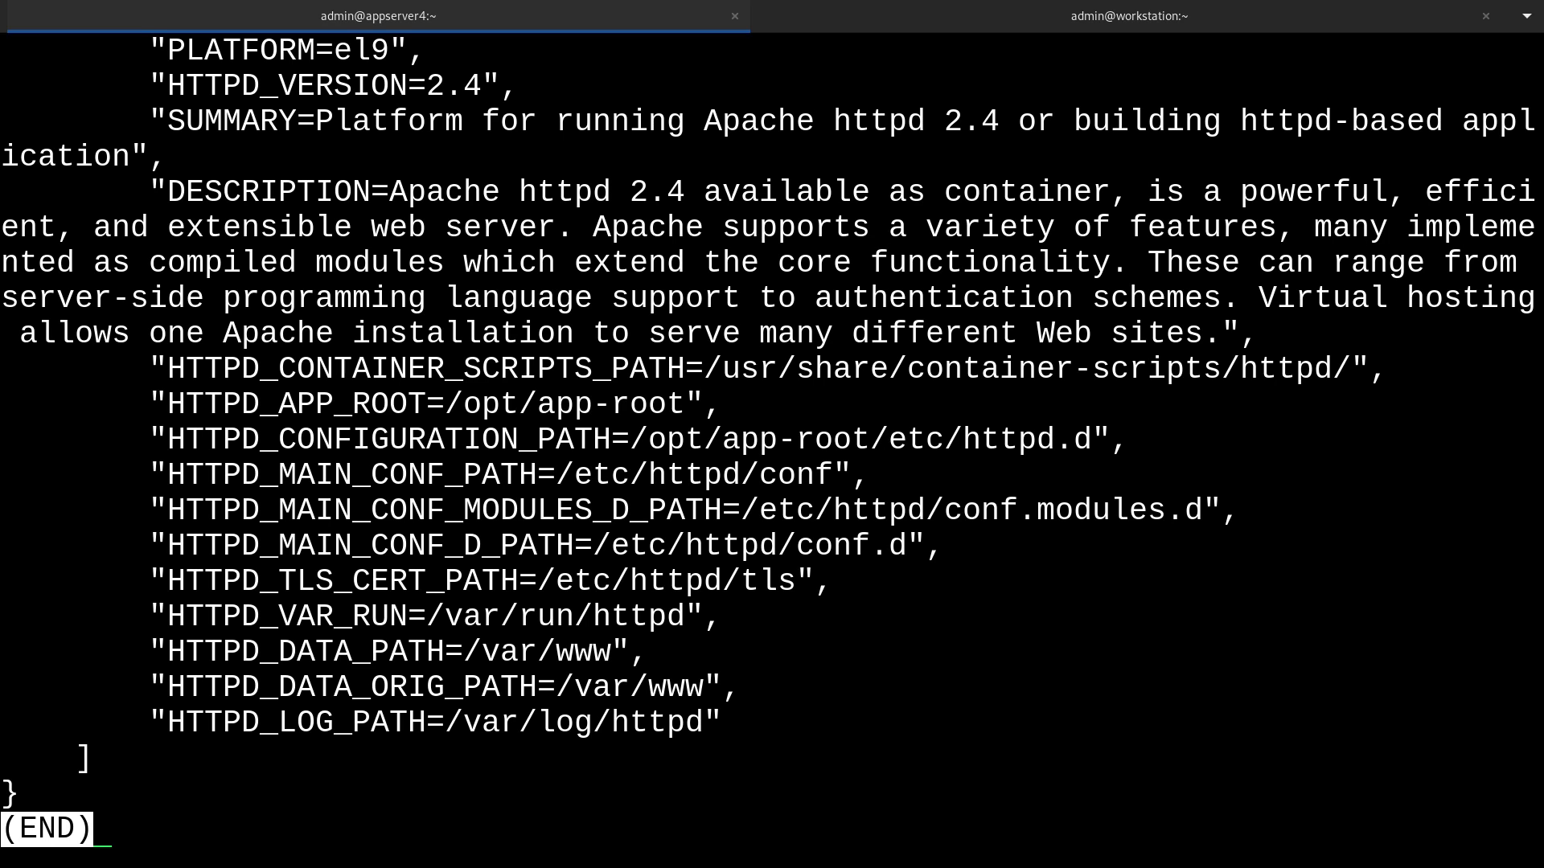
pyautogui.moveTo(487, 641)
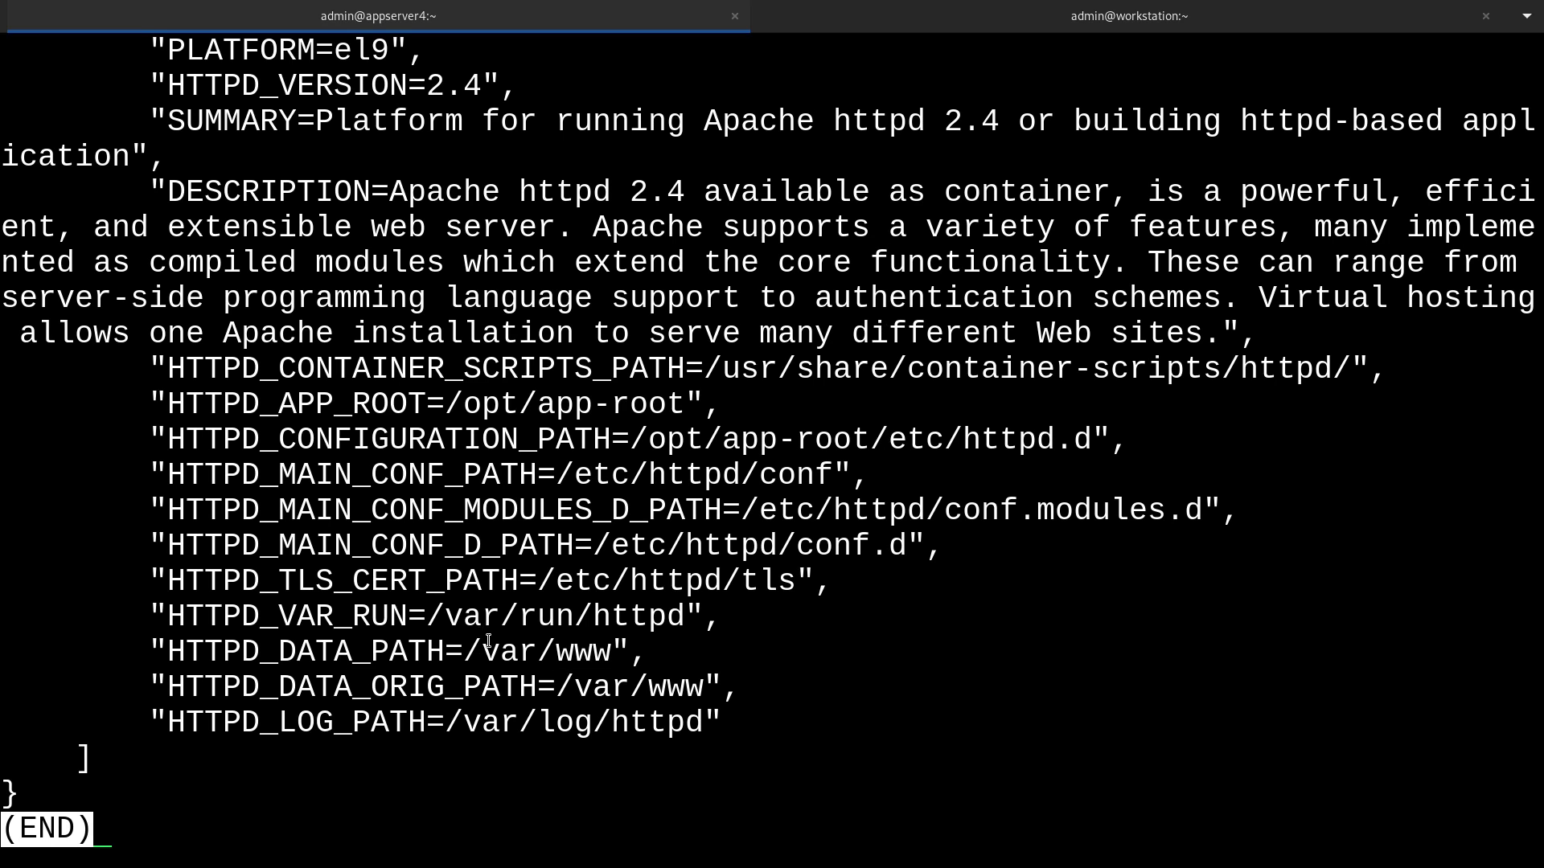
pyautogui.doubleClick(537, 650)
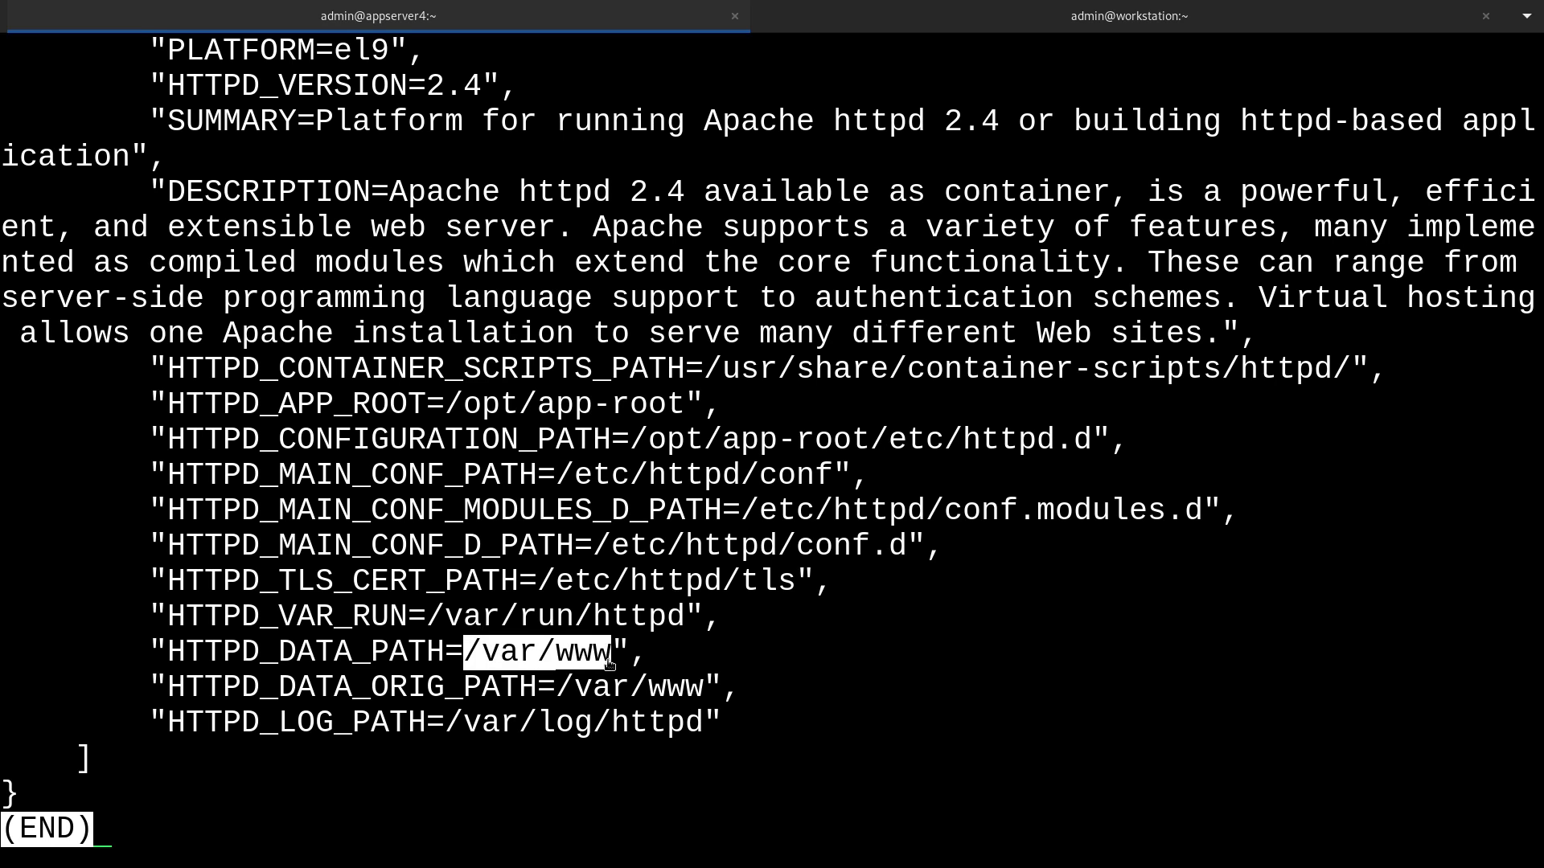
pyautogui.moveTo(894, 698)
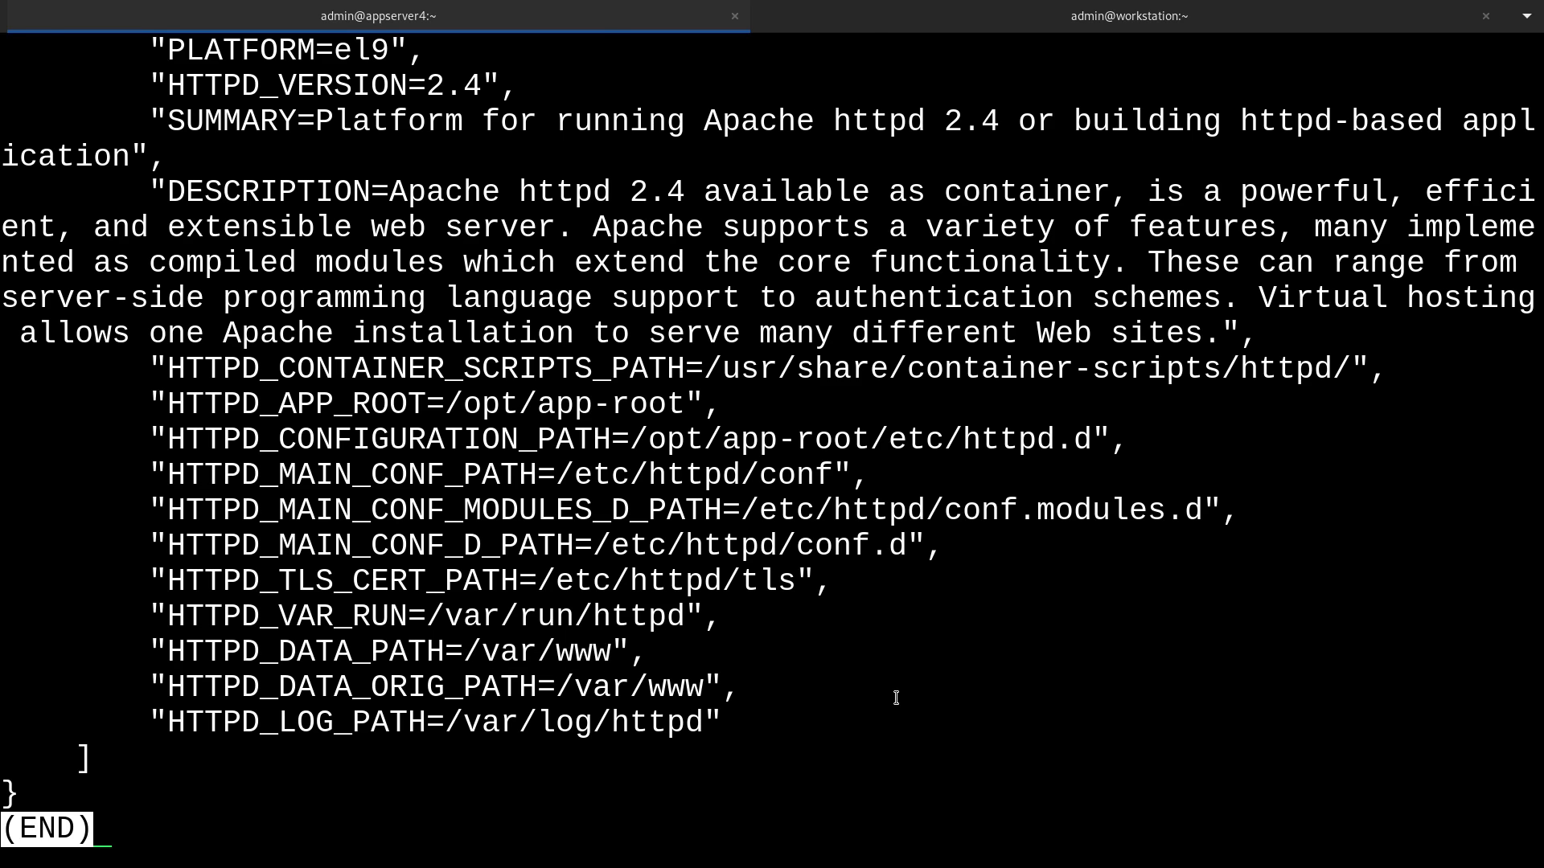
pyautogui.press('q')
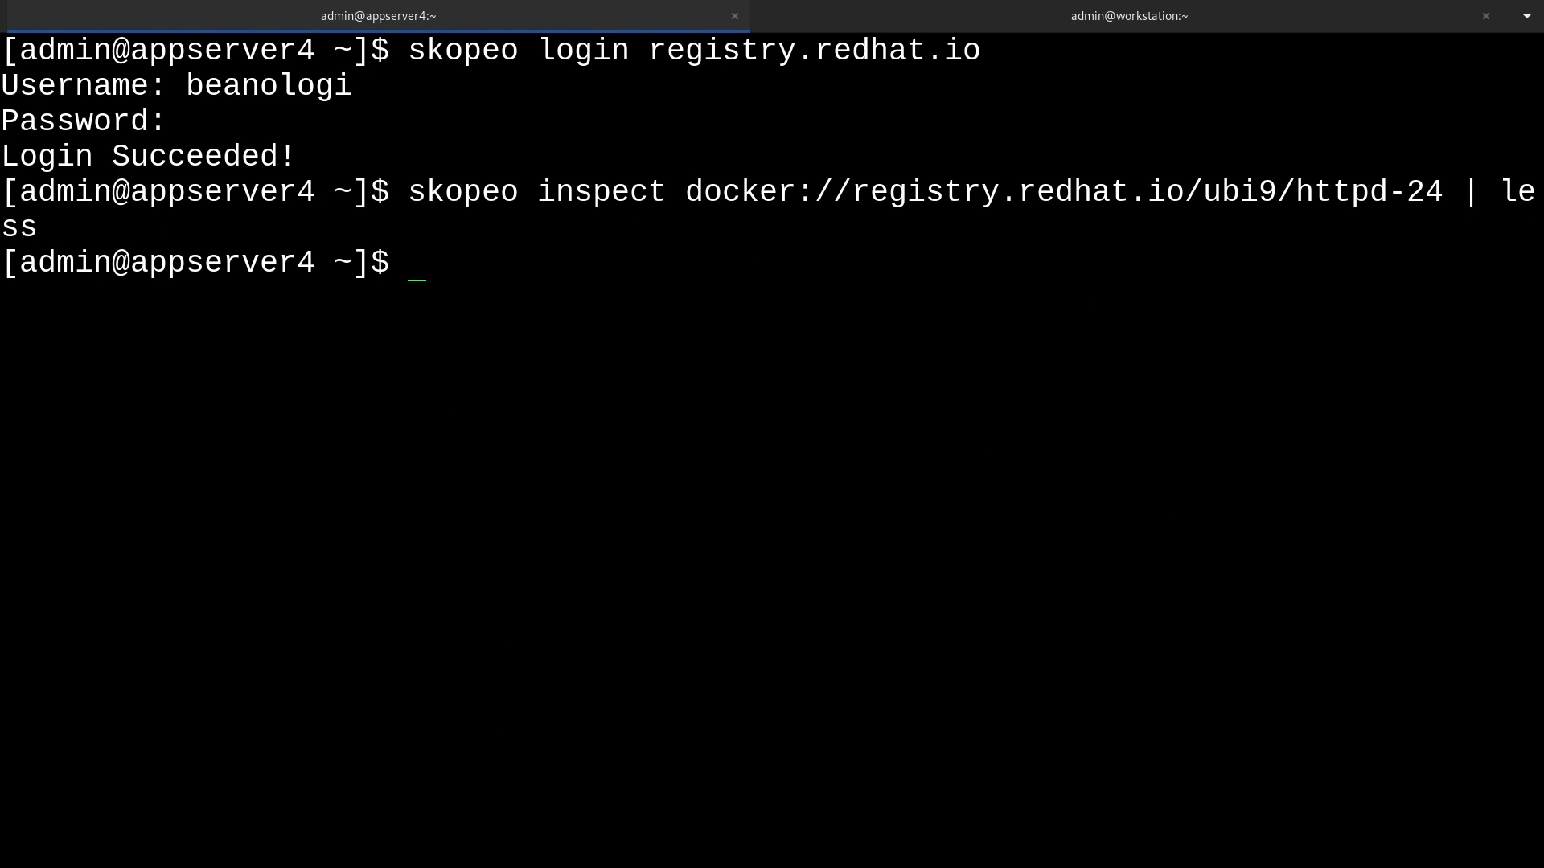
# Run 'podman inspect registry.redhat.io/ubi9/httpd-24', which fails with no such object.
pyautogui.write('podman inspe')
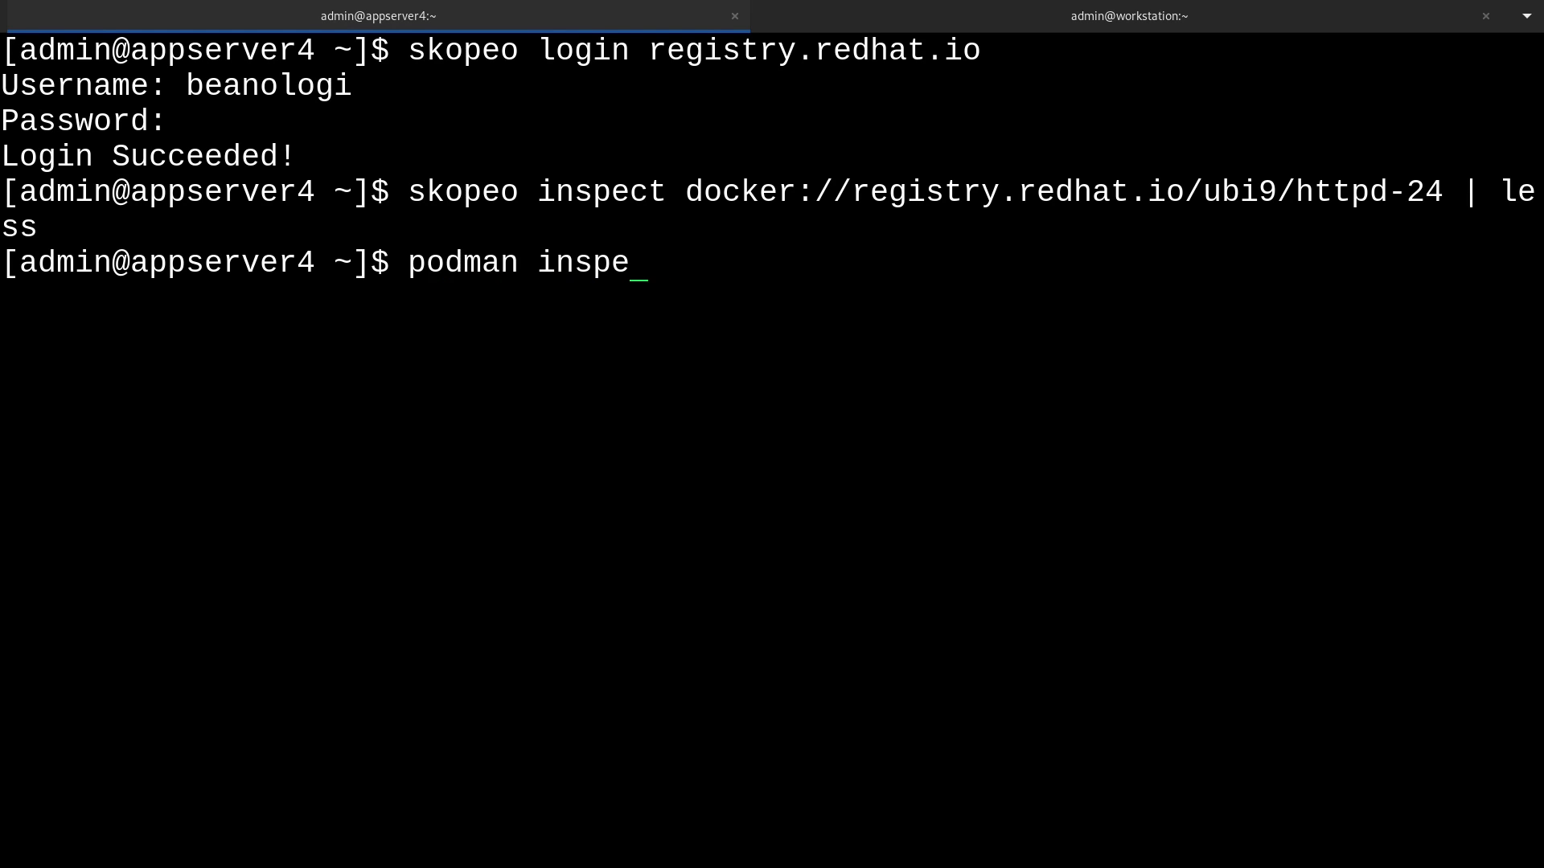
pyautogui.write('ct')
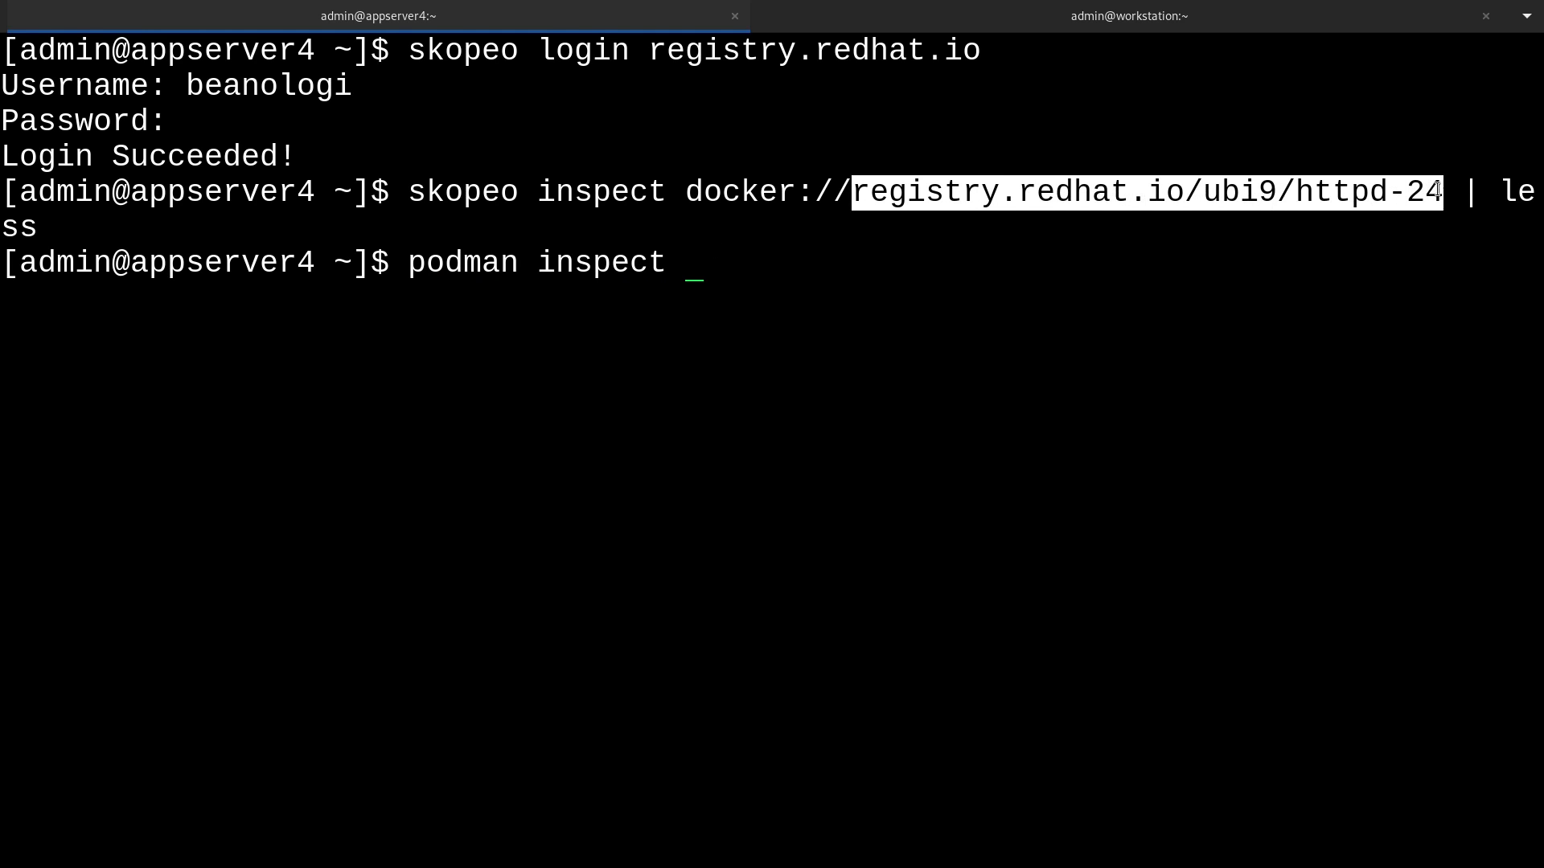
pyautogui.write('registry.redhat.io/ubi9/httpd-24')
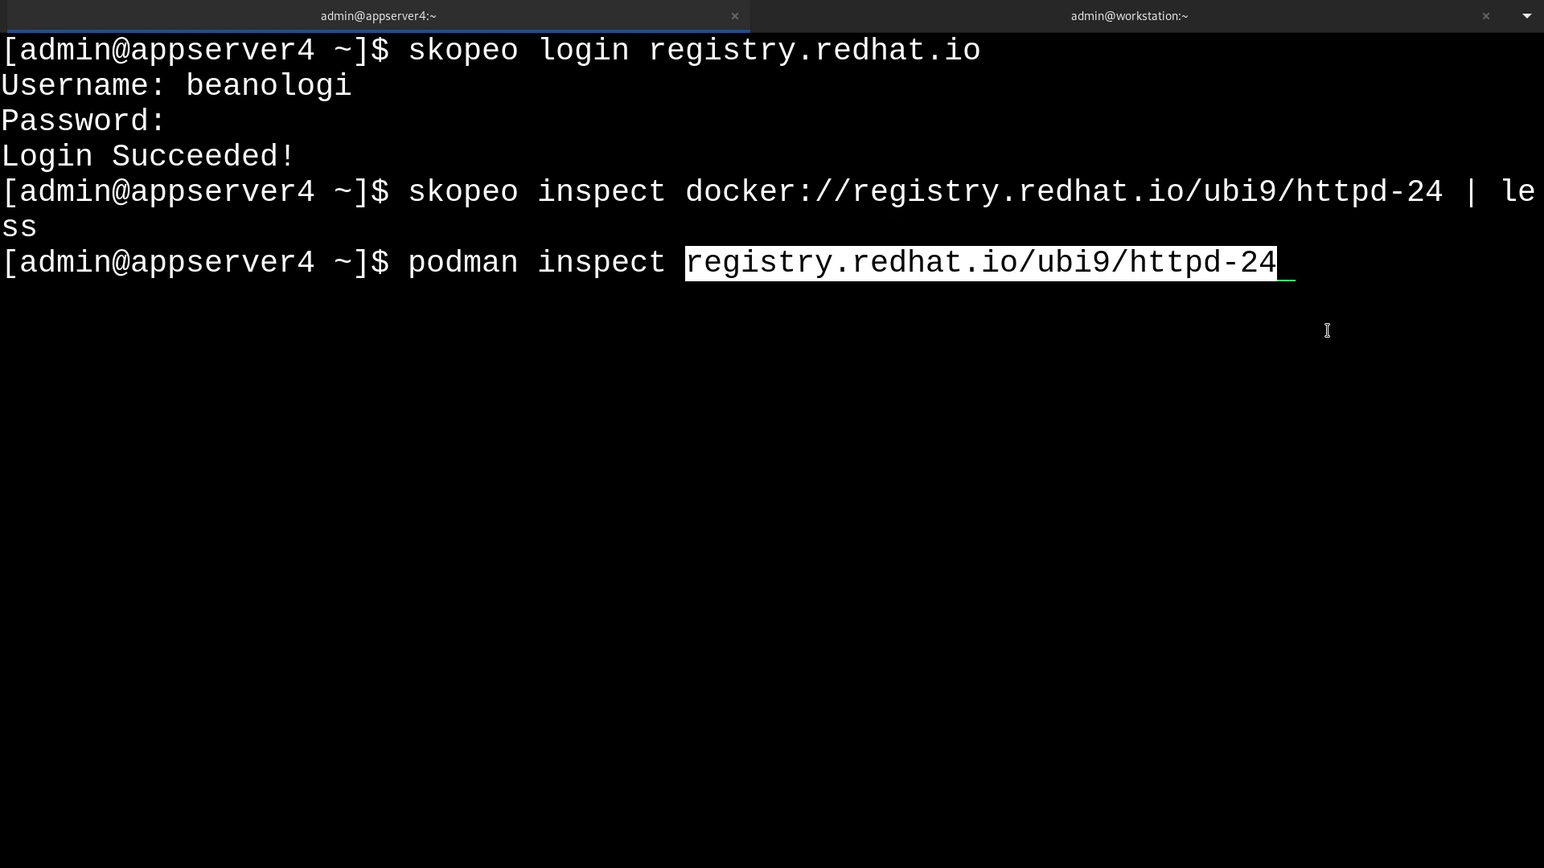
pyautogui.press('Return')
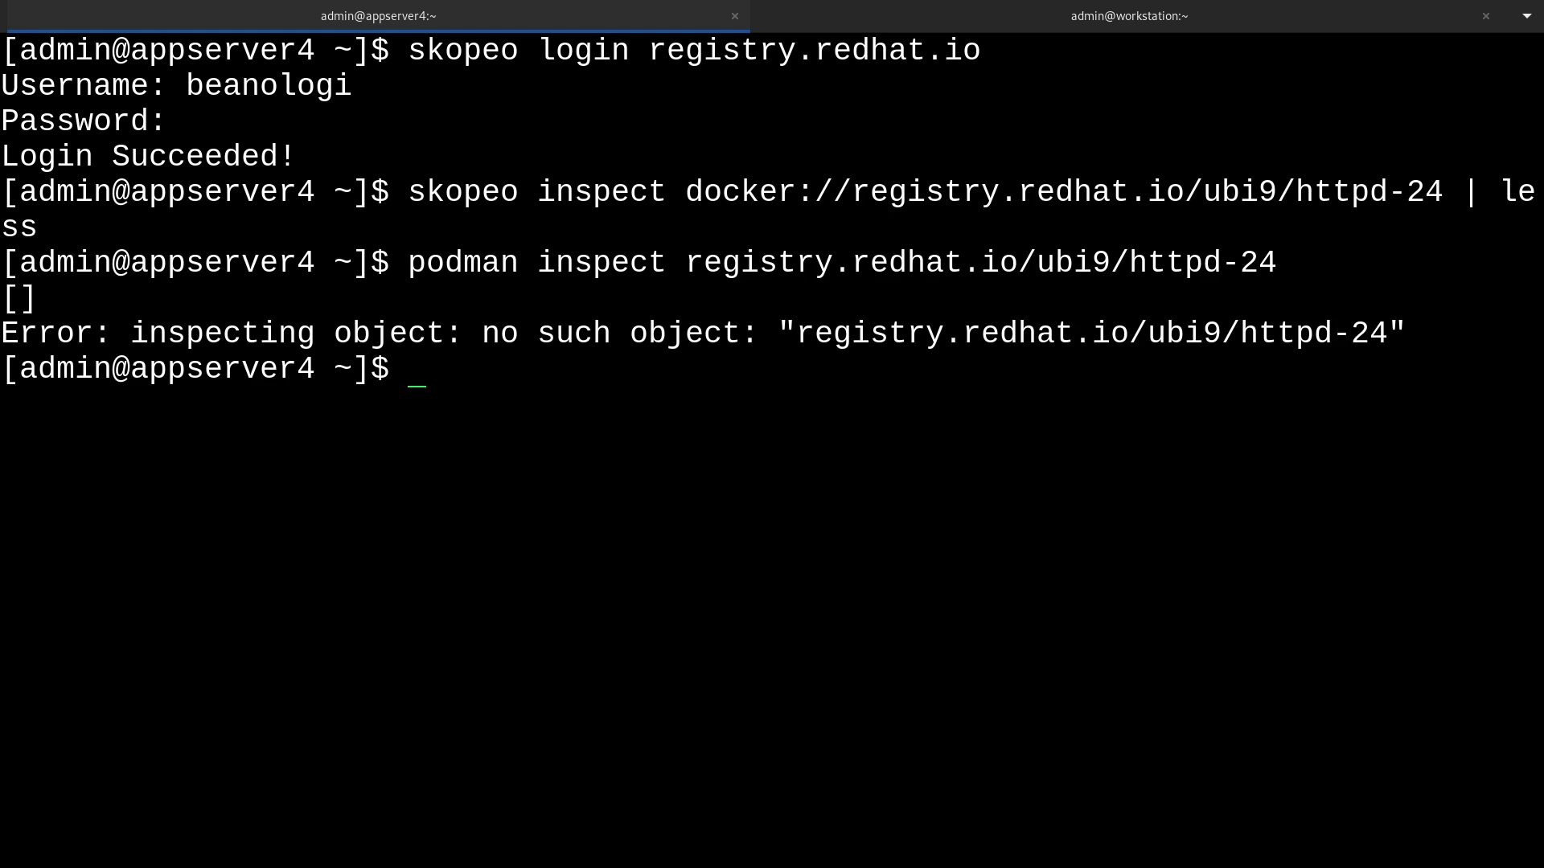
pyautogui.write('podman pull')
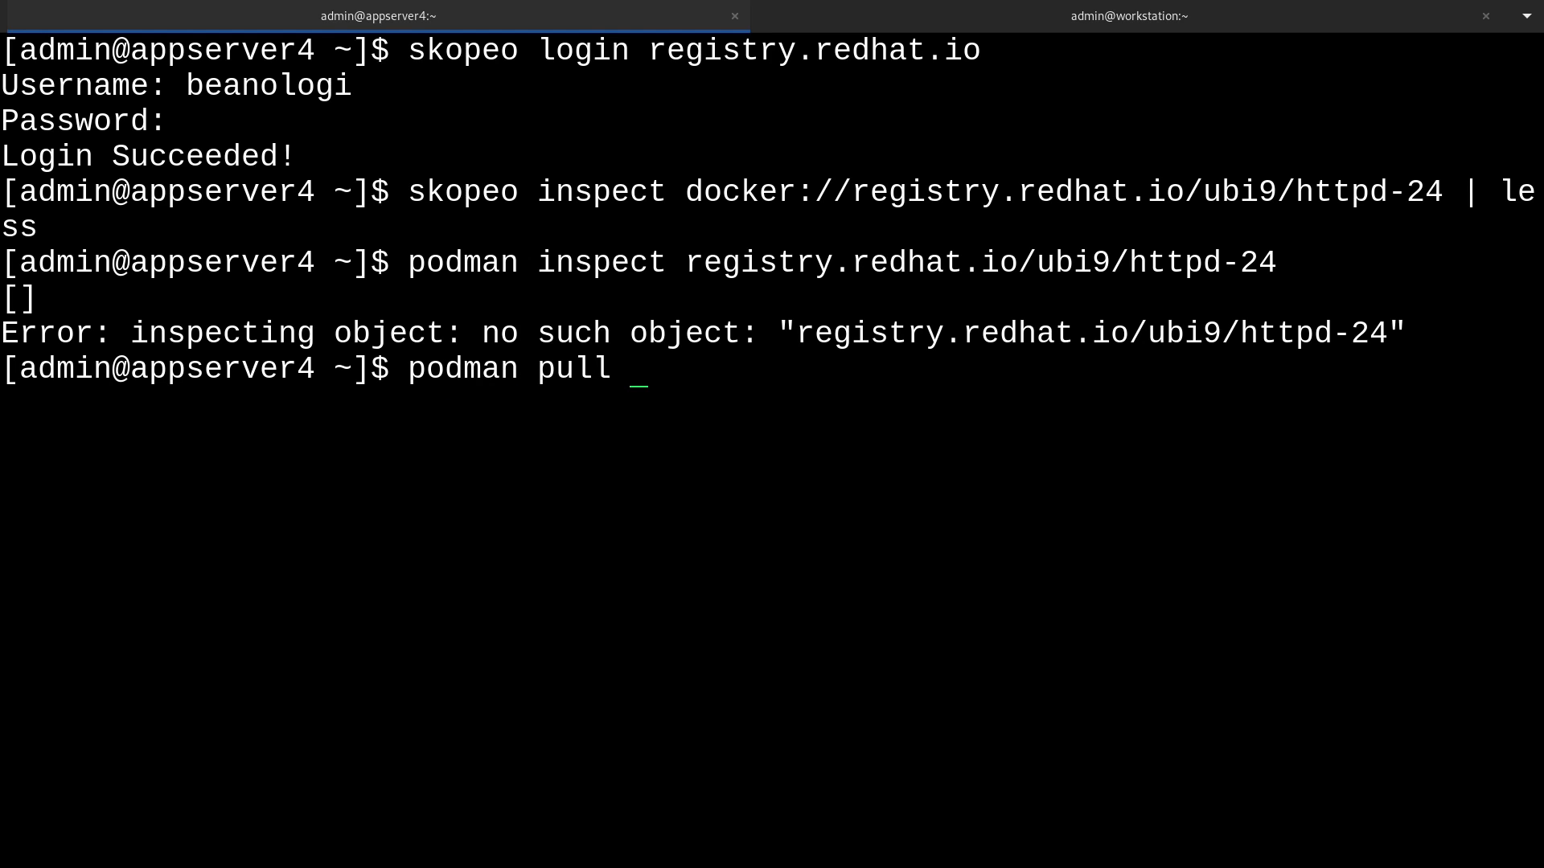
# Pull registry.redhat.io/ubi9/httpd-24:1-201 with podman pull.
pyautogui.write('registry.redhat.io/ubi9/httpd-24')
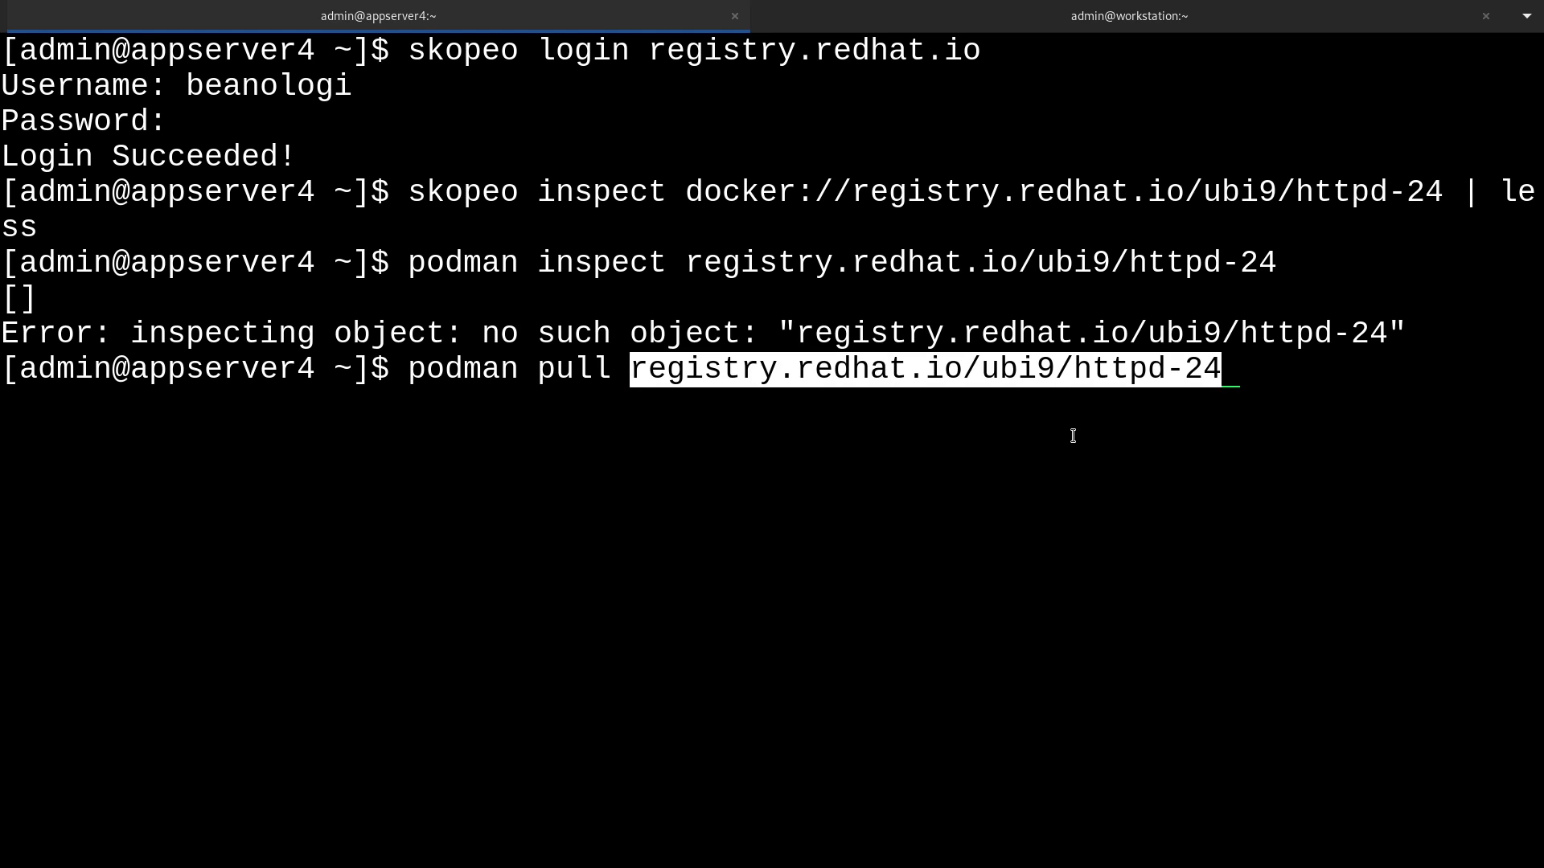
pyautogui.write(':')
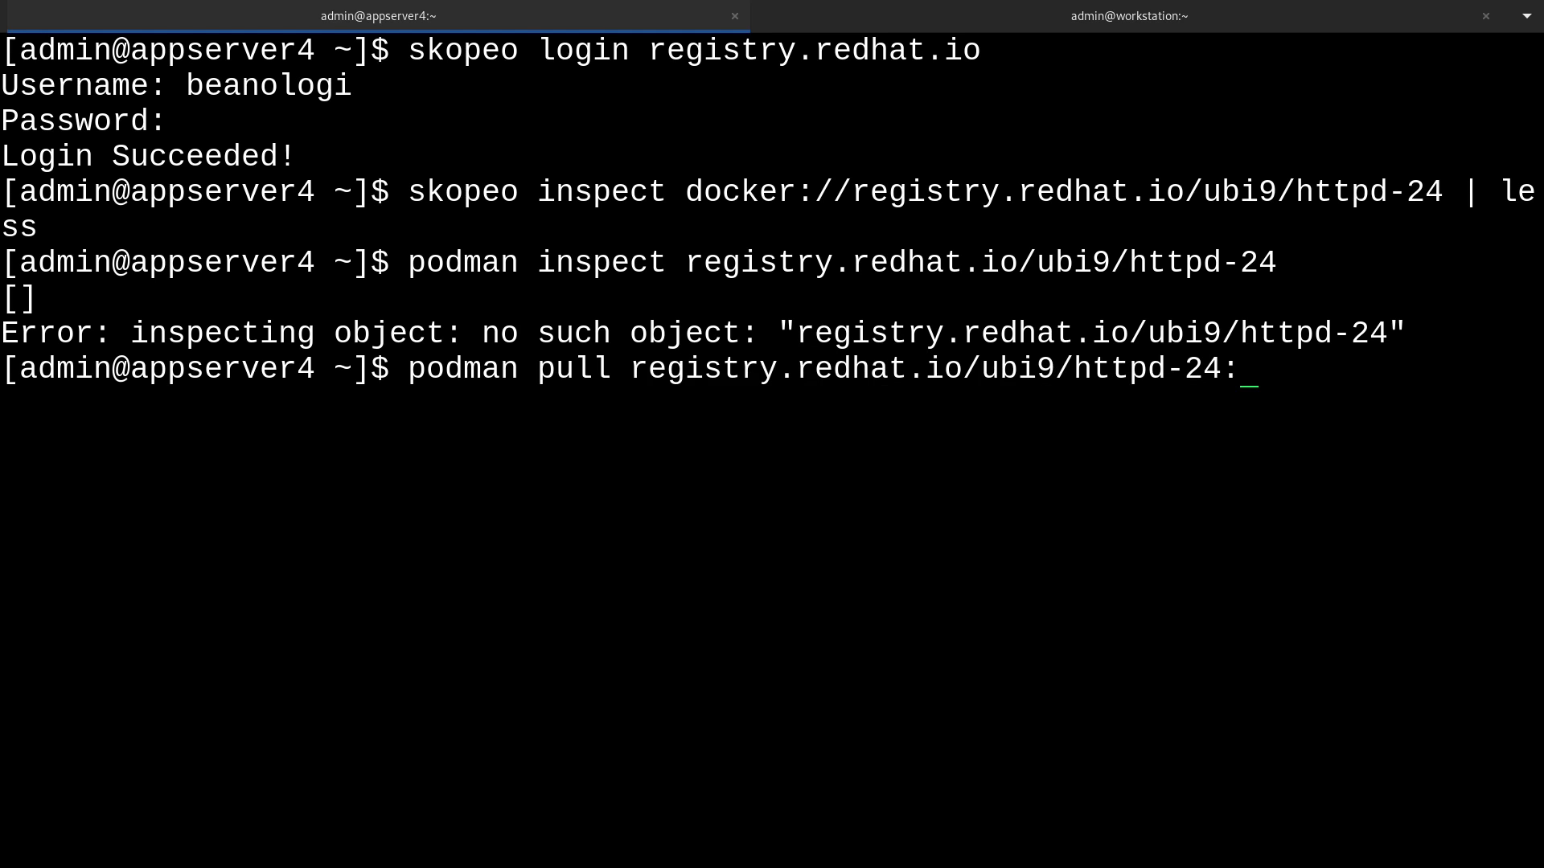
pyautogui.write('1')
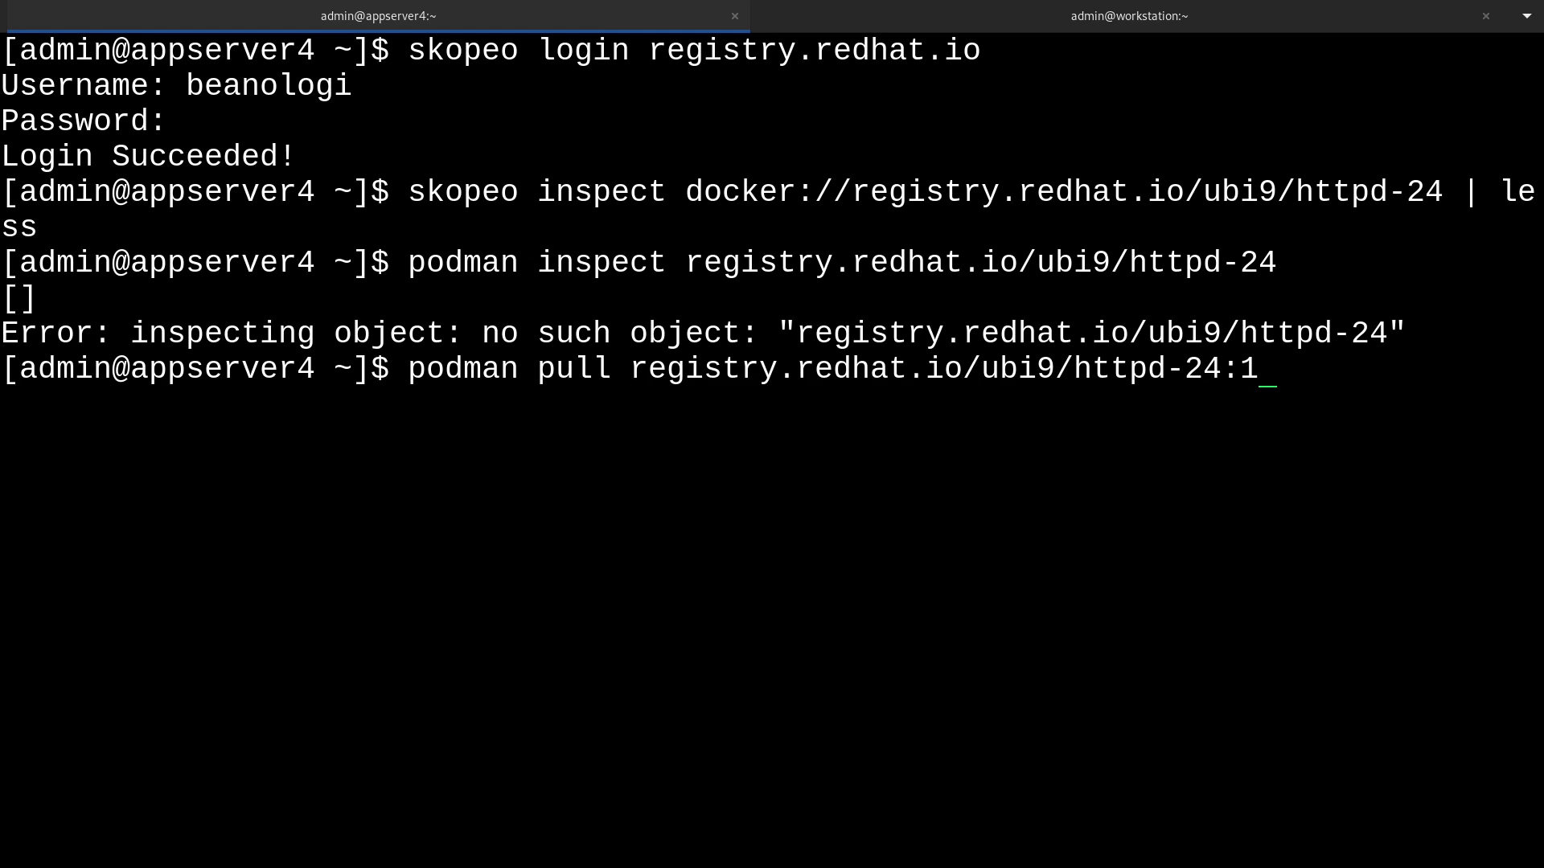
pyautogui.write('-201')
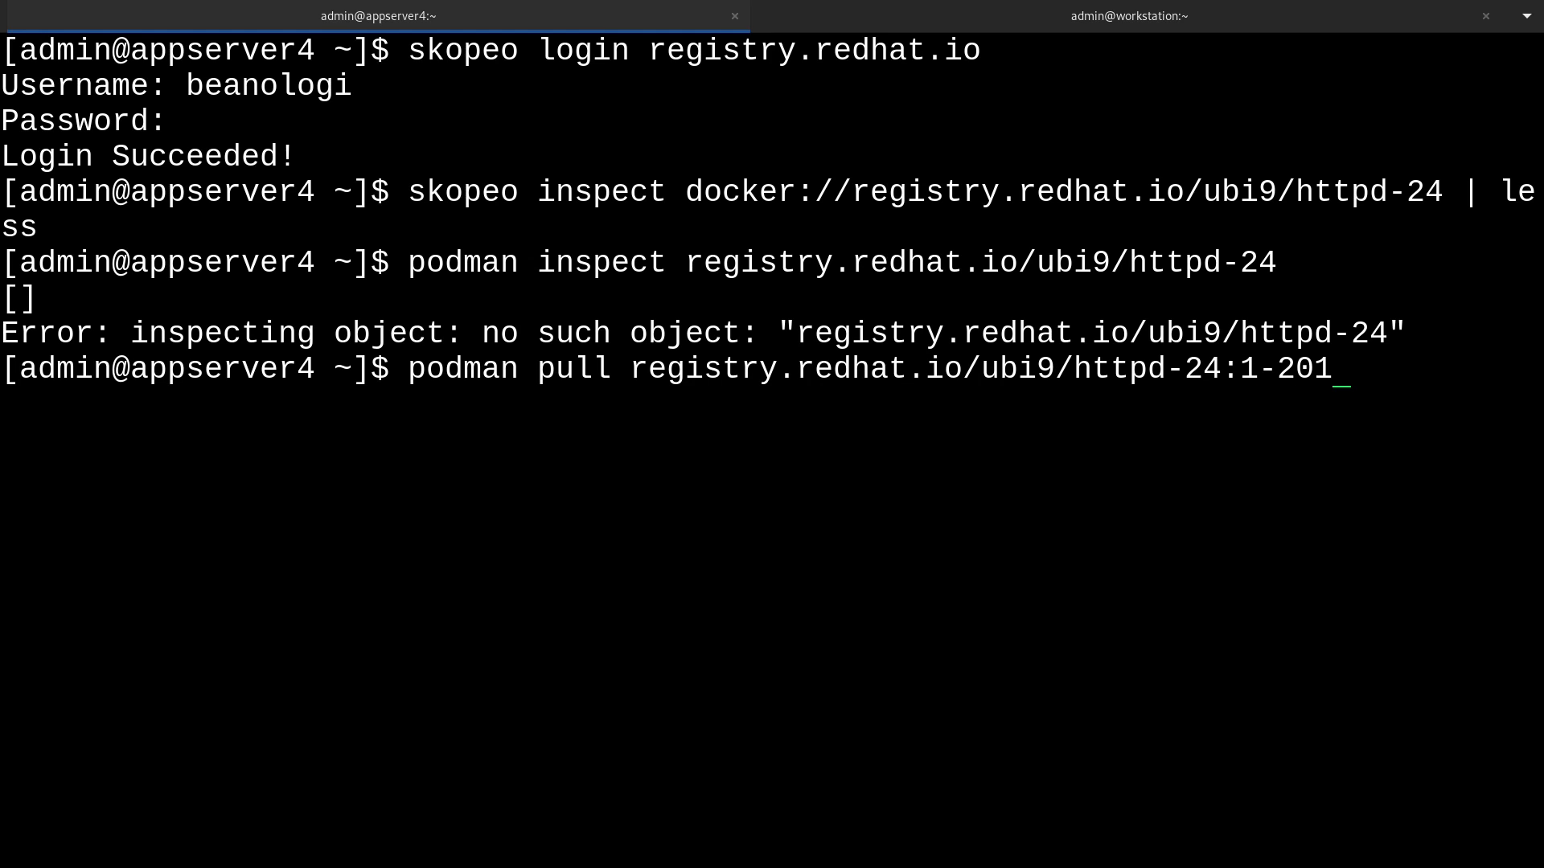
pyautogui.press('Return')
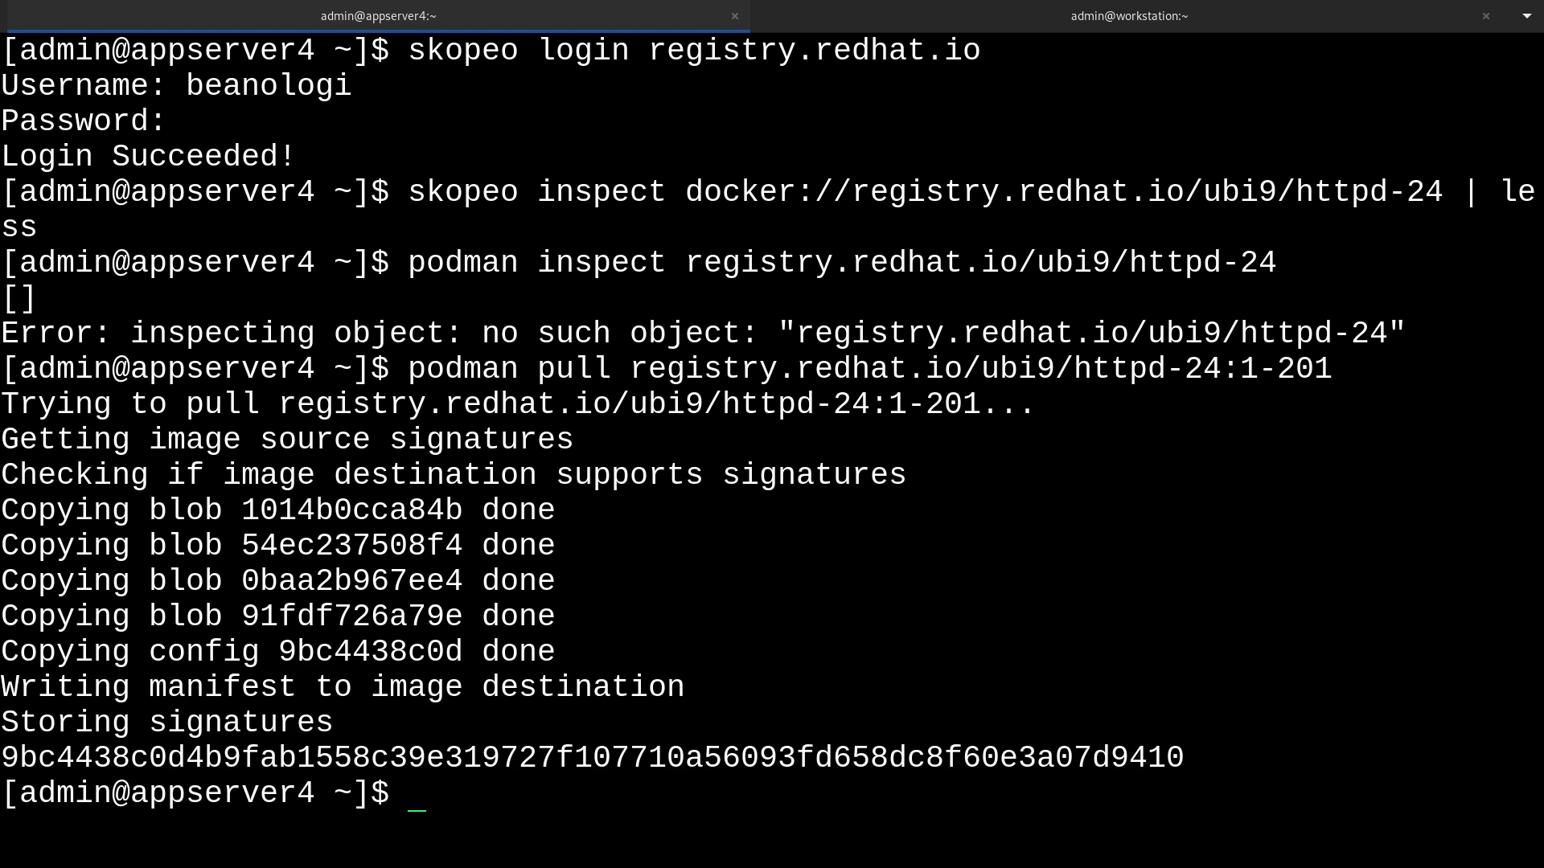
pyautogui.write('podman images')
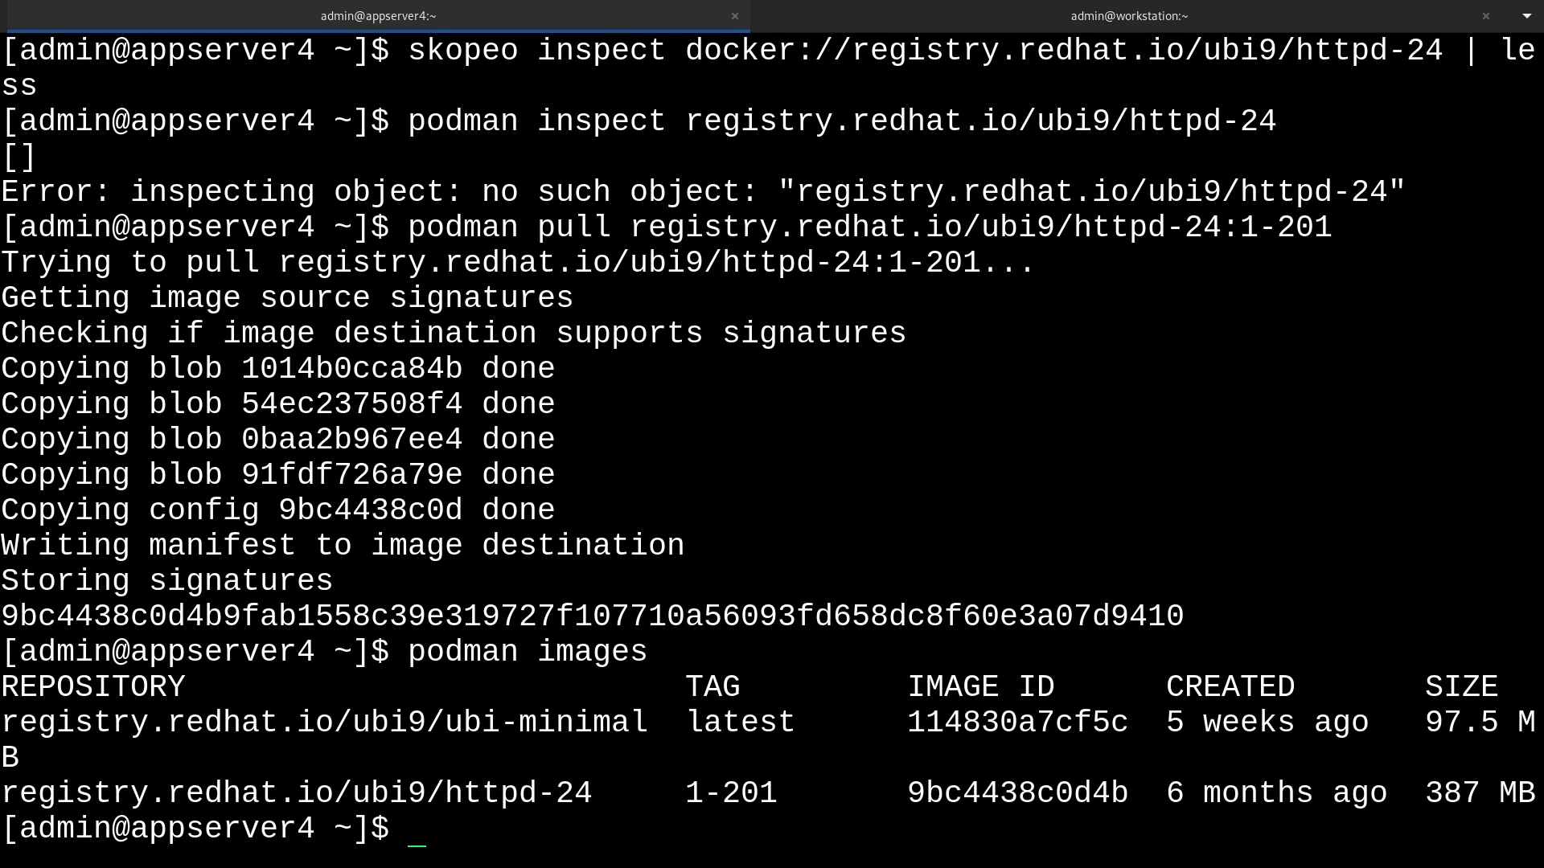
# Check httpd-24:1-201 in the podman images list and copy the earlier inspect command.
pyautogui.doubleClick(519, 793)
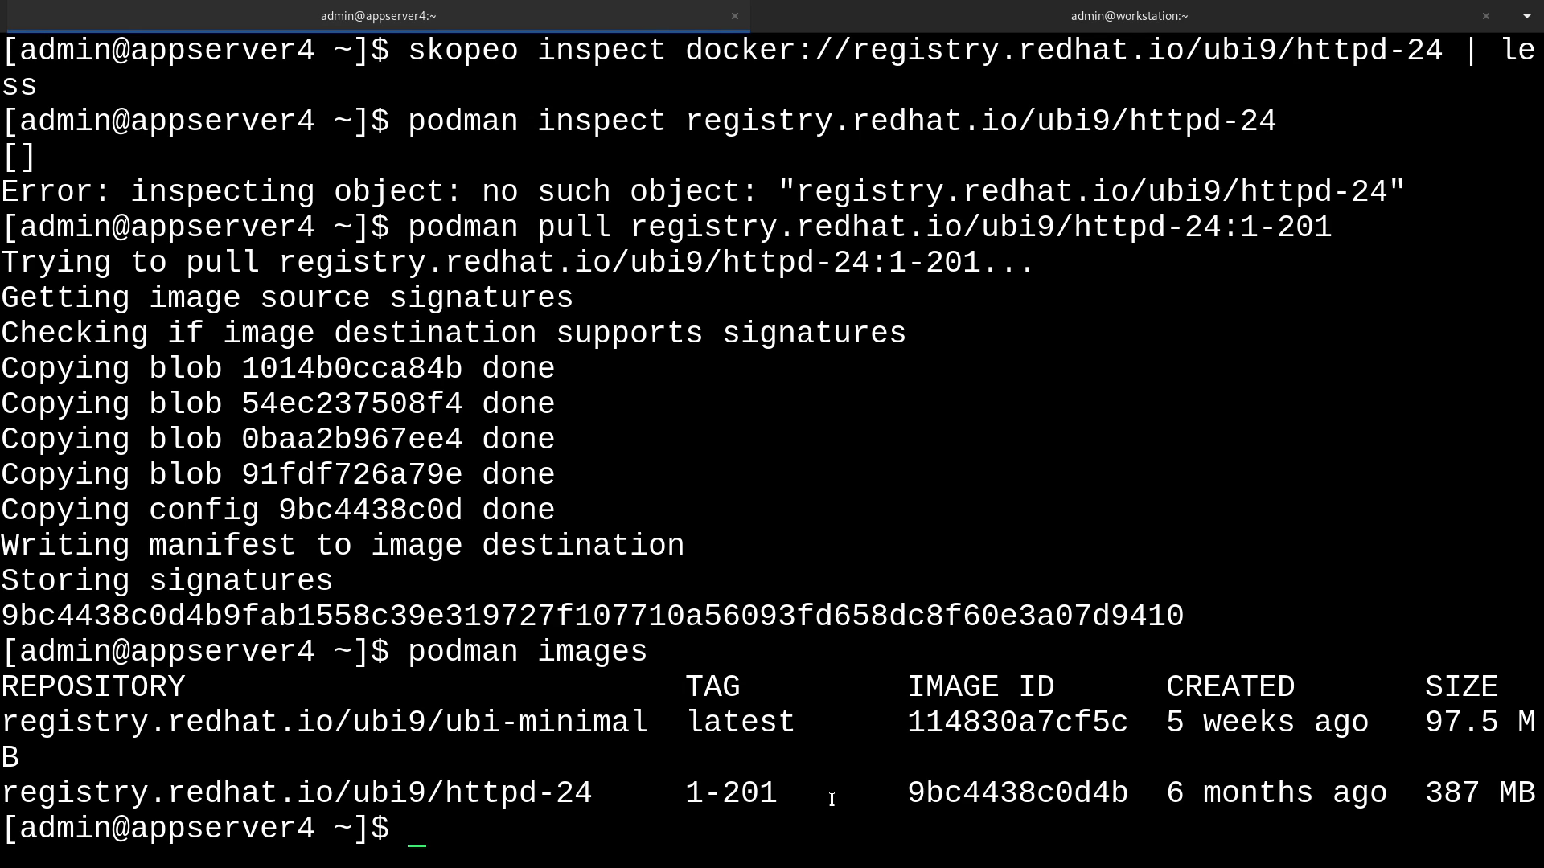
pyautogui.doubleClick(463, 120)
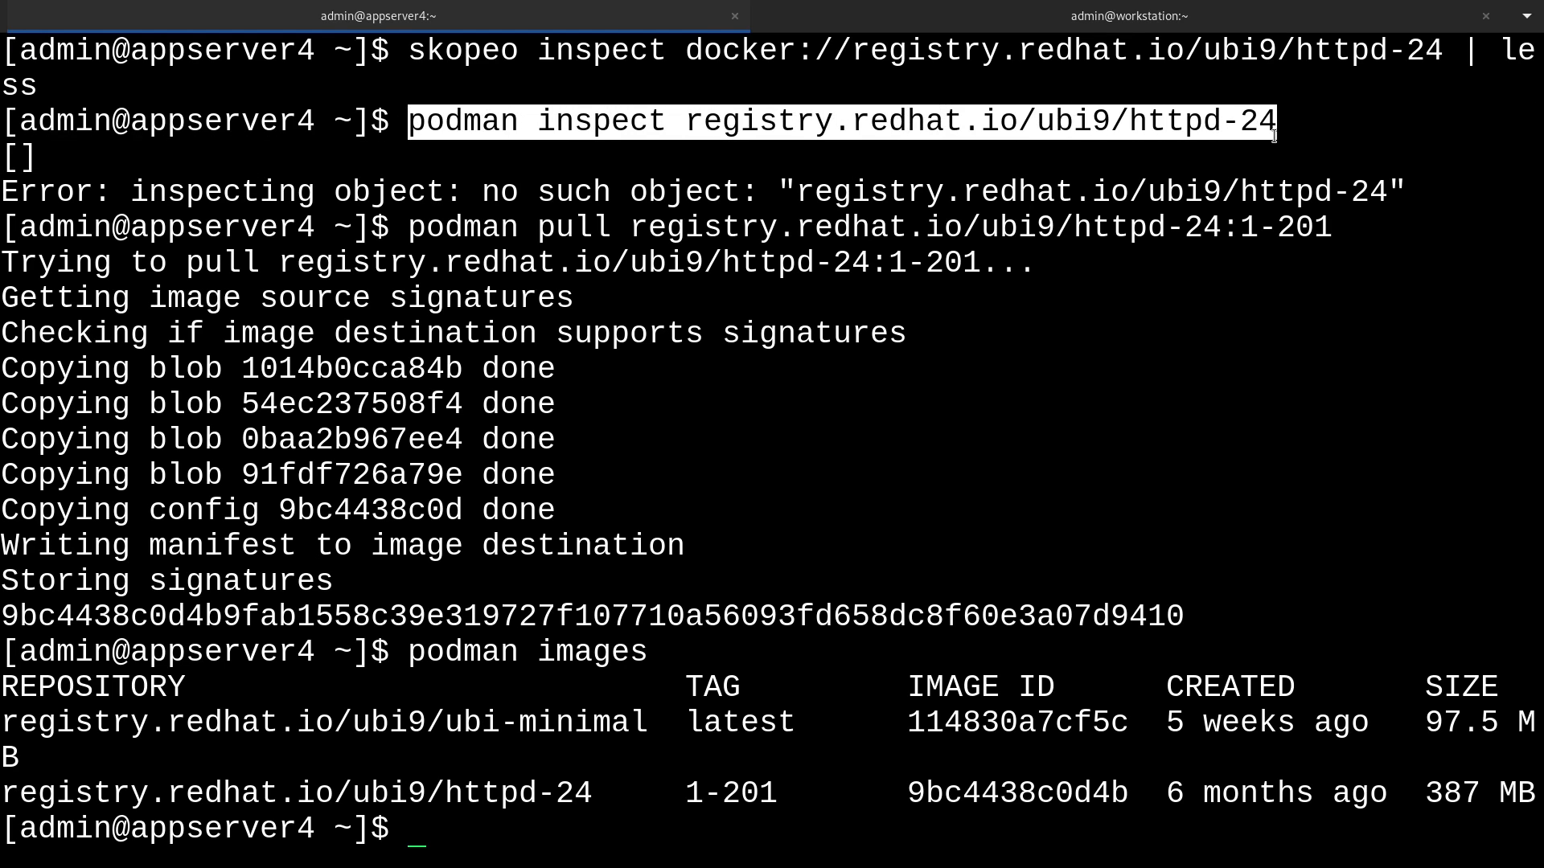
# Run 'podman inspect registry.redhat.io/ubi9/httpd-24:1-201 | less'.
pyautogui.write('podman inspect registry.redhat.io/ubi9/httpd-24')
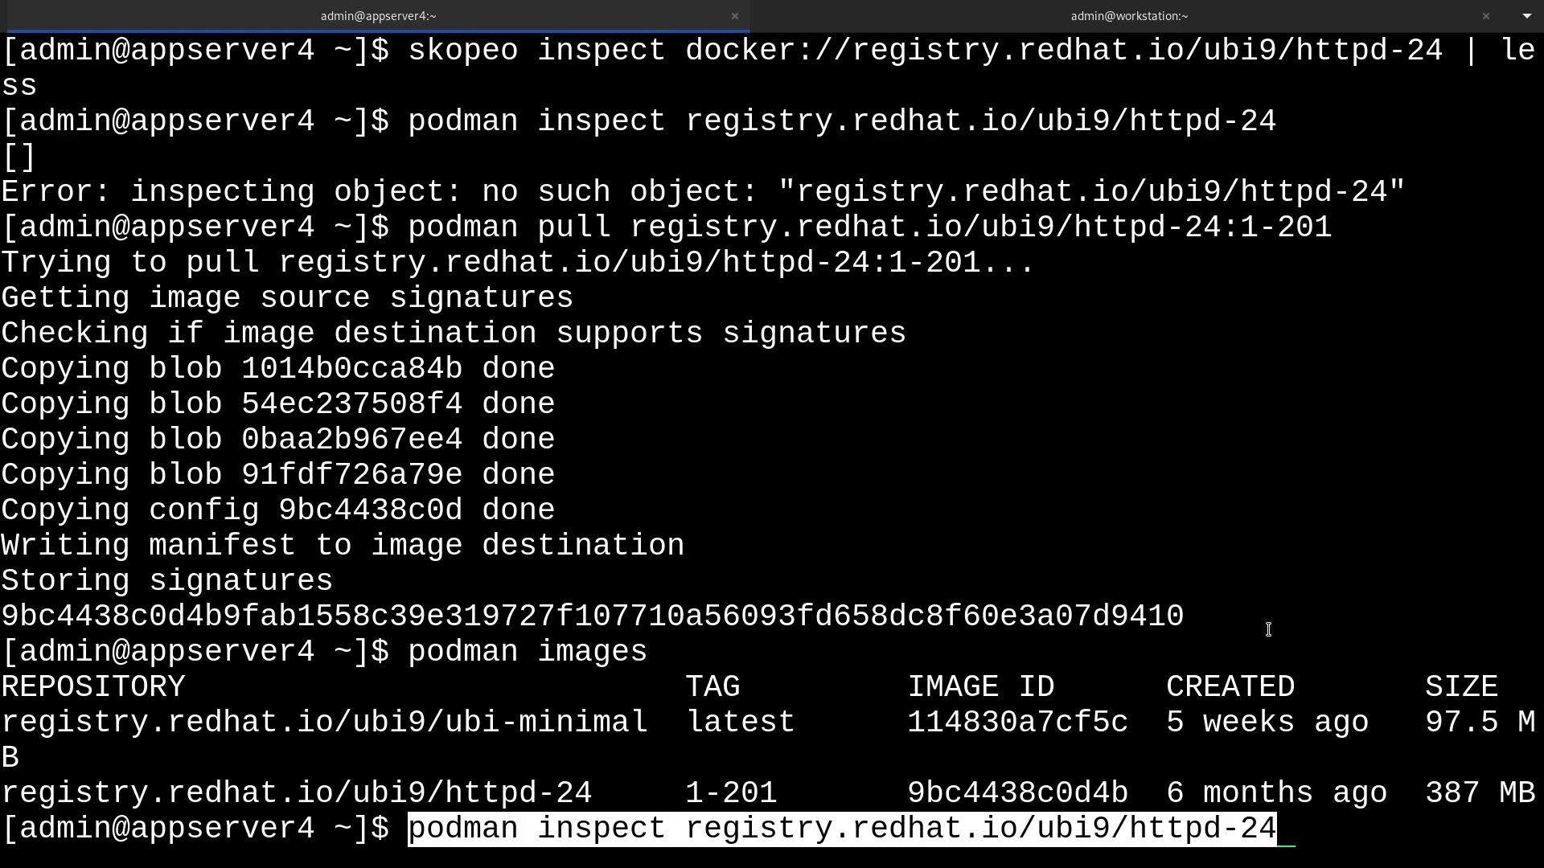
pyautogui.write(':')
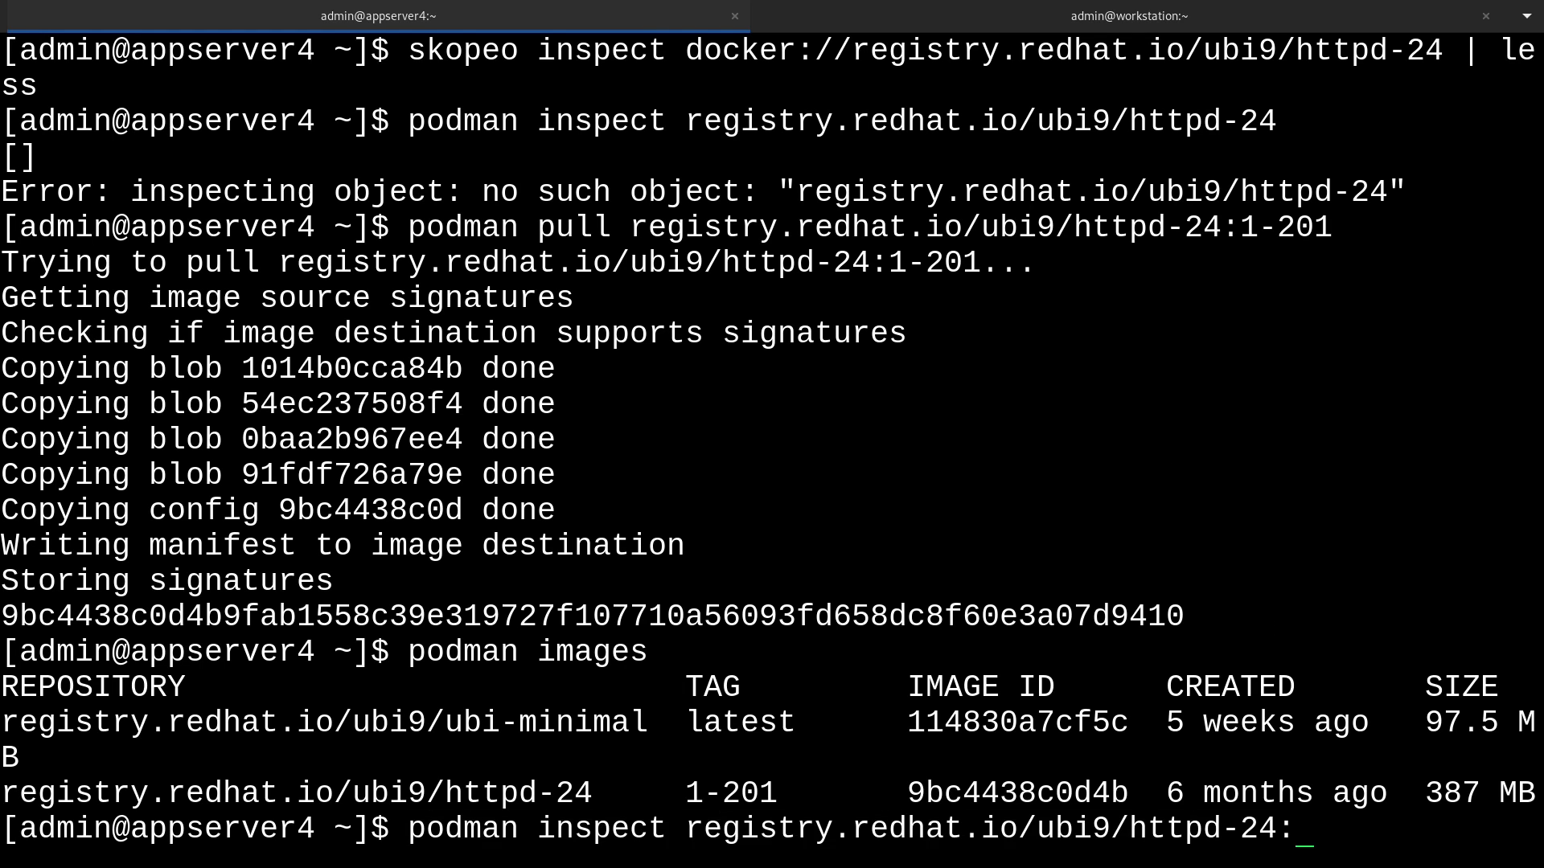
pyautogui.write('1-2')
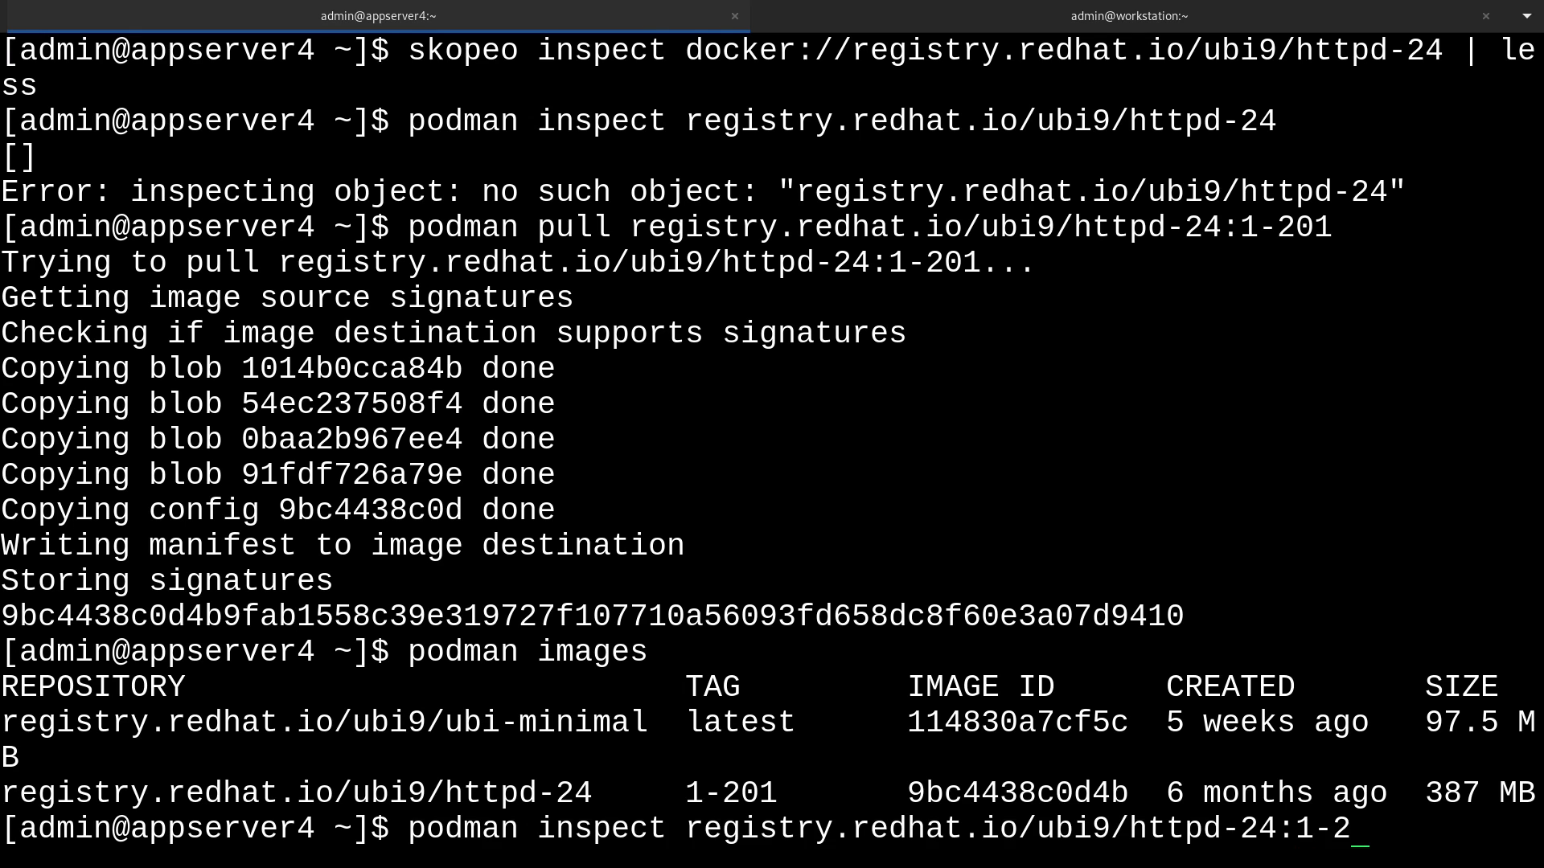
pyautogui.write('01 | le')
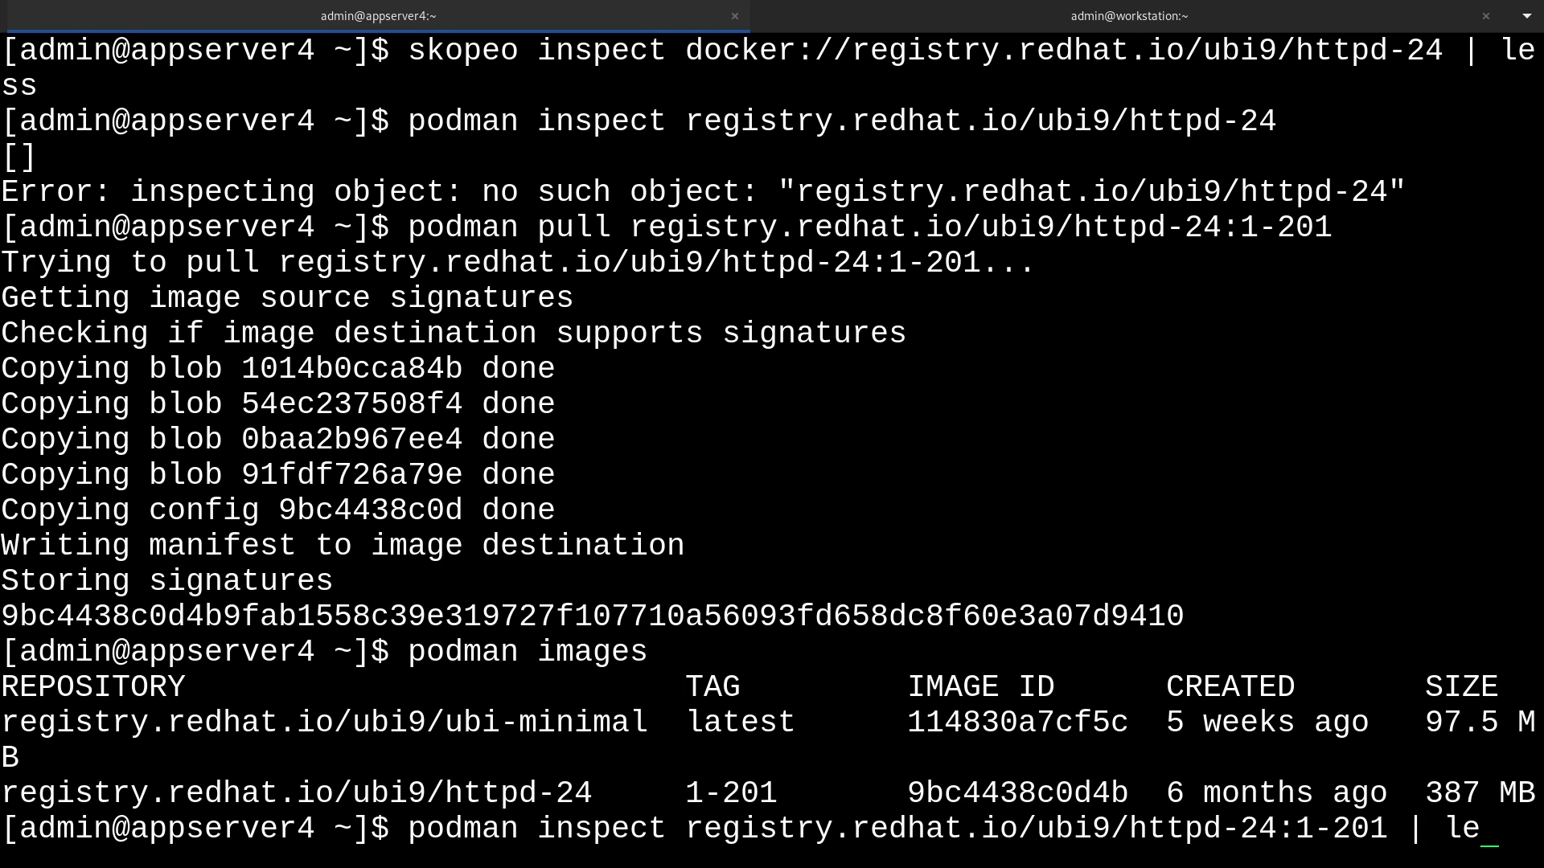
pyautogui.write('ss')
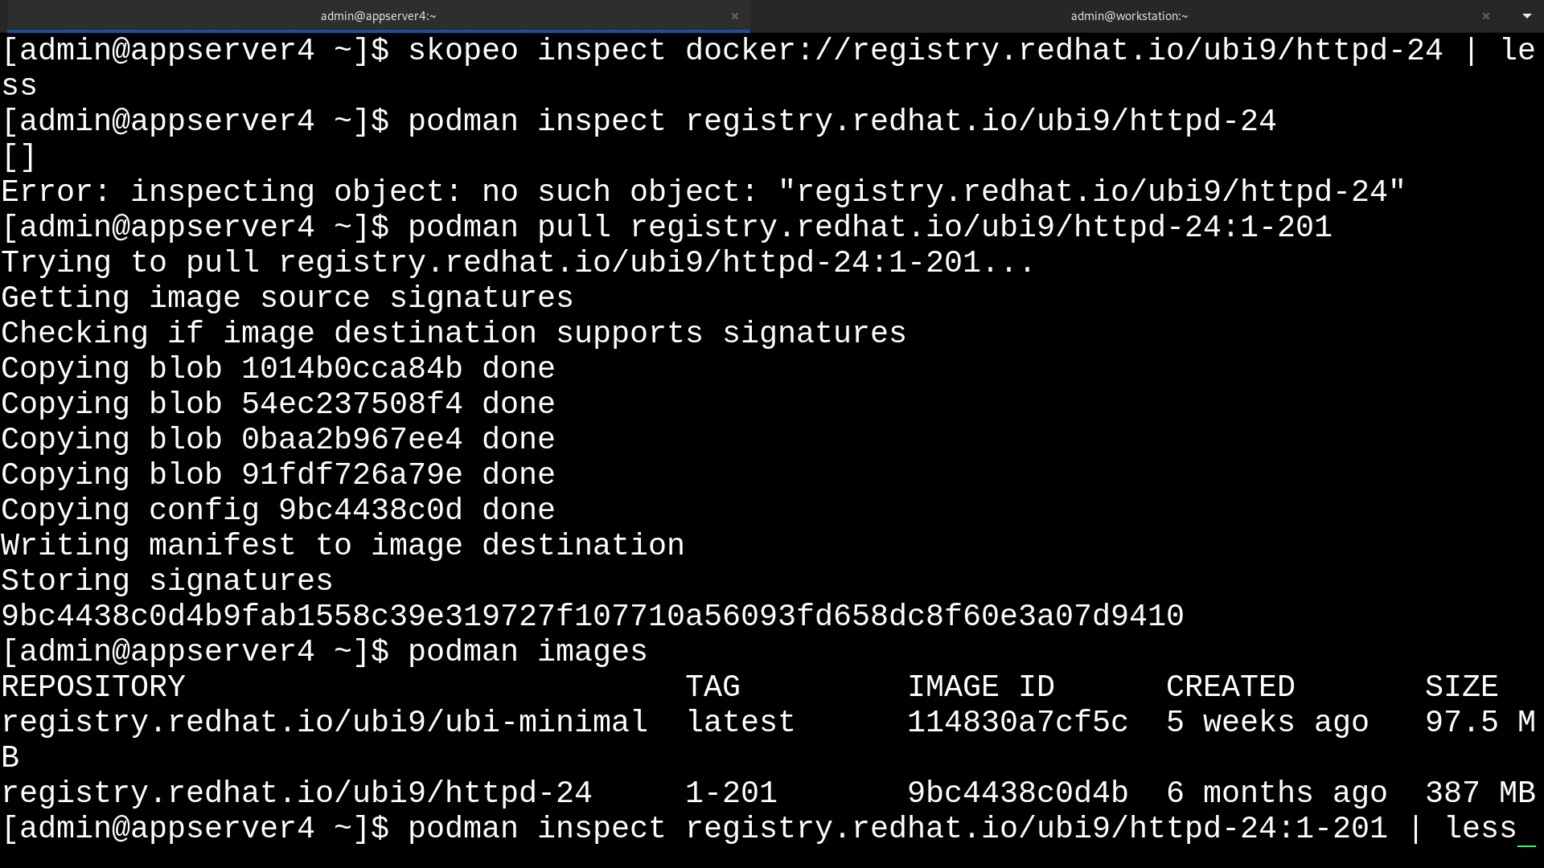
pyautogui.press('Return')
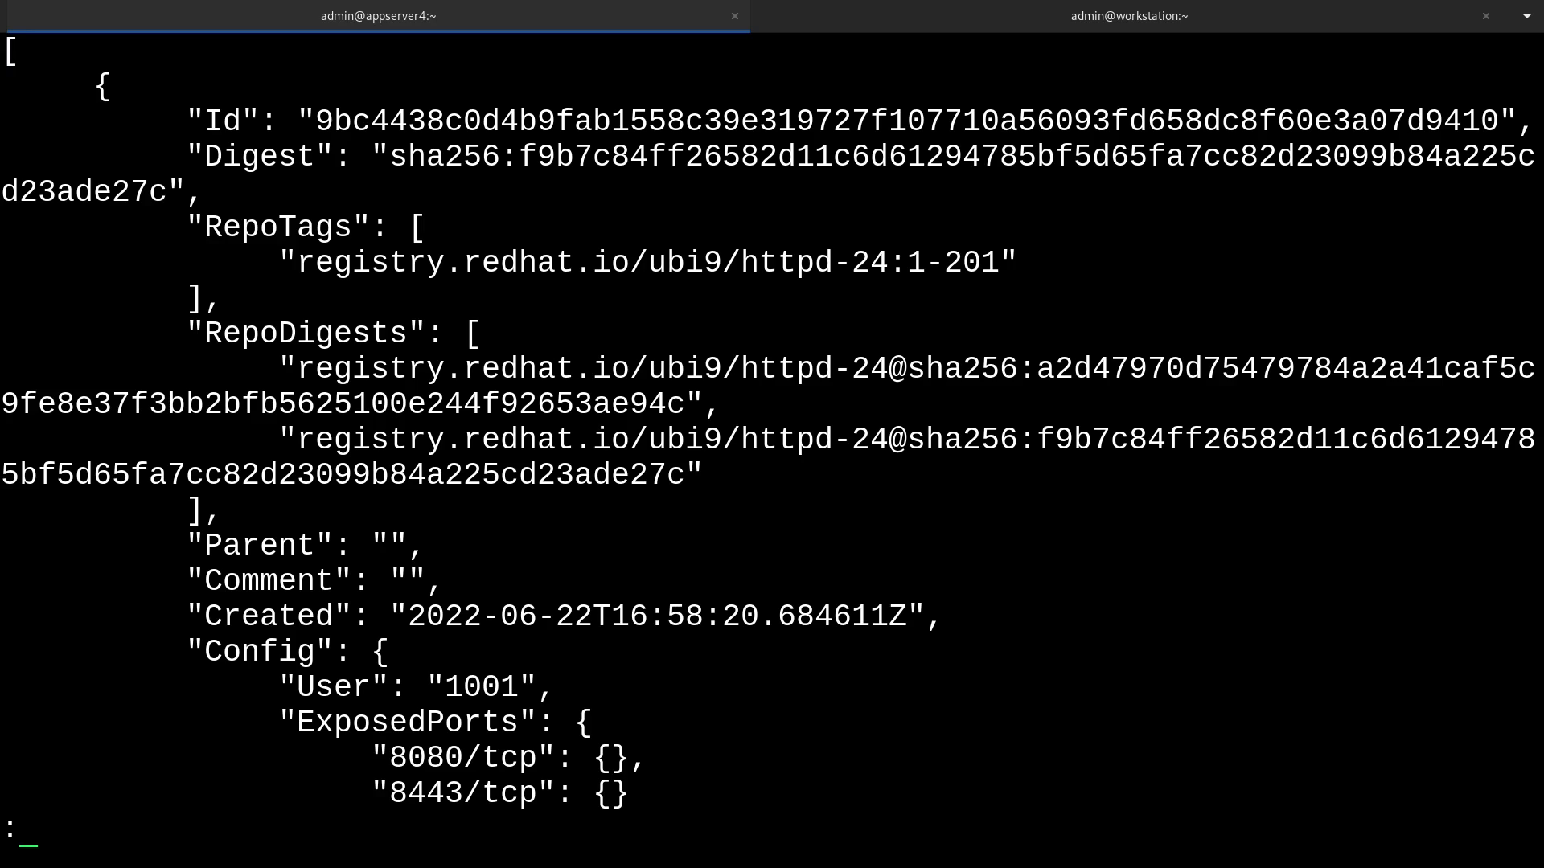
# Scroll the httpd-24:1-201 inspect output, highlight User 1001, read to the storage layers, and quit less.
pyautogui.scroll(-3)
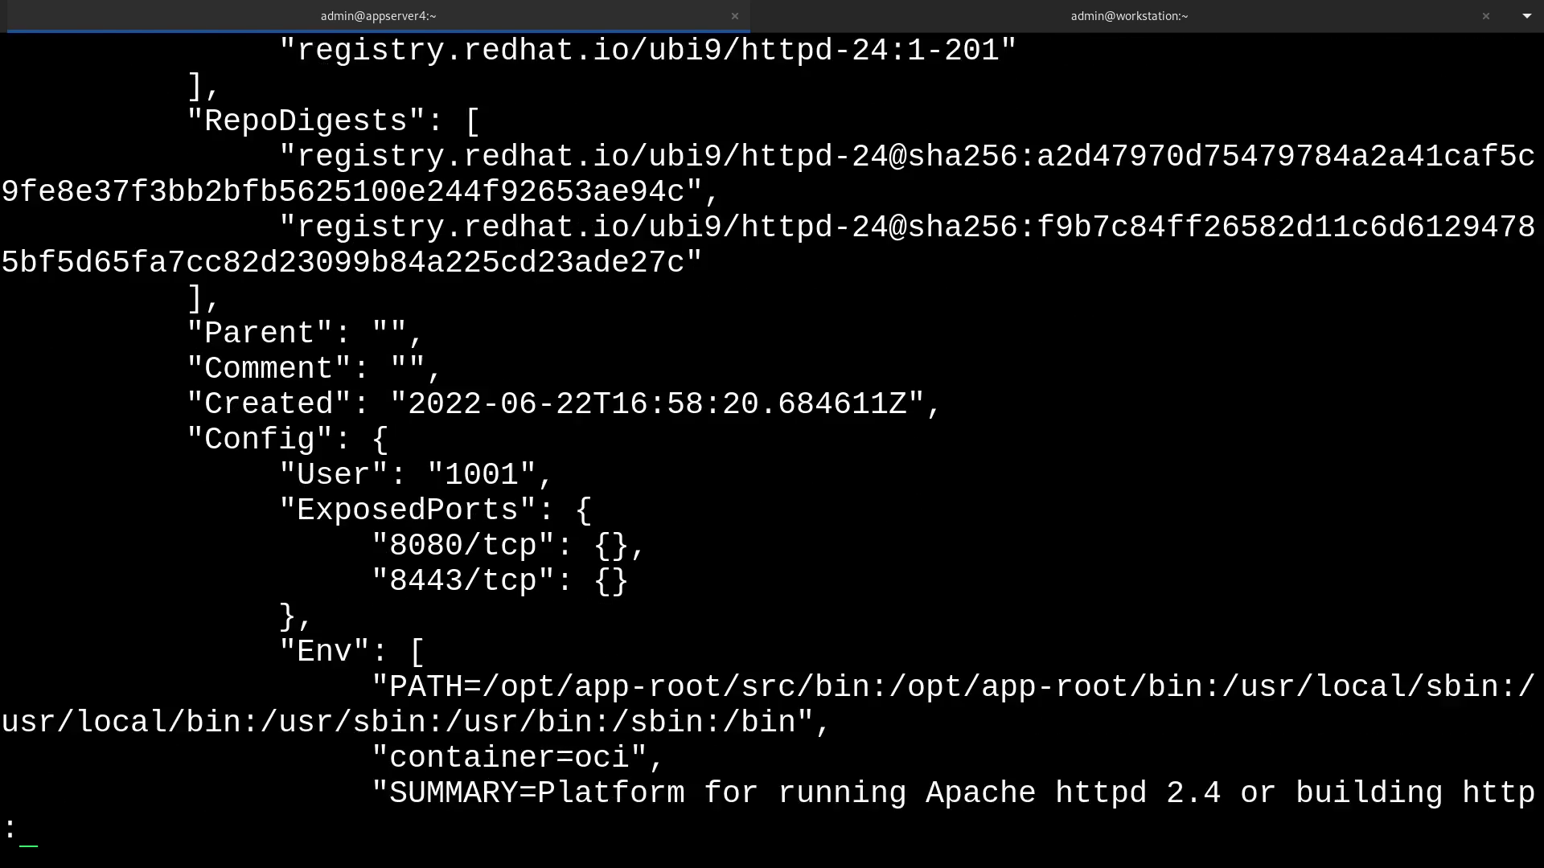
pyautogui.scroll(-3)
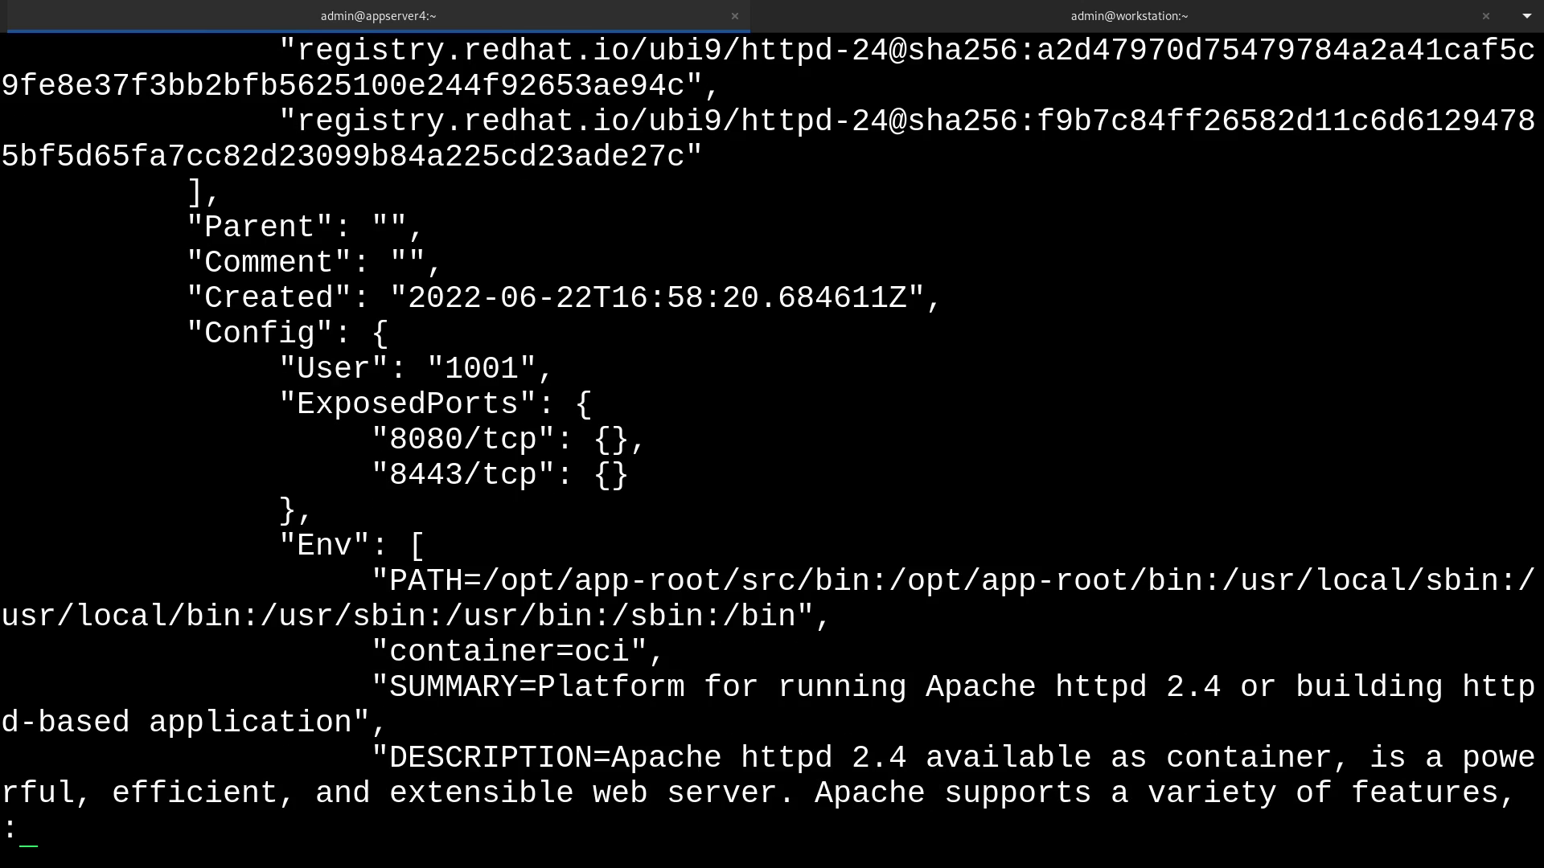
pyautogui.doubleClick(259, 332)
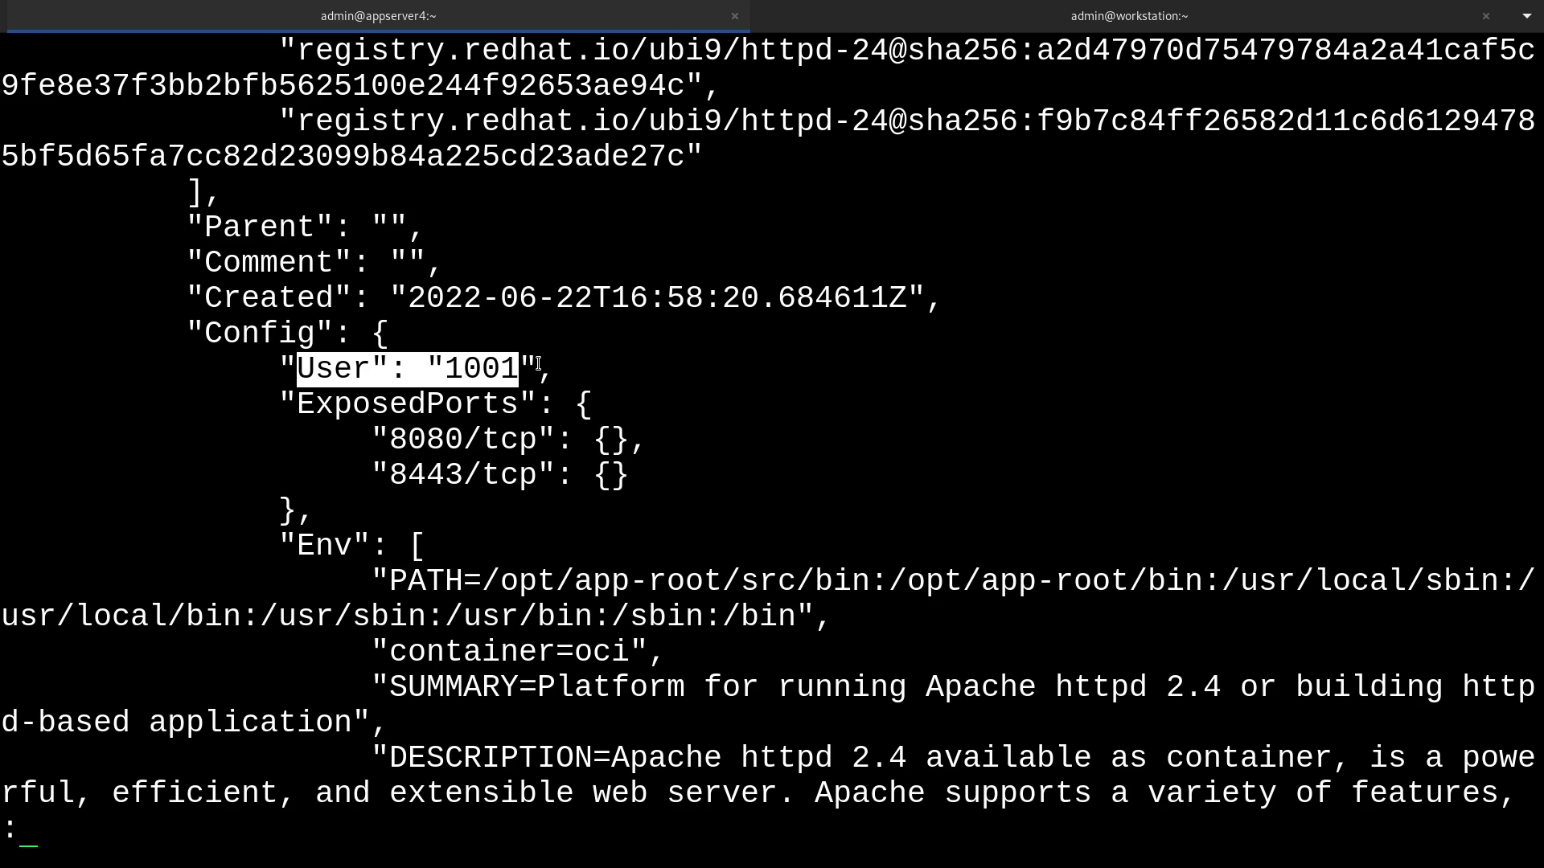
pyautogui.moveTo(559, 403)
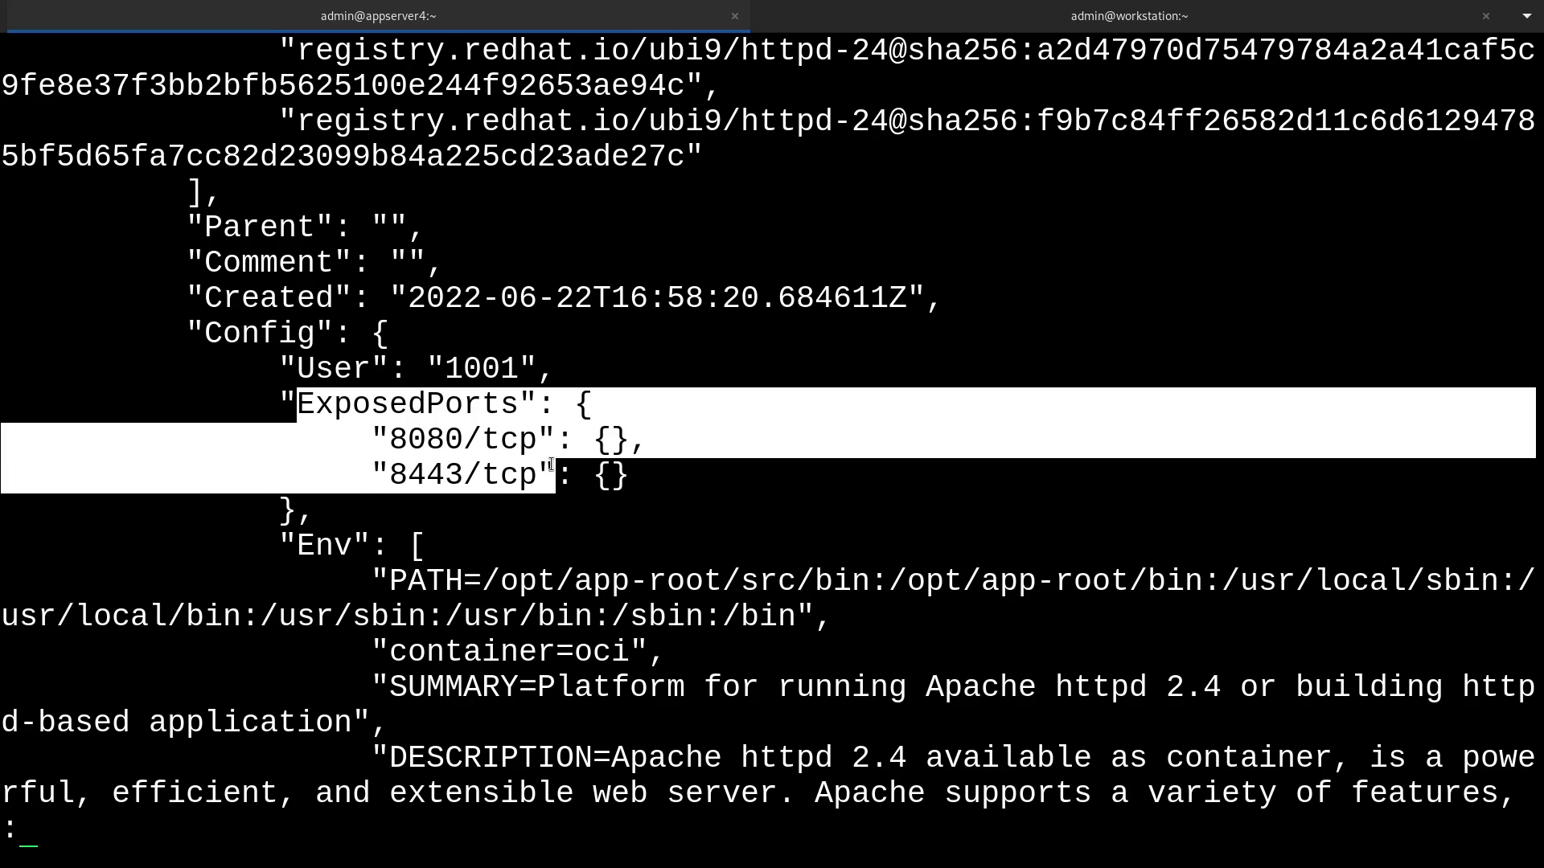
pyautogui.scroll(-3)
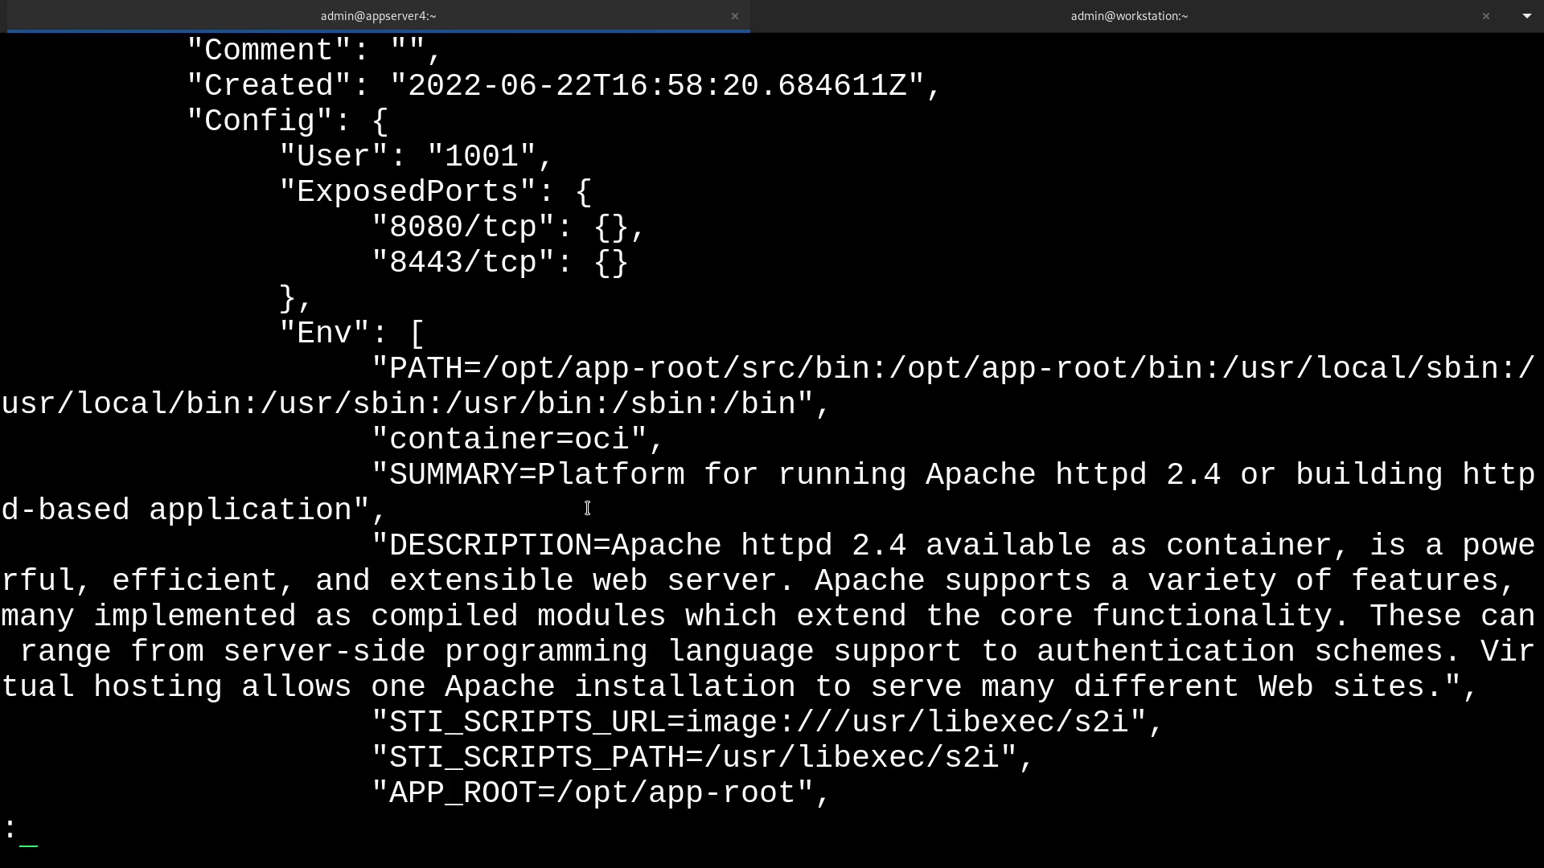
pyautogui.scroll(-3)
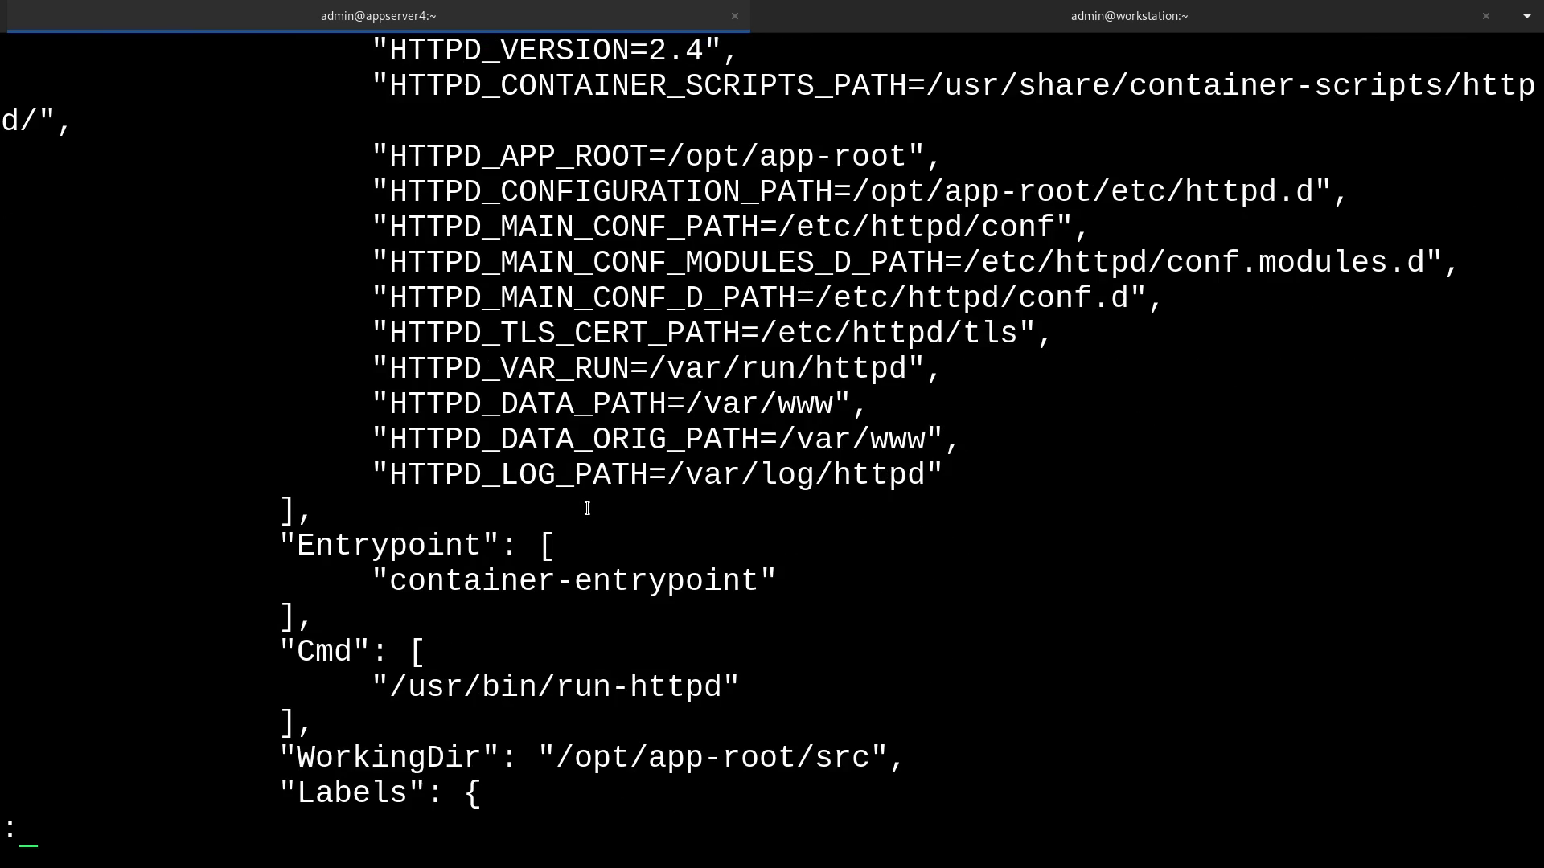
pyautogui.scroll(-3)
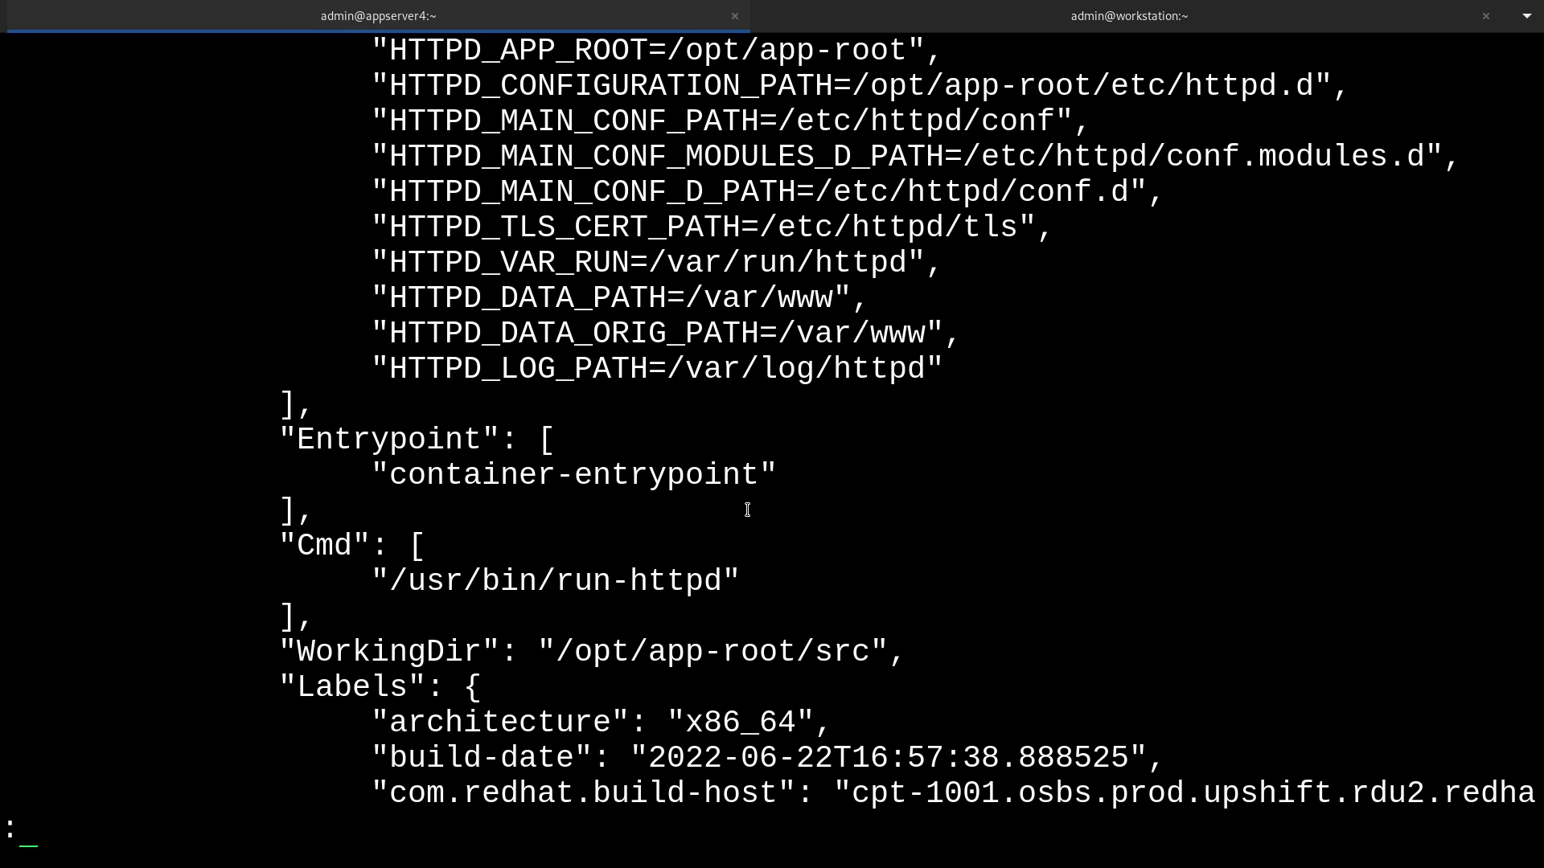
pyautogui.scroll(-3)
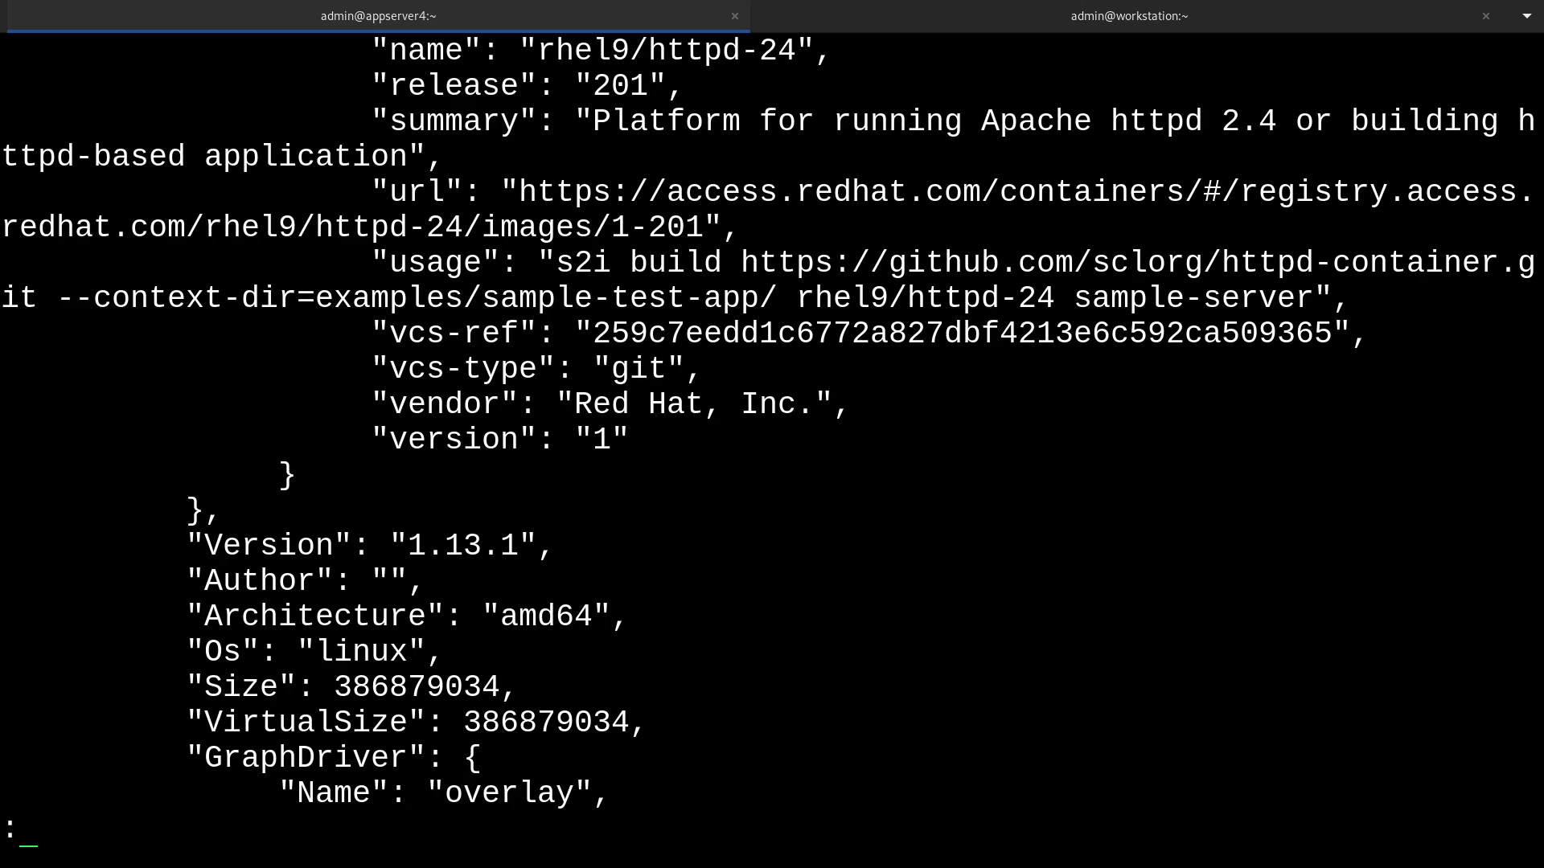
pyautogui.scroll(-3)
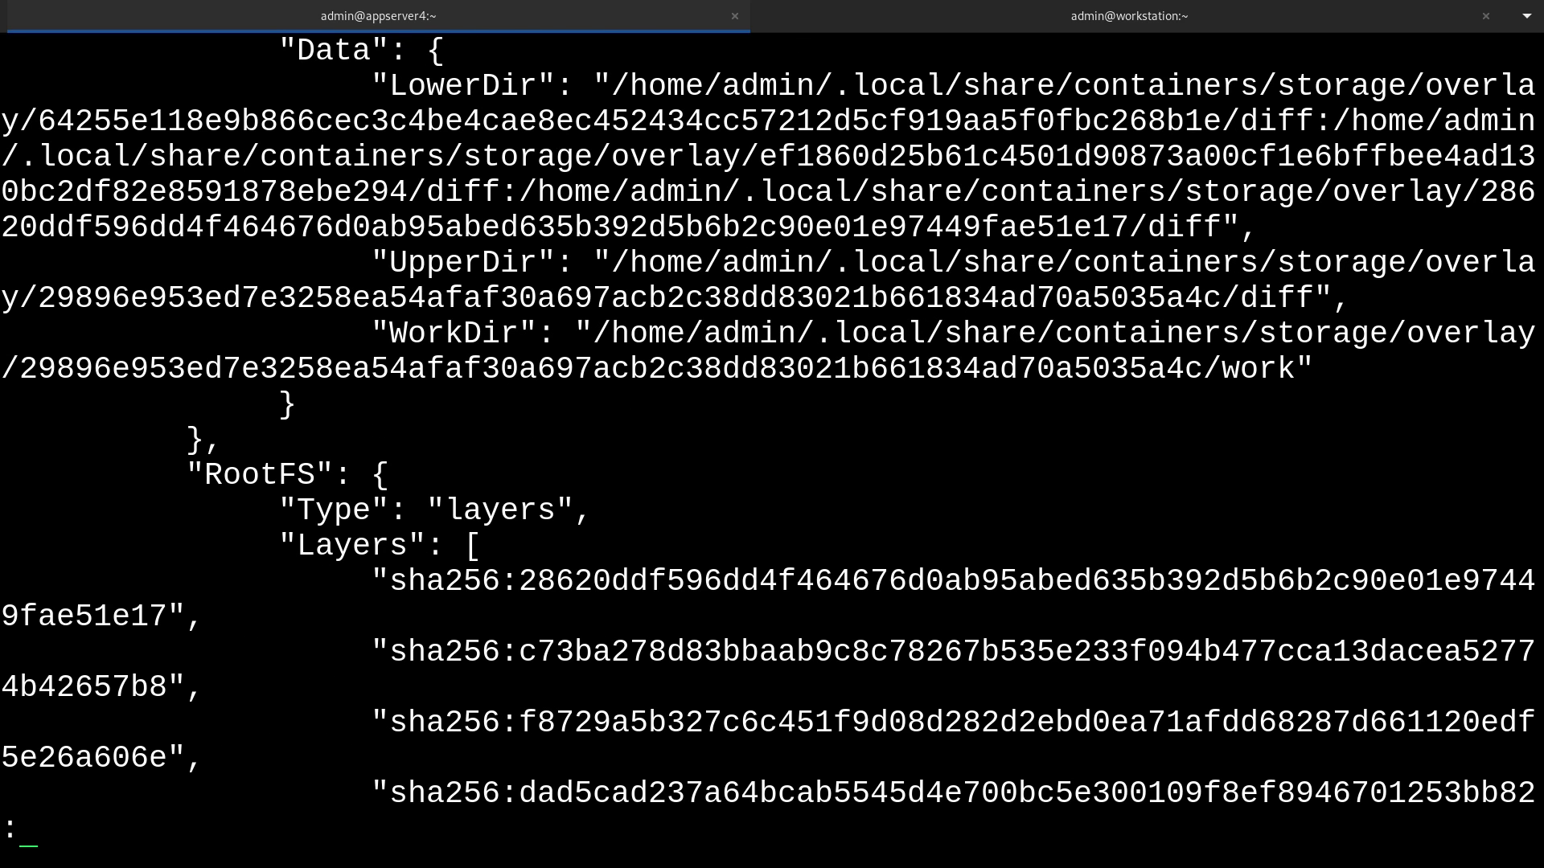
pyautogui.press('q')
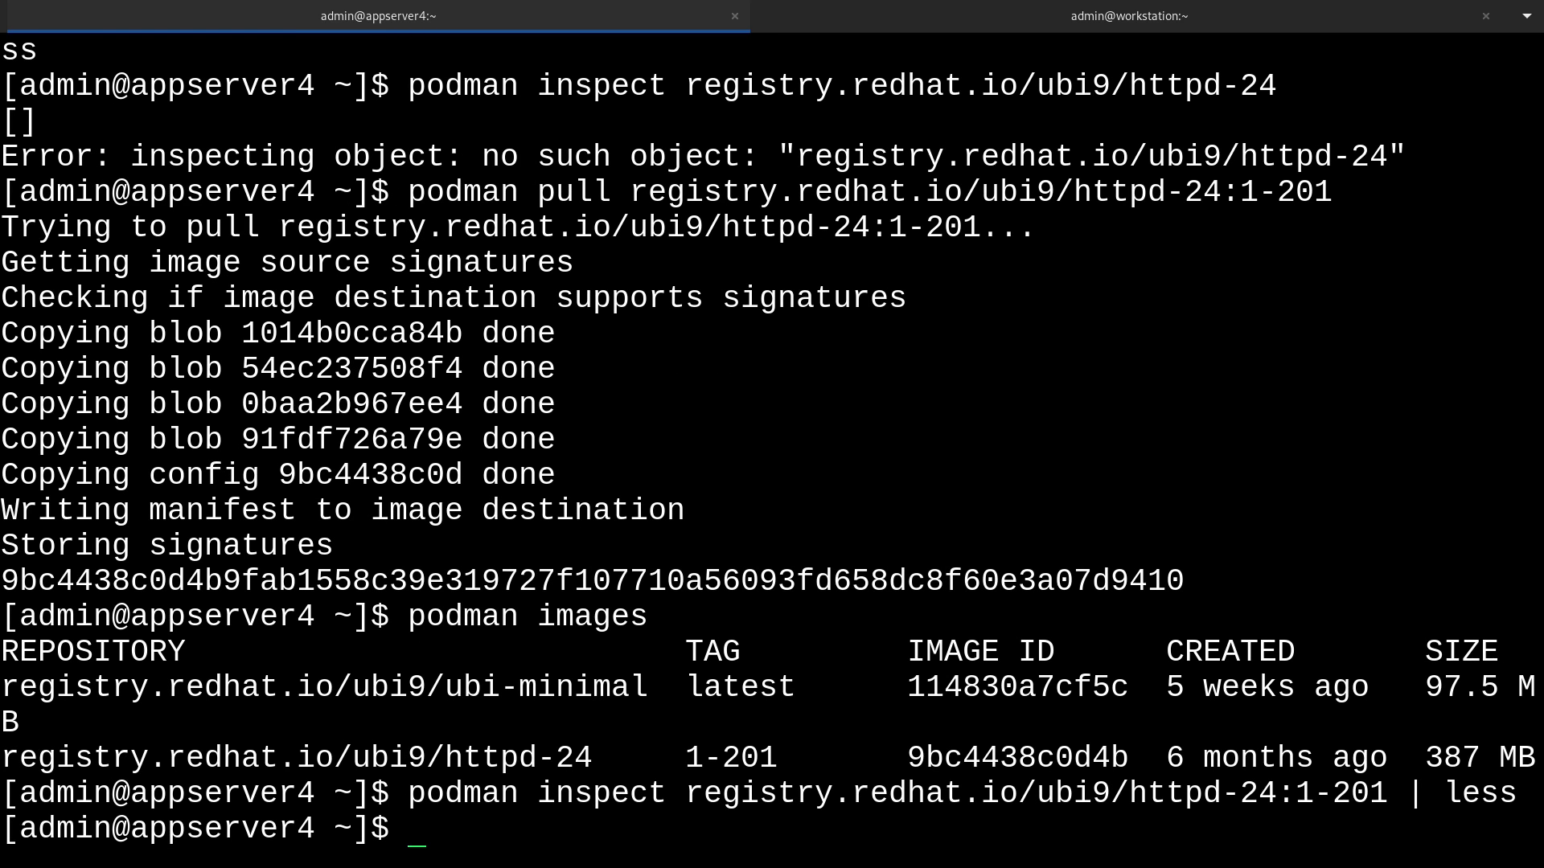